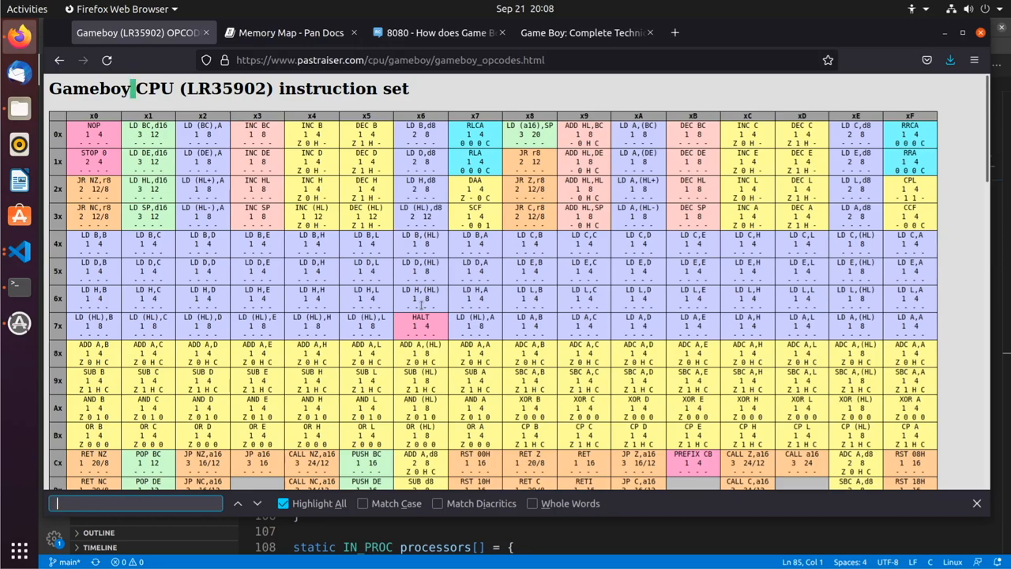
# Look up the RET, CALL, PUSH and POP entries in the instruction source
pyautogui.write('RET')
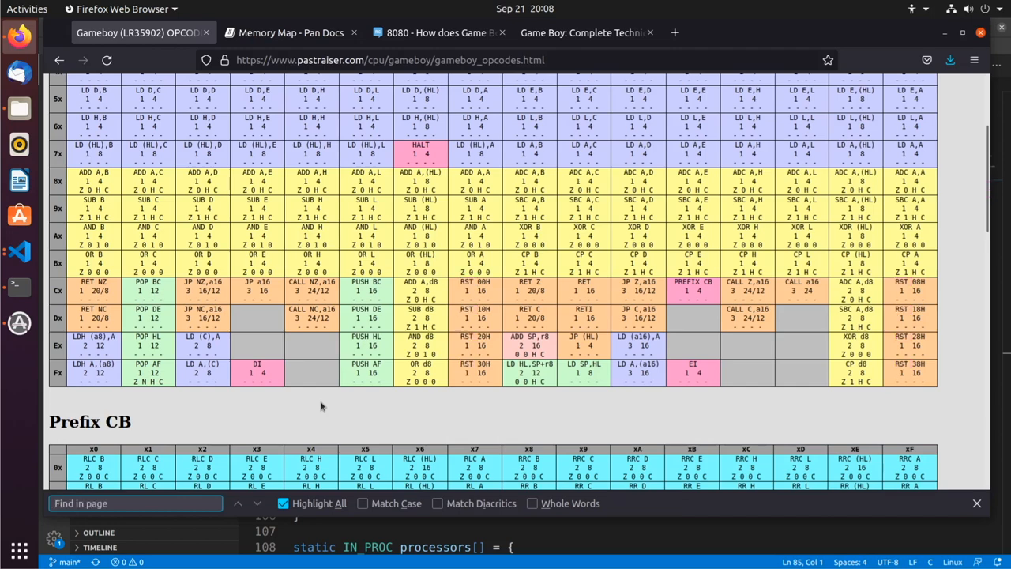
pyautogui.write('CALL')
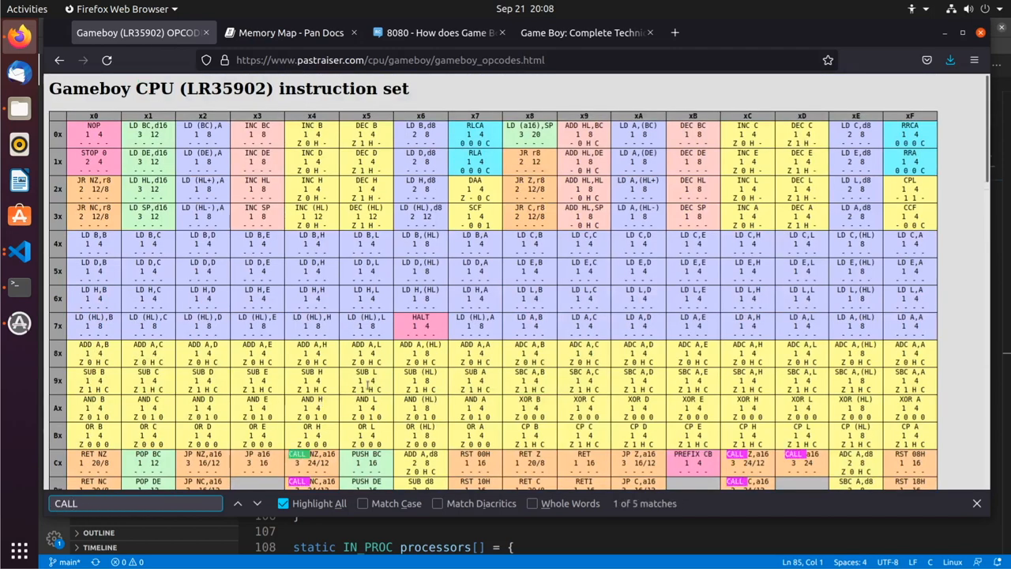
pyautogui.scroll(-3)
pyautogui.write('JR')
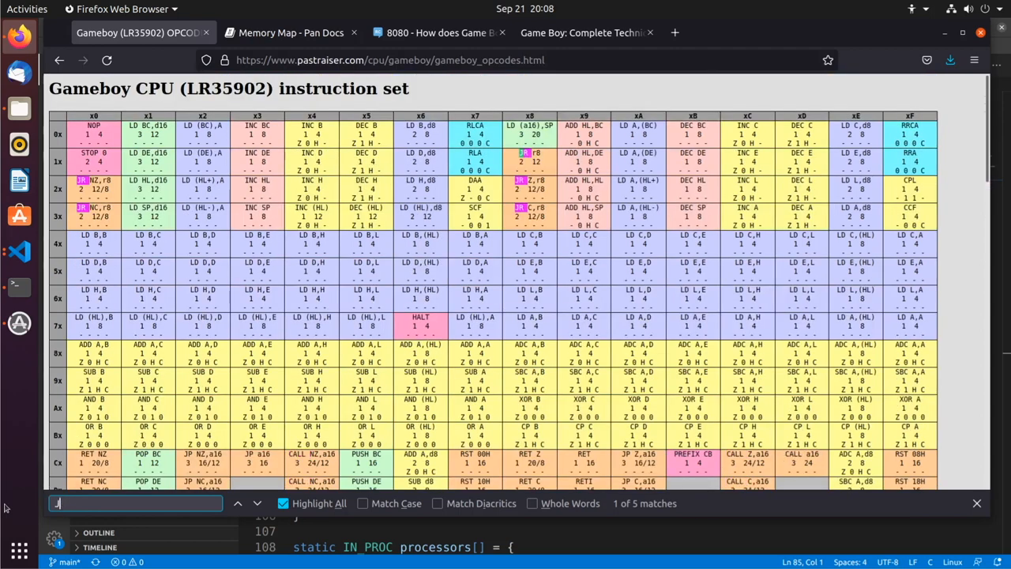
pyautogui.write('P')
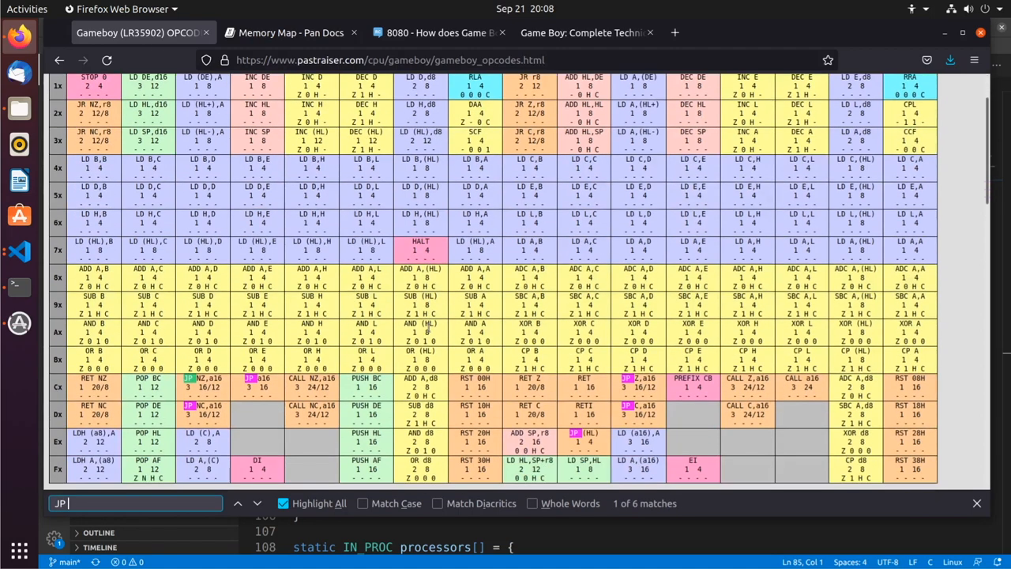
pyautogui.scroll(-3)
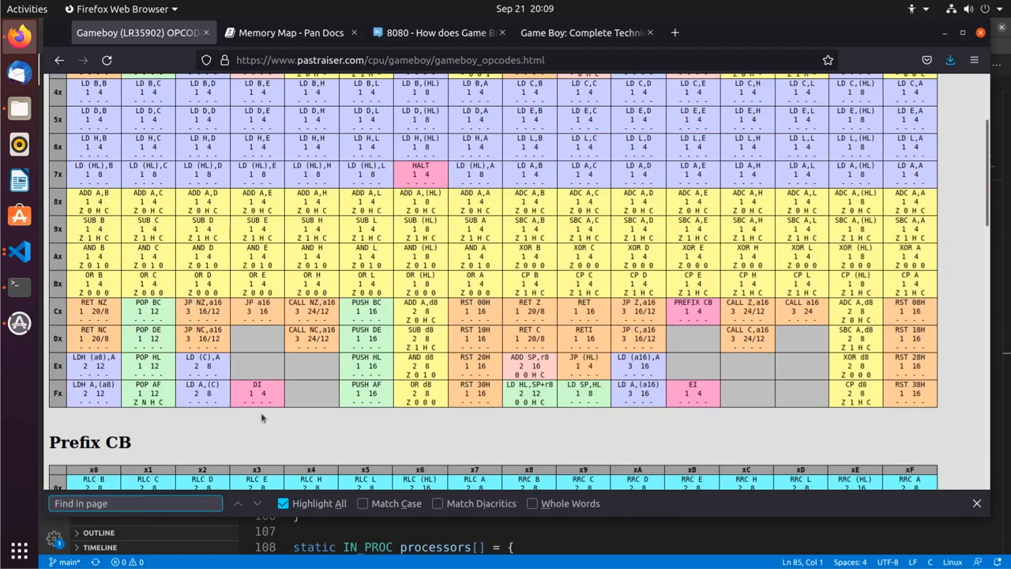
pyautogui.write('PUSH')
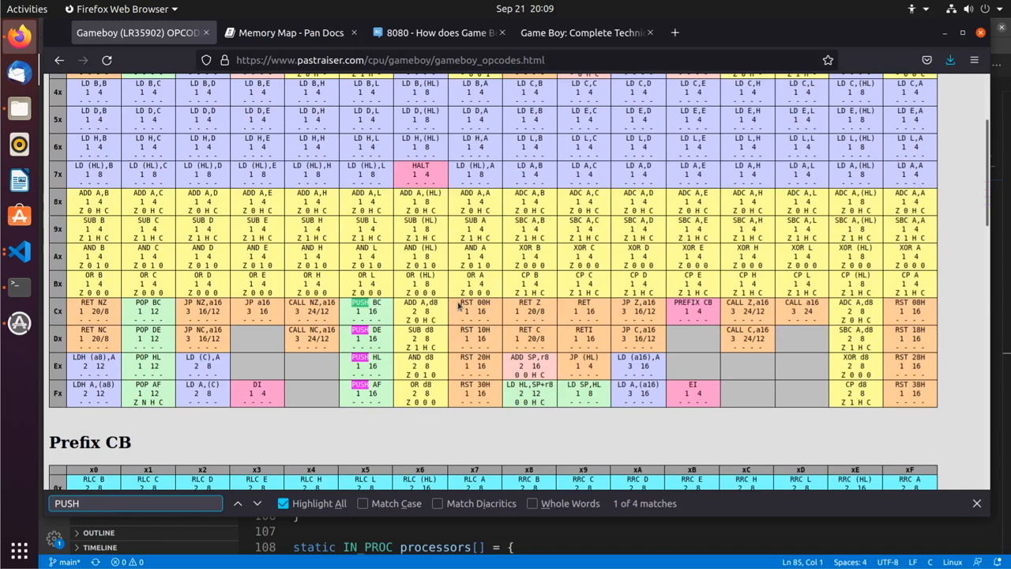
pyautogui.write('POP')
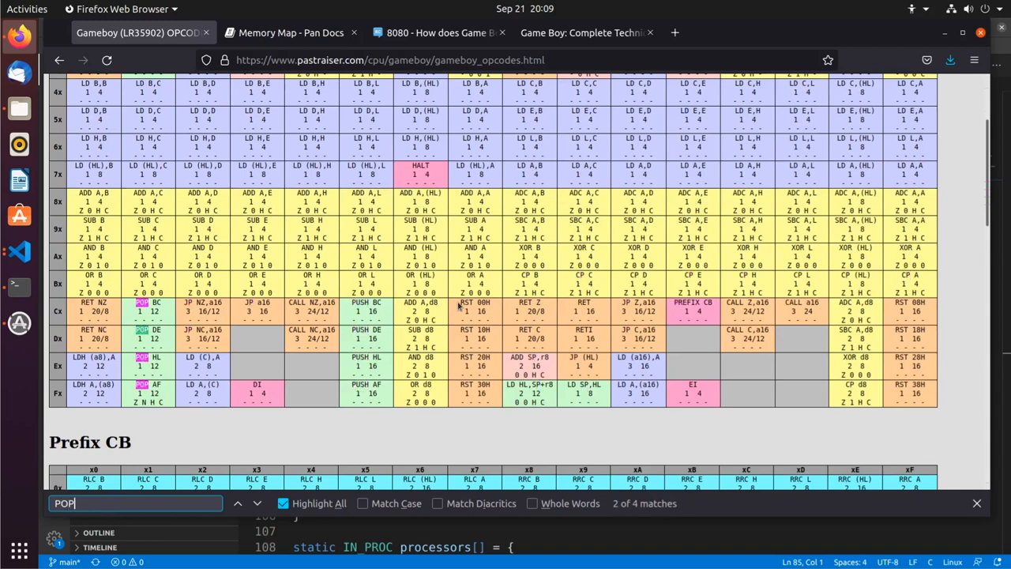
pyautogui.moveTo(461, 308)
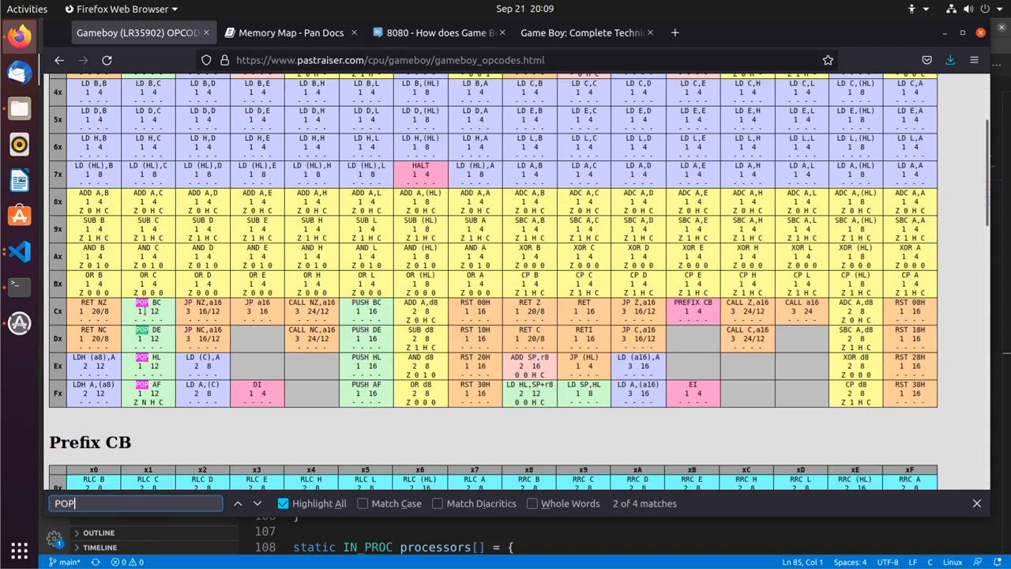
pyautogui.moveTo(409, 442)
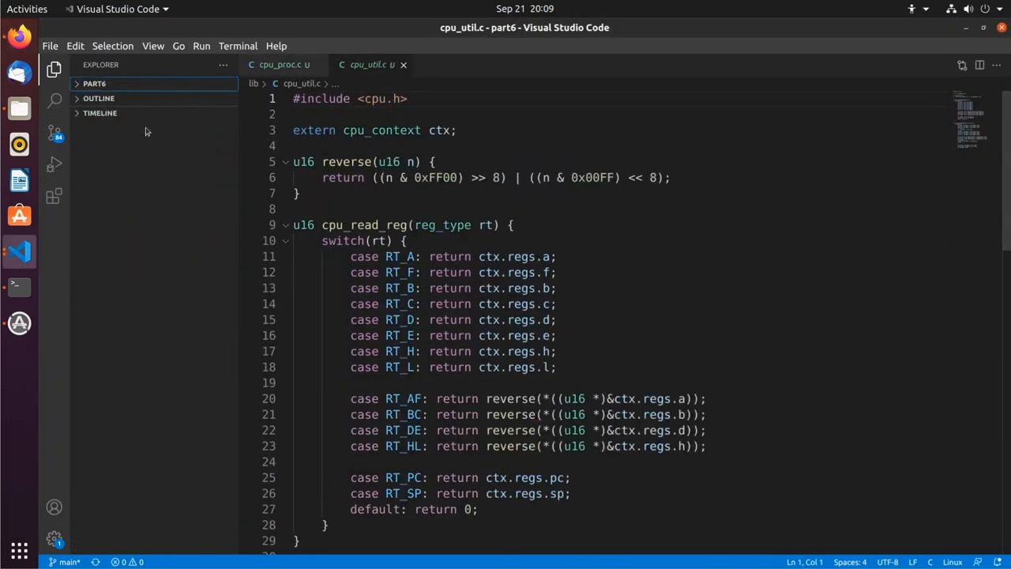
# Create include/stack.h with #pragma once and #include <common.h>
pyautogui.click(95, 82)
pyautogui.write('stack.h')
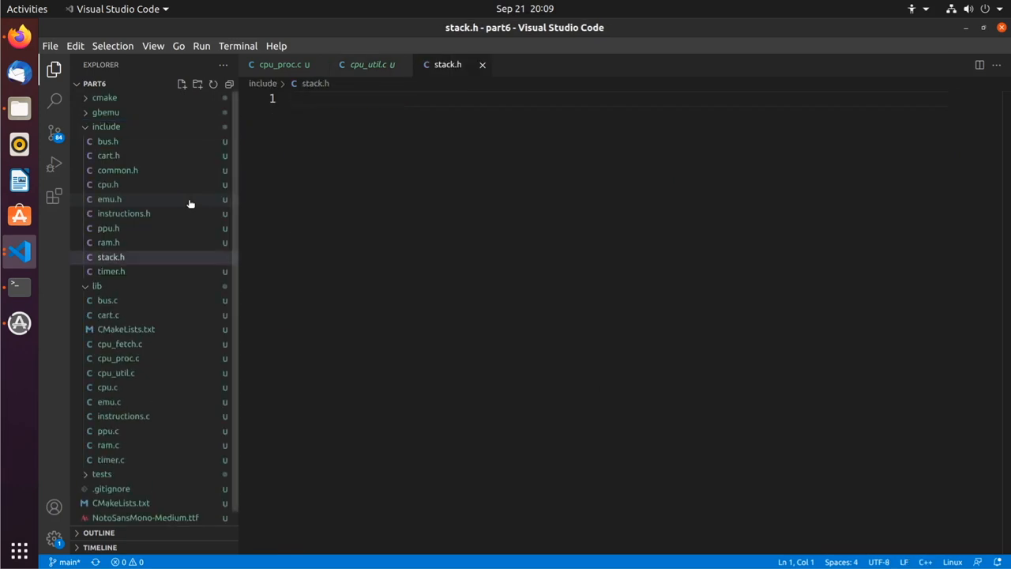
pyautogui.write('#pragma o')
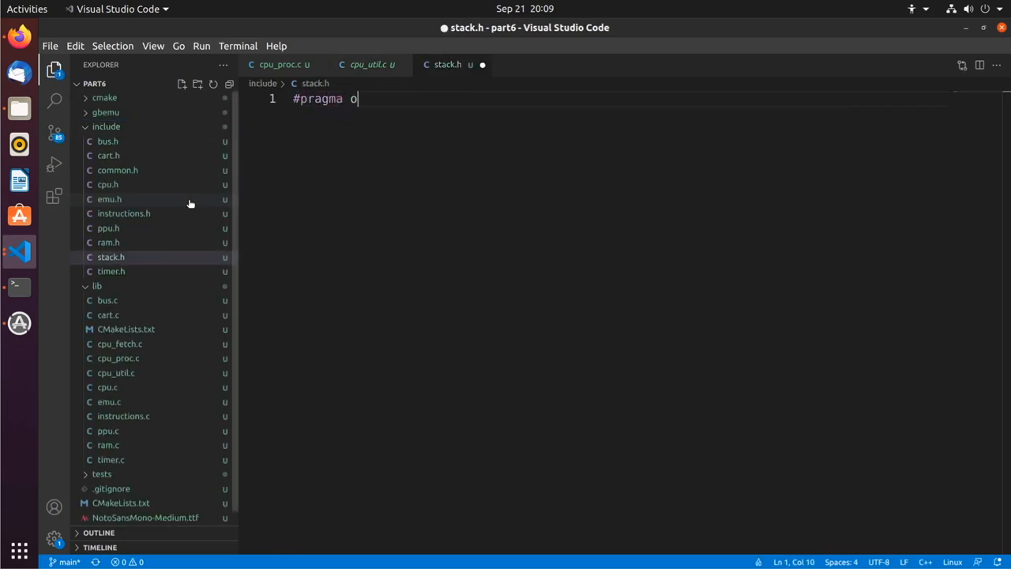
pyautogui.write('nce')
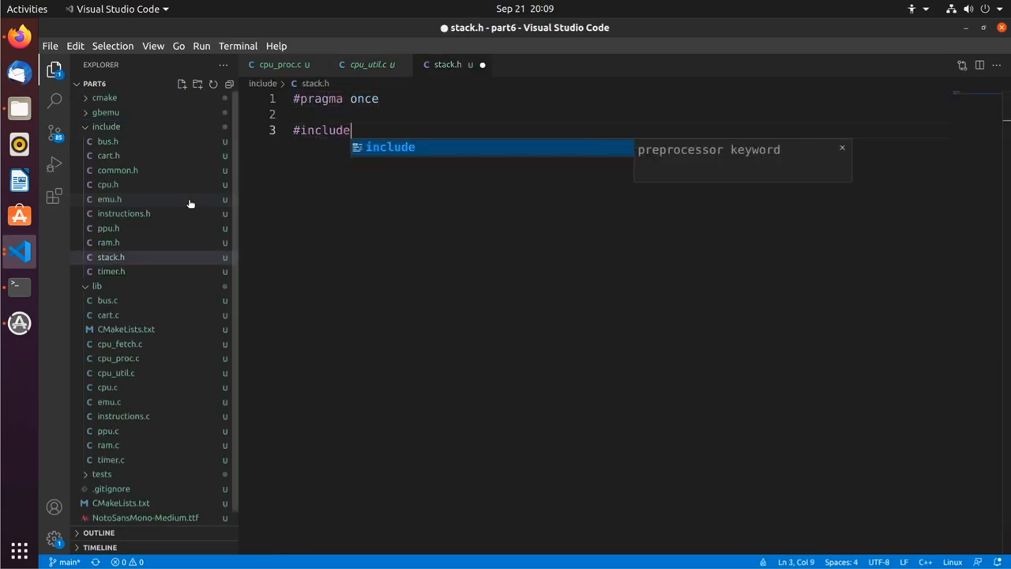
pyautogui.write('<c')
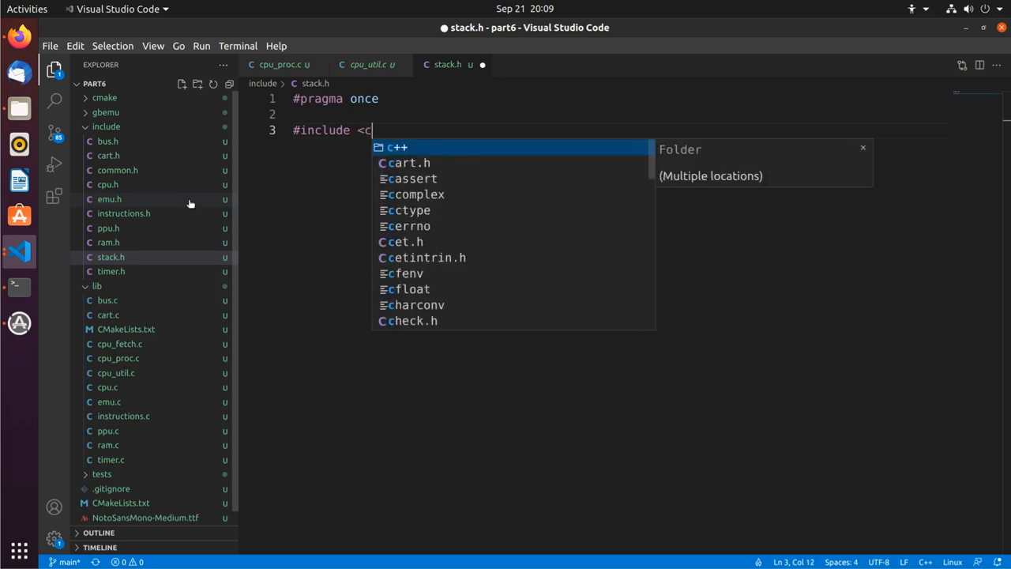
pyautogui.write('ommon.h>')
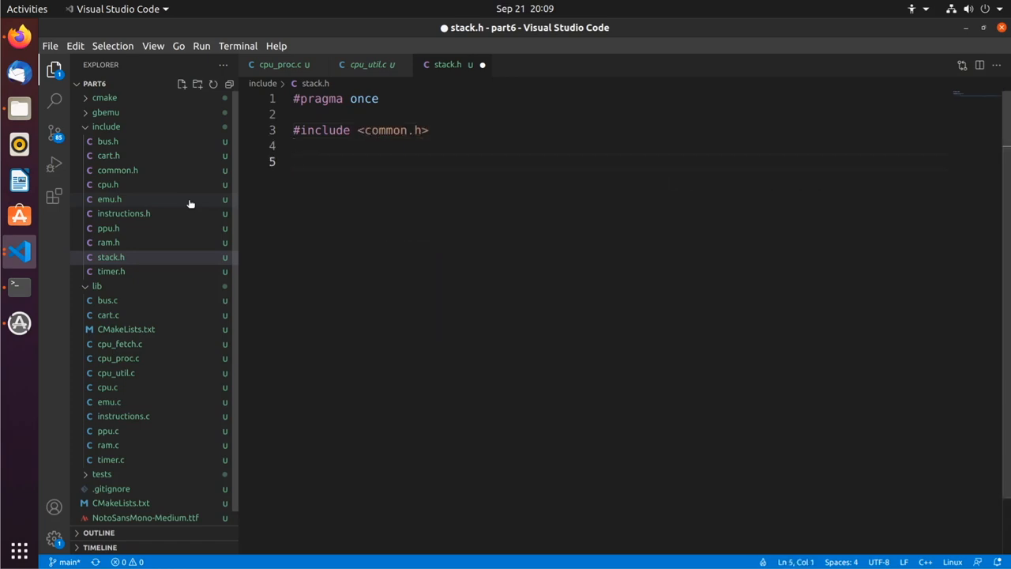
# Declare void stack_push(u8 data) and void stack_push16(u16 data)
pyautogui.write('void')
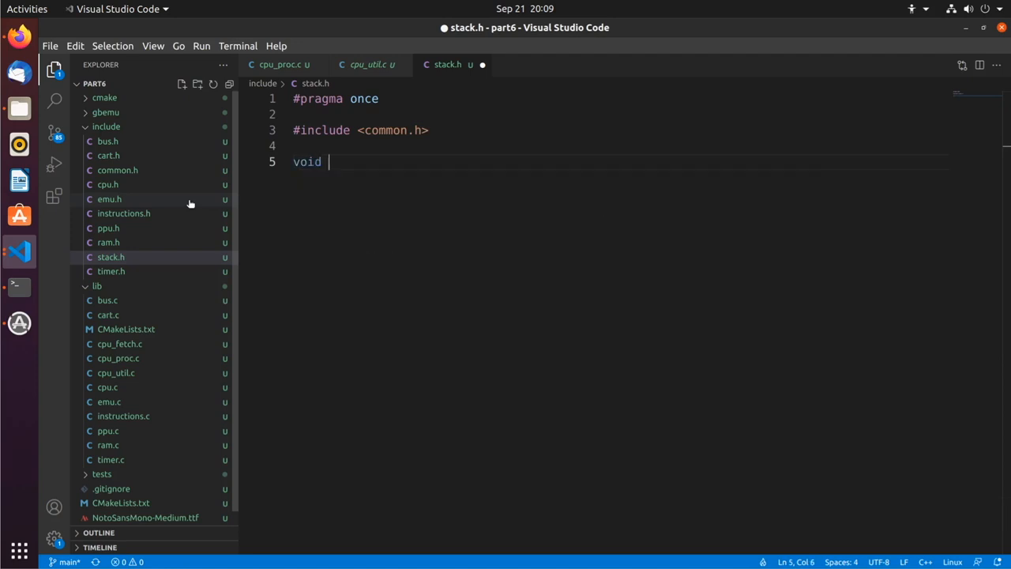
pyautogui.write('stack_push')
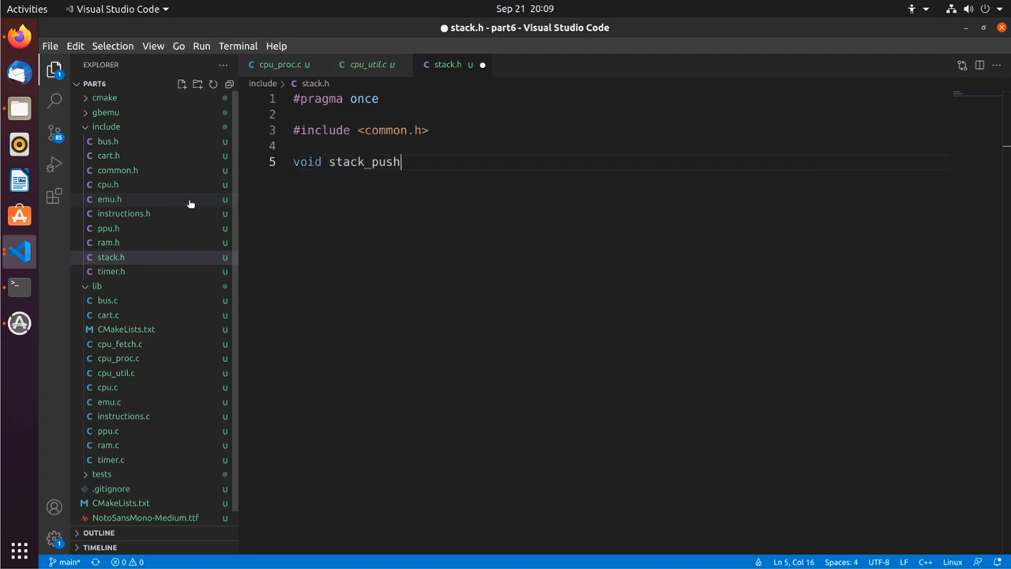
pyautogui.write('(u8 data);')
pyautogui.write('void')
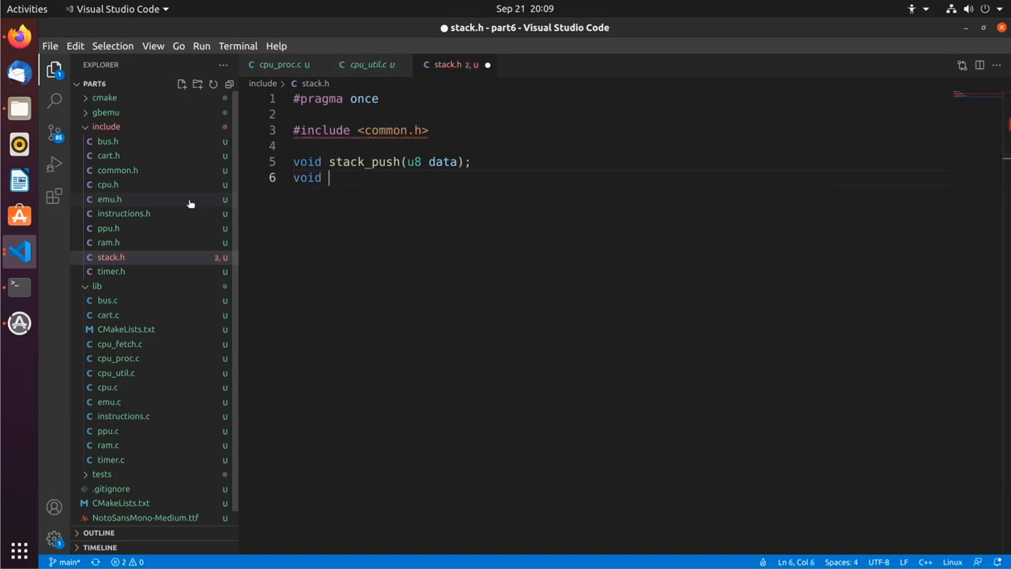
pyautogui.write('stack_po')
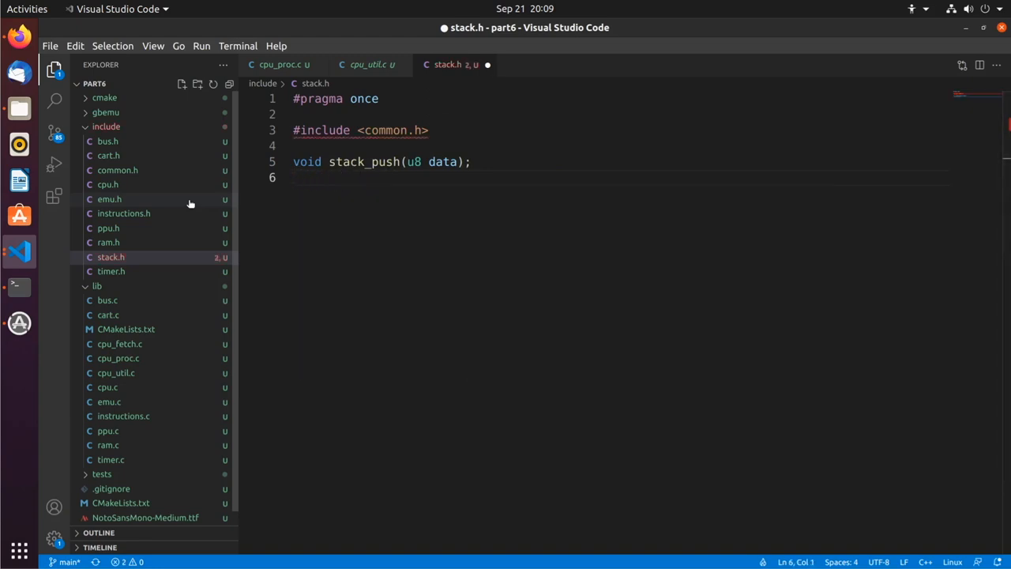
pyautogui.write('void stack_push16(u')
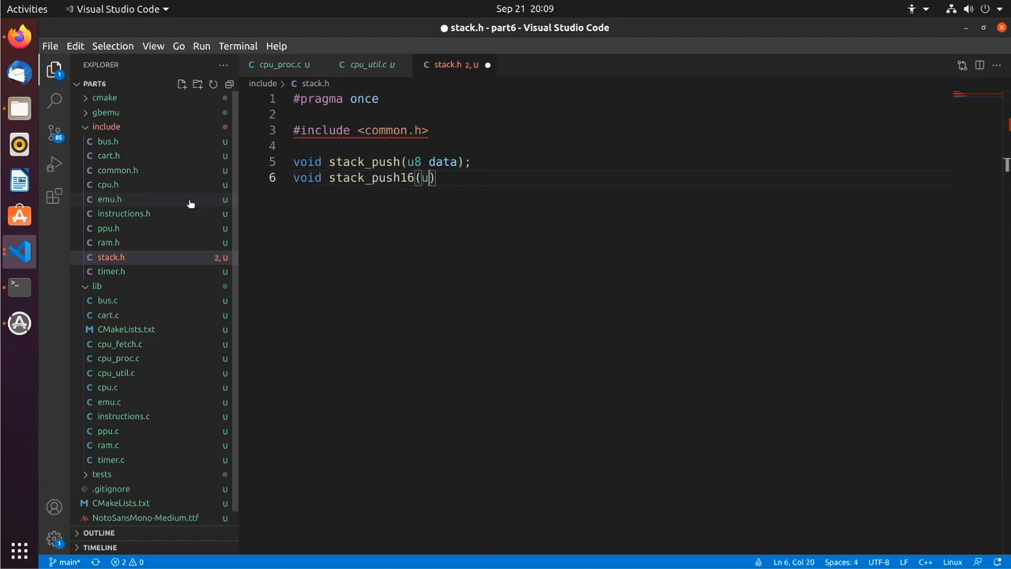
pyautogui.write('16 data')
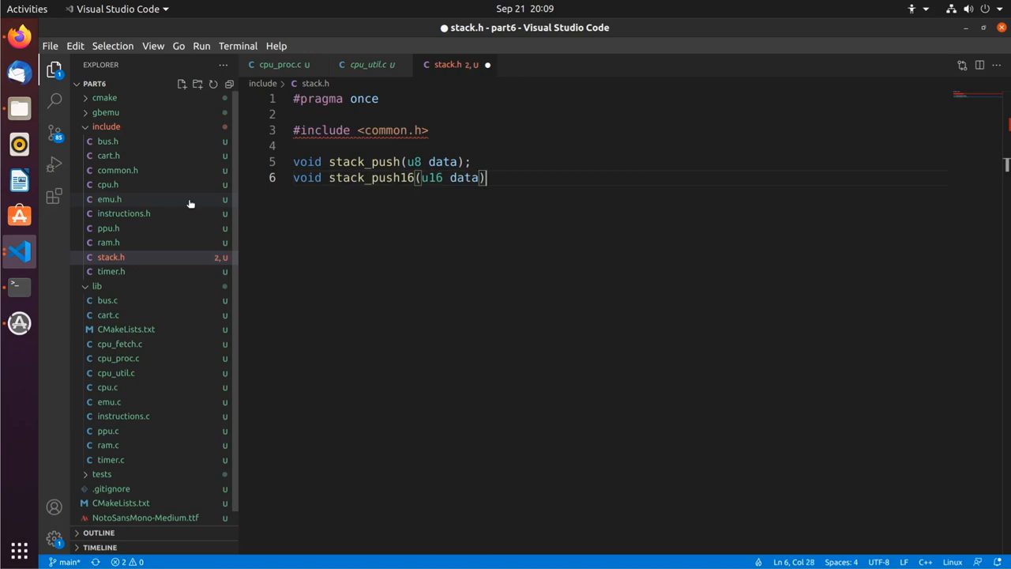
pyautogui.press('Enter')
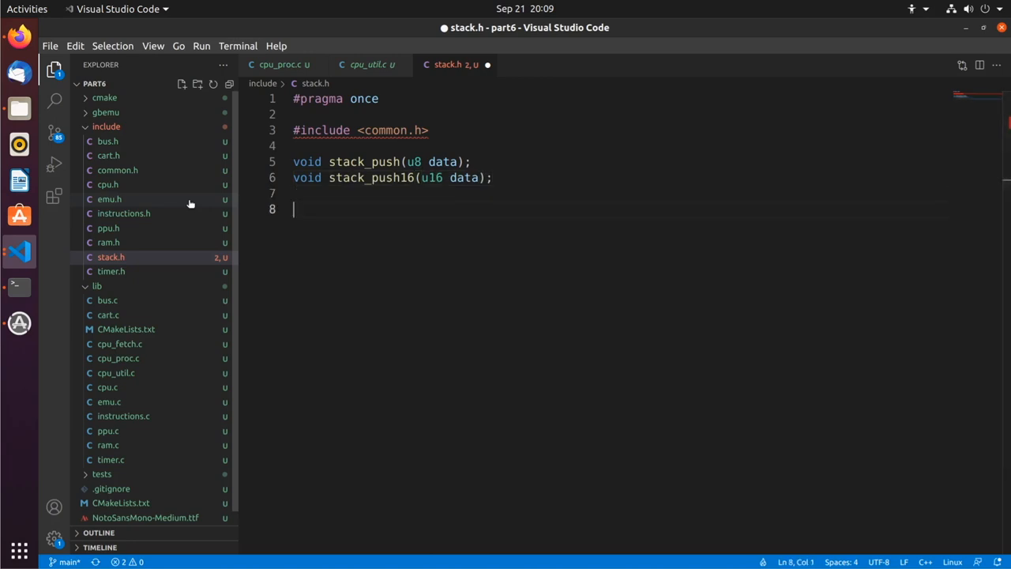
# Declare u8 stack_pop() and u16 stack_pop16(), then copy all four prototypes for a new lib source file
pyautogui.write('u8 stack_p')
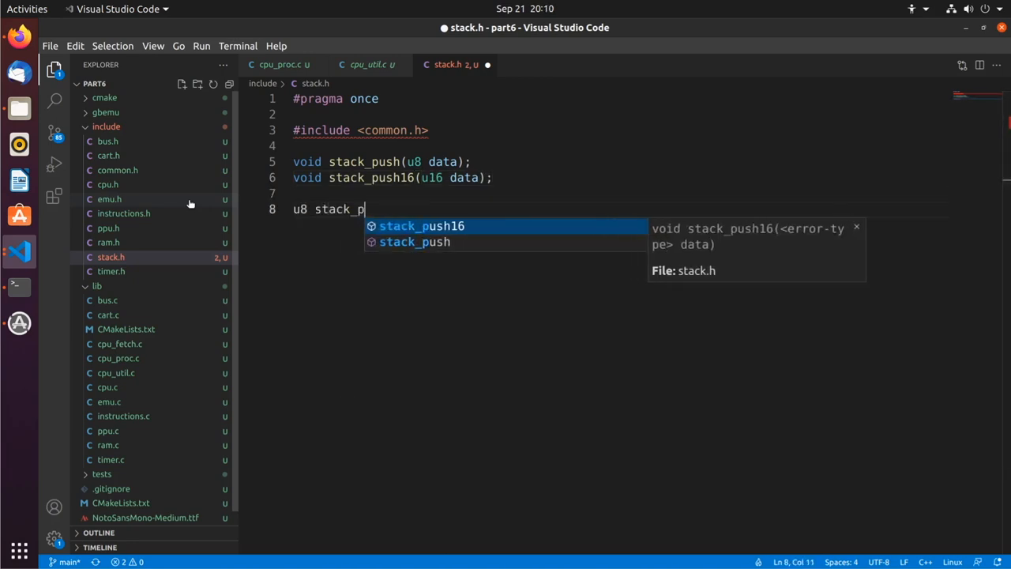
pyautogui.write('op();')
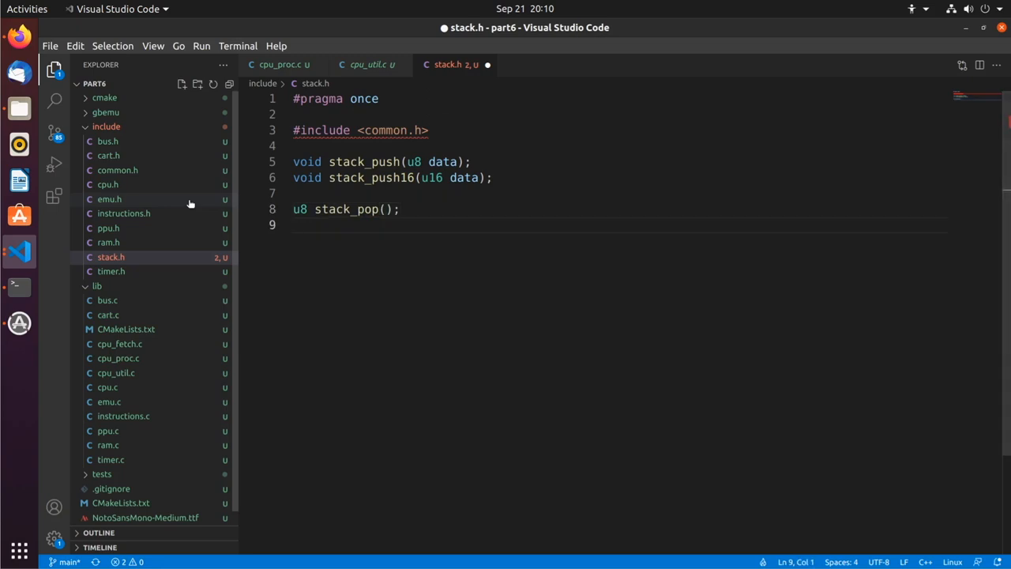
pyautogui.write('u16 sta')
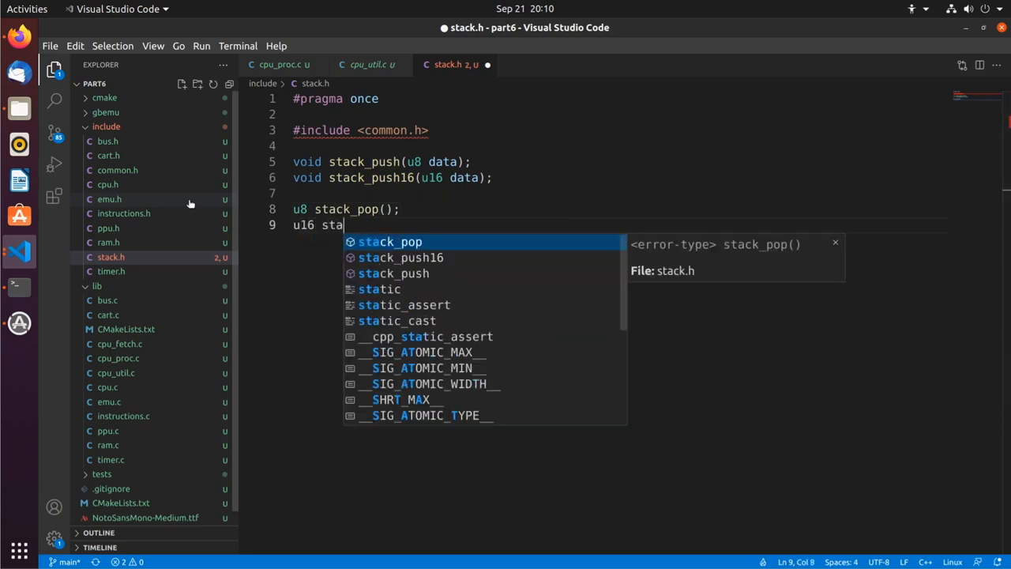
pyautogui.write('ack_pop16();')
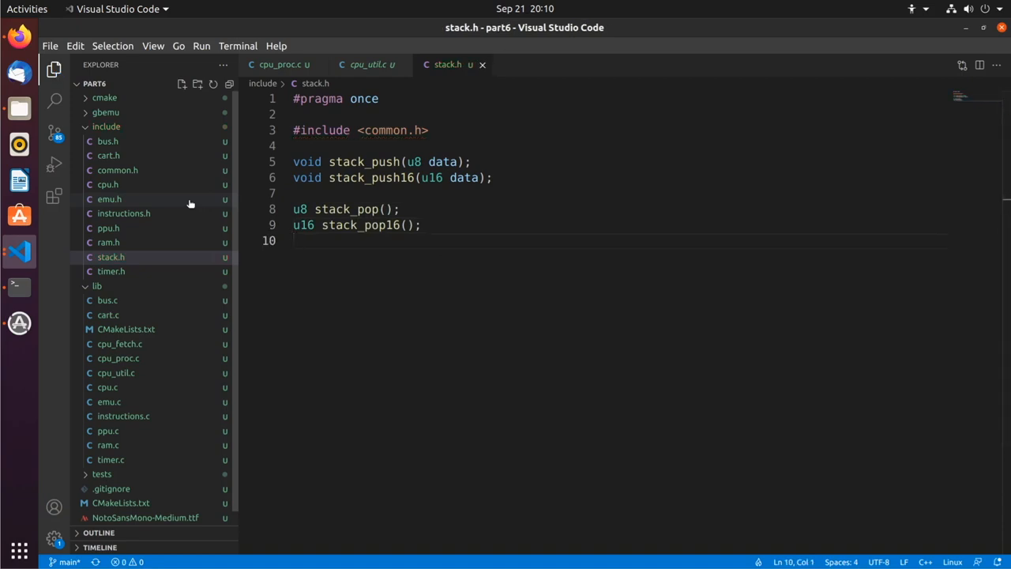
pyautogui.moveTo(294, 161); pyautogui.dragTo(420, 224)
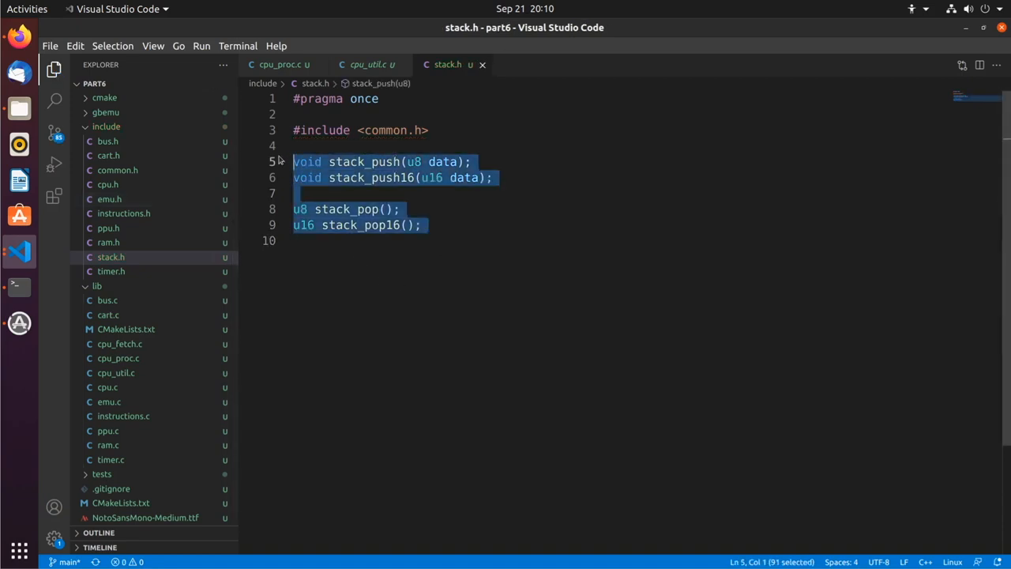
pyautogui.click(109, 401)
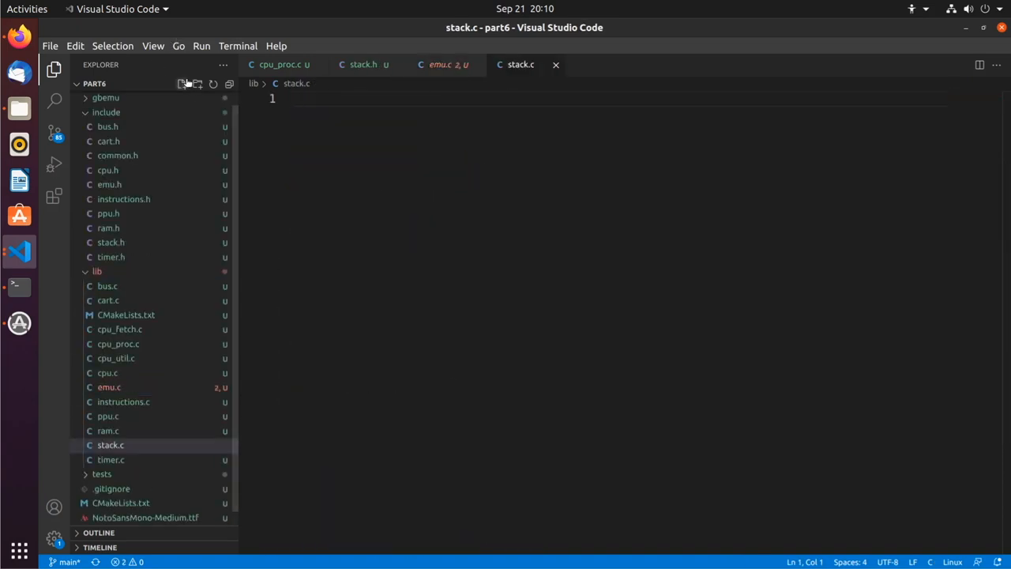
# Start stack.c with #include <stack.h> and the pasted declarations as empty function bodies
pyautogui.write('#include ,sta')
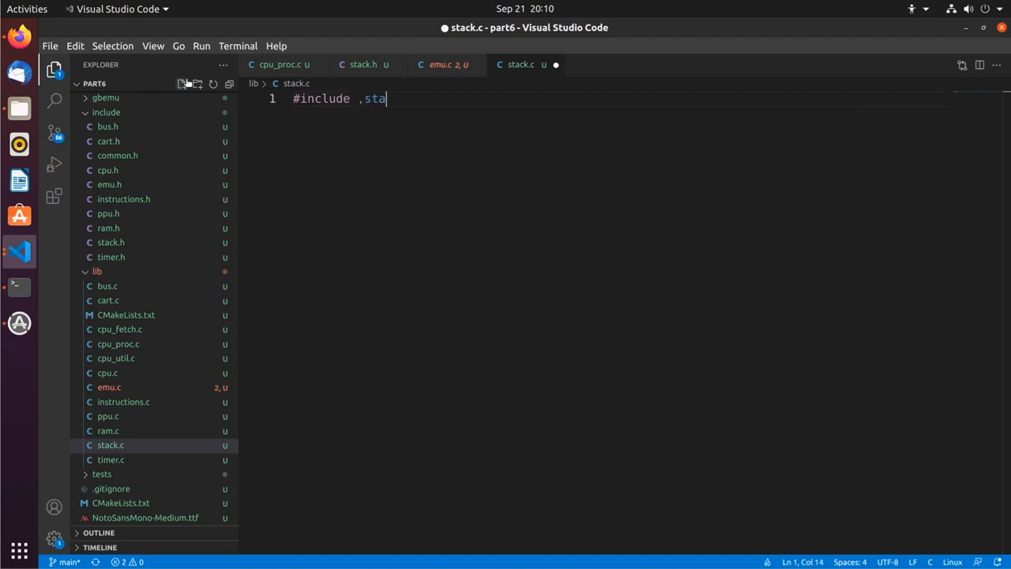
pyautogui.write('<stack')
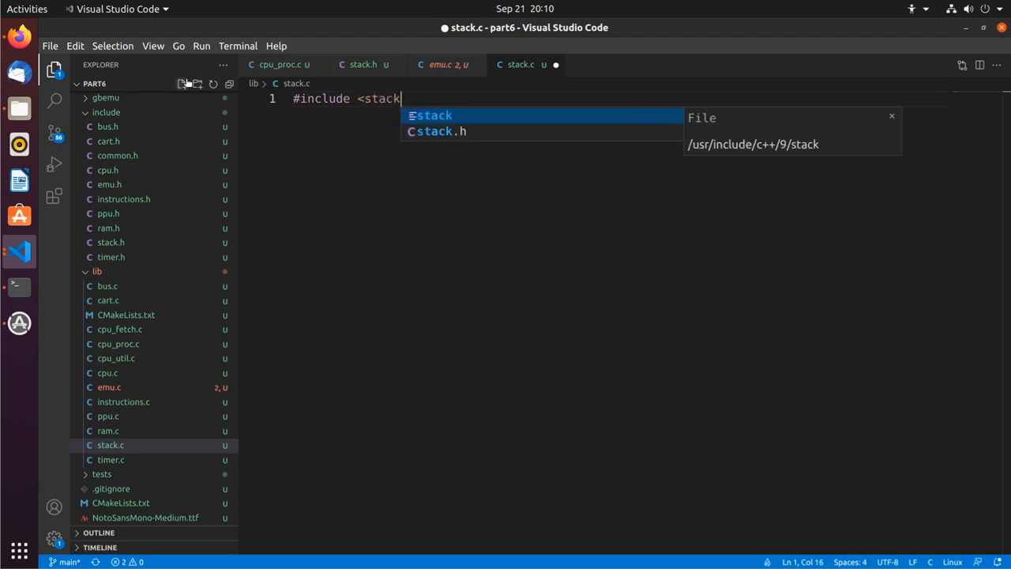
pyautogui.press('Enter')
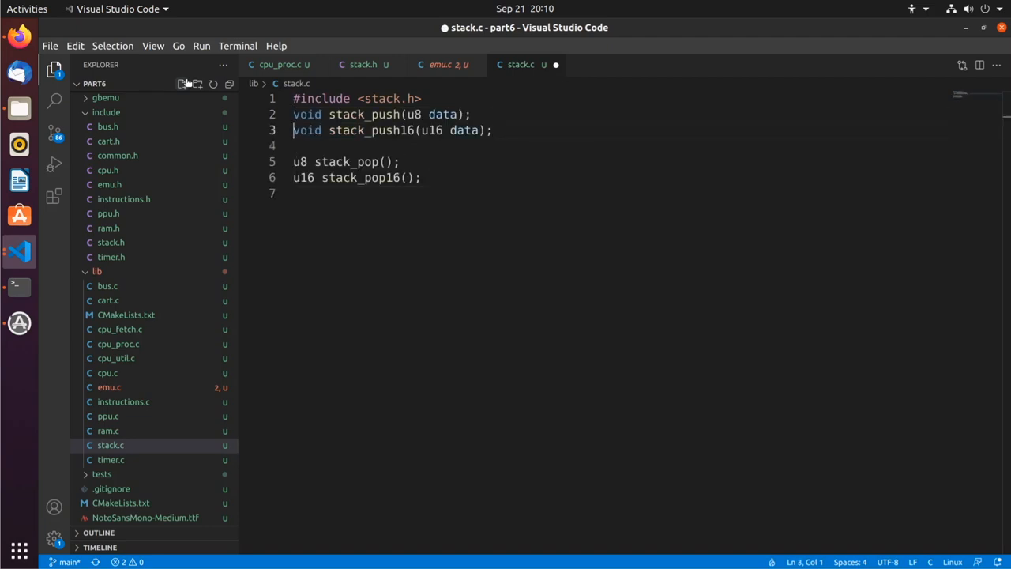
pyautogui.write('{P')
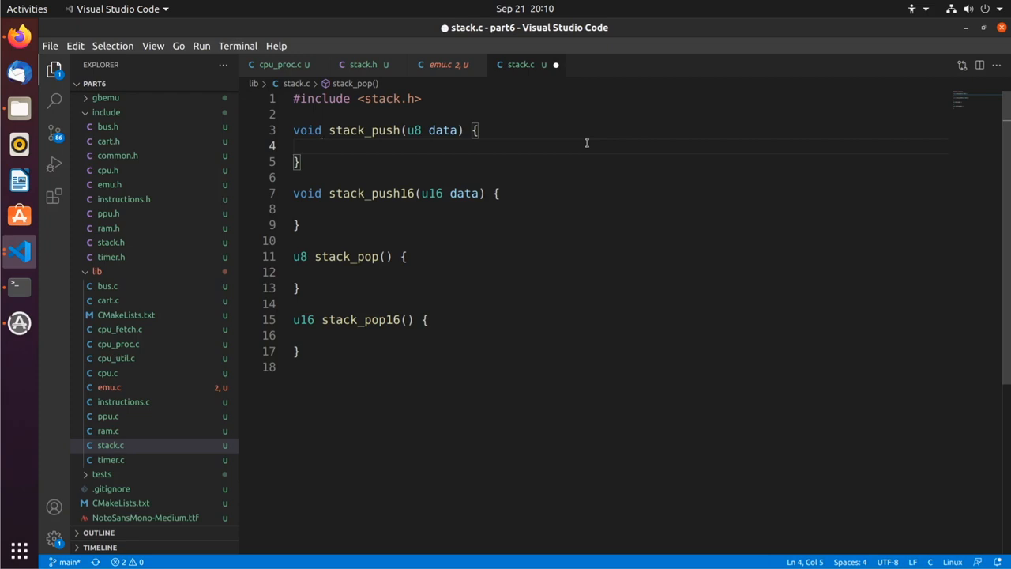
# Call cpu_get_regs() inside stack_push and add #include <cpu.h>
pyautogui.write('cpu_get_re')
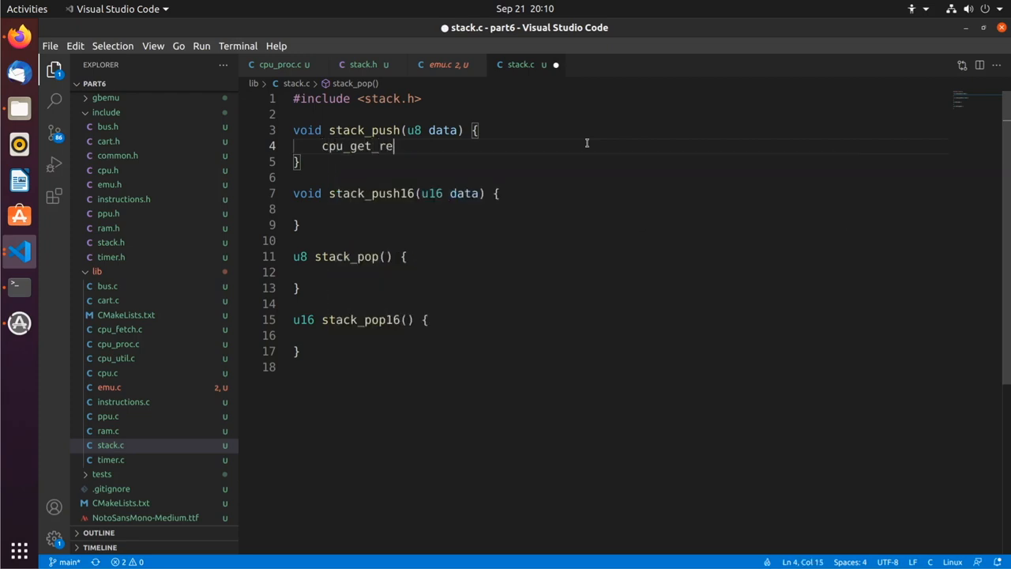
pyautogui.write('gs();')
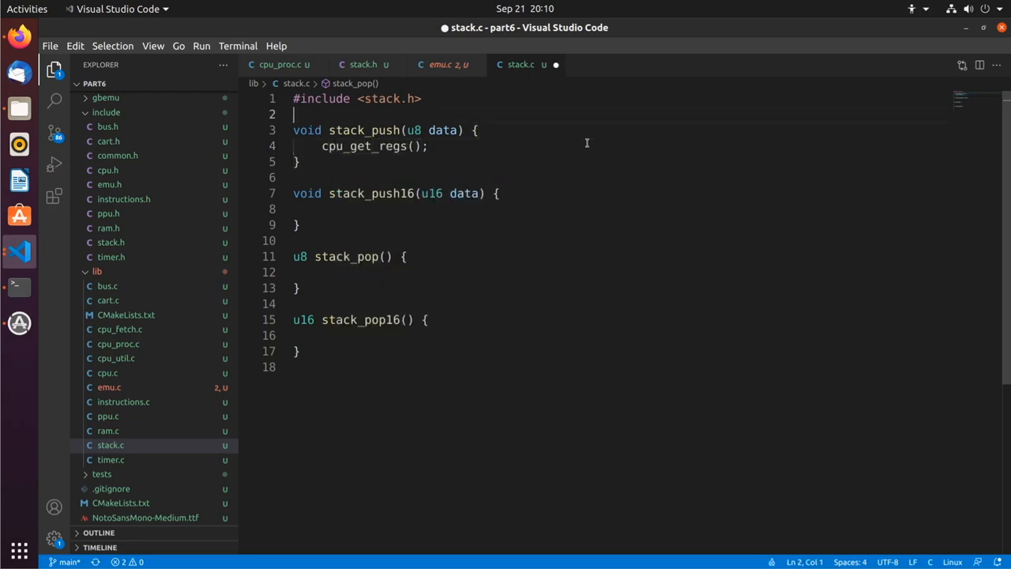
pyautogui.write('#include ,')
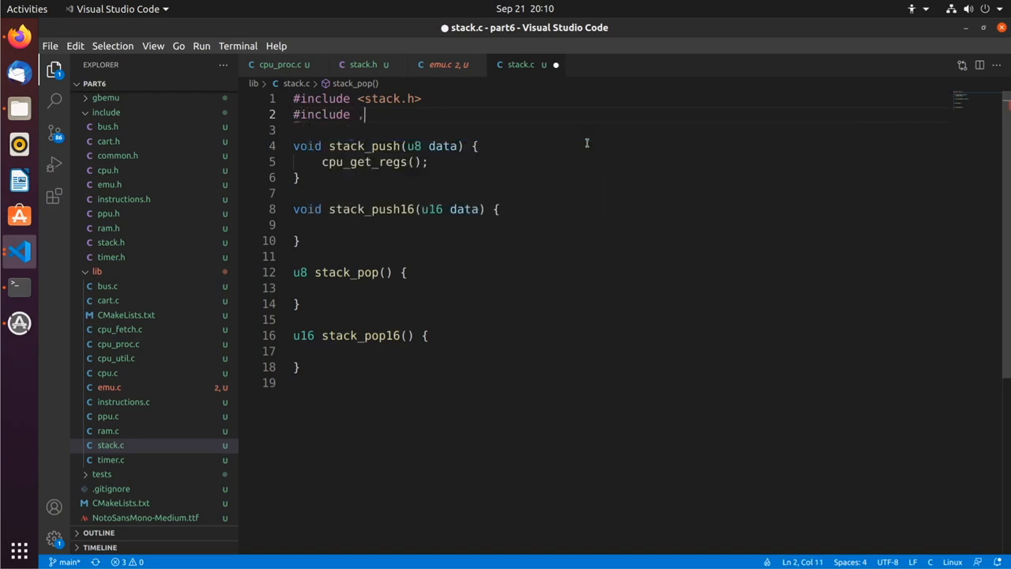
pyautogui.write('<cpu.h>')
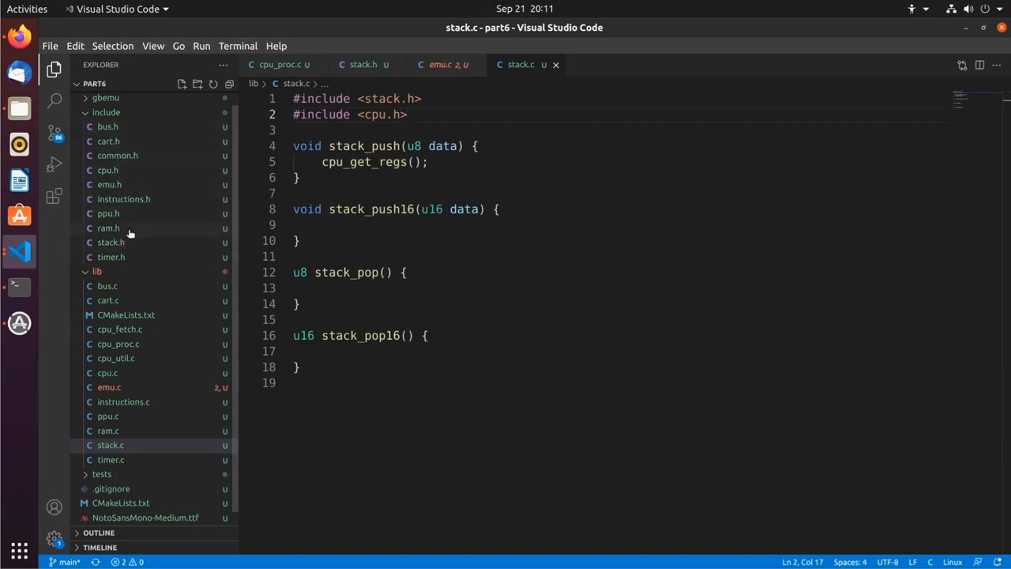
# Declare cpu_registers *cpu_get_regs(); in cpu.h after the cpu_context typedef
pyautogui.click(107, 171)
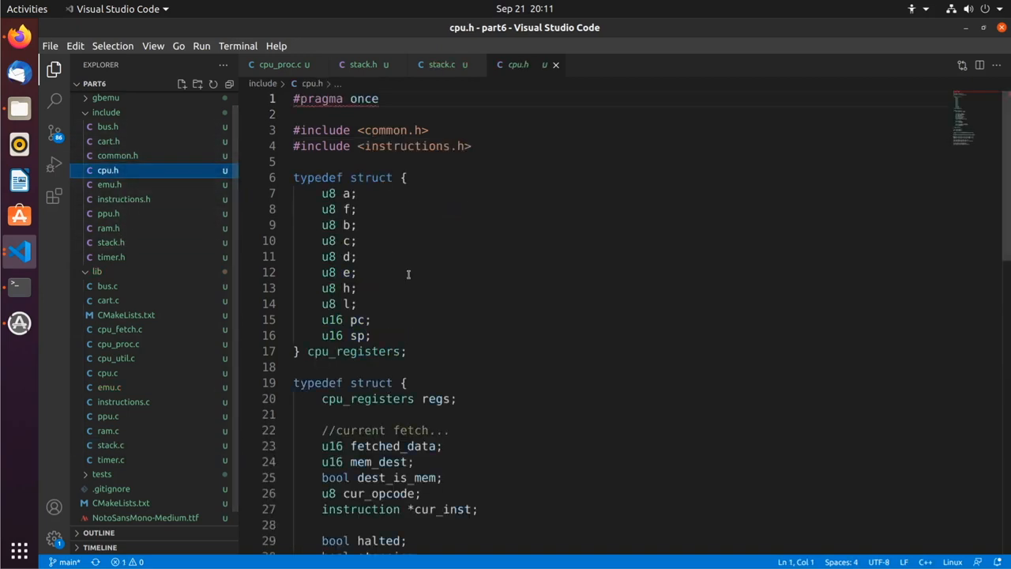
pyautogui.scroll(-3)
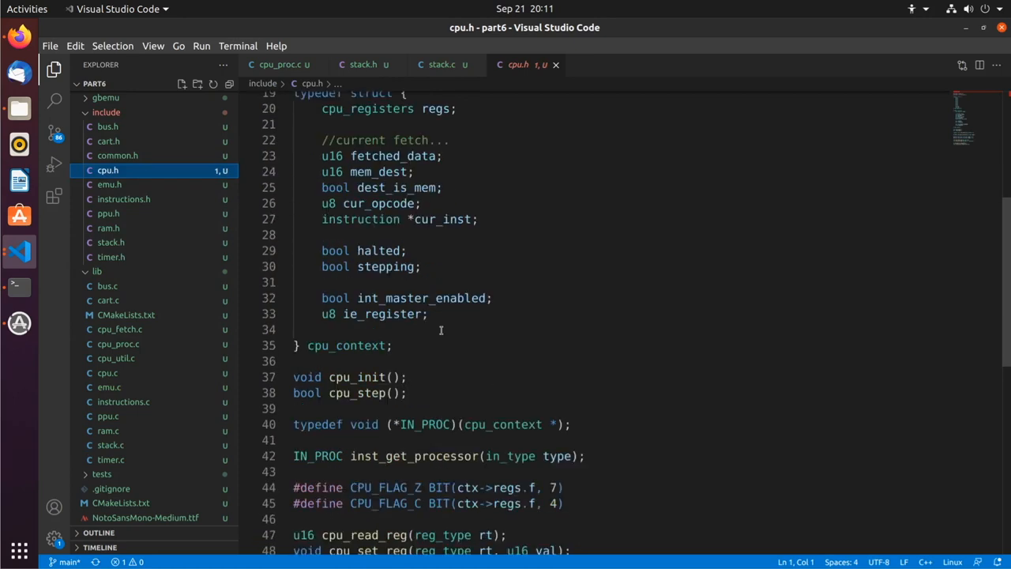
pyautogui.scroll(-3)
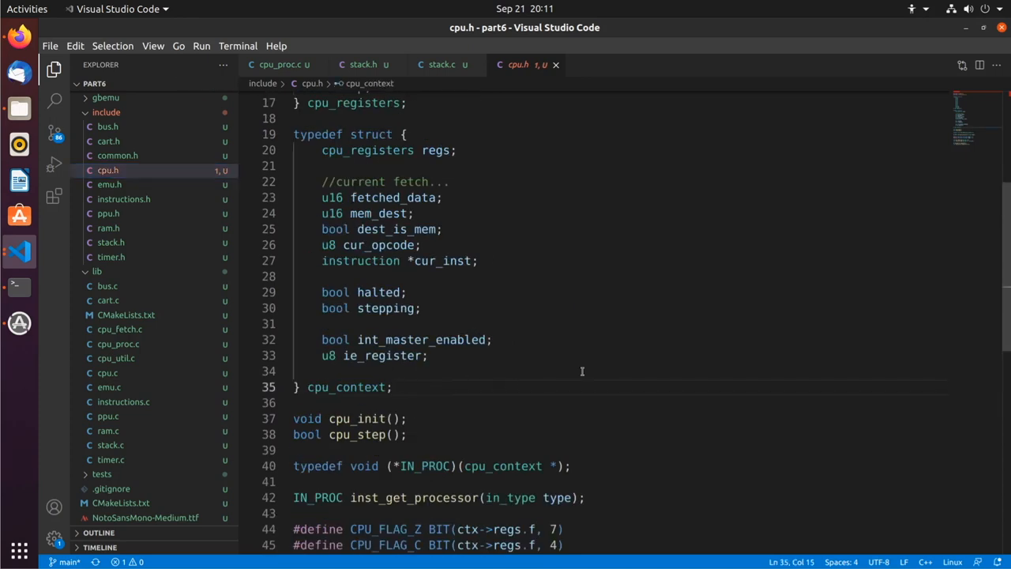
pyautogui.write('cpu_registers *cpu_')
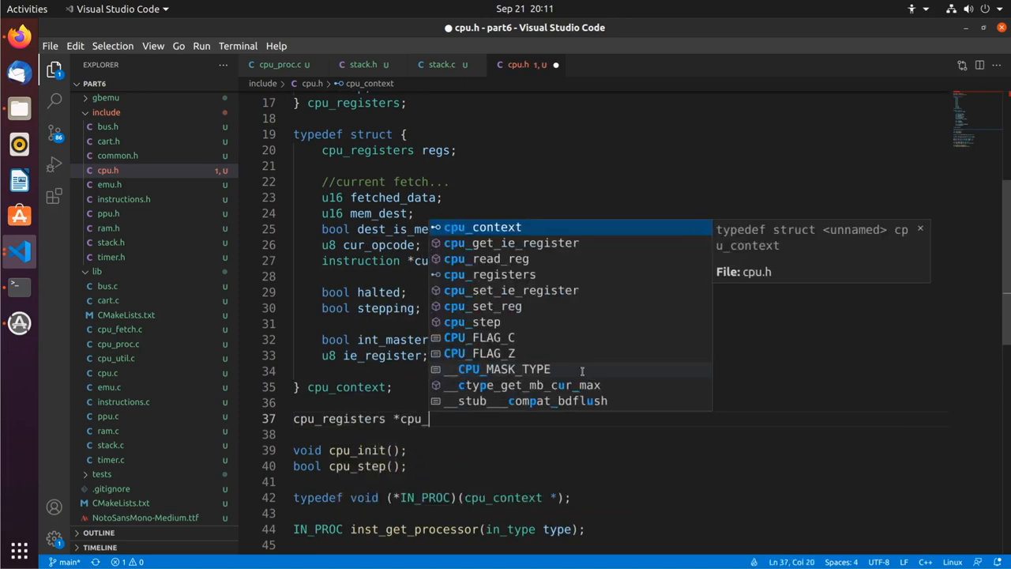
pyautogui.write('get_regs();')
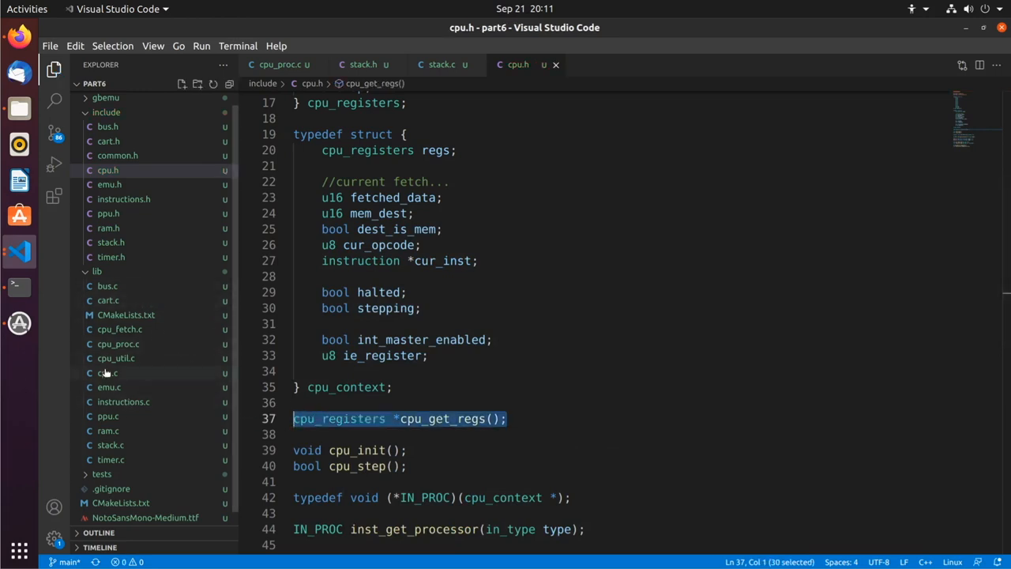
pyautogui.moveTo(139, 328)
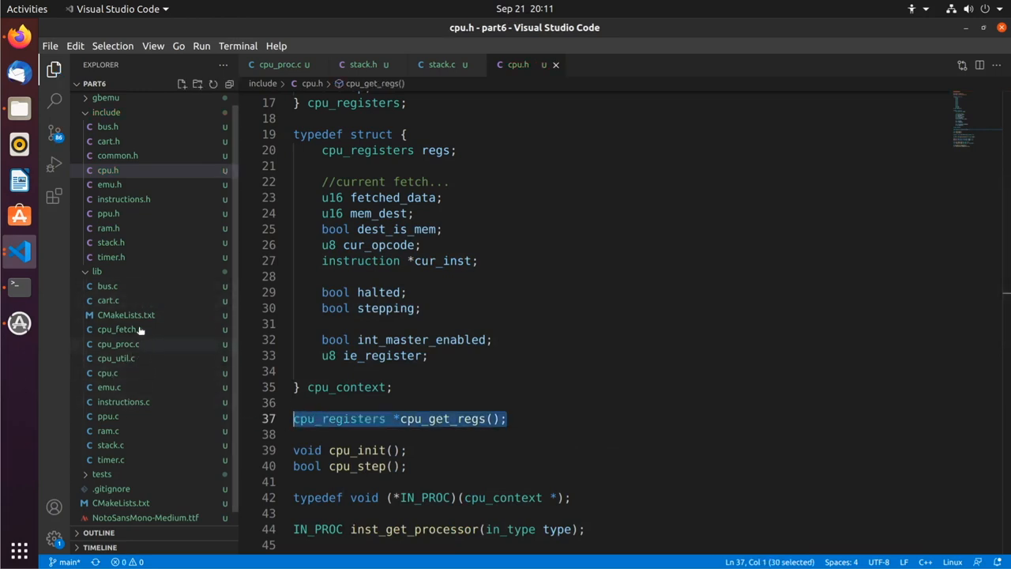
# Go to the end of cpu_util.c and begin a new line for the cpu_get_regs implementation
pyautogui.click(117, 357)
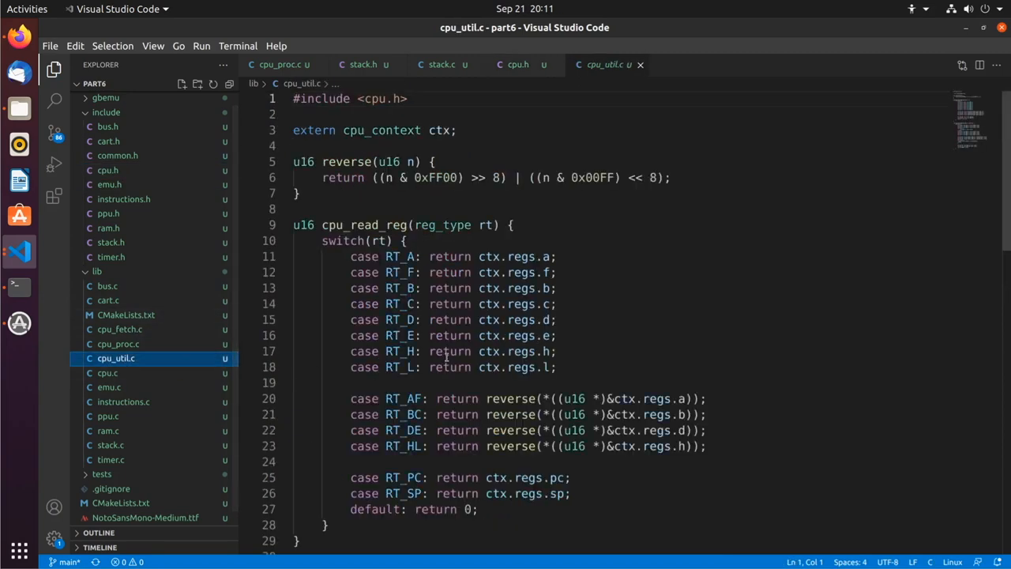
pyautogui.scroll(-3)
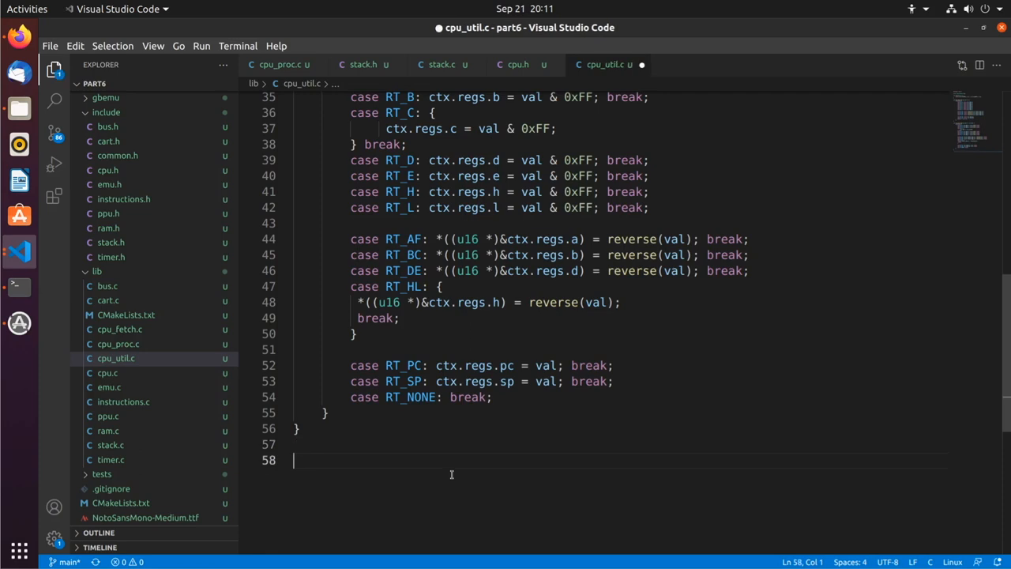
pyautogui.write('regs();')
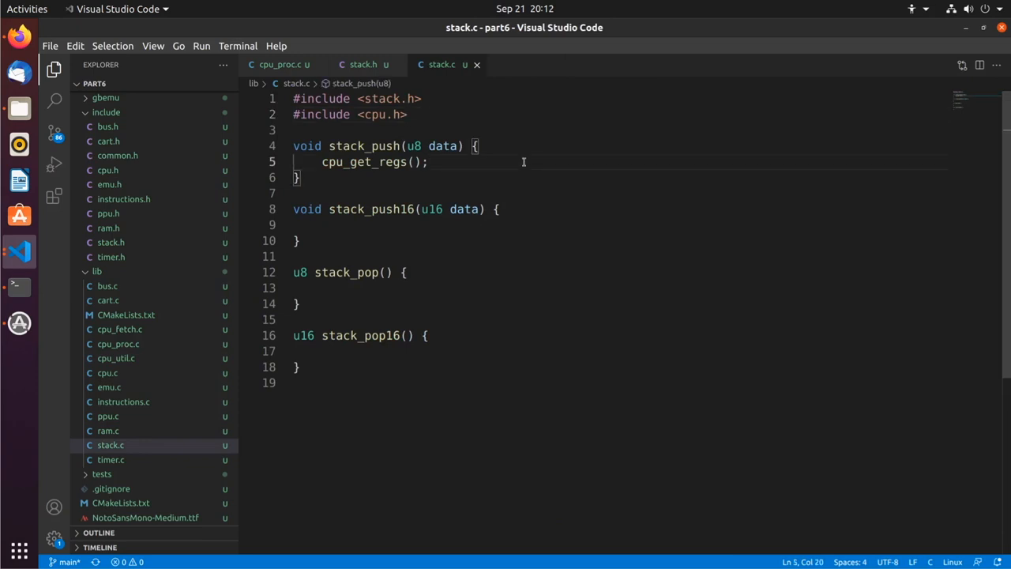
# Make stack_push decrement cpu_get_regs()->sp and add #include <bus.h>
pyautogui.write('->')
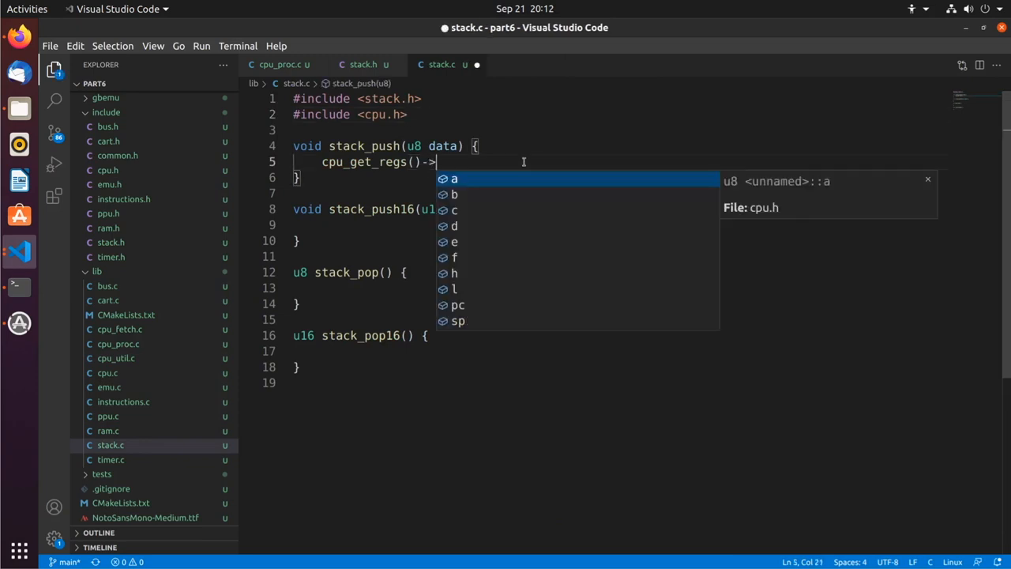
pyautogui.write('sp--;')
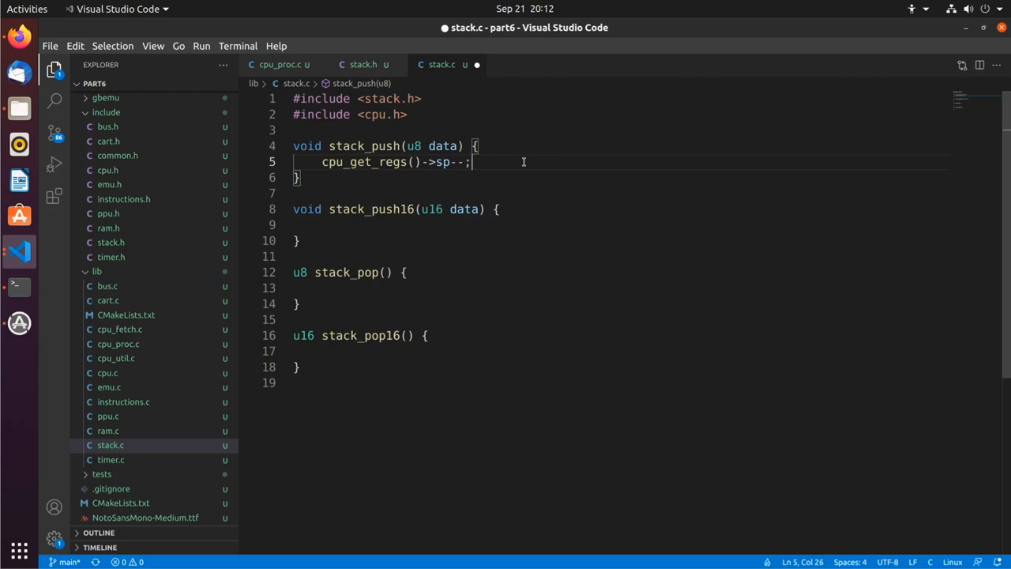
pyautogui.press('Enter')
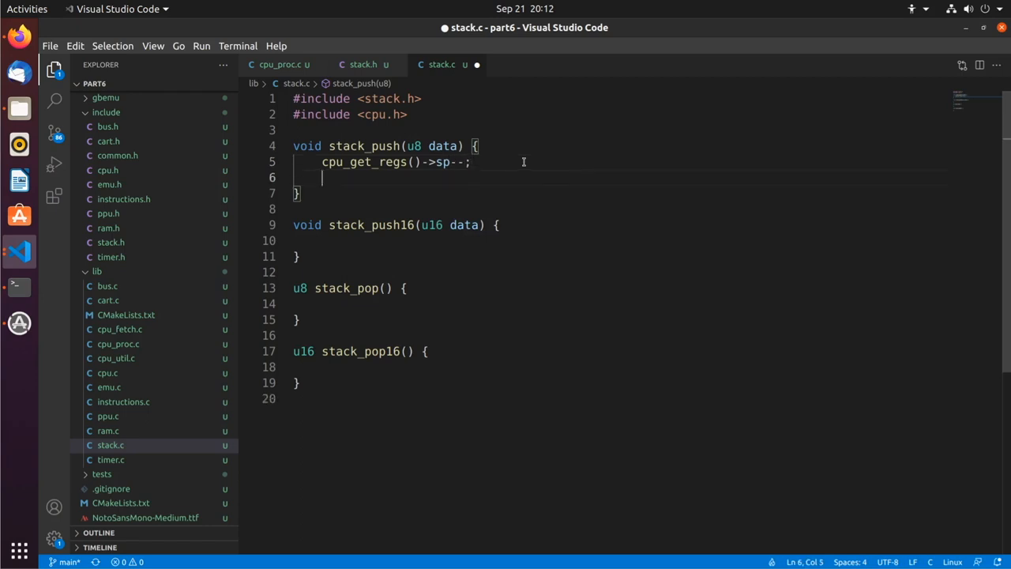
pyautogui.write('bu')
pyautogui.click(616, 131)
pyautogui.write('#')
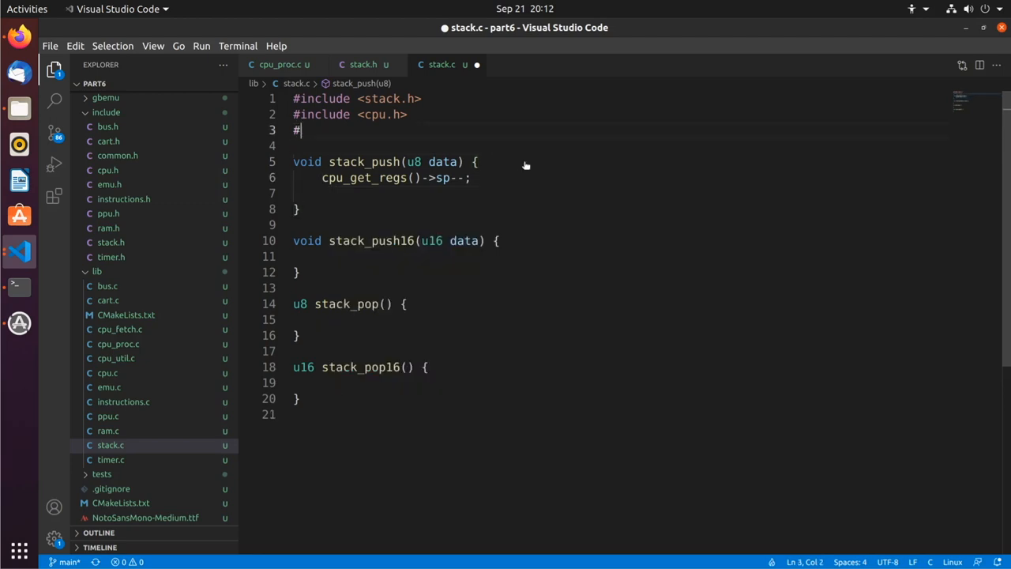
pyautogui.write('include <bus.h>')
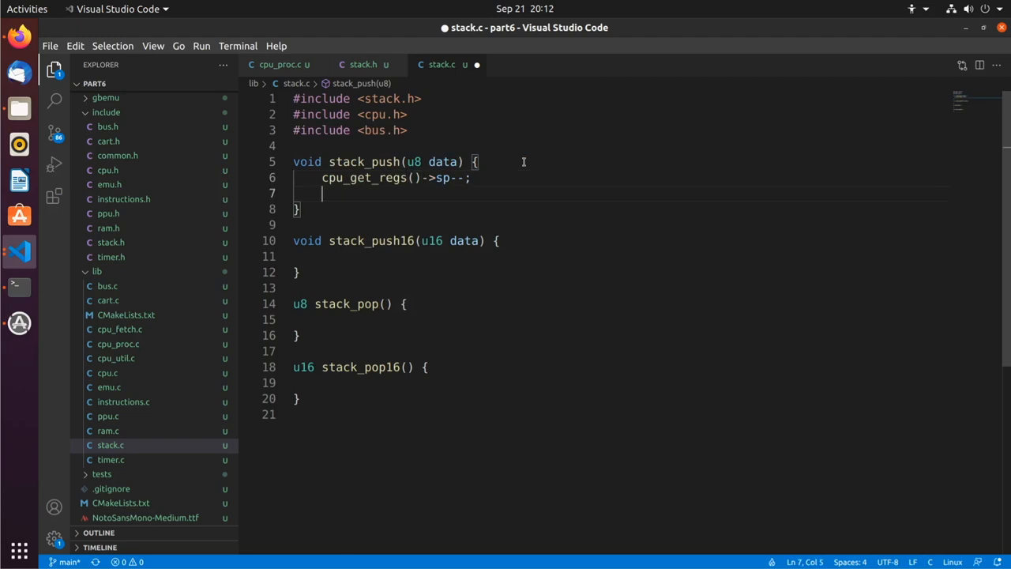
# Write the byte with bus_write(cpu_get_regs()->sp, data) and save stack.c
pyautogui.write('bus_write(')
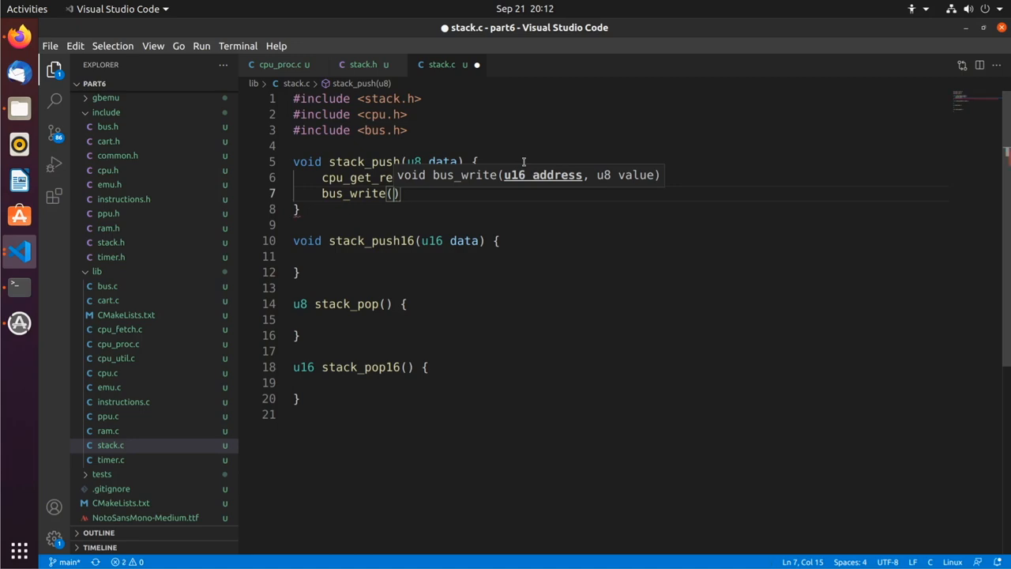
pyautogui.write('cpu_get_regs(')
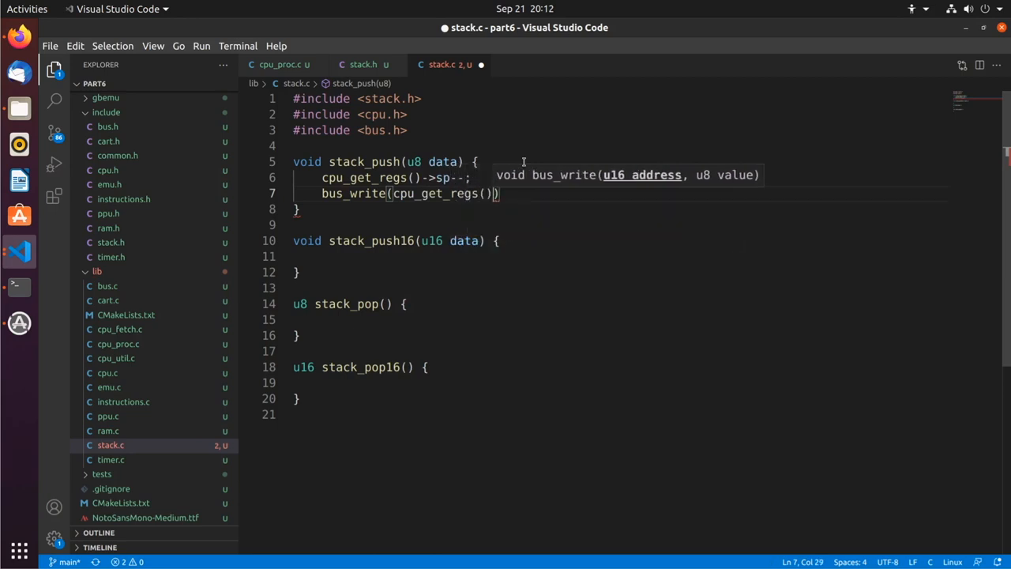
pyautogui.write('->sp, data')
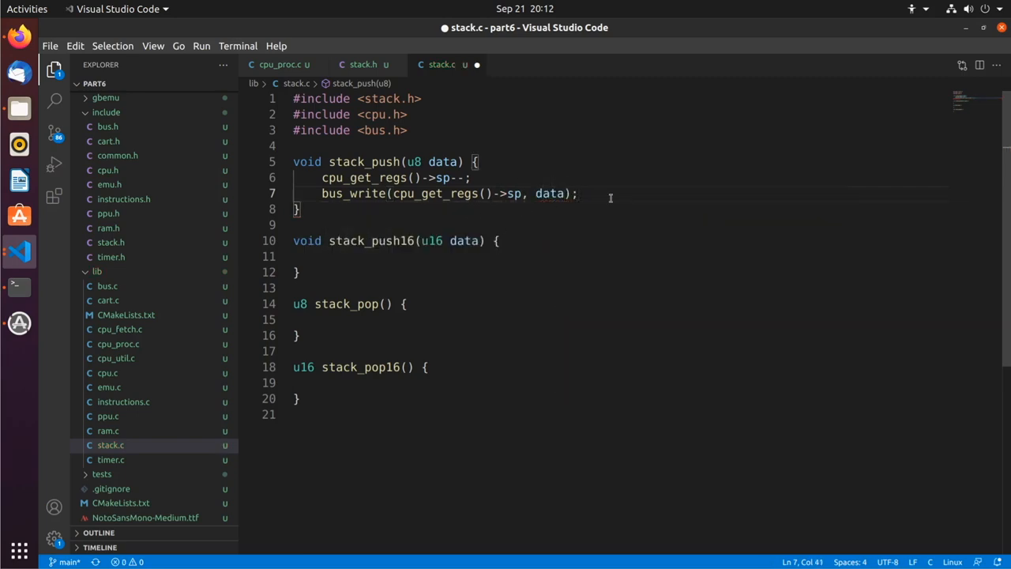
pyautogui.press('ctrl+s')
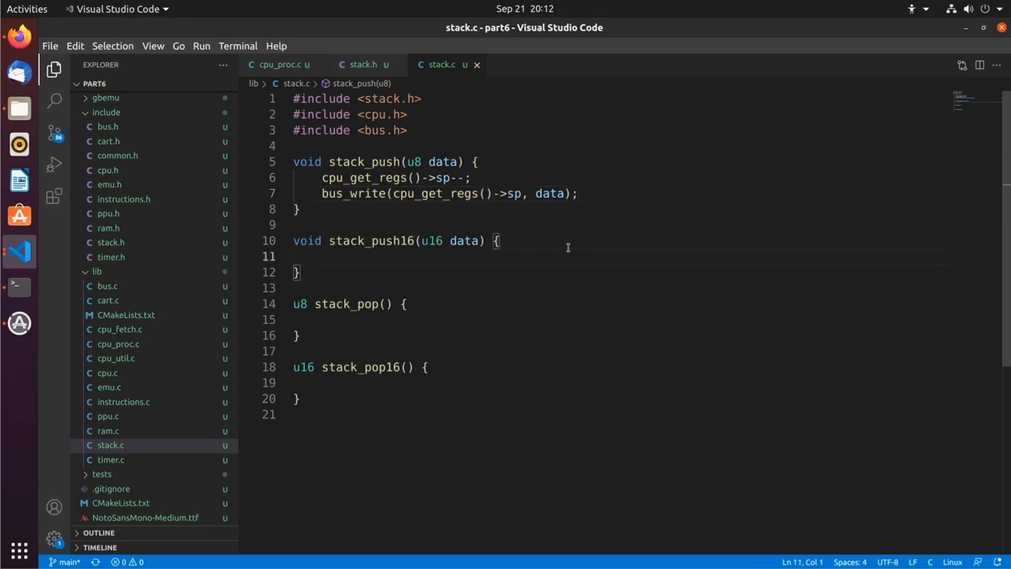
# Fill stack_push16 with stack_push((data >> 8) & 0xFF) then stack_push(data & 0xFF)
pyautogui.write('stac')
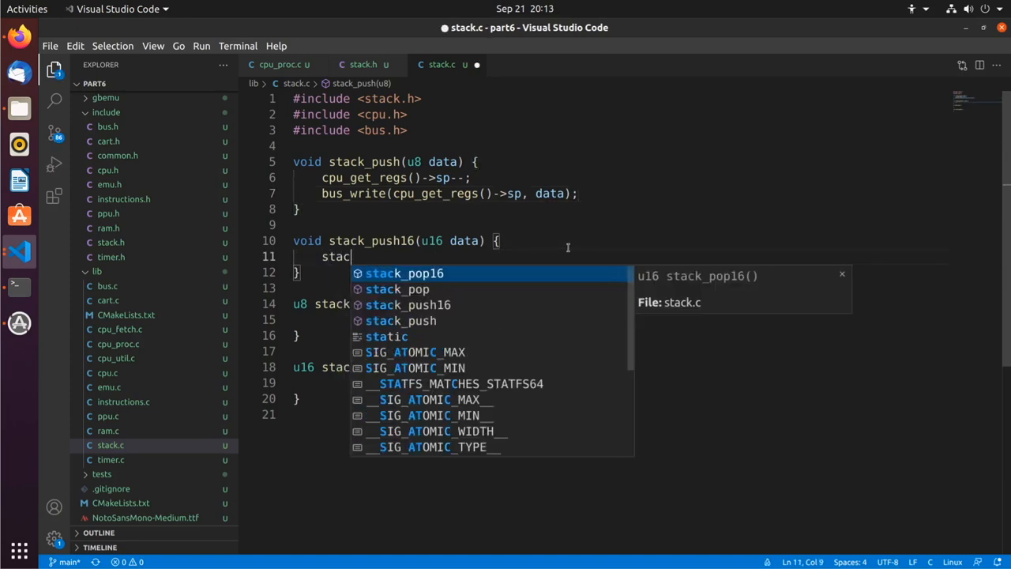
pyautogui.press('Enter')
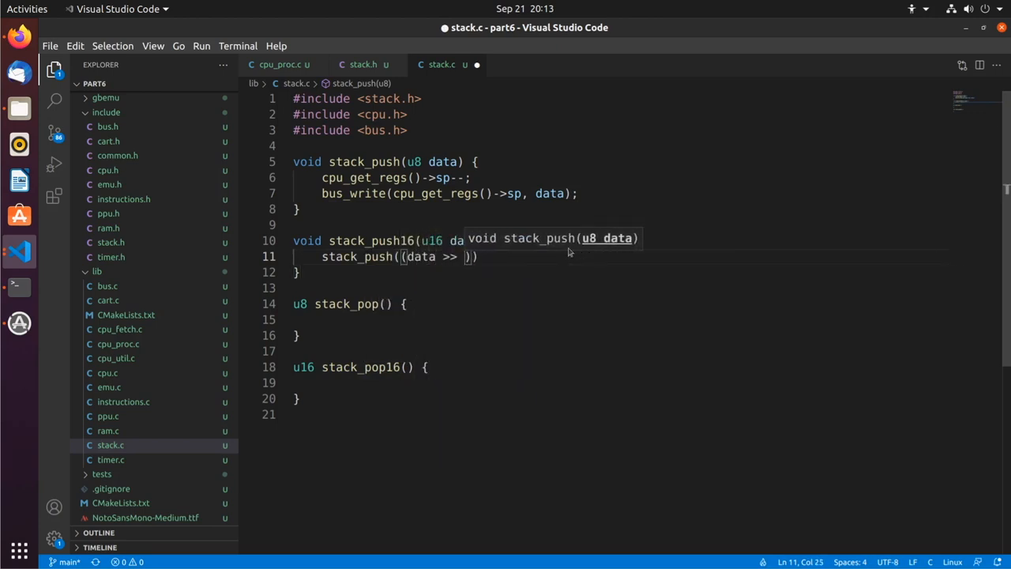
pyautogui.write('8) & 0xFF')
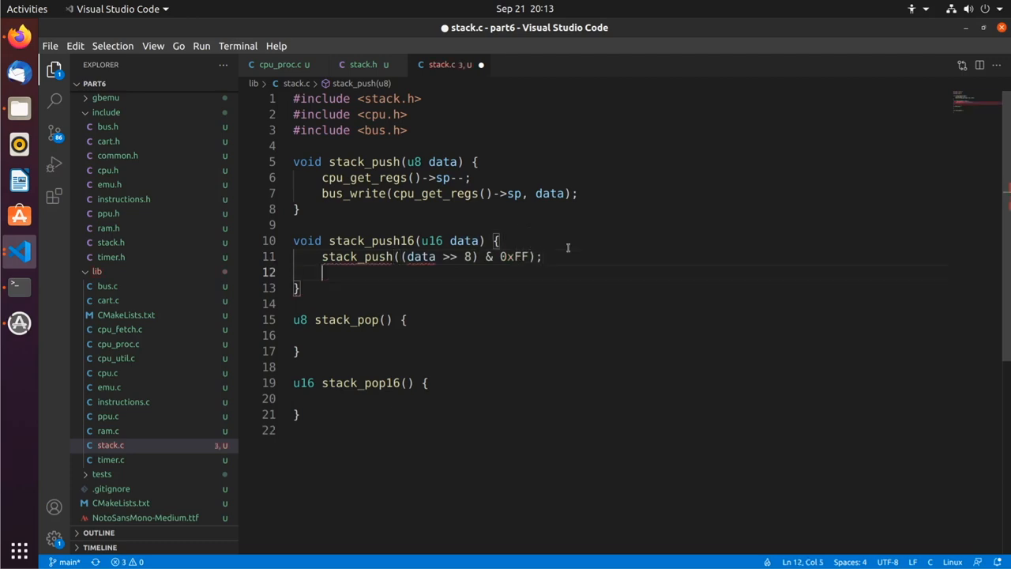
pyautogui.write('stack_push(data & 0xFF);')
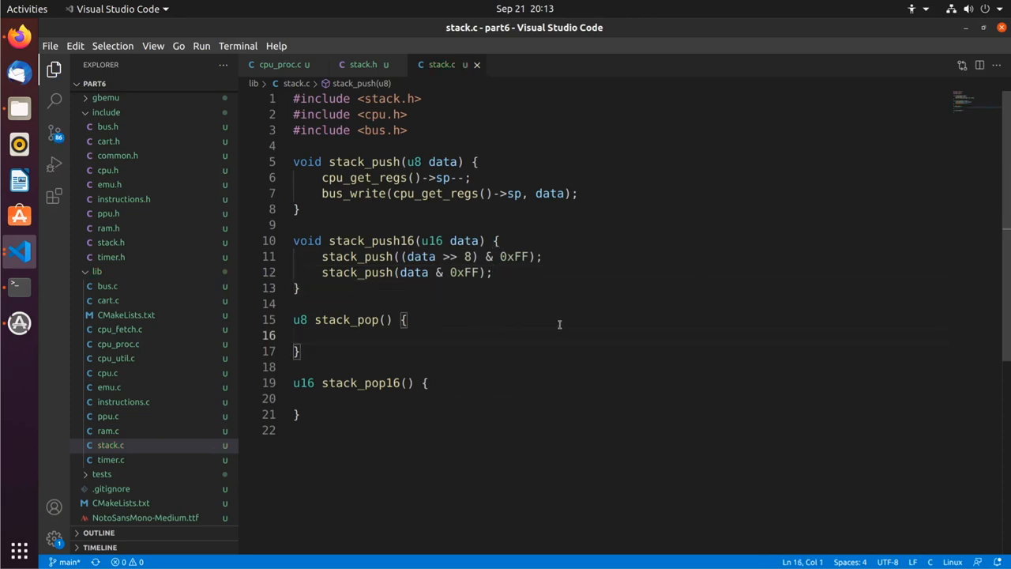
pyautogui.moveTo(464, 193)
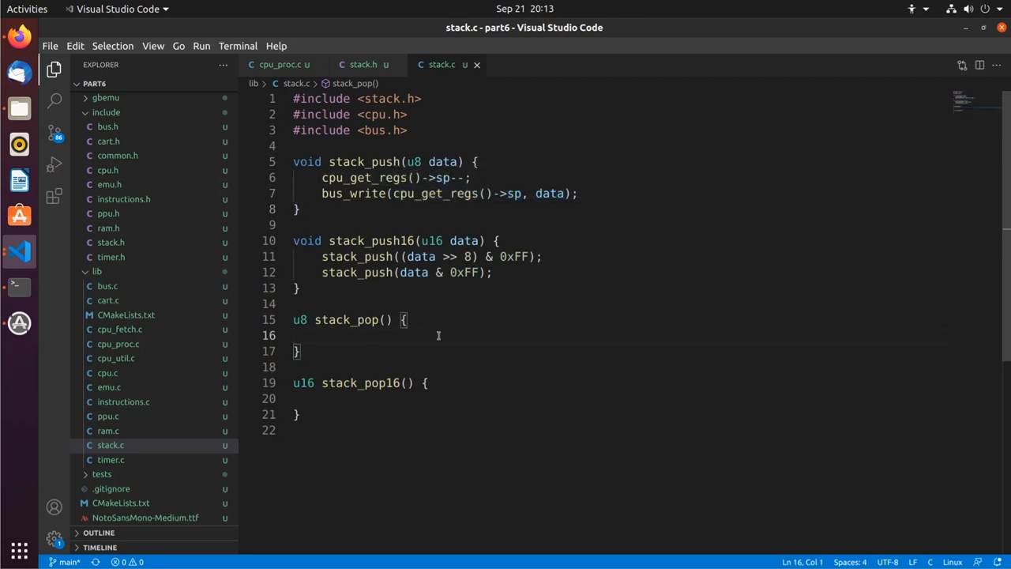
# Make stack_pop return bus_read at the stack pointer and post-increment sp
pyautogui.write('cpu_get_regs()->$p')
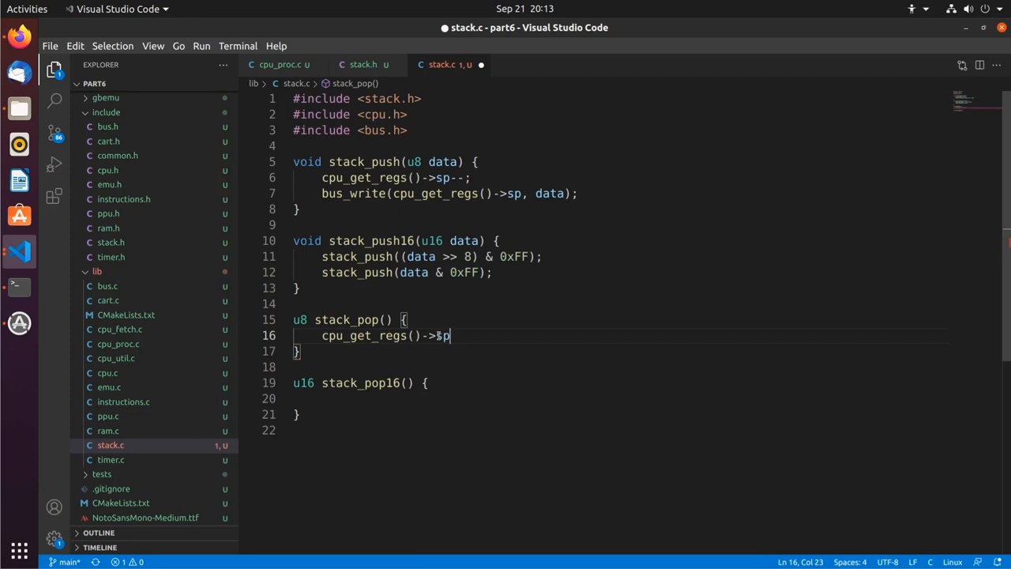
pyautogui.press('BackSpace')
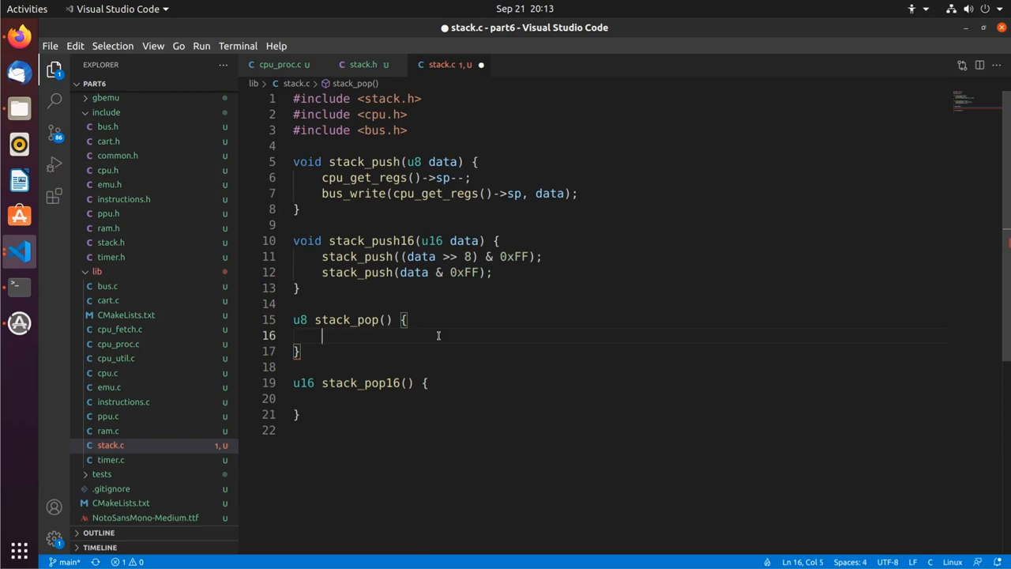
pyautogui.write('return bus_read(cpu_get_regs()->sp')
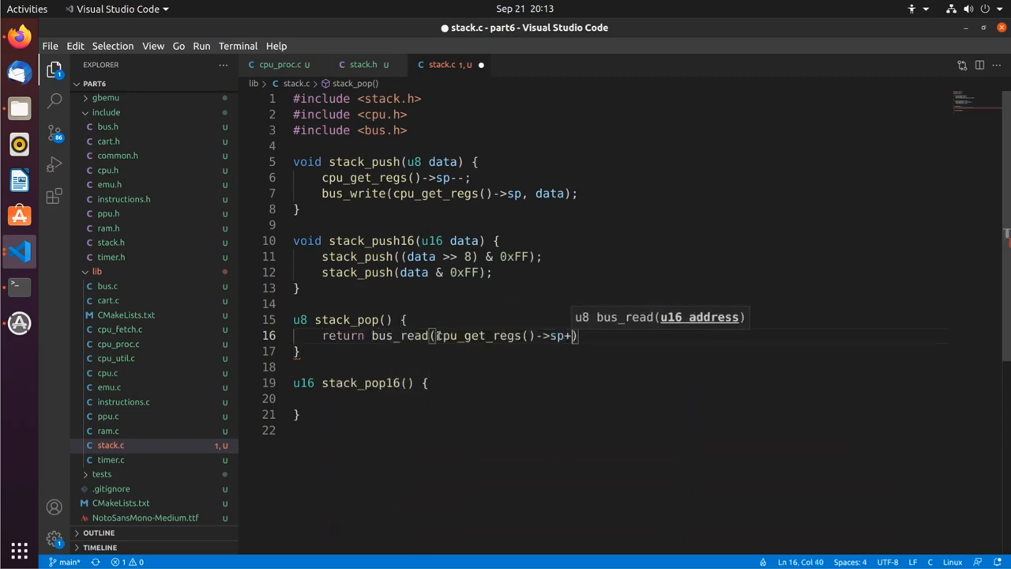
pyautogui.write('+);')
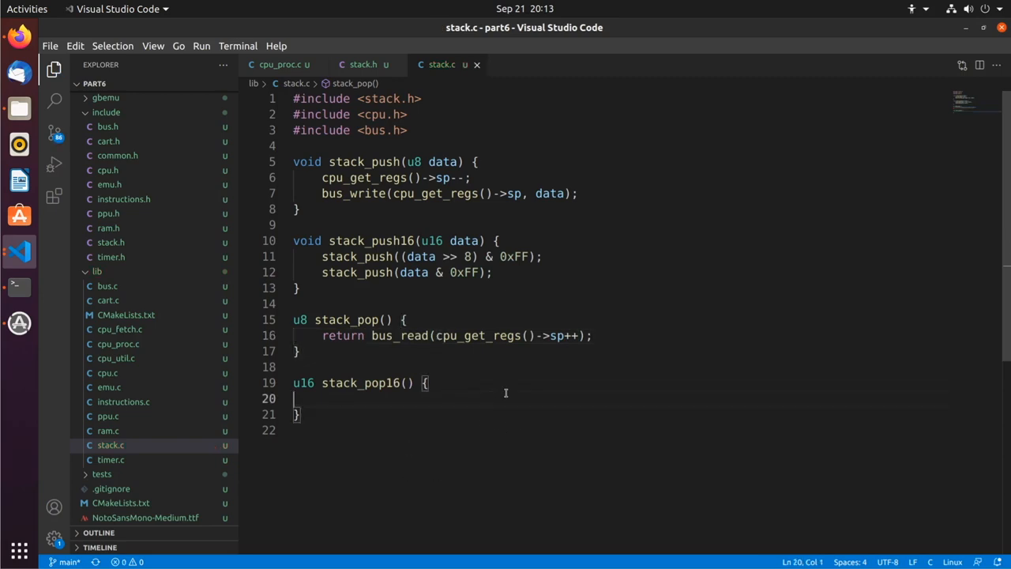
# Fill stack_pop16 with u16 lo and hi from stack_pop() and return (hi << 8) | lo
pyautogui.write('u16 lo = stack_pop();')
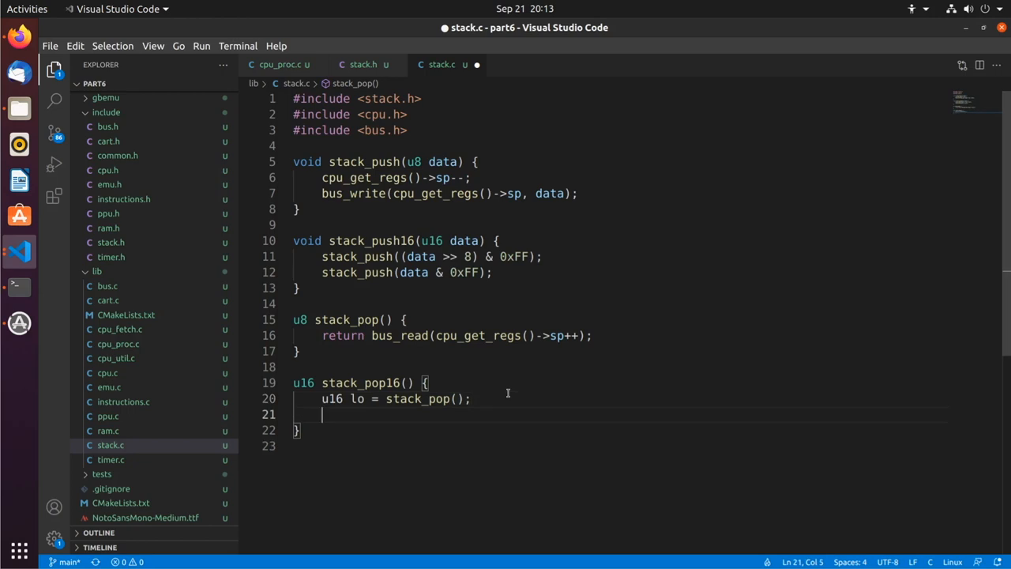
pyautogui.write('u16 hi =')
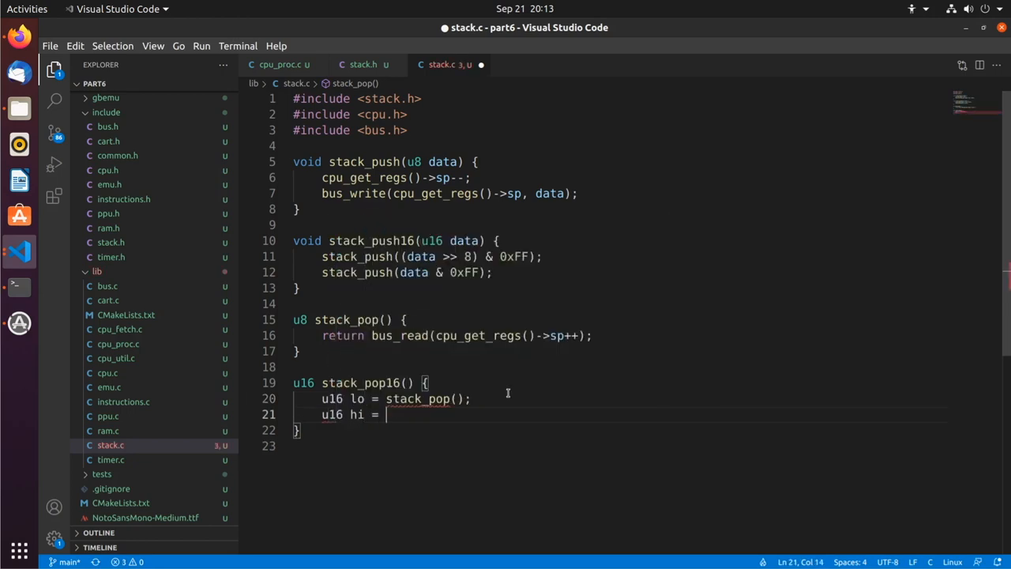
pyautogui.write('stack_op')
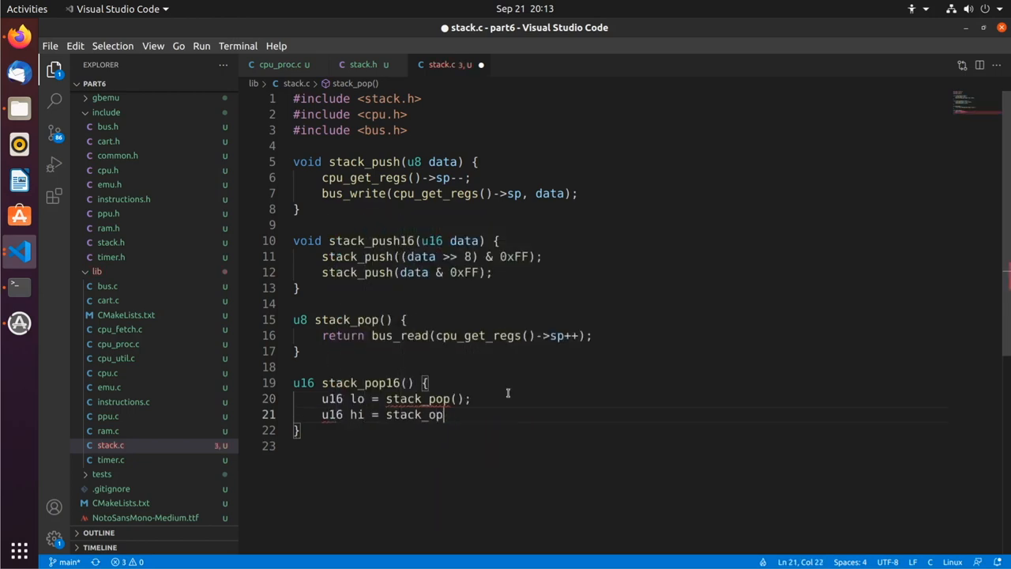
pyautogui.write('();')
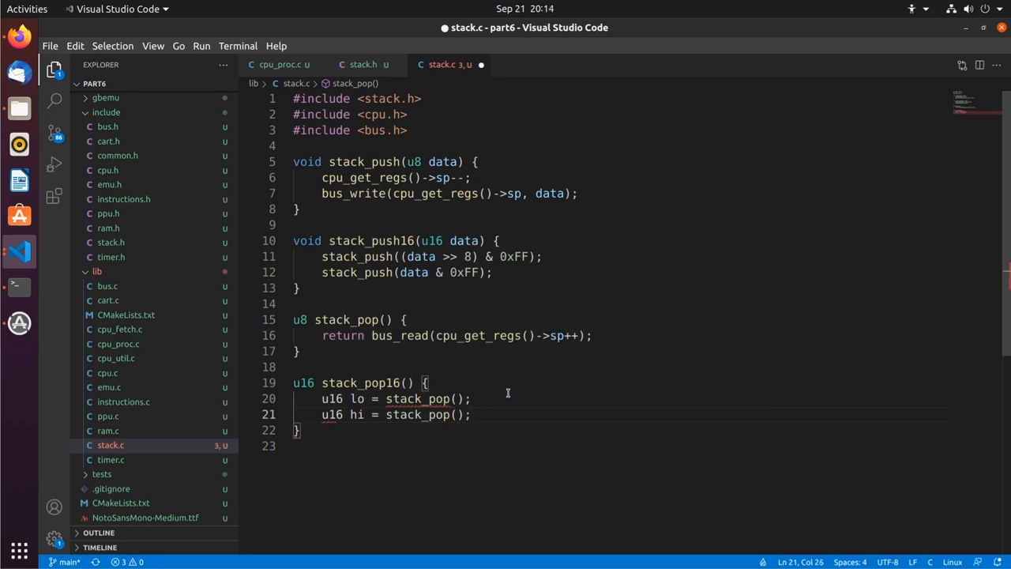
pyautogui.write('return ()')
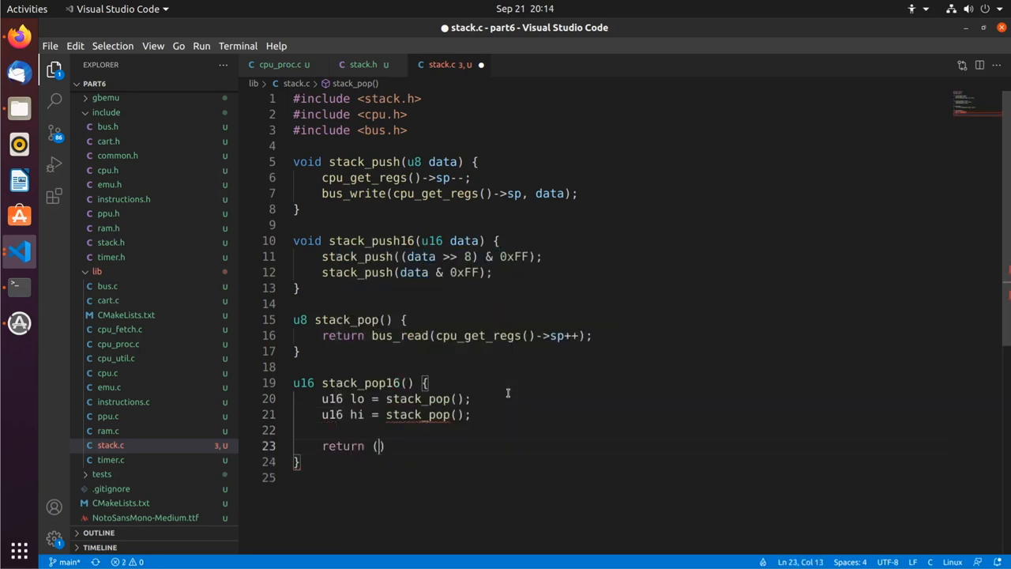
pyautogui.write('hi << 8) | lo;')
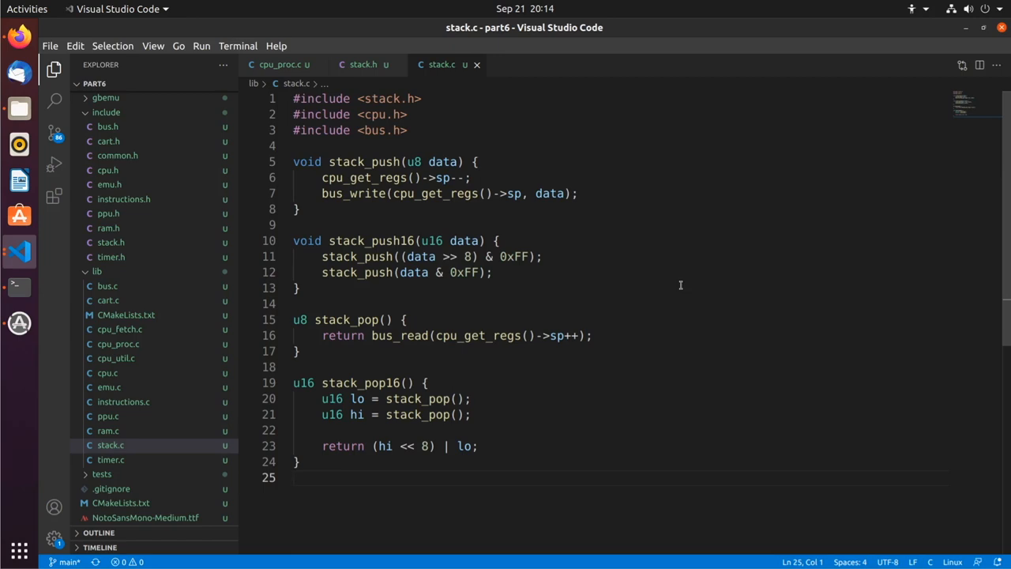
pyautogui.moveTo(856, 393)
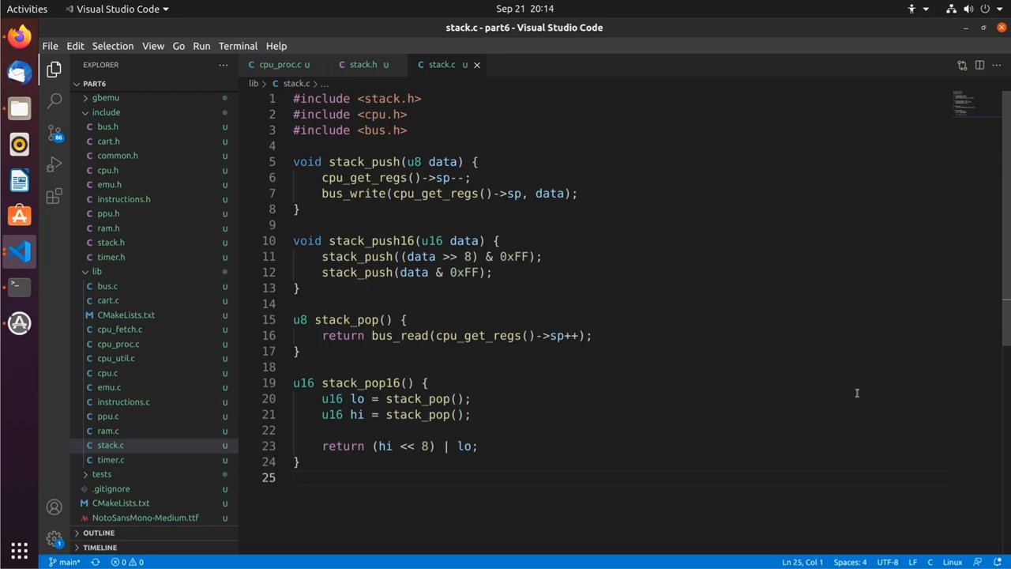
pyautogui.click(425, 384)
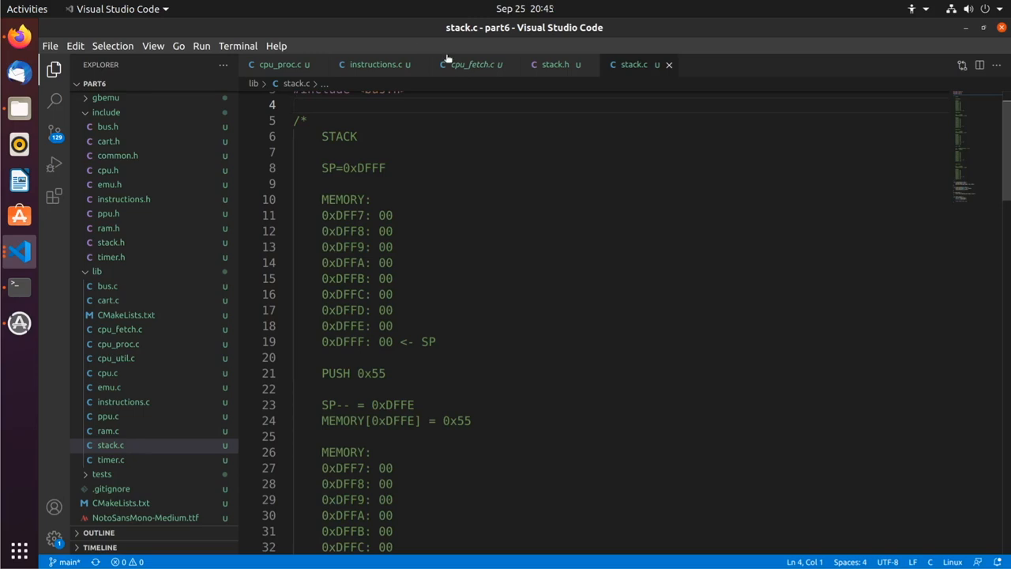
pyautogui.moveTo(333, 173)
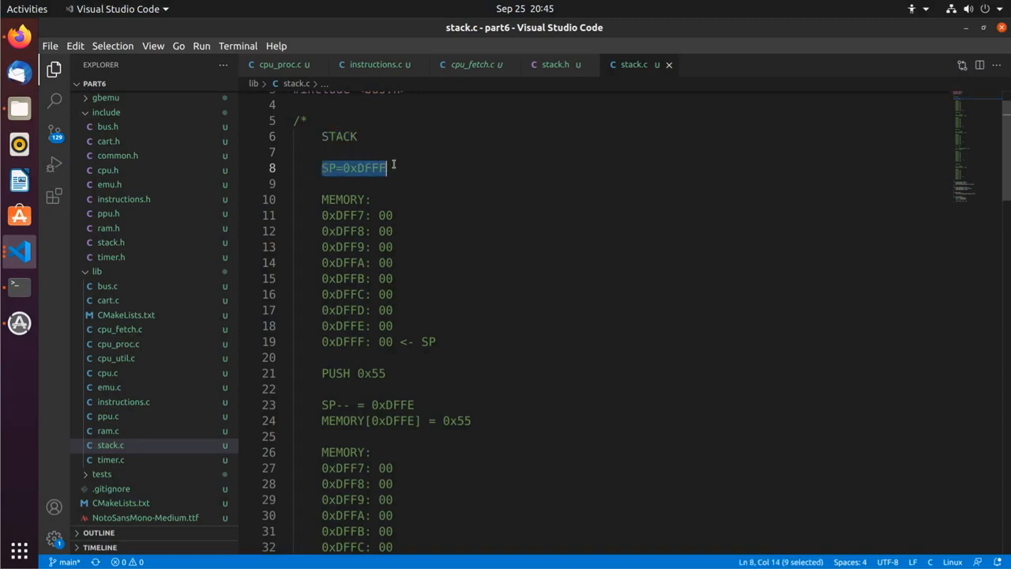
pyautogui.click(350, 342)
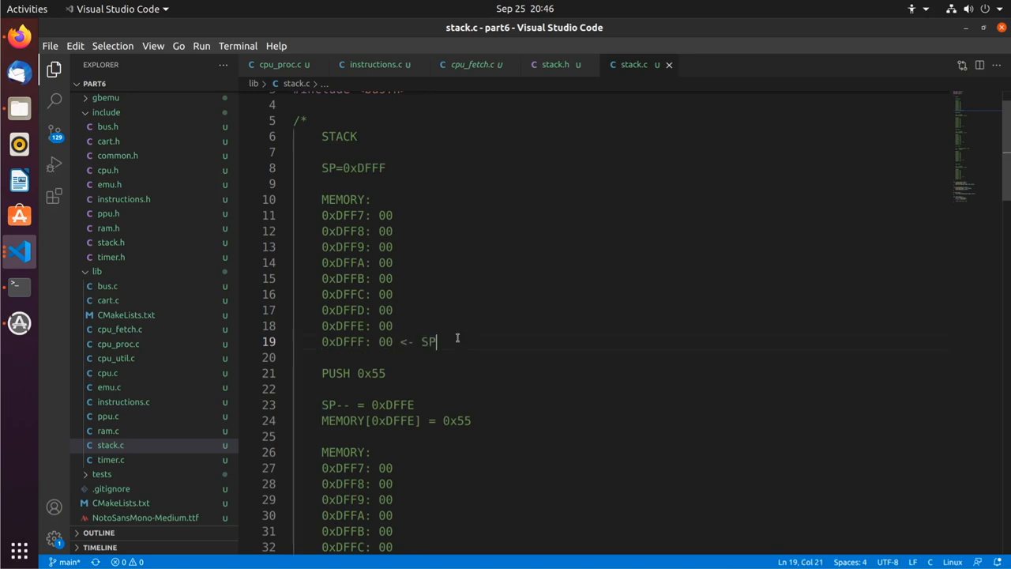
pyautogui.moveTo(322, 215); pyautogui.dragTo(434, 341)
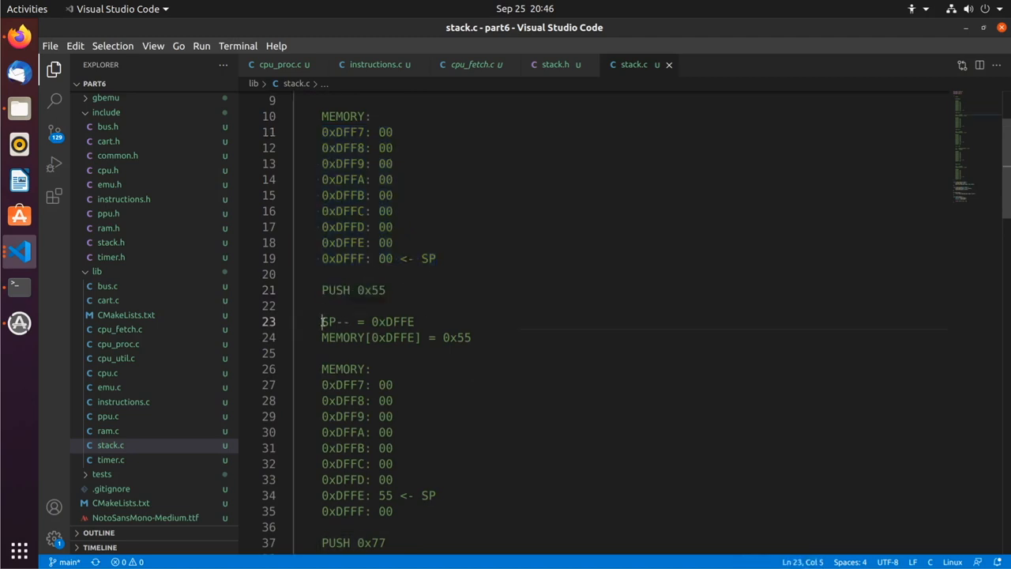
pyautogui.doubleClick(393, 322)
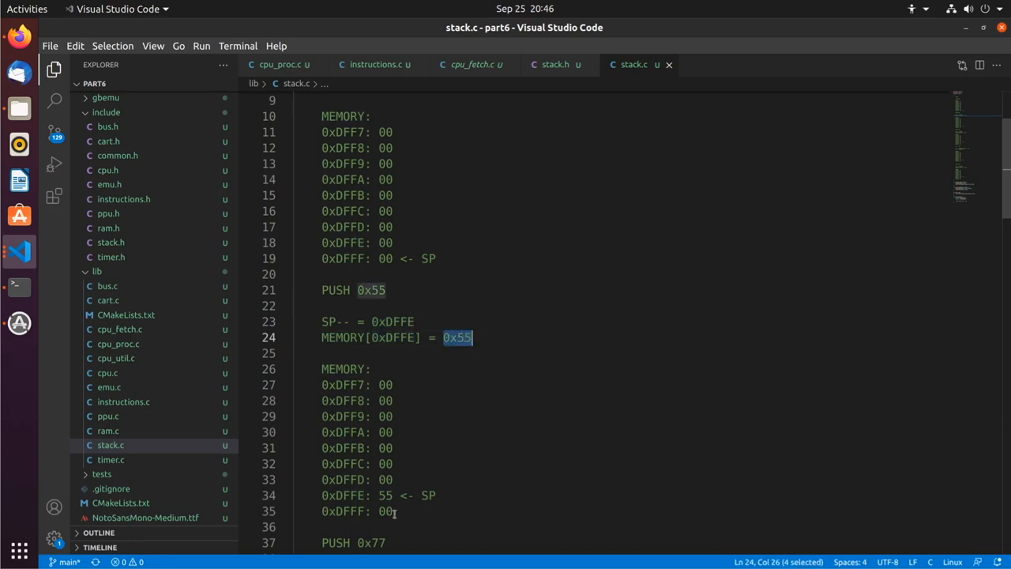
pyautogui.doubleClick(427, 496)
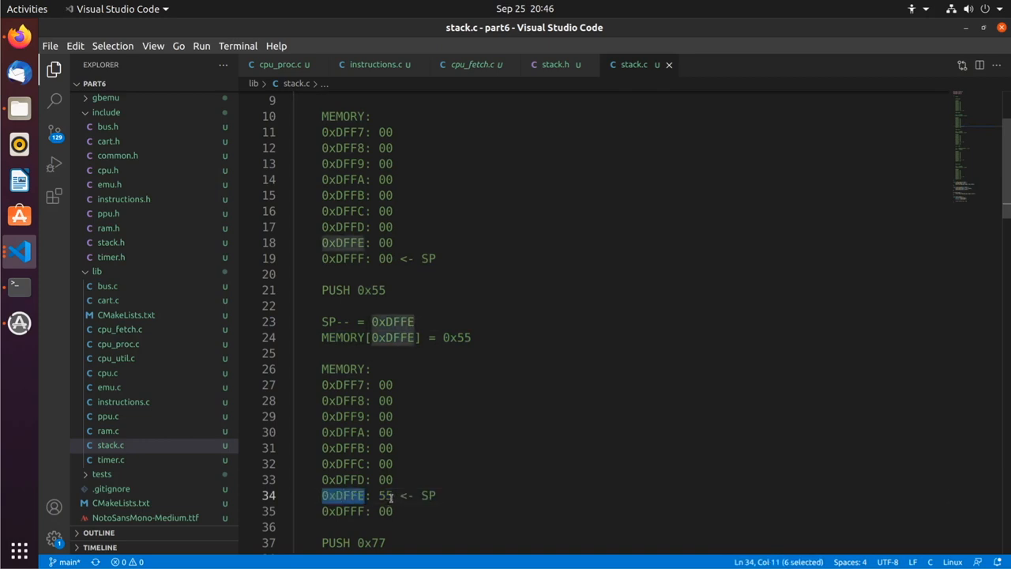
pyautogui.scroll(-3)
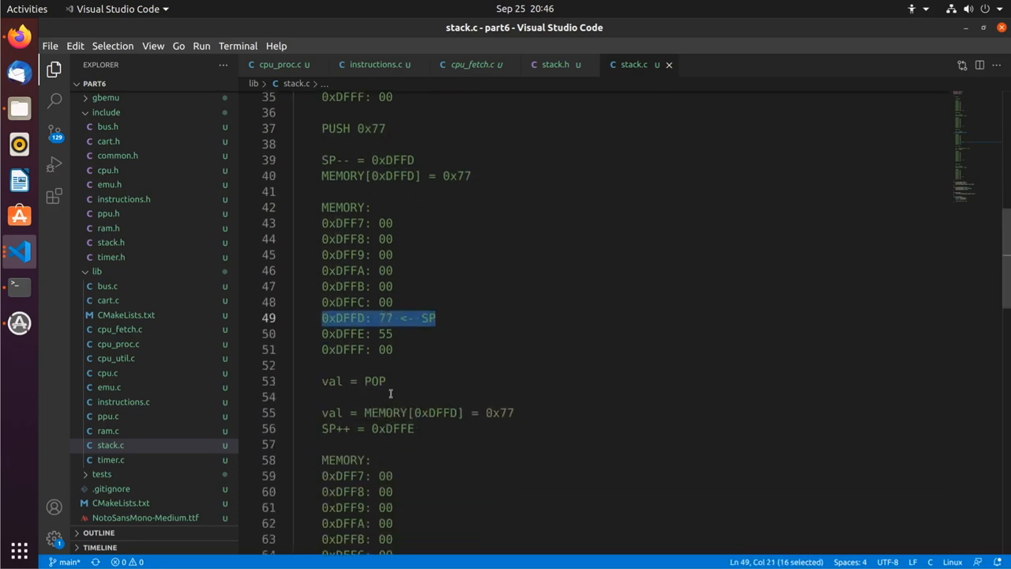
pyautogui.scroll(-3)
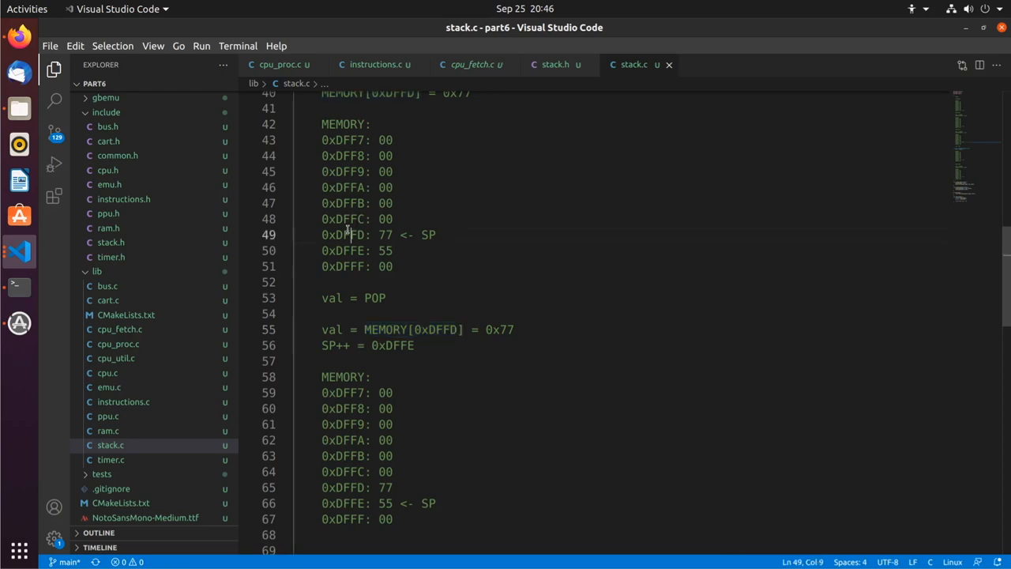
pyautogui.moveTo(363, 330); pyautogui.dragTo(514, 330)
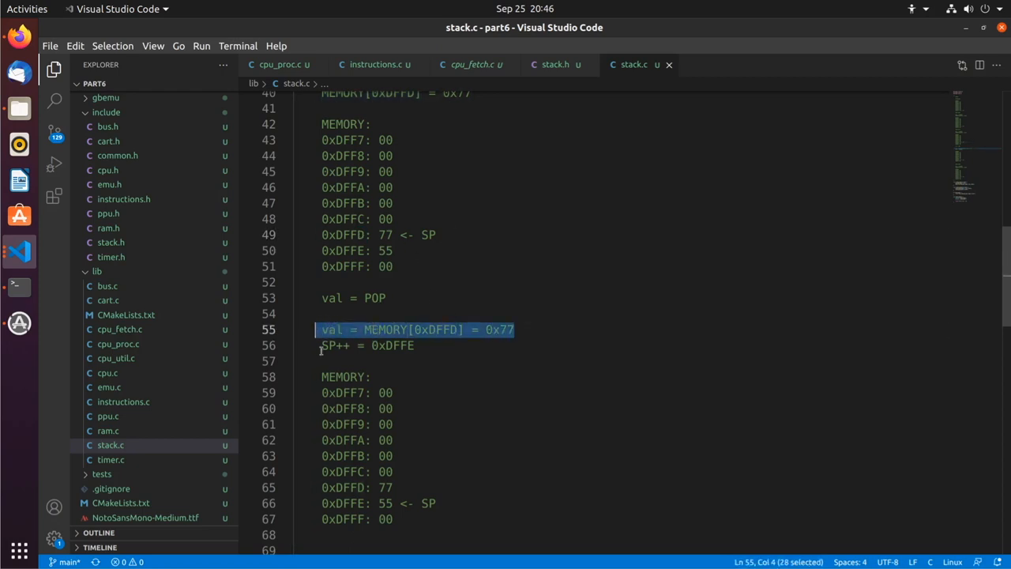
pyautogui.doubleClick(336, 344)
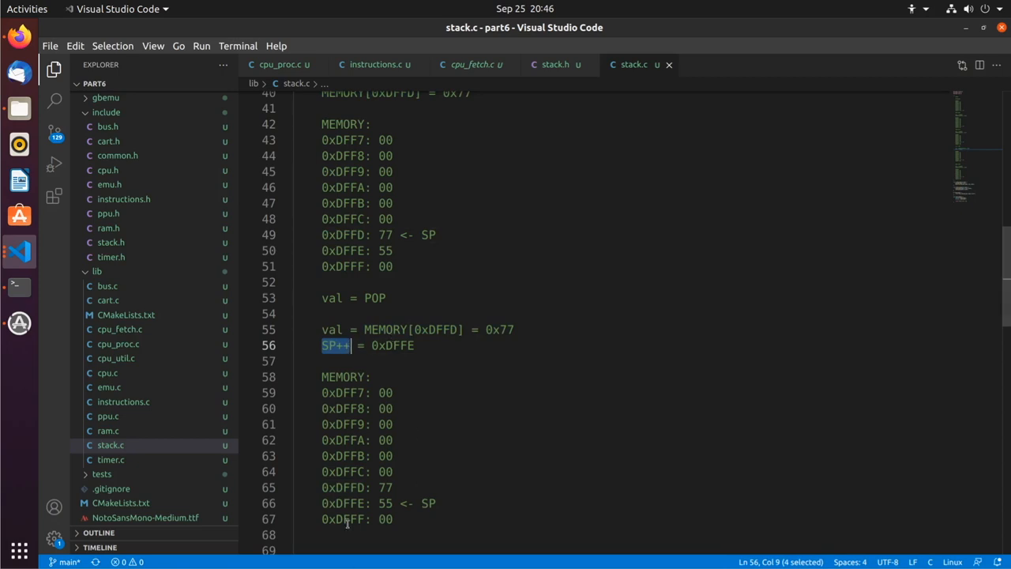
pyautogui.scroll(-3)
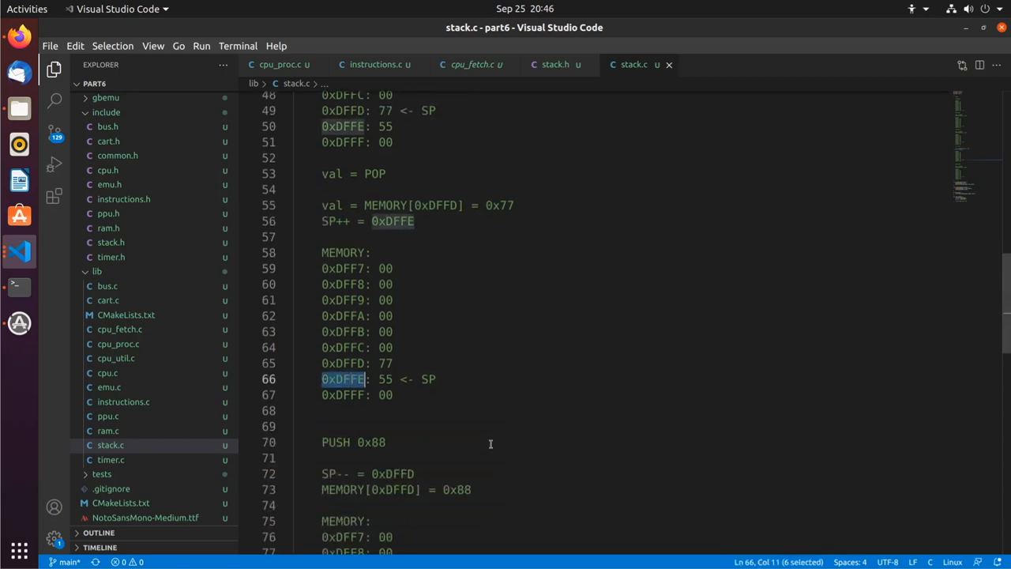
pyautogui.scroll(-3)
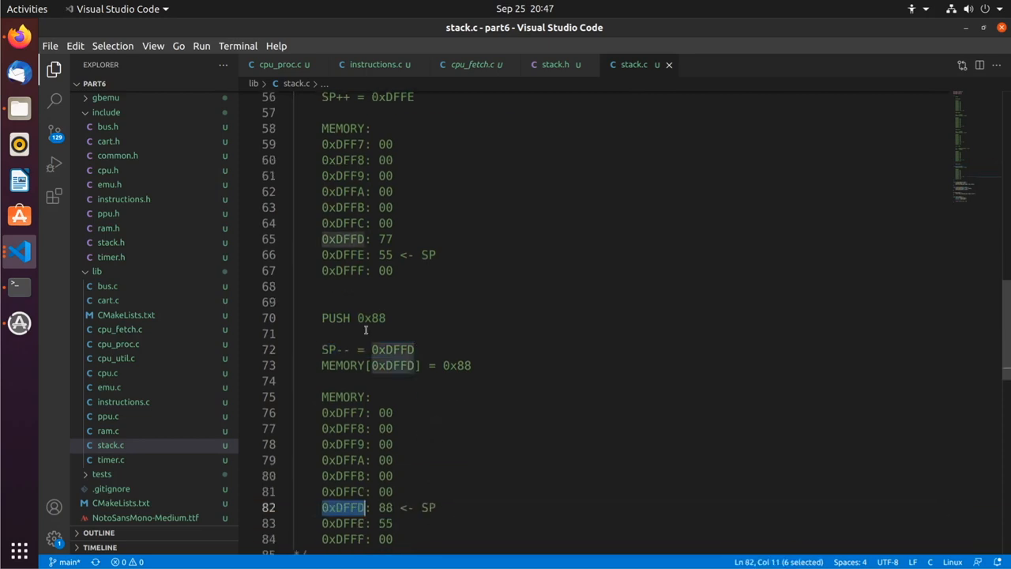
pyautogui.moveTo(322, 365); pyautogui.dragTo(424, 365)
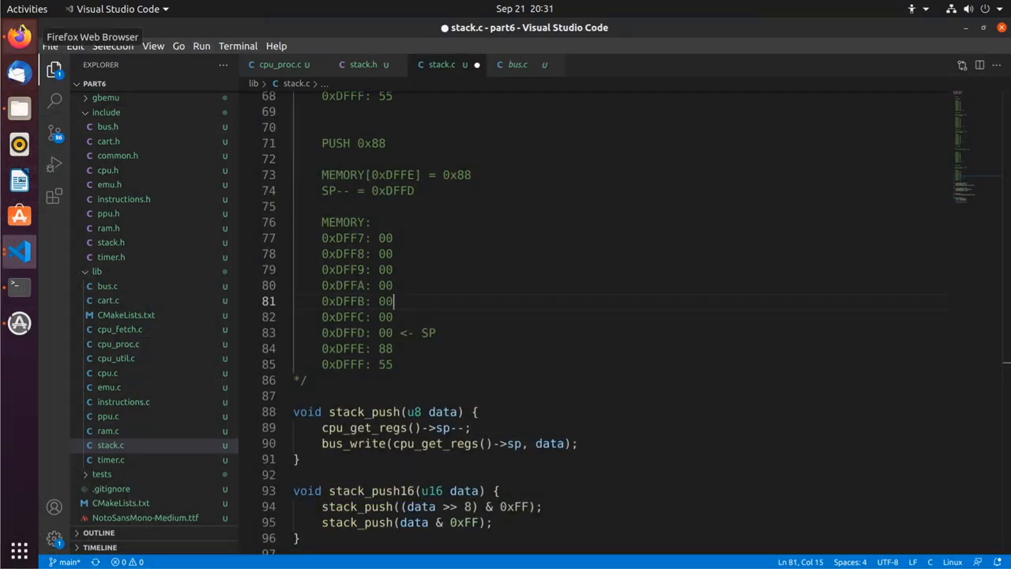
pyautogui.click(19, 38)
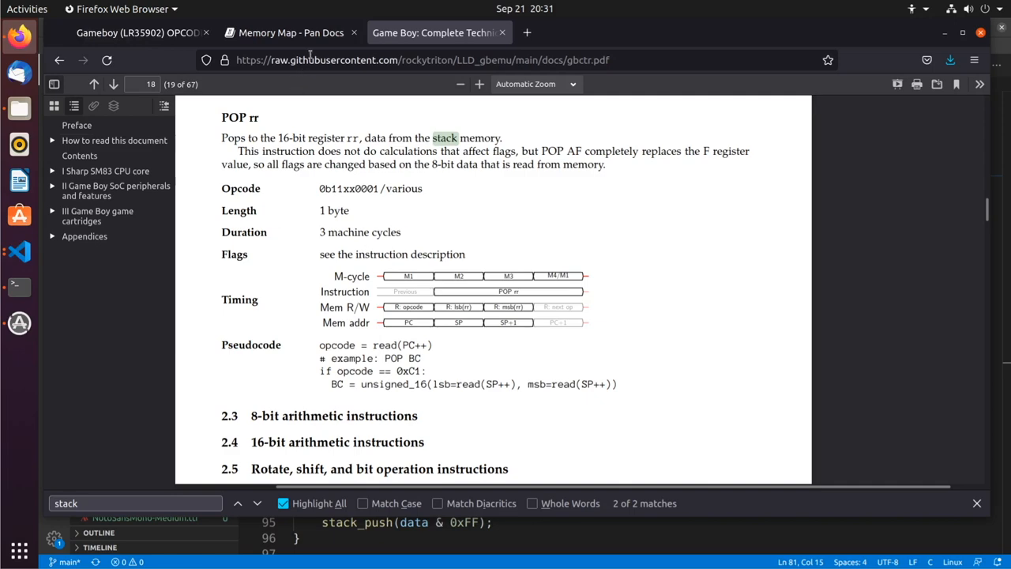
pyautogui.click(139, 32)
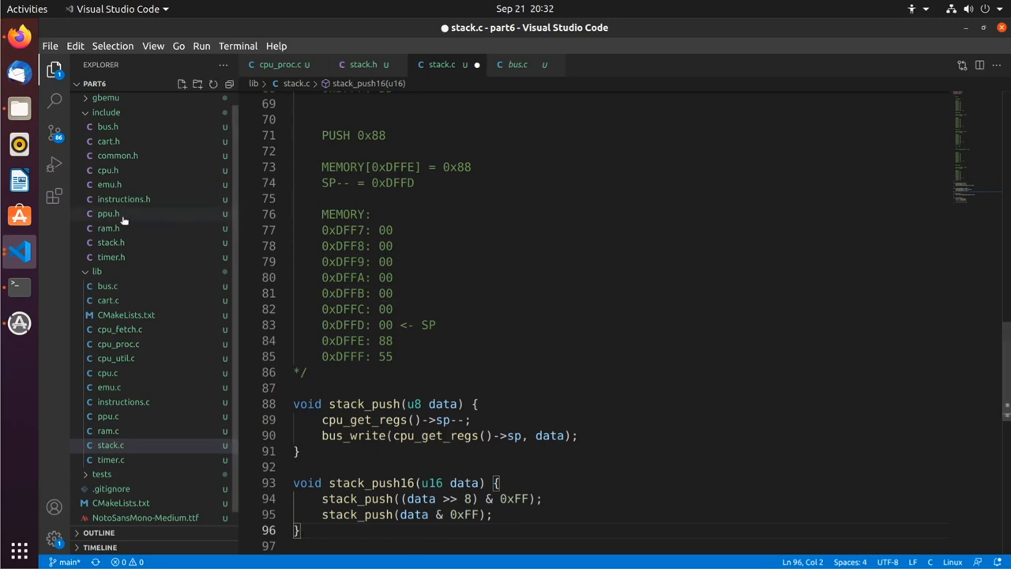
# Add empty static proc_pop and proc_push handlers in cpu_proc.c and register IN_POP and IN_PUSH
pyautogui.click(119, 344)
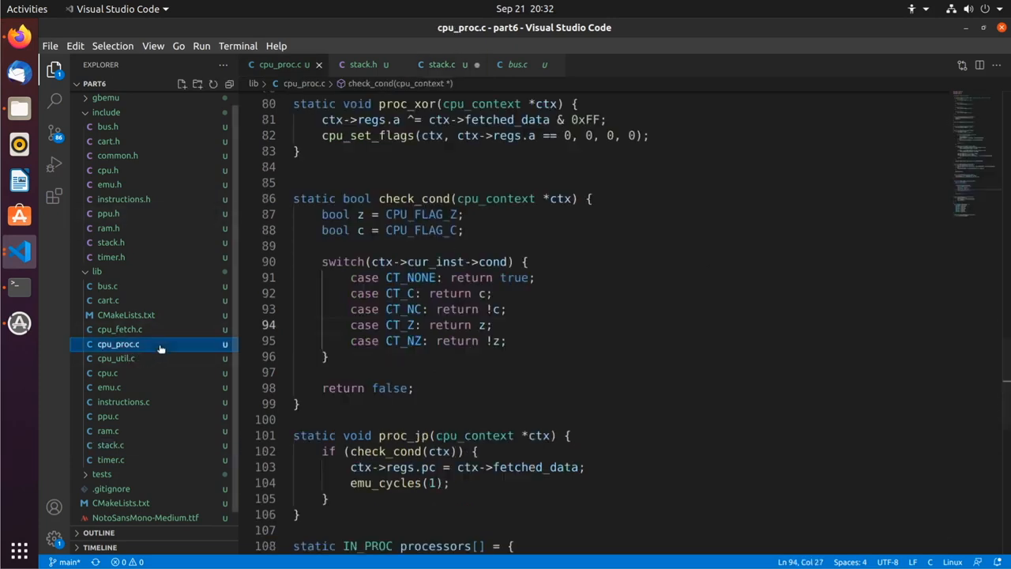
pyautogui.scroll(-3)
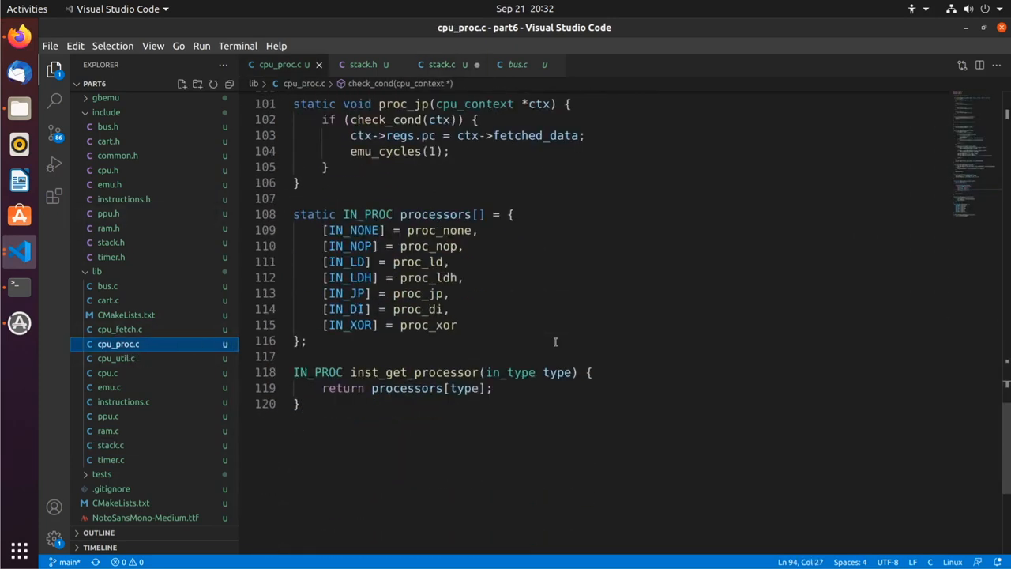
pyautogui.scroll(-3)
pyautogui.write('static void proc_(cpu_context *ctx) {')
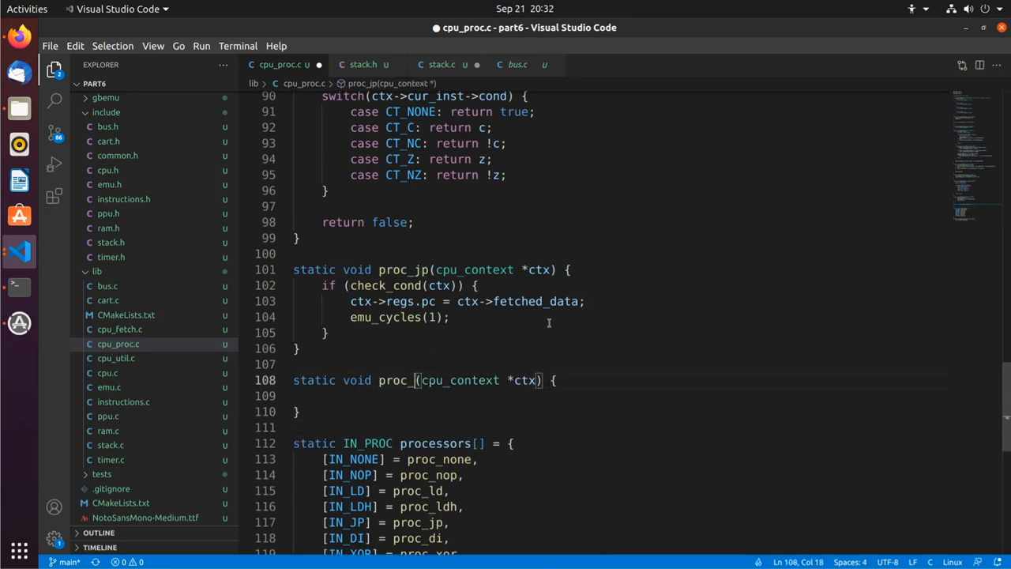
pyautogui.write('pop')
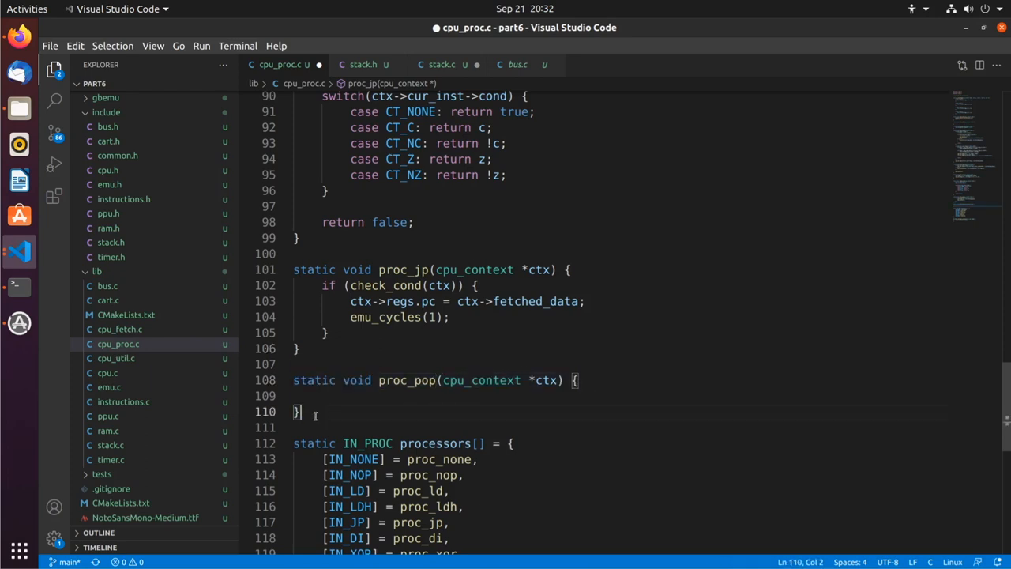
pyautogui.write('static void proc_po(cpu_context *ctx) {')
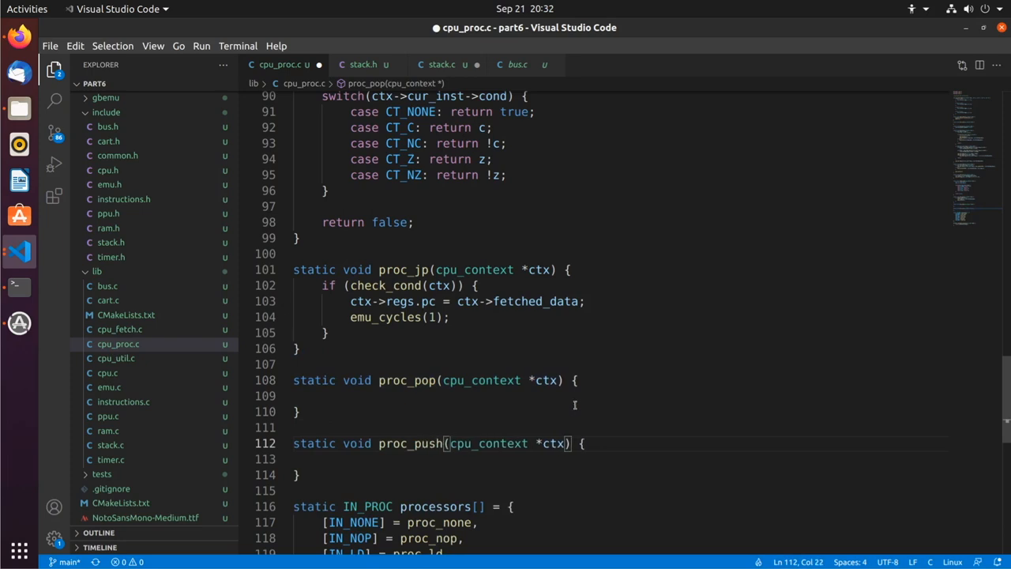
pyautogui.scroll(-3)
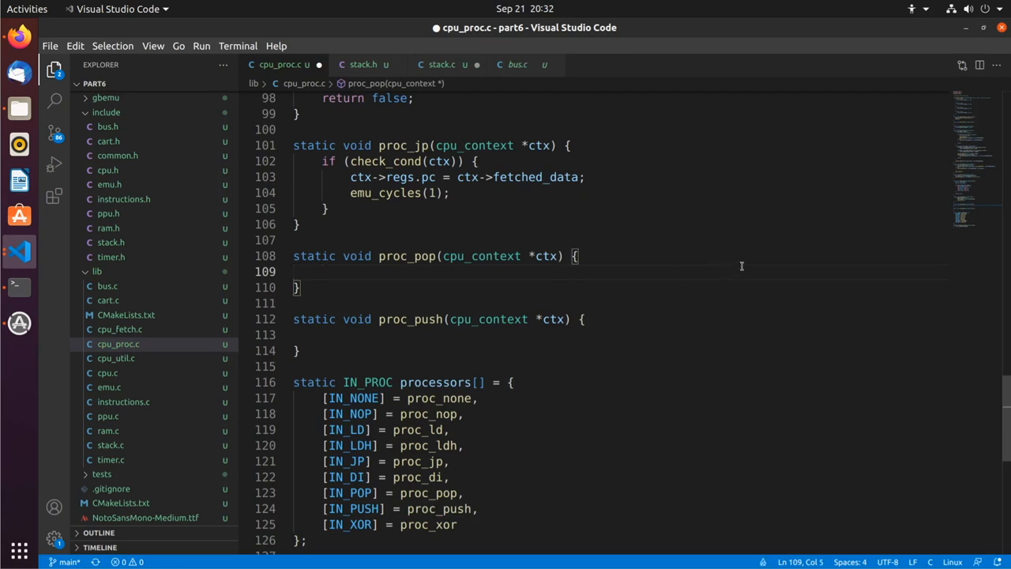
# In proc_pop, pop lo and hi via stack_pop with emu_cycles(1) each and combine into u16 n
pyautogui.write('u16 lo')
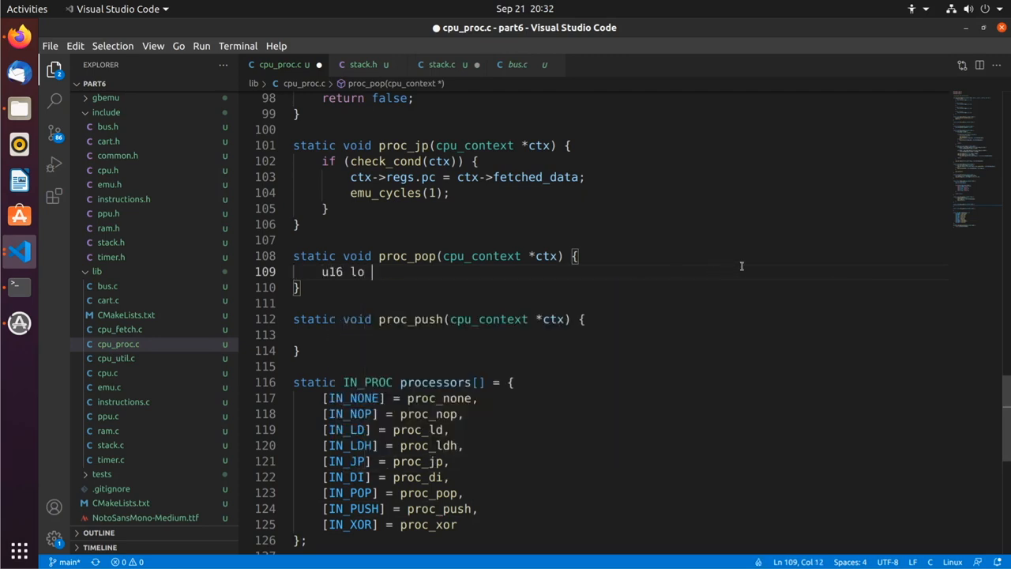
pyautogui.write('= stack_pop();')
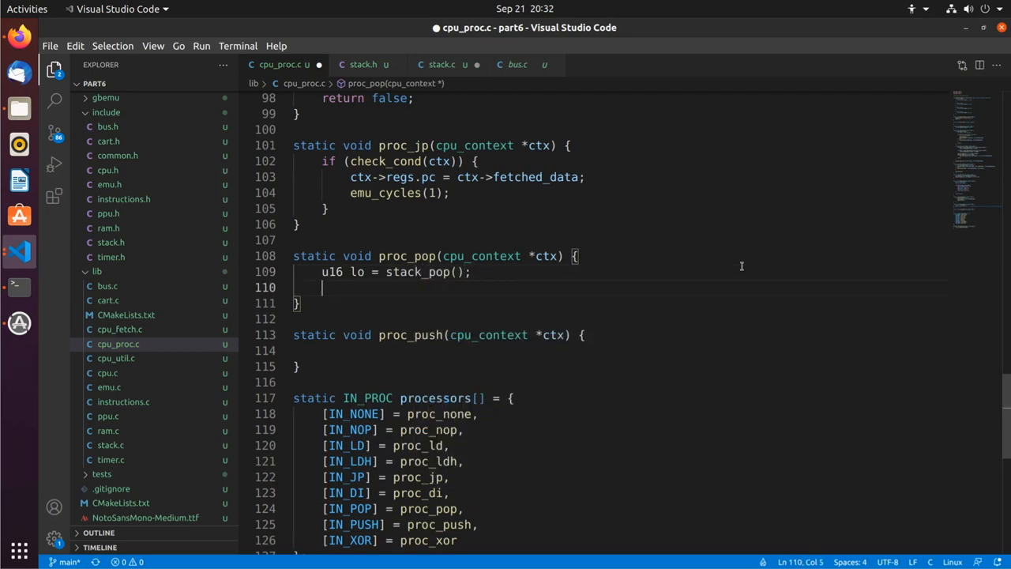
pyautogui.write('emu_cycles(1);')
pyautogui.write('u16 hi = st')
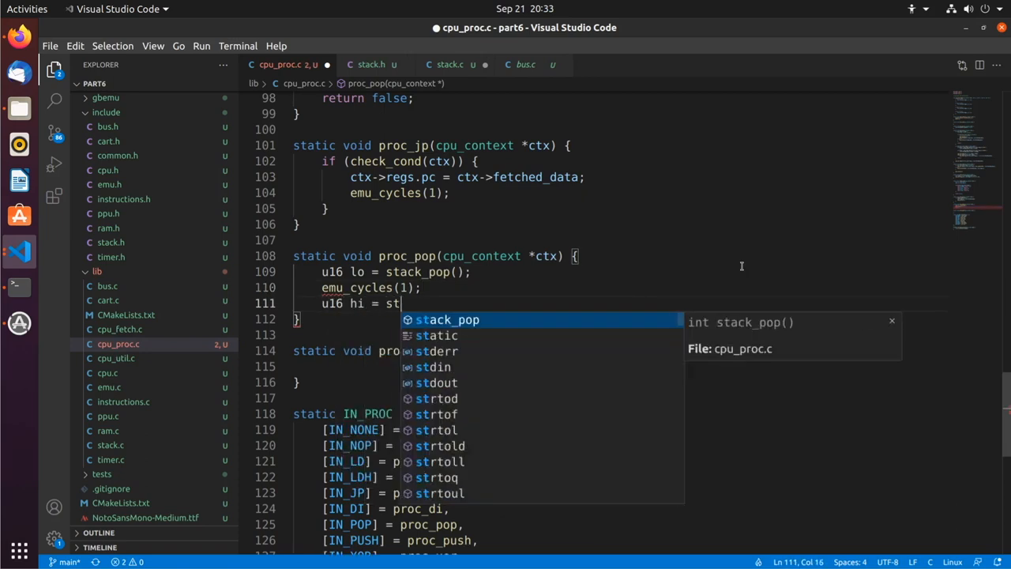
pyautogui.press('Tab')
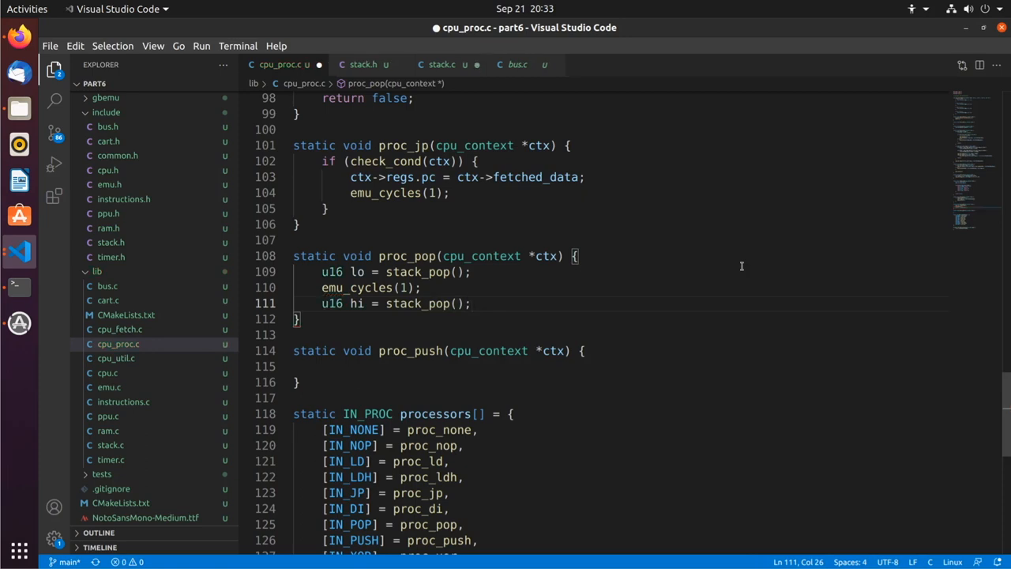
pyautogui.write('emu_cycles(1')
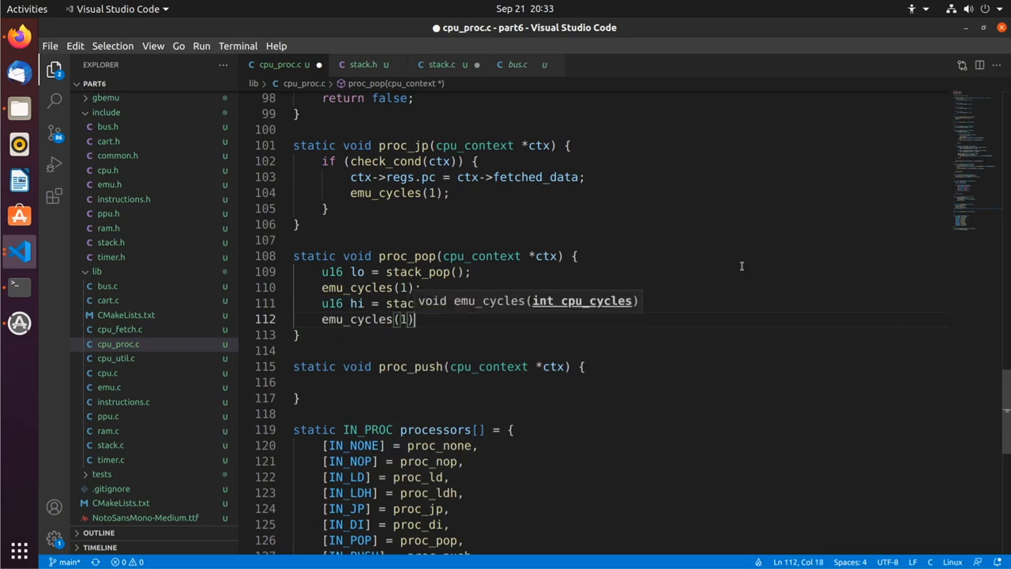
pyautogui.write('u16')
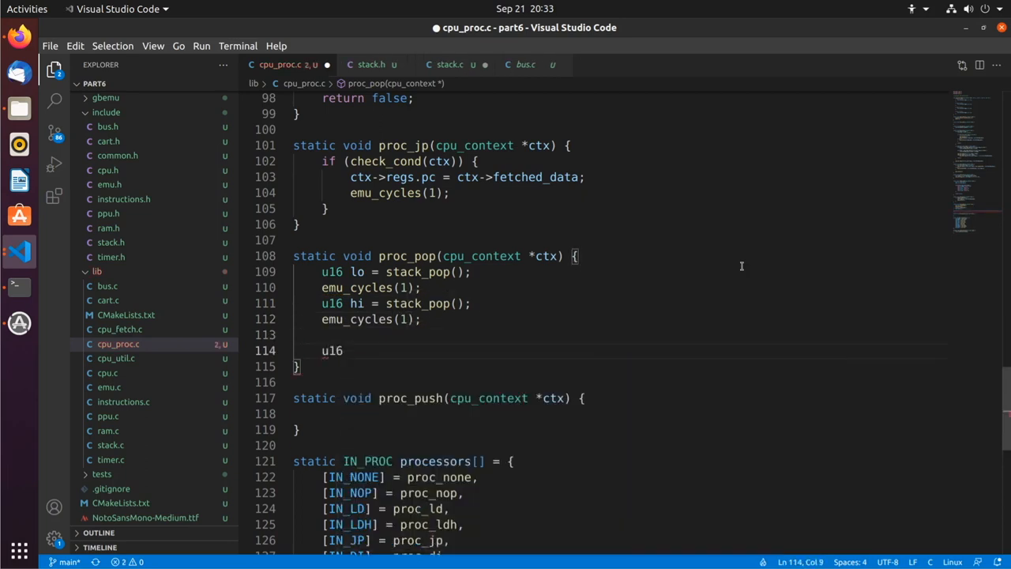
pyautogui.write('n = (hi )')
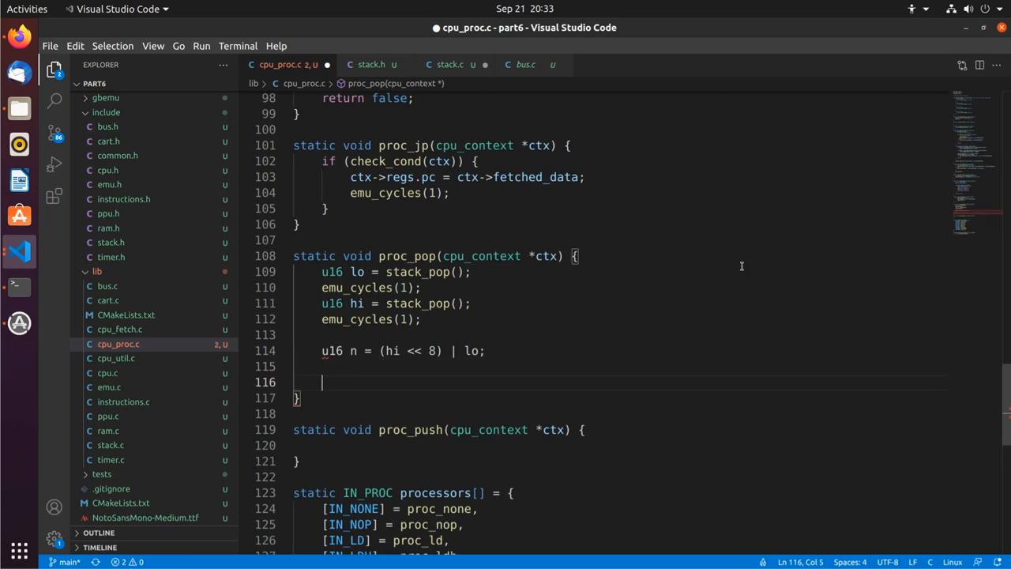
# Set reg_1 to n with cpu_set_reg, masking n & 0xFFF0 when reg_1 is RT_AF
pyautogui.write('cpu_set_re')
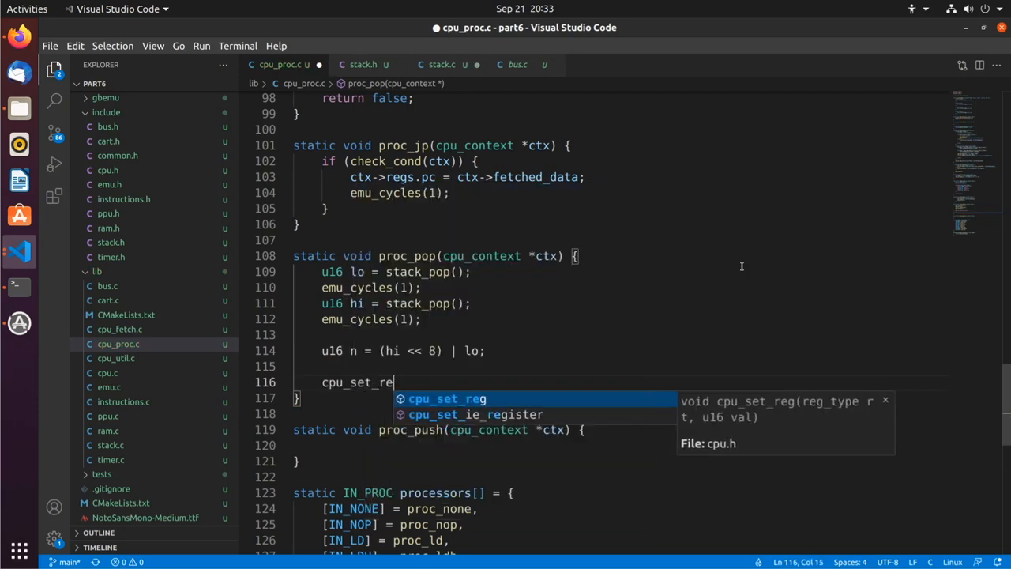
pyautogui.write('g(ctx->cur_inst')
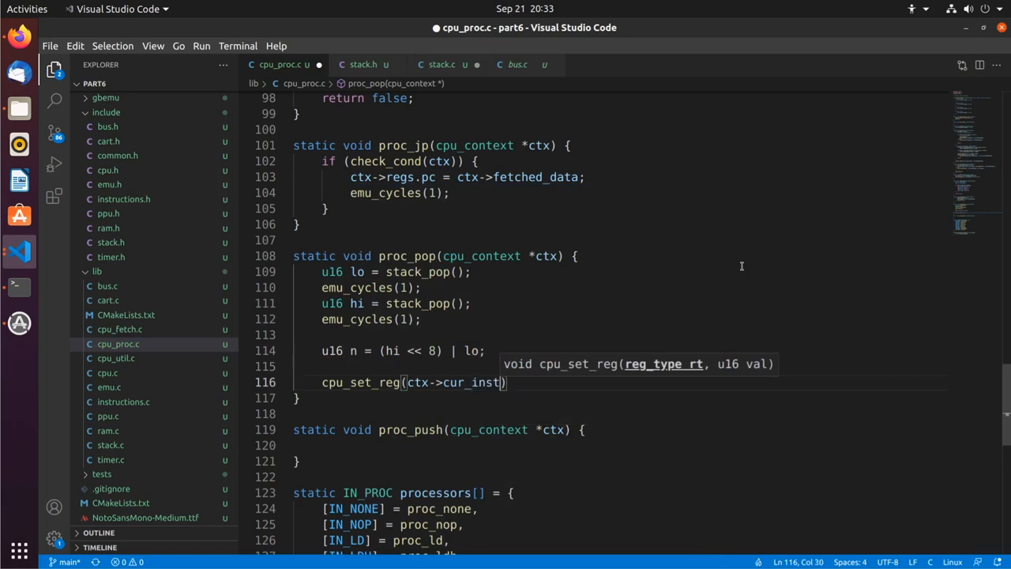
pyautogui.write('->reg_1, n')
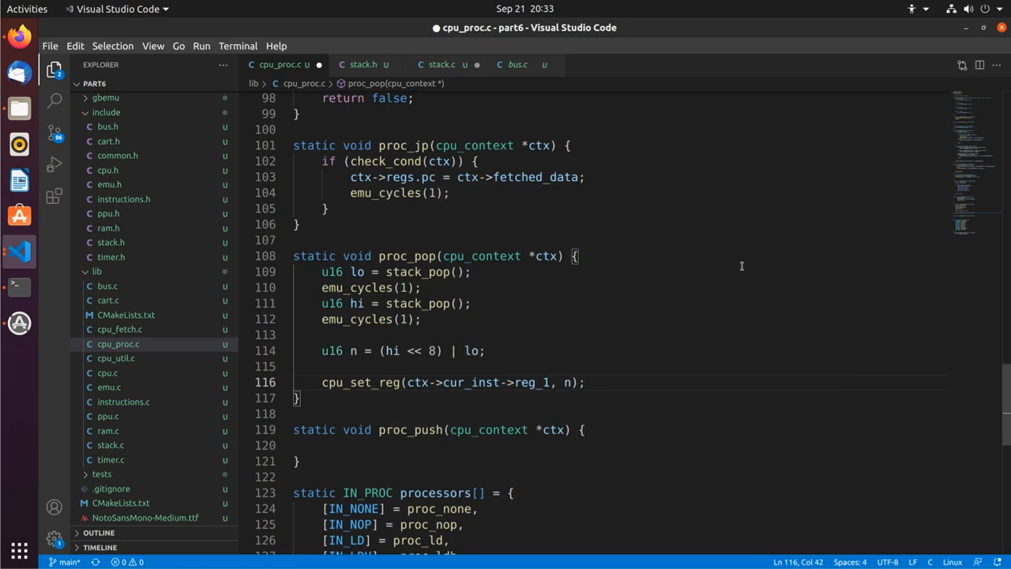
pyautogui.write('if (')
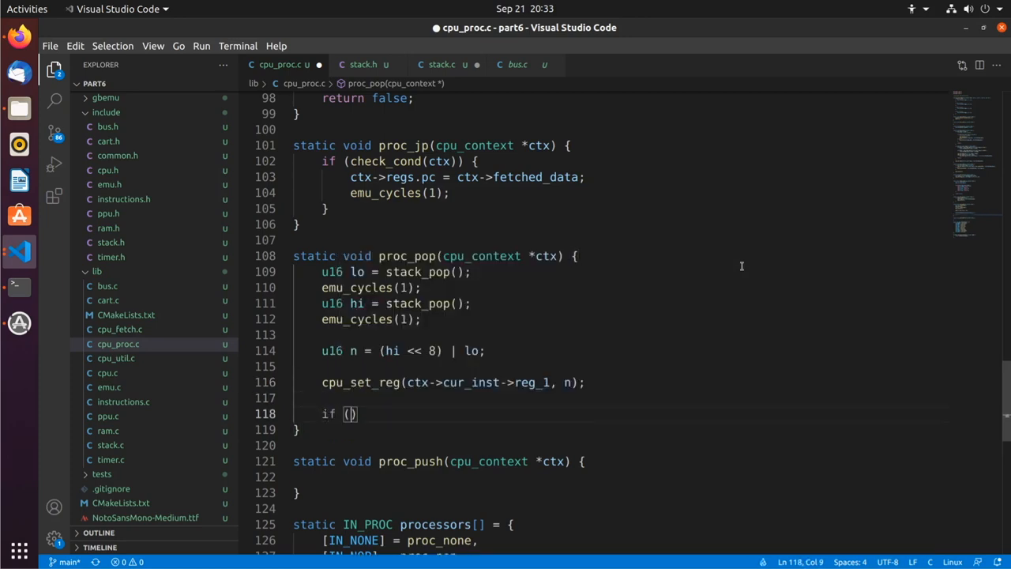
pyautogui.write('ctx->cur_inst->')
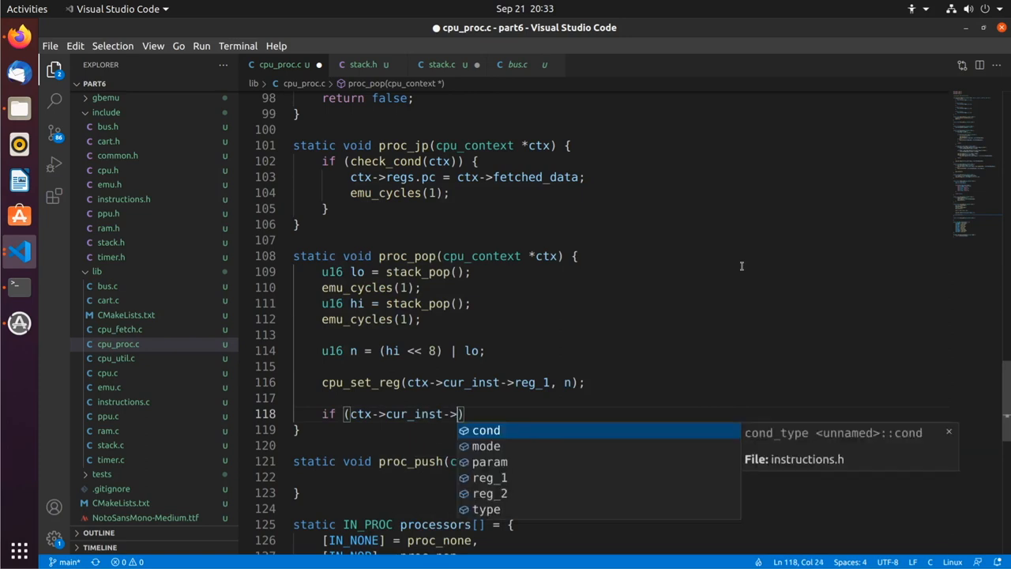
pyautogui.write('reg_1')
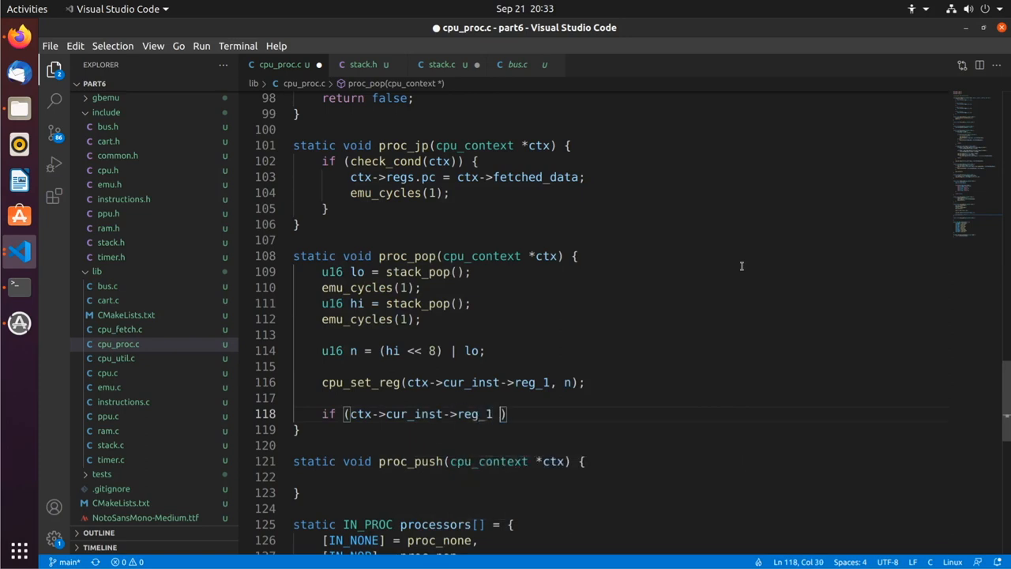
pyautogui.write('== RT_AF')
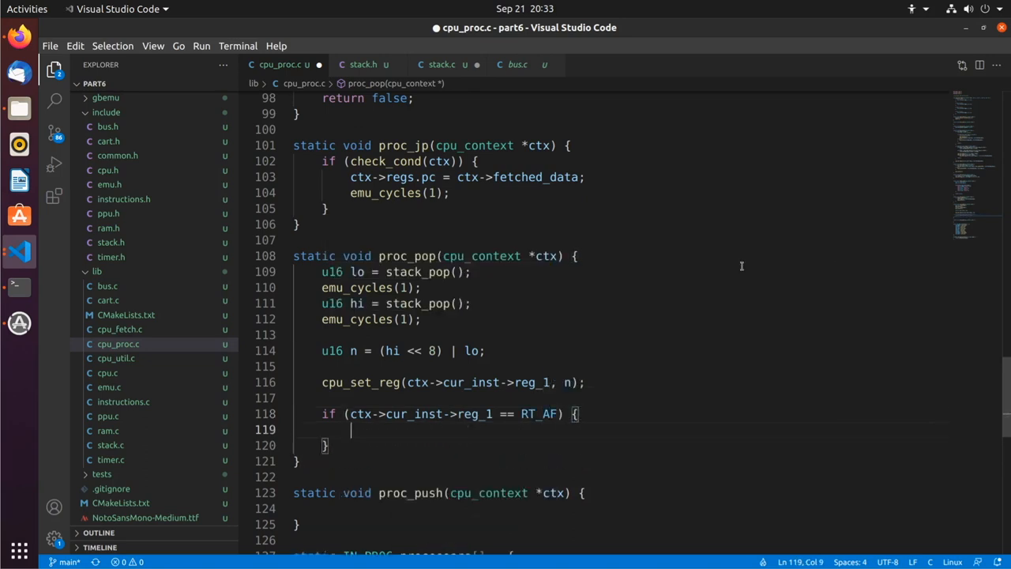
pyautogui.write('cpu_set_reg(')
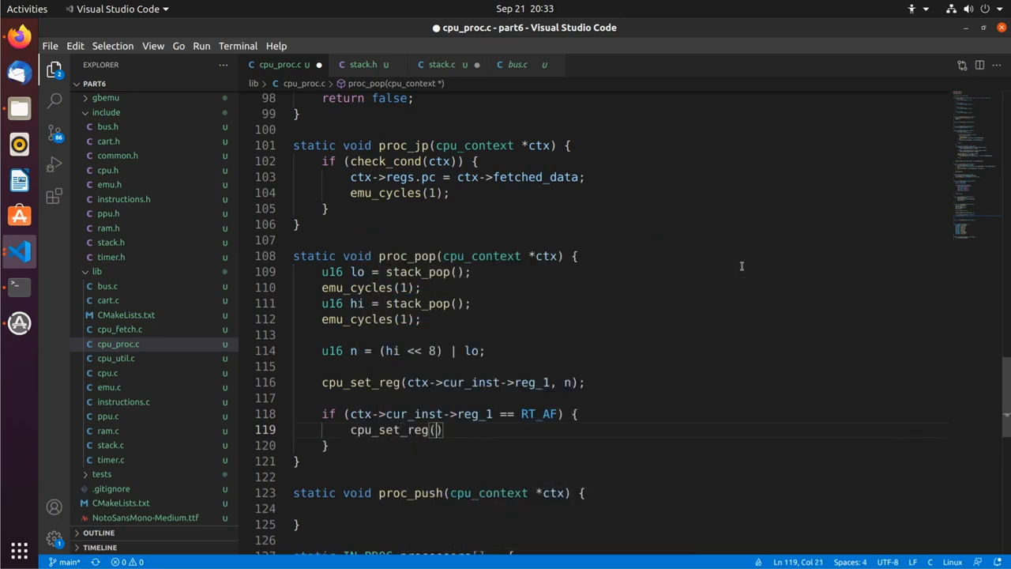
pyautogui.write('tx->cur_inst->reg_1, n')
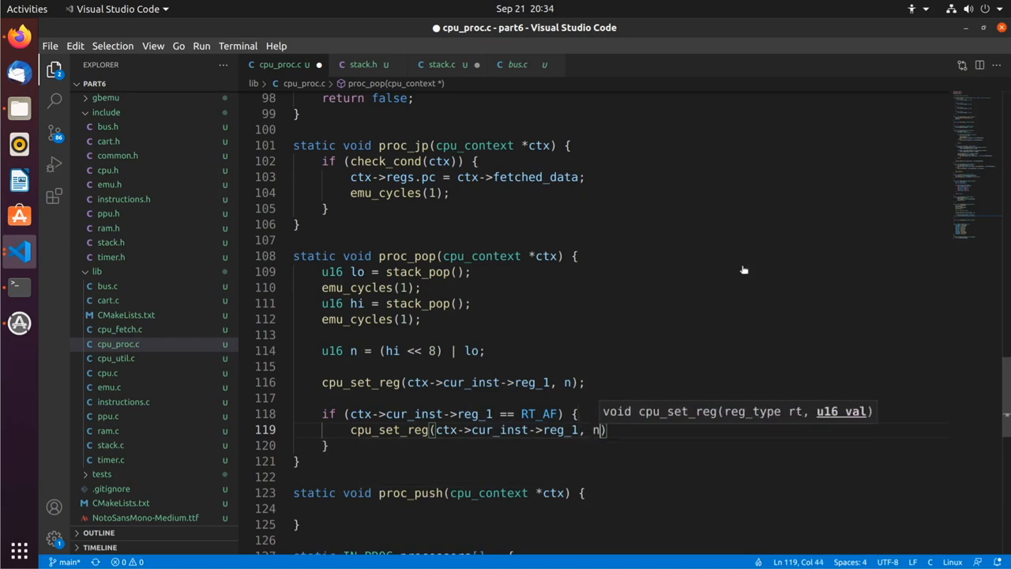
pyautogui.write('& 0xFFF0')
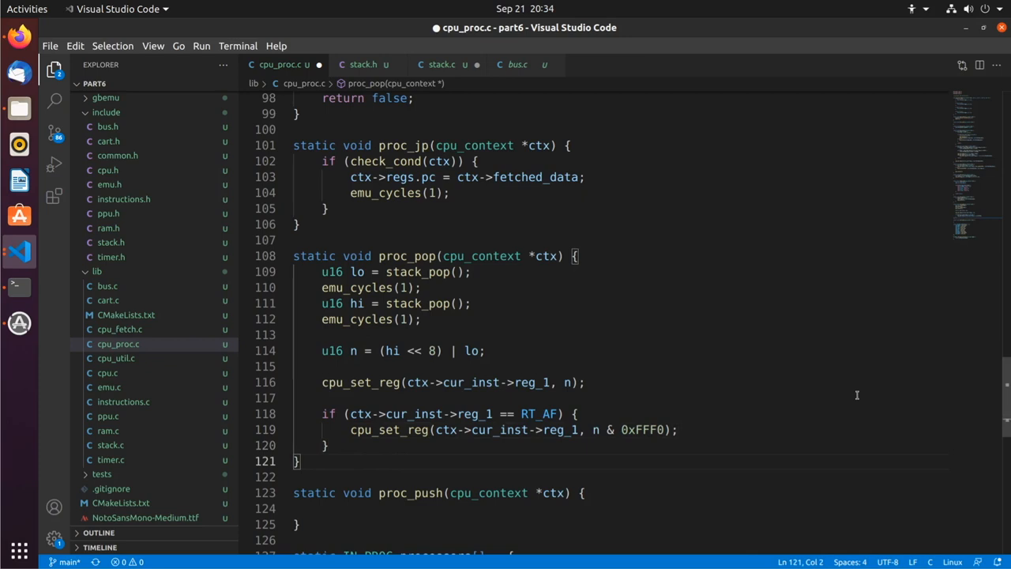
pyautogui.scroll(-3)
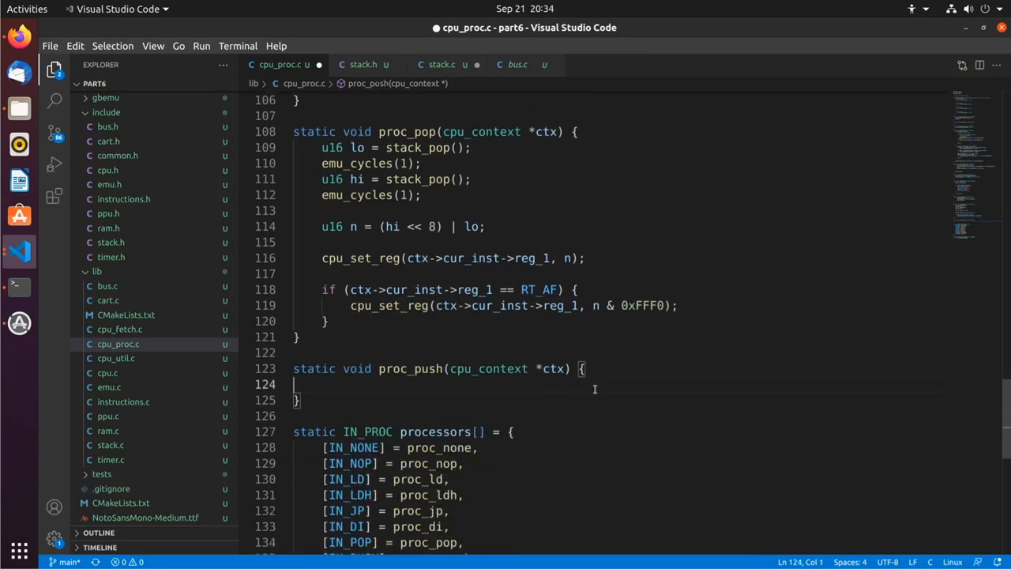
pyautogui.moveTo(768, 362)
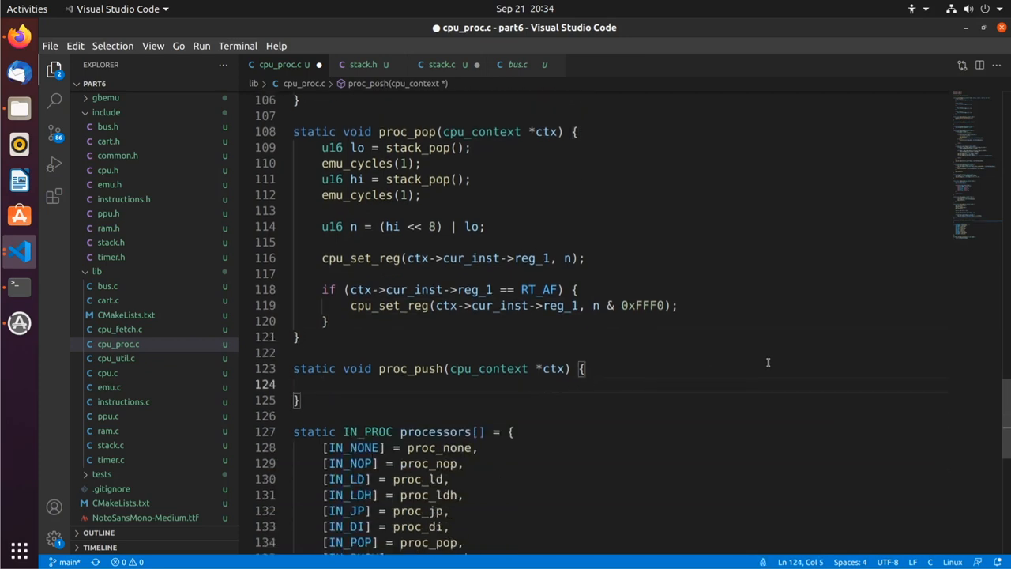
# In proc_push, compute u16 hi as (cpu_read_reg(reg_1) >> 8) & 0xFF
pyautogui.write('u16')
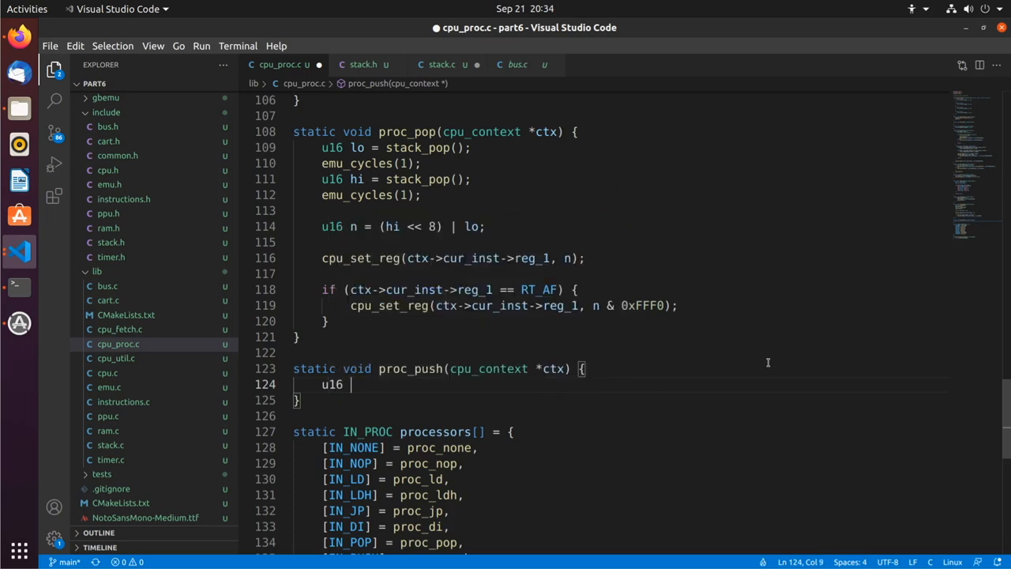
pyautogui.write('hi = ()')
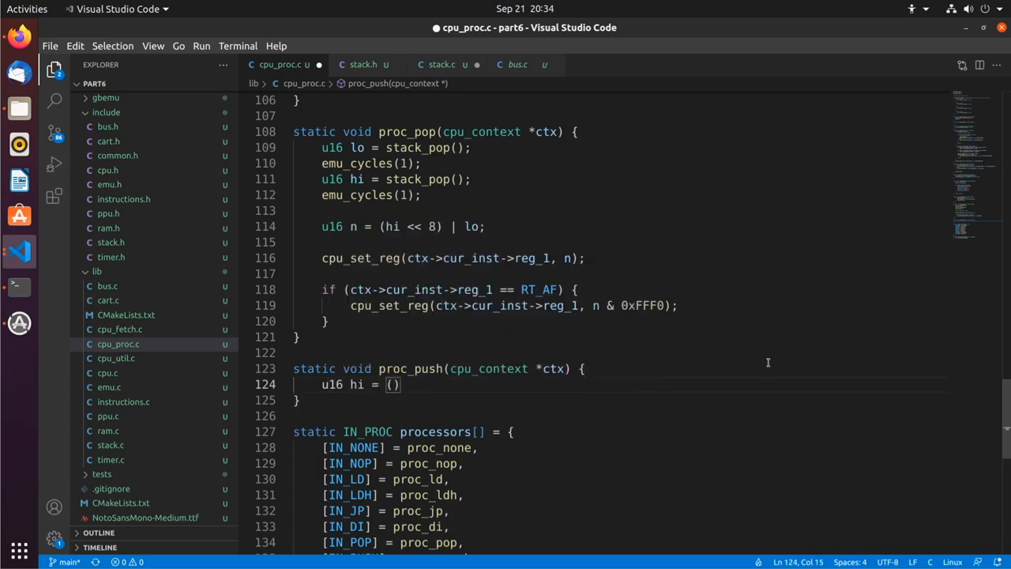
pyautogui.write('cpu_read_re')
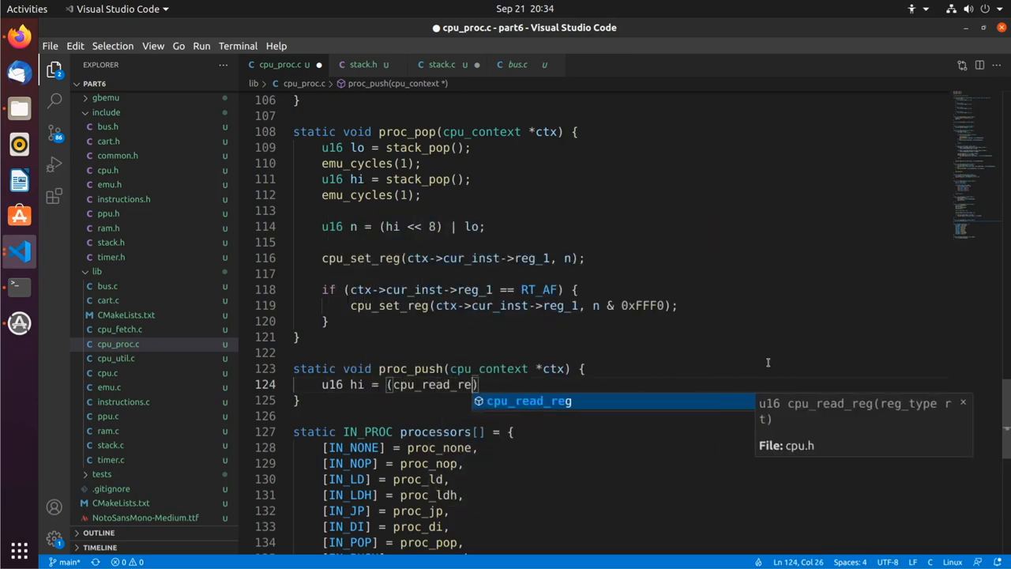
pyautogui.write('(ctx->cur_inst-')
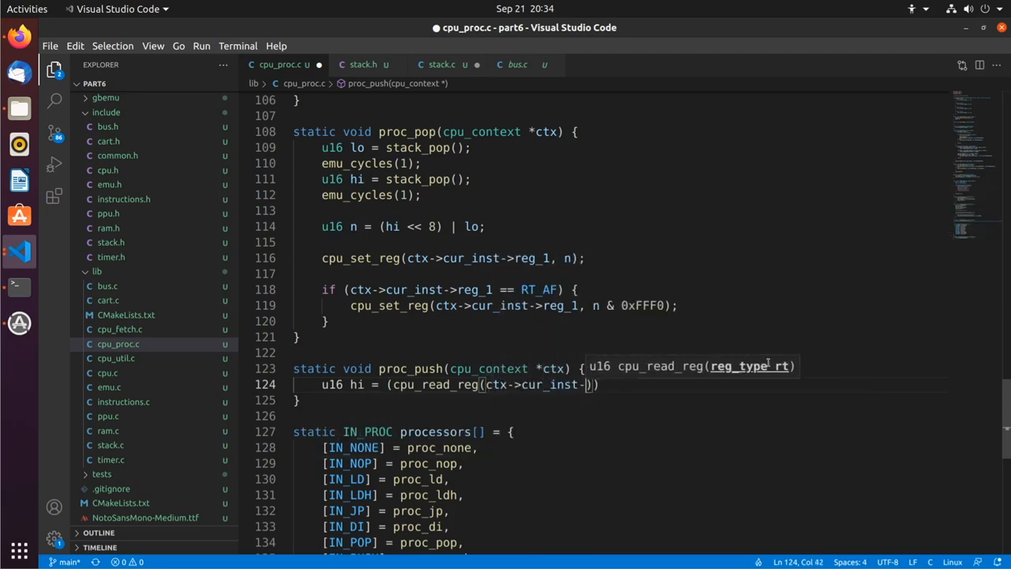
pyautogui.write('>reg_1')
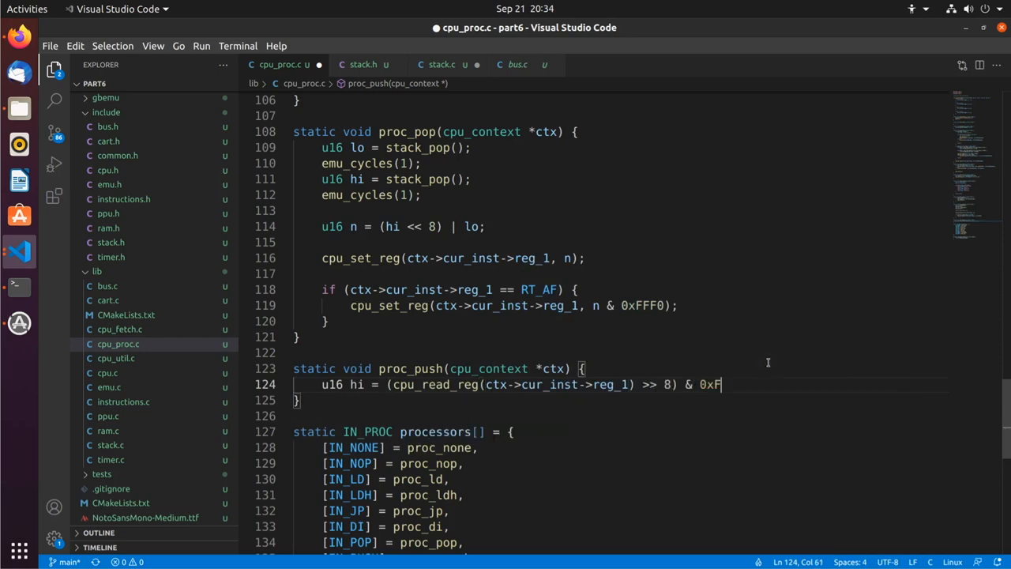
pyautogui.write('F;')
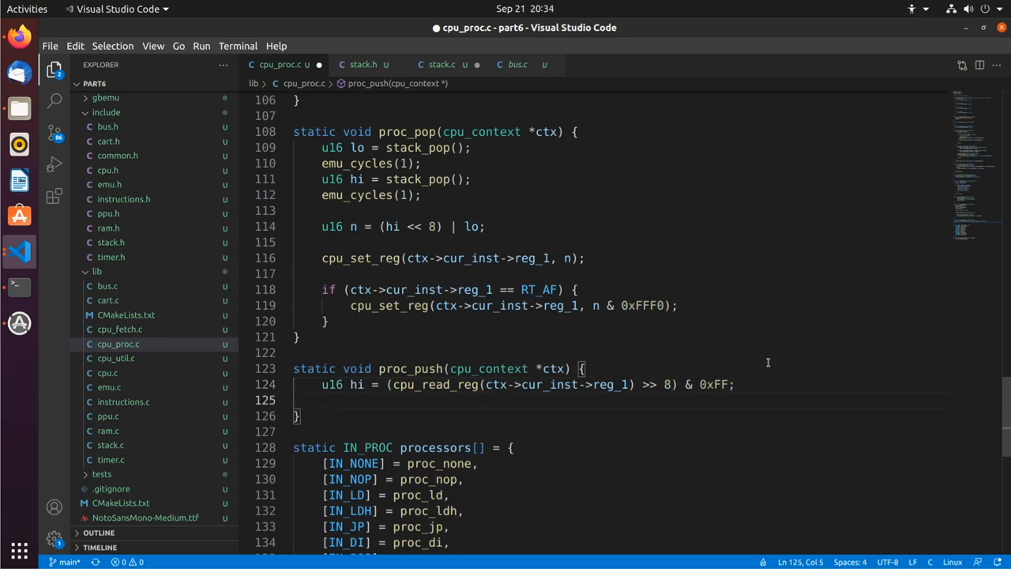
# Push hi then a copied lo byte with stack_push, each preceded by emu_cycles(1)
pyautogui.write('emy_cy')
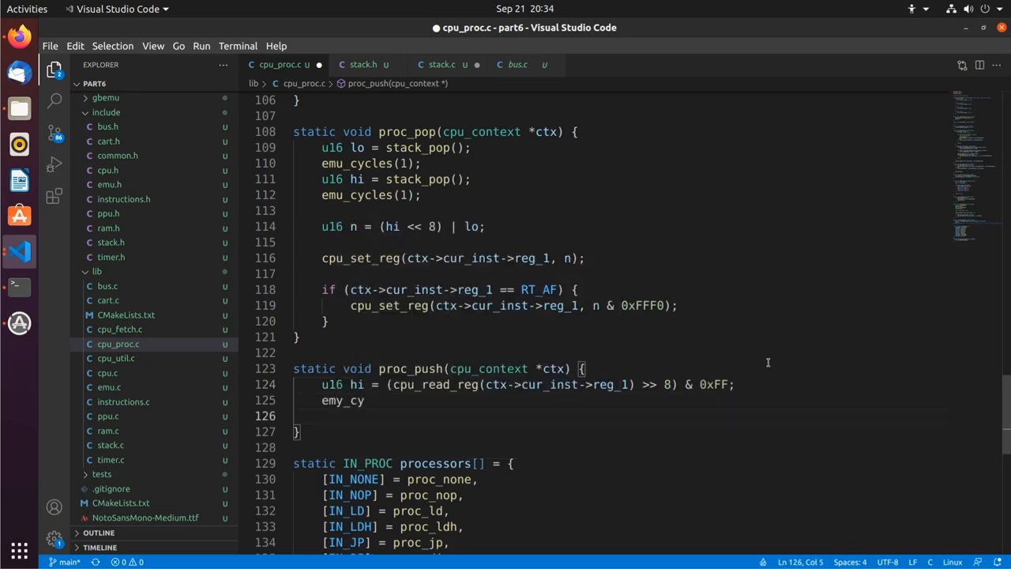
pyautogui.write('emu_context')
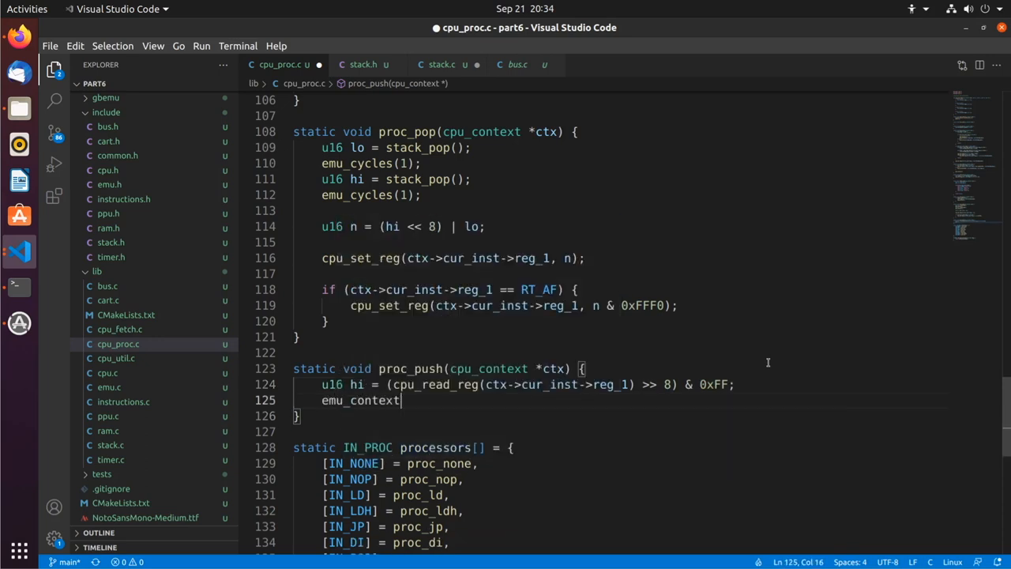
pyautogui.write('emu_cycles')
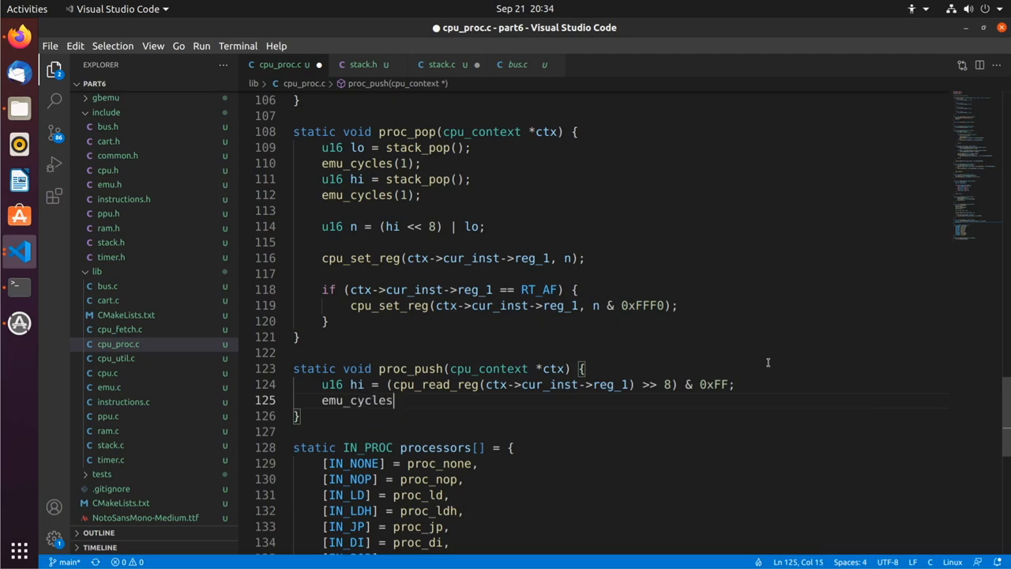
pyautogui.write('(1);')
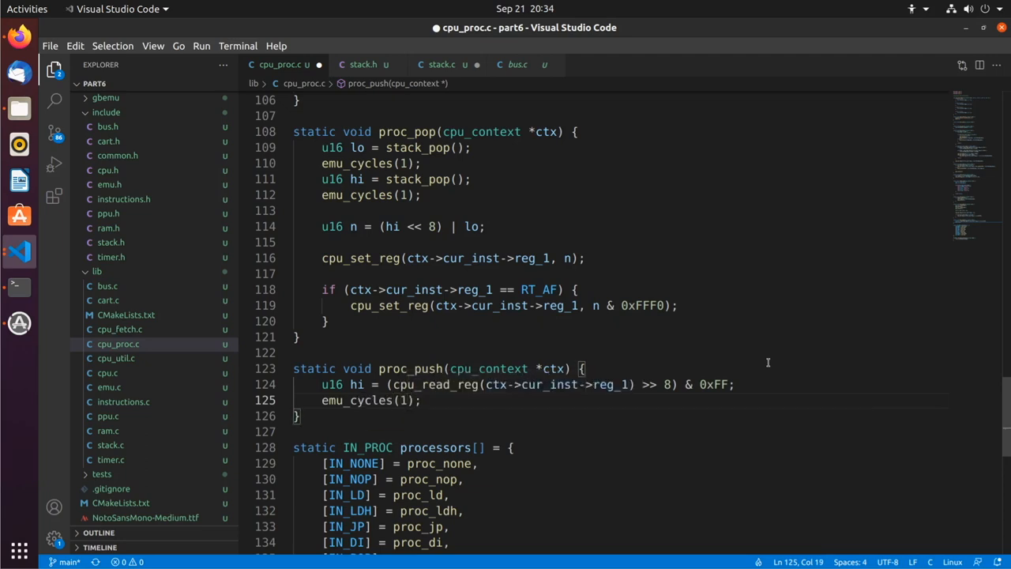
pyautogui.write('stack_')
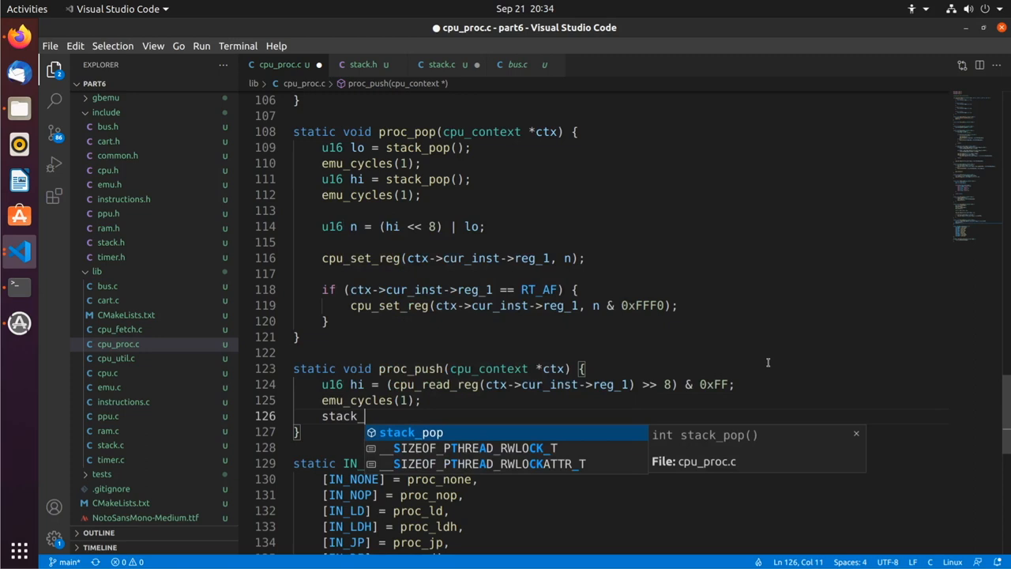
pyautogui.write('push(hi);')
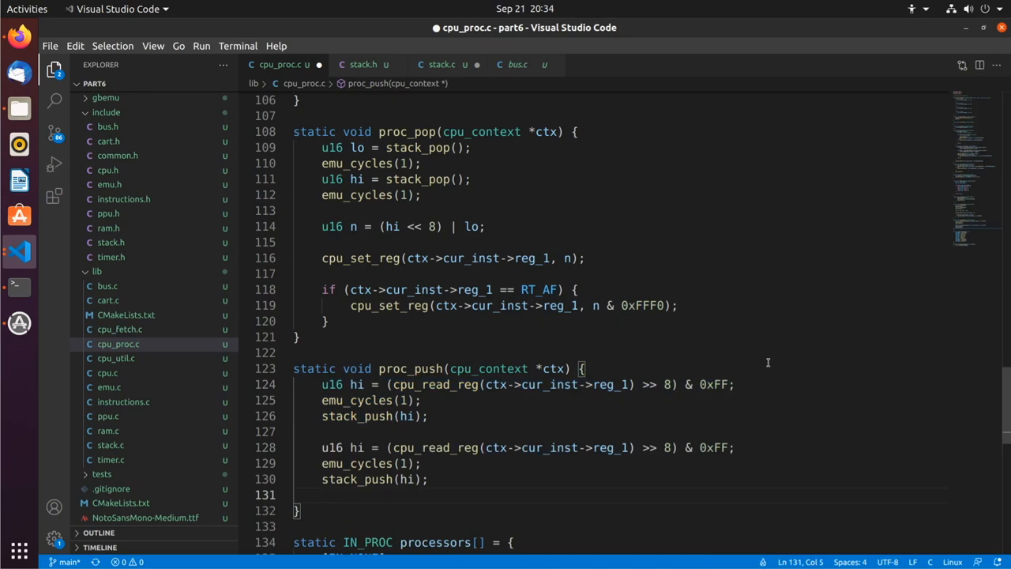
pyautogui.doubleClick(357, 447)
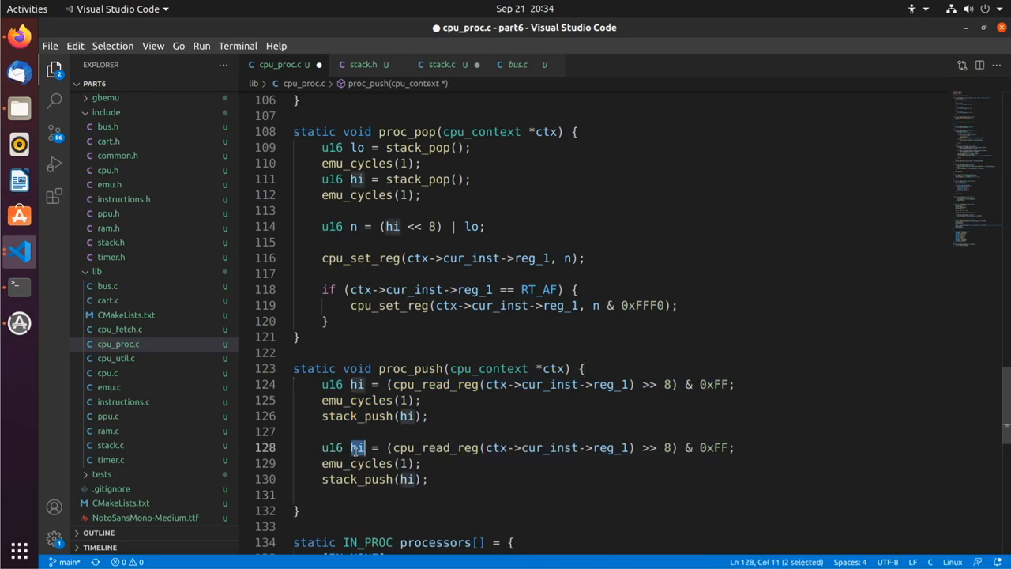
pyautogui.write('lo')
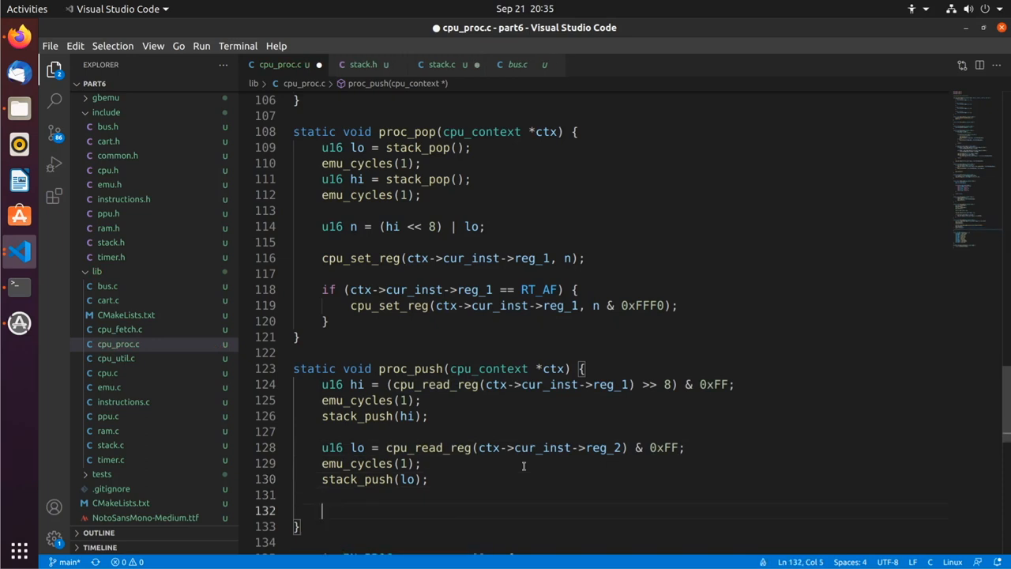
pyautogui.write('emu_cycles(1);')
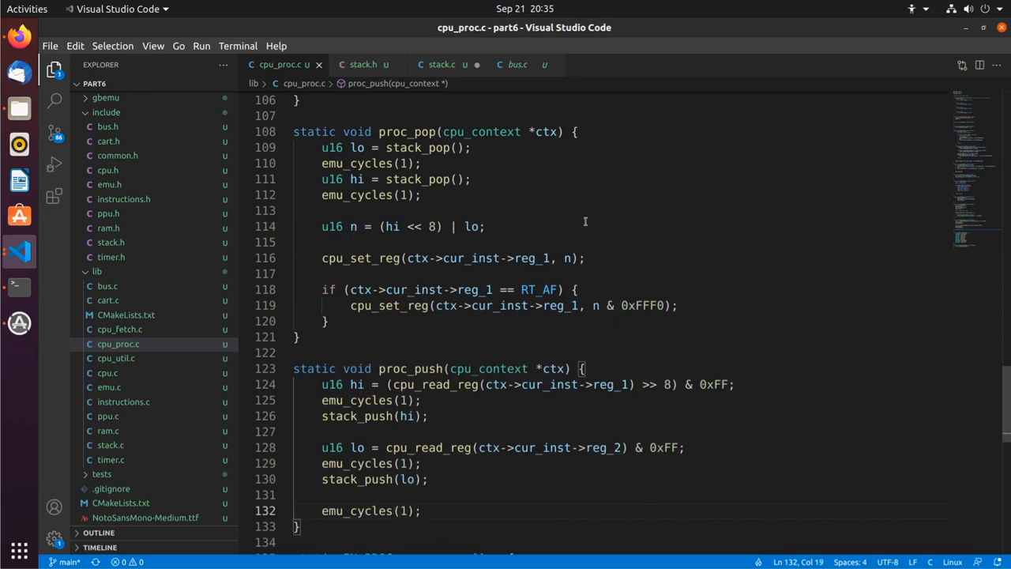
pyautogui.moveTo(815, 249)
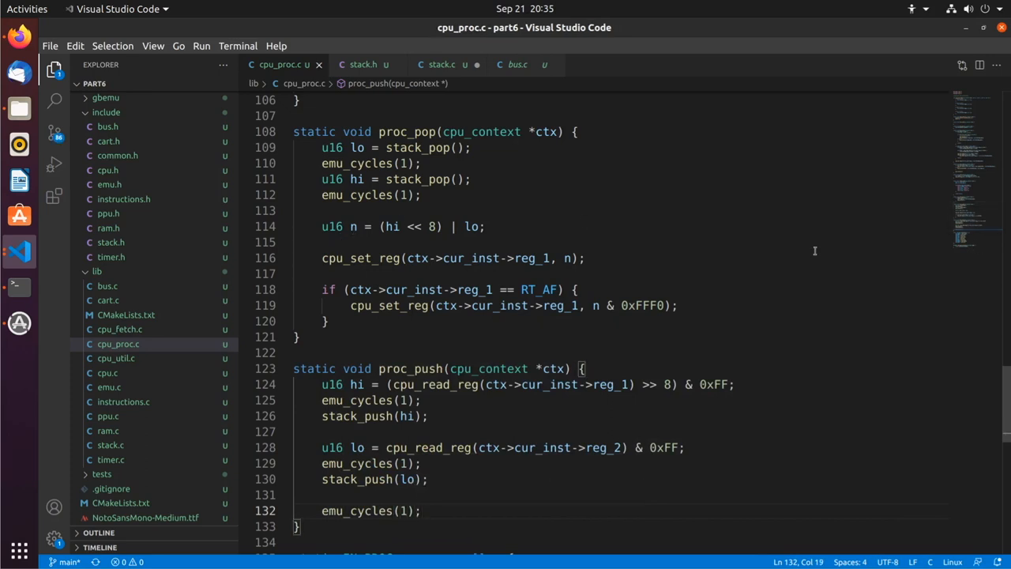
pyautogui.moveTo(725, 300)
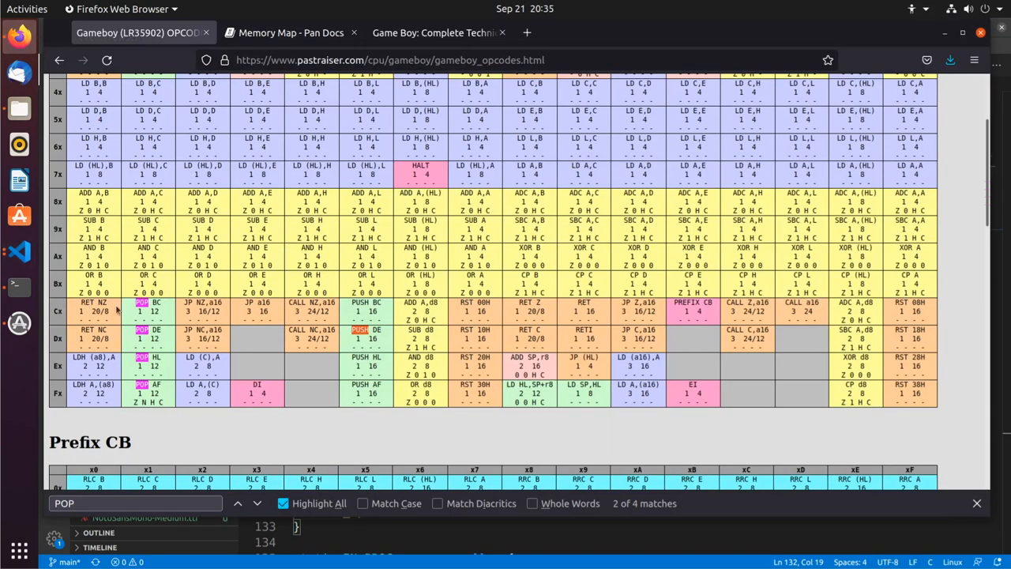
pyautogui.moveTo(91, 309)
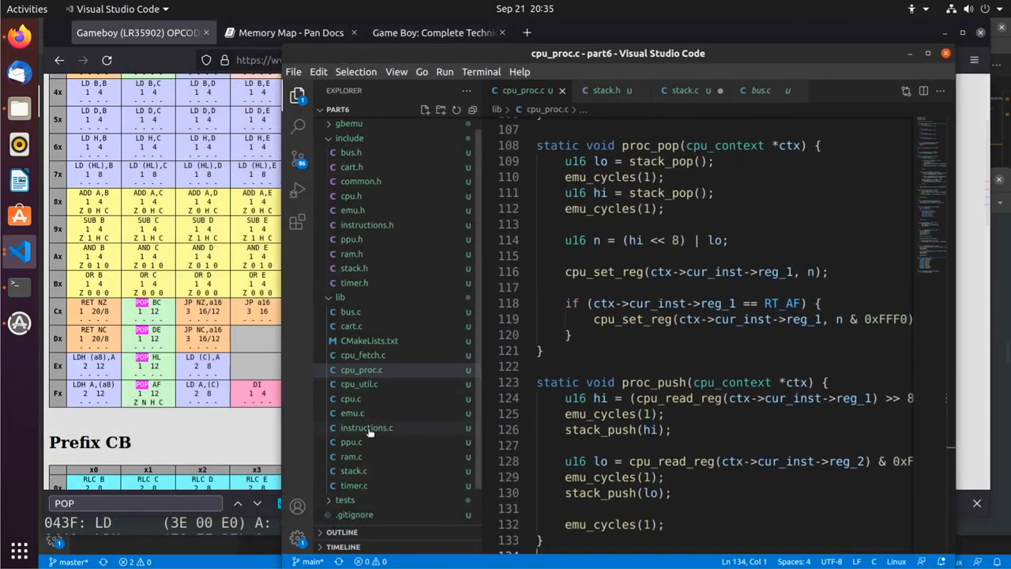
# Add instructions.c entries mapping 0xC1 to {IN_POP, AM_IMP, RT_BC} and begin the 0xD1 POP entry
pyautogui.click(366, 427)
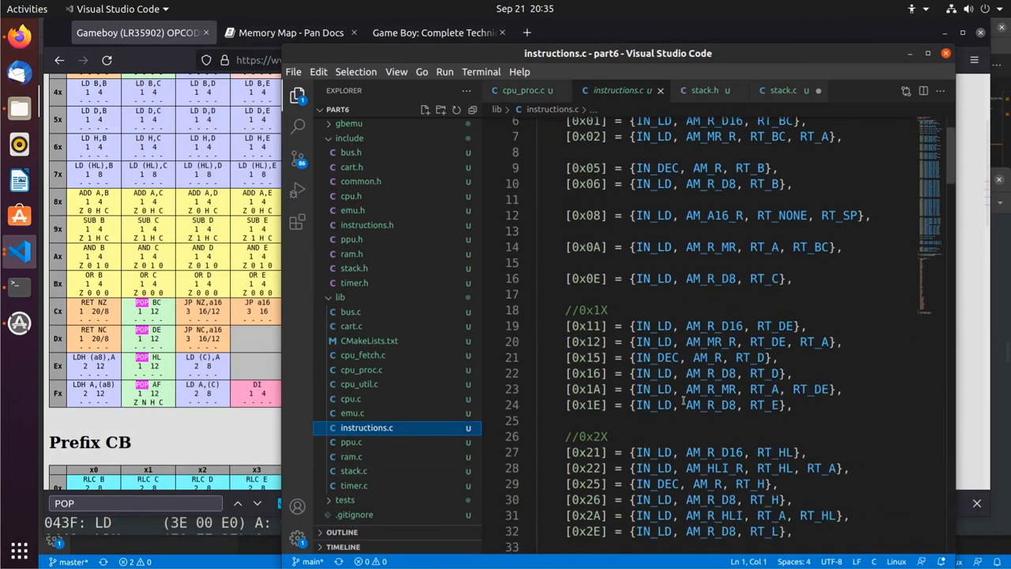
pyautogui.scroll(-3)
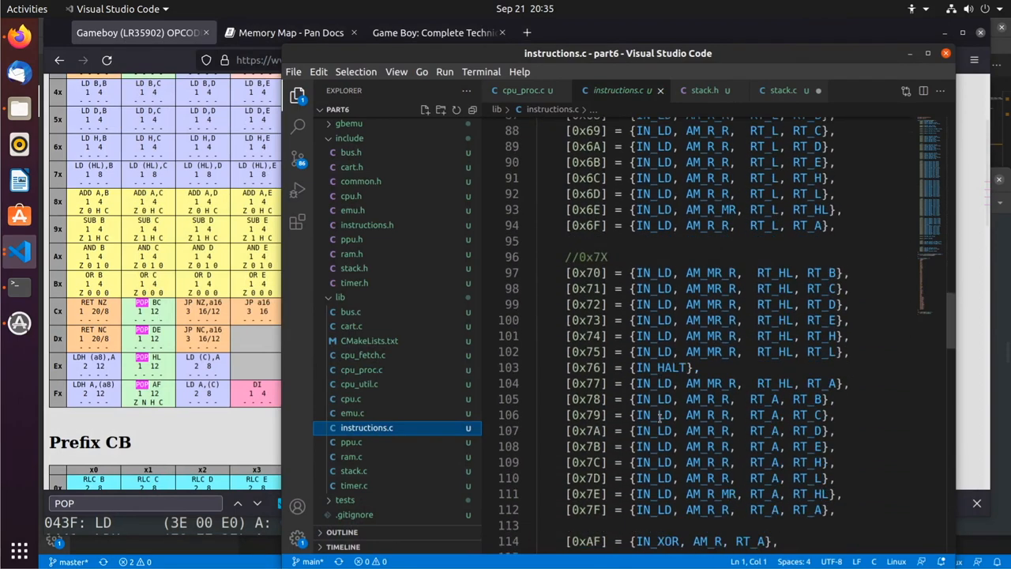
pyautogui.scroll(-3)
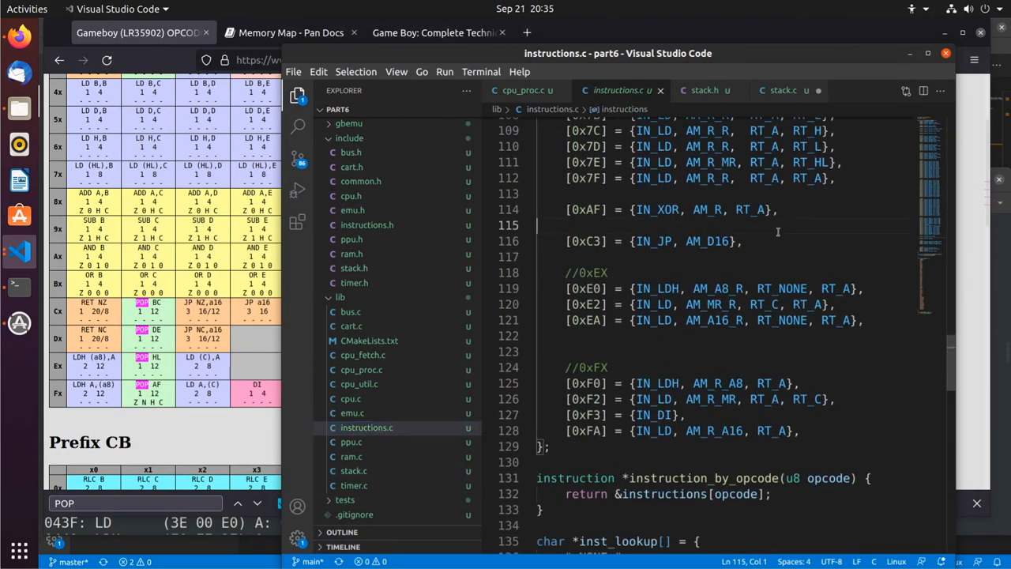
pyautogui.write('[0xC1] = {IN_')
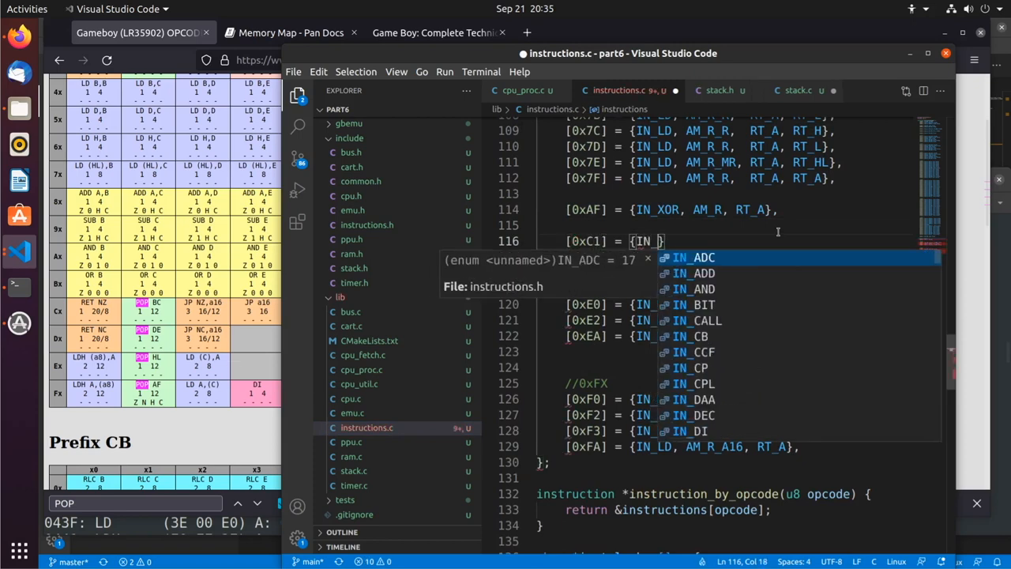
pyautogui.write('POP< AM_IMP,')
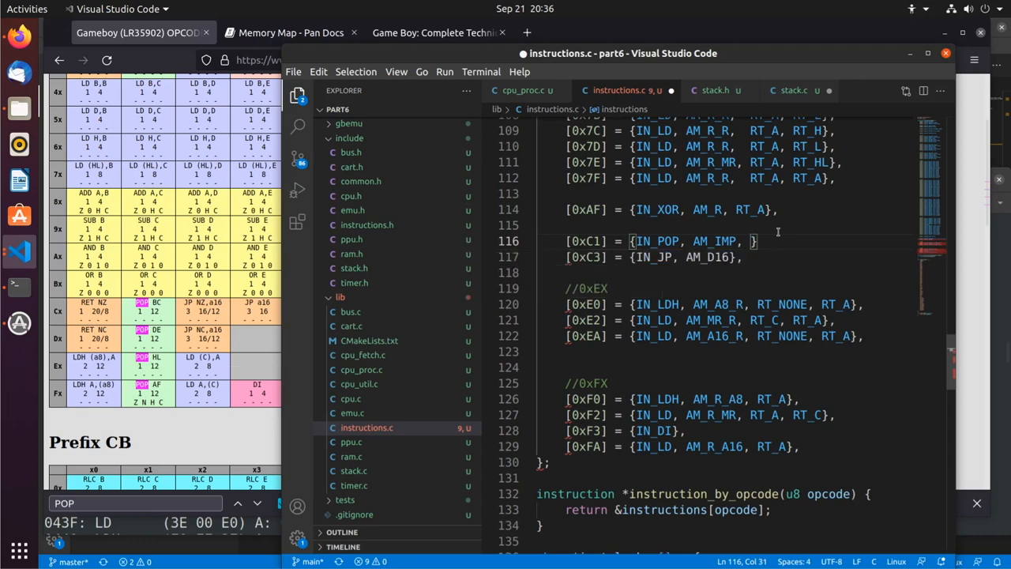
pyautogui.write('RT_BC')
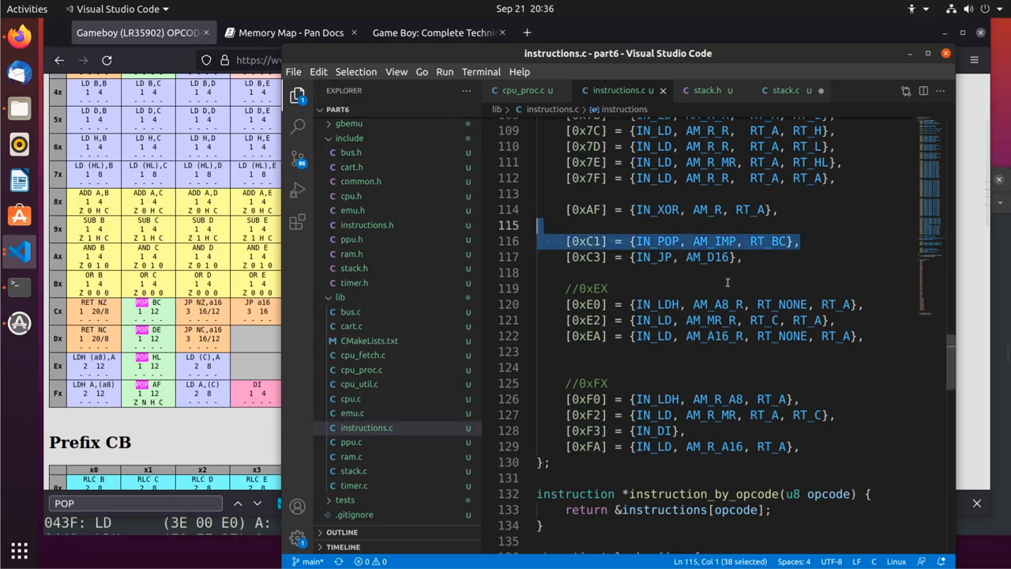
pyautogui.write('[0xD1] = {IN_POP, AM_IMP, RT_BC},')
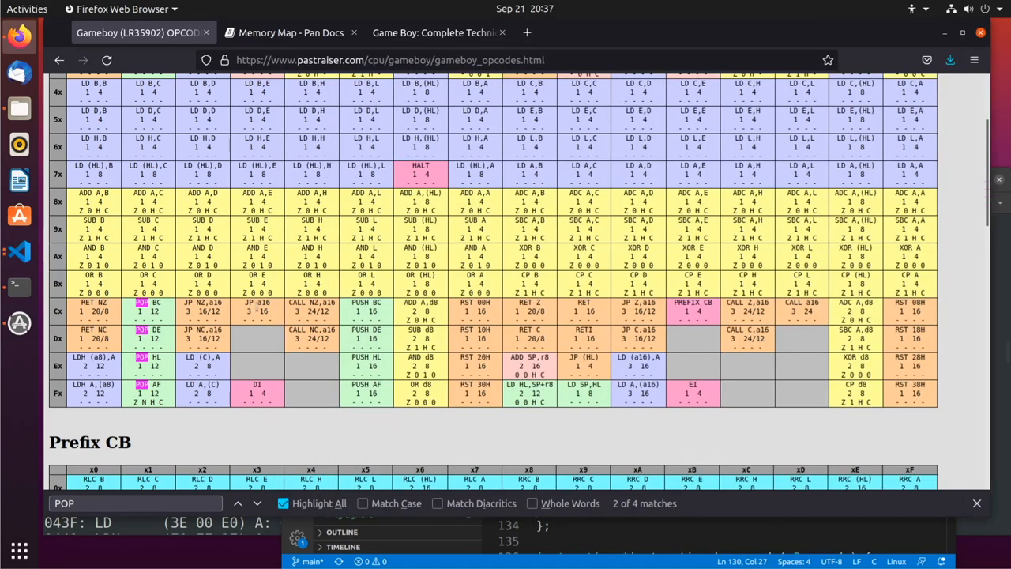
pyautogui.scroll(-3)
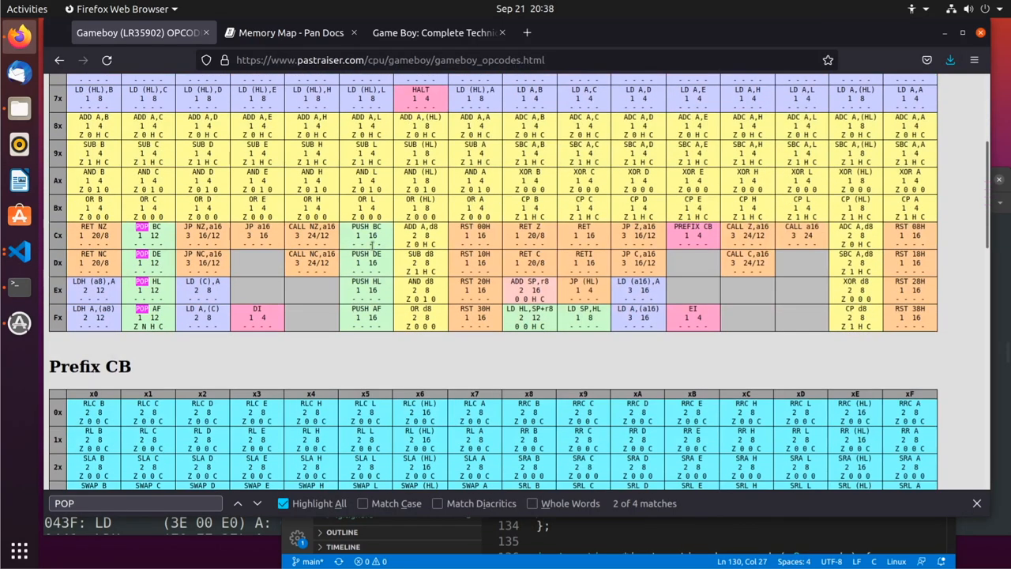
pyautogui.click(19, 251)
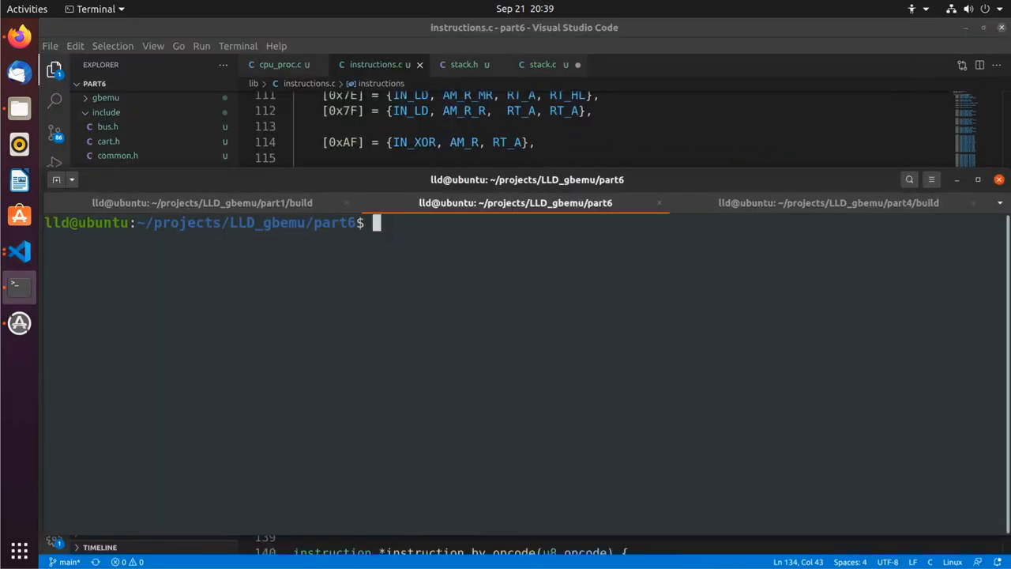
# Make a build directory in part6 and change into it
pyautogui.write('cd m')
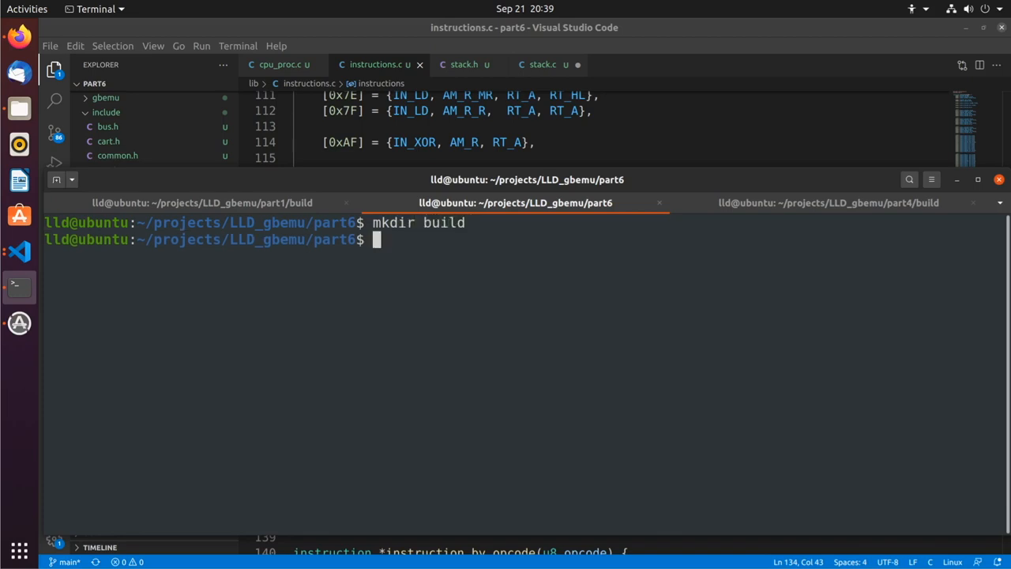
pyautogui.write('cd build')
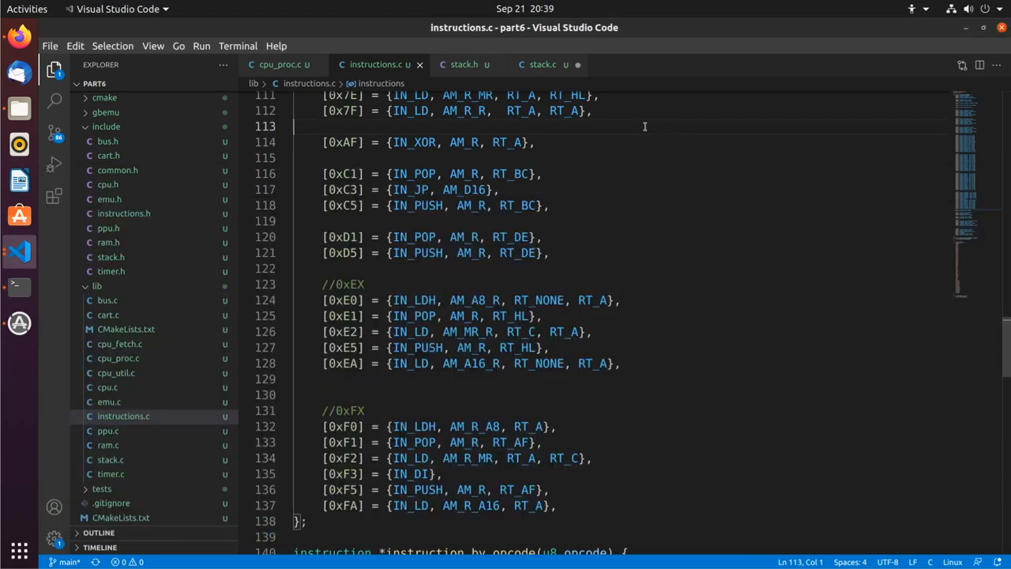
# Add #include <stack.h> below the bus include in cpu_proc.c
pyautogui.click(542, 64)
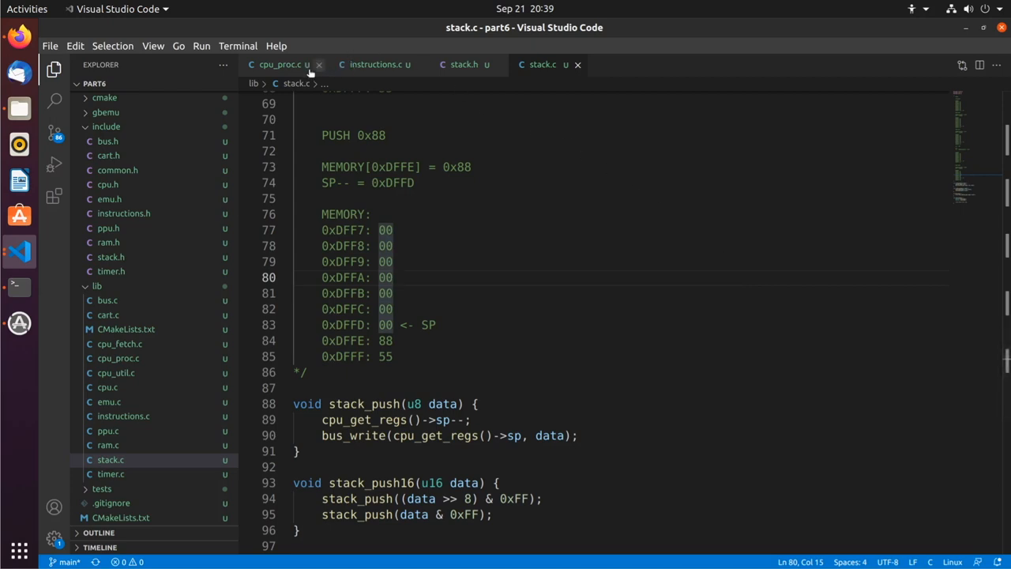
pyautogui.click(281, 64)
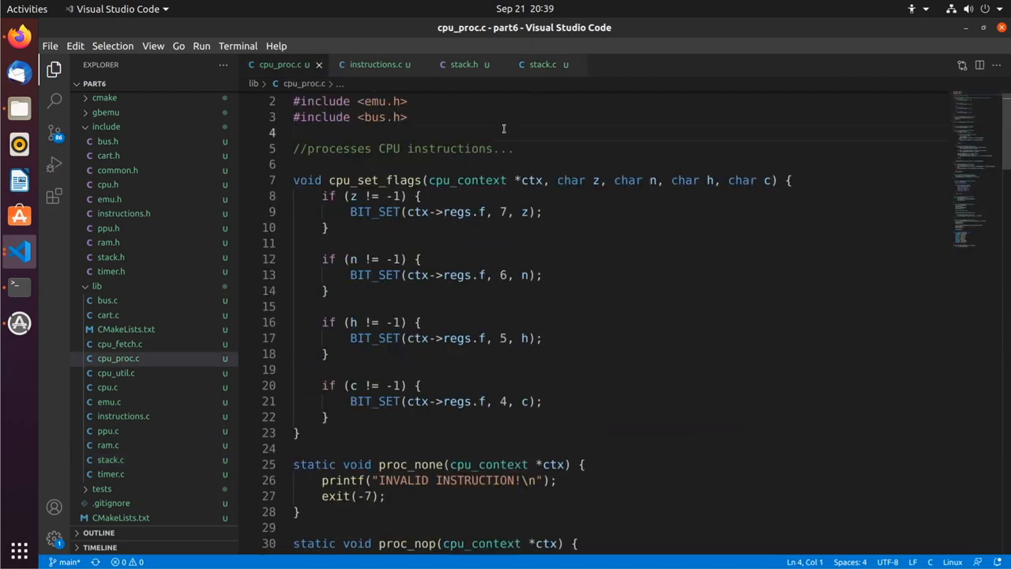
pyautogui.write('#include <stack.h>')
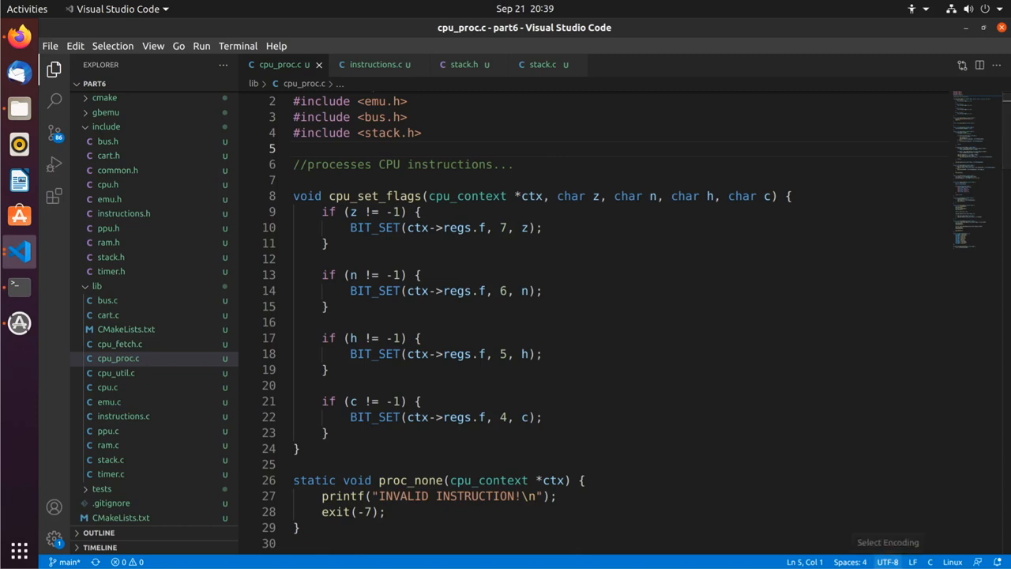
# Begin a new static void function on the empty line after check_cond
pyautogui.click(418, 275)
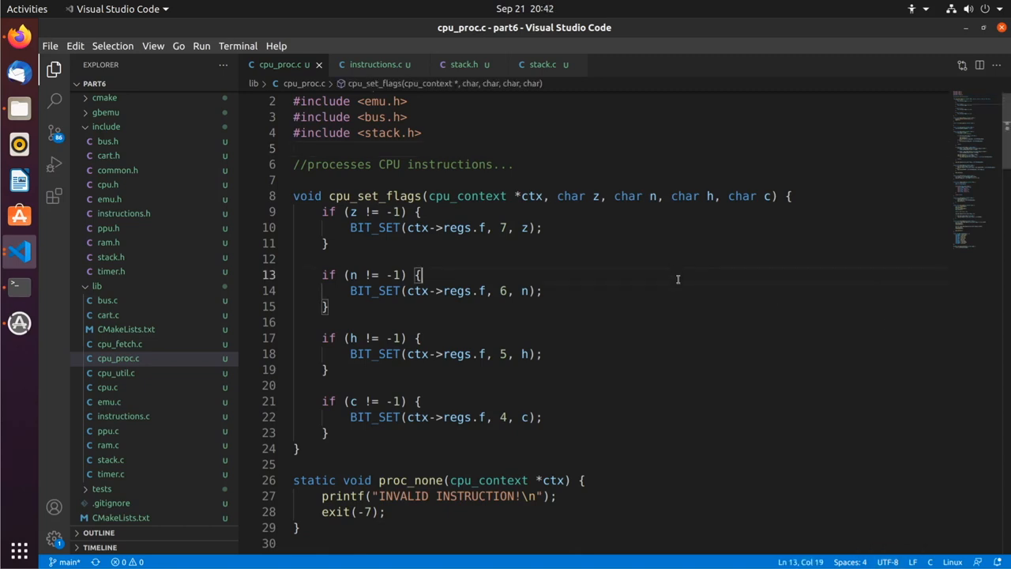
pyautogui.scroll(-3)
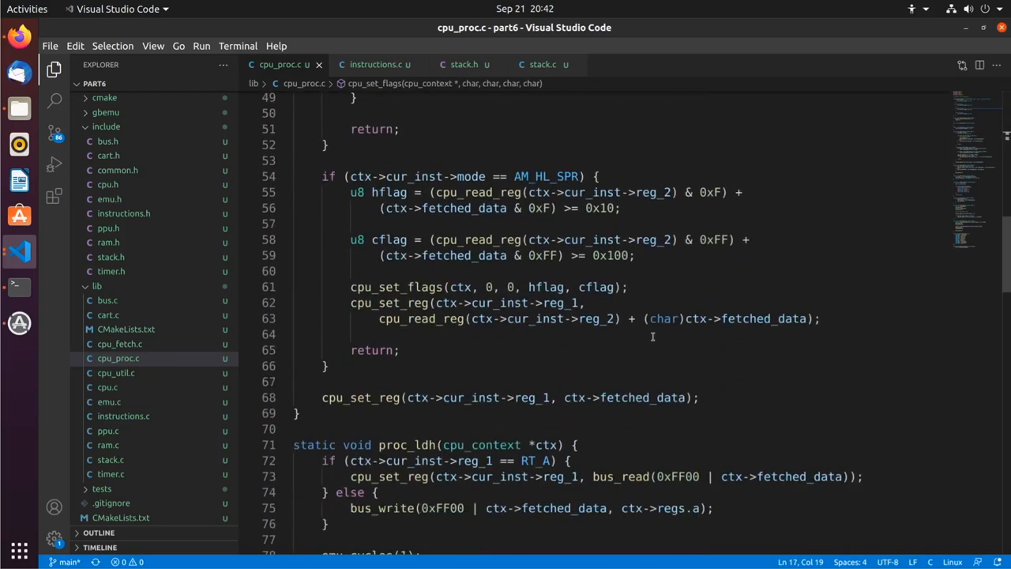
pyautogui.scroll(-3)
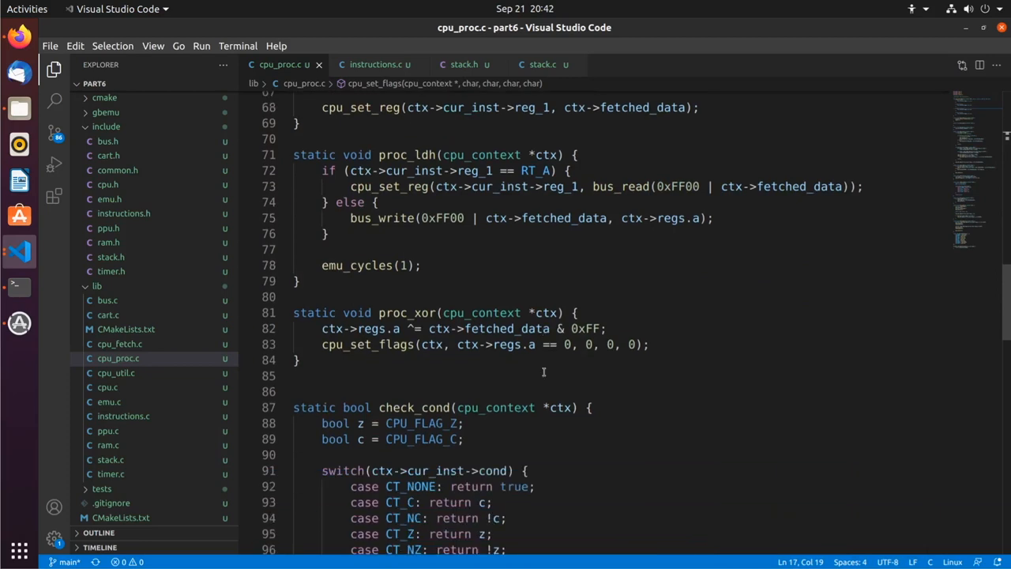
pyautogui.scroll(-3)
pyautogui.write('static void')
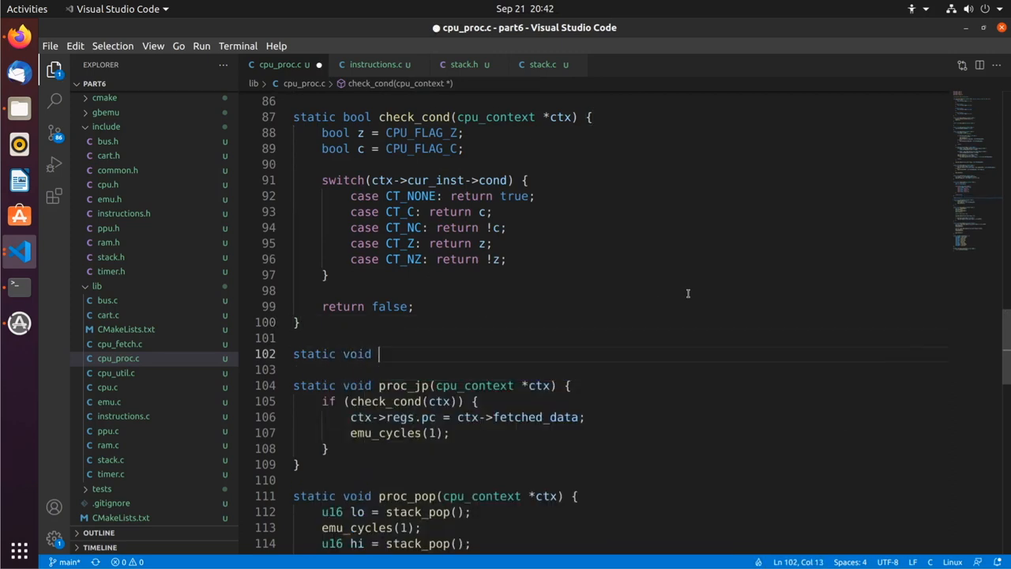
# Declare goto_addr(cpu_context *ctx, u16 addr, bool pushpc) and reuse proc_jp's jump logic
pyautogui.write('goto_addr(cpu')
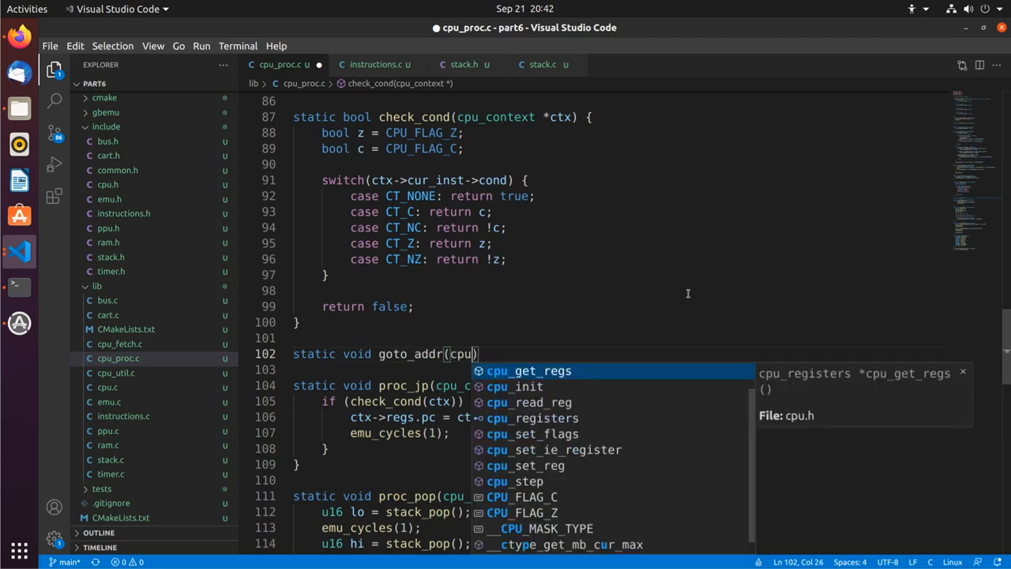
pyautogui.write('_context *ctx, u16 addr, bool p')
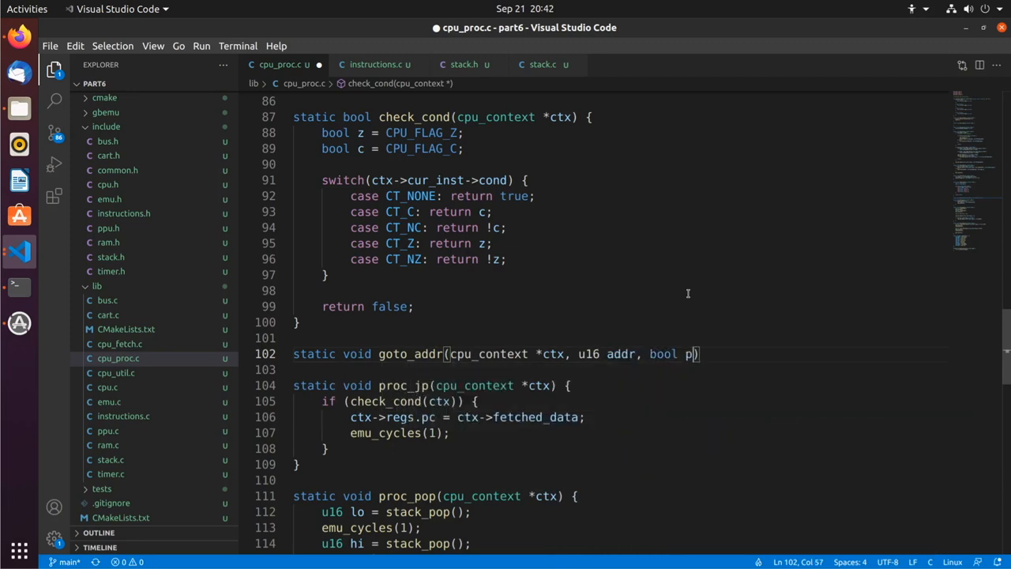
pyautogui.write('ushpc')
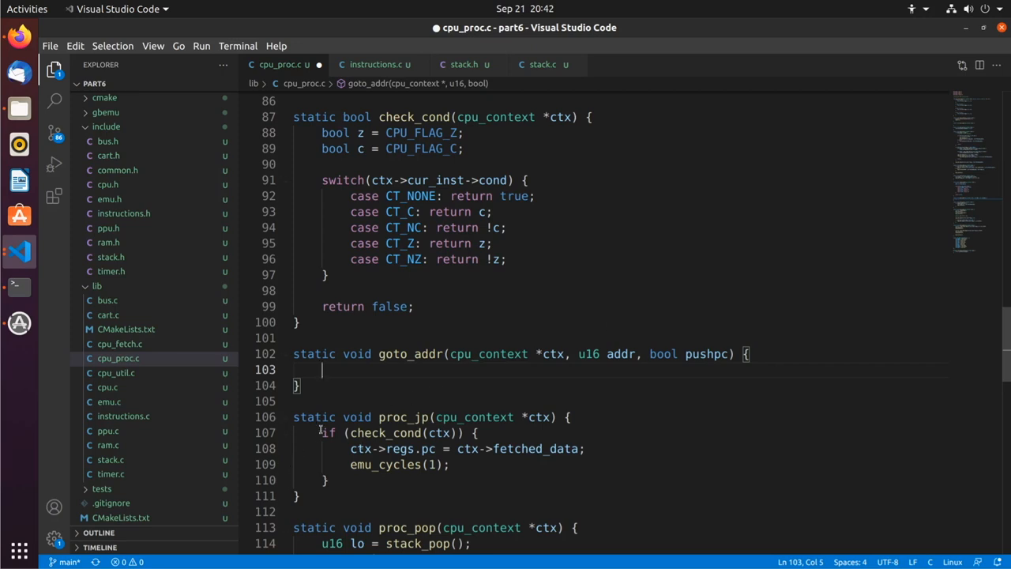
pyautogui.moveTo(323, 432); pyautogui.dragTo(329, 480)
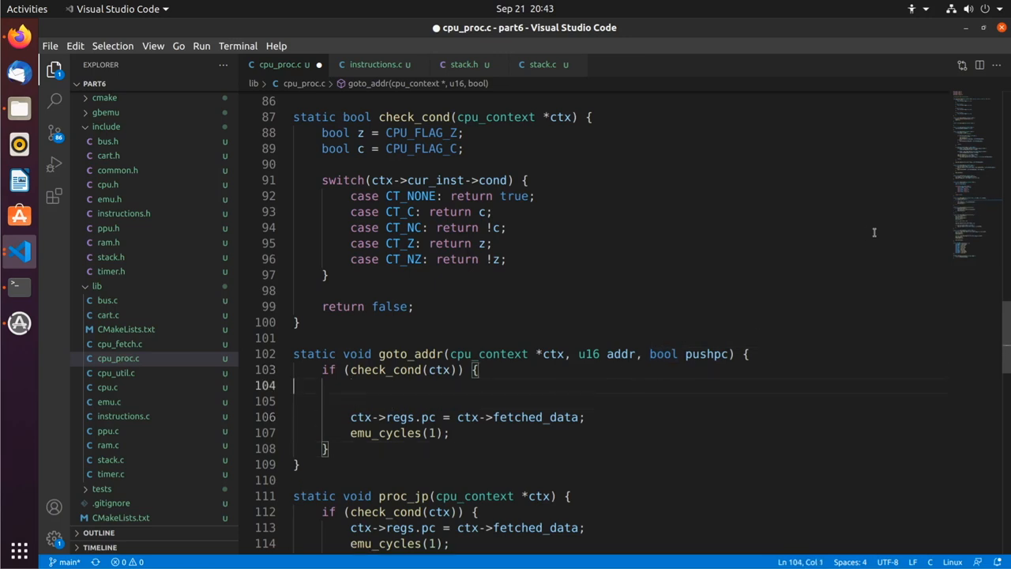
# Inside if (pushpc), add emu_cycles(2) and stack_push16(ctx->regs.pc) before jumping
pyautogui.write('if (')
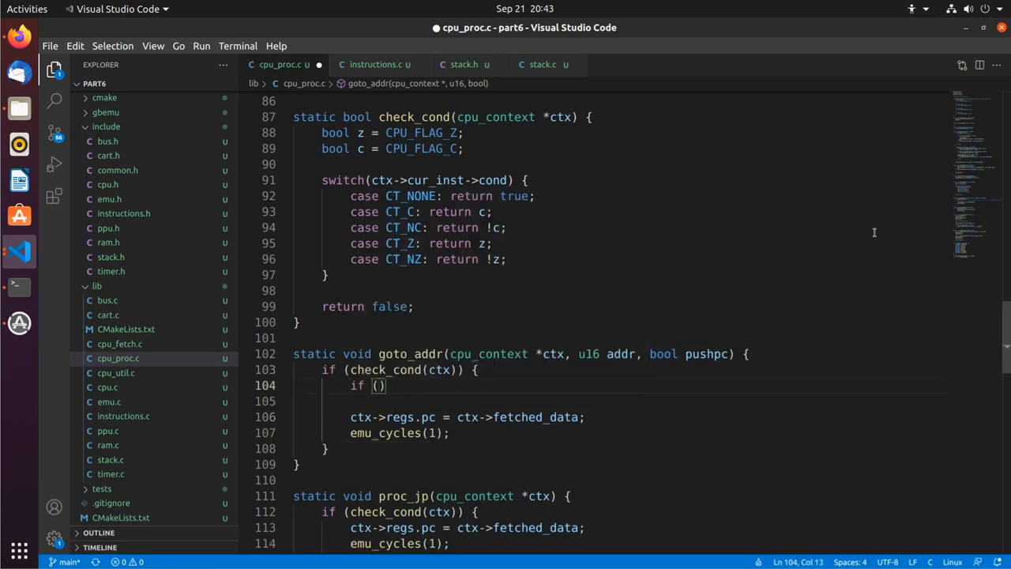
pyautogui.write('pushpc) {')
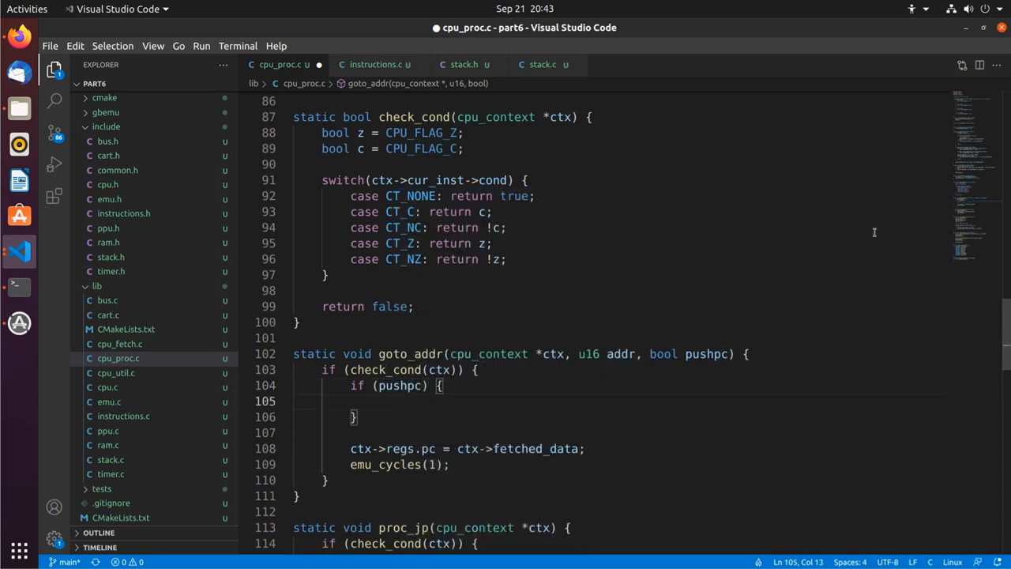
pyautogui.write('stack_push16(')
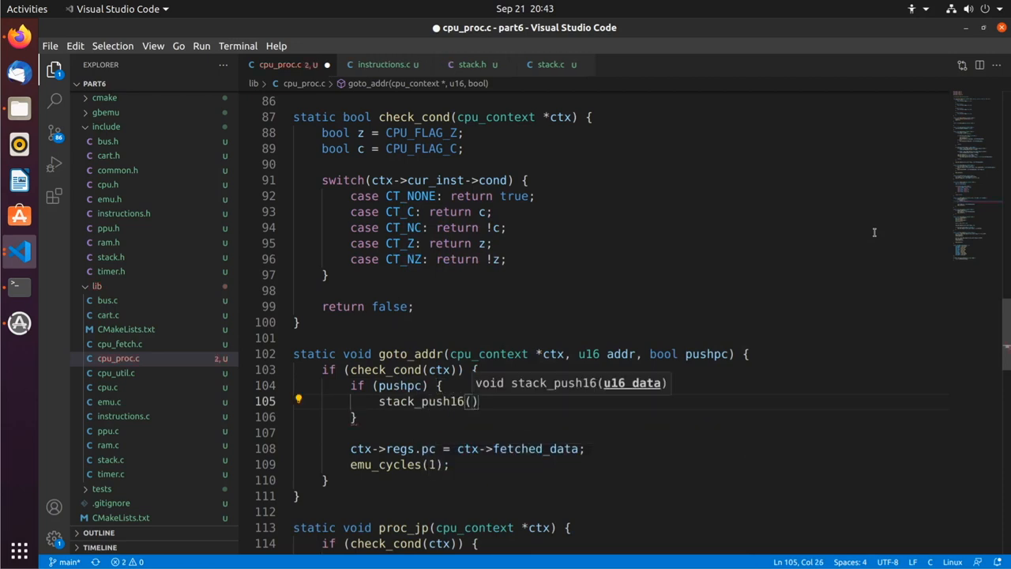
pyautogui.write('ctx-')
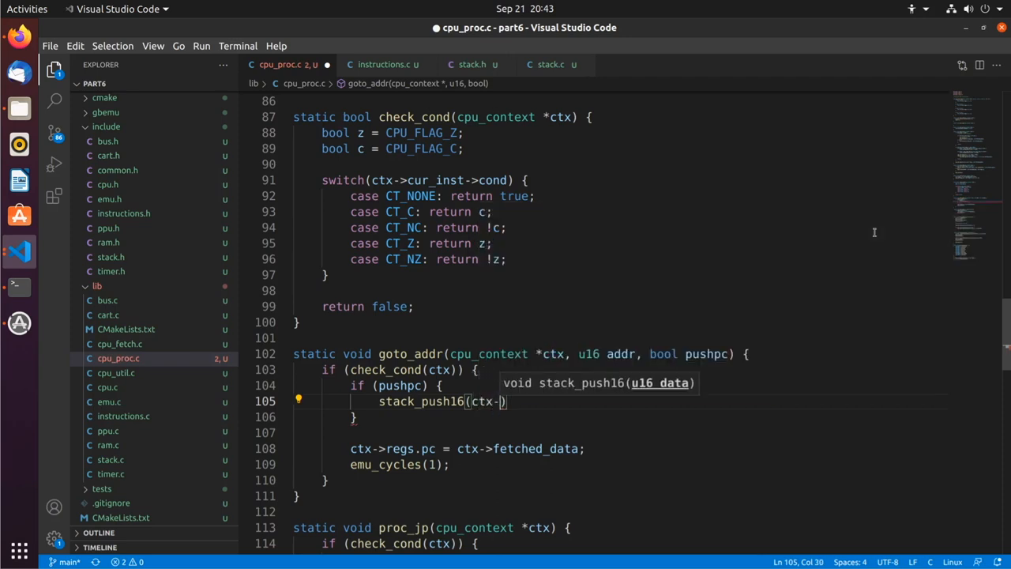
pyautogui.write('regs.pc);')
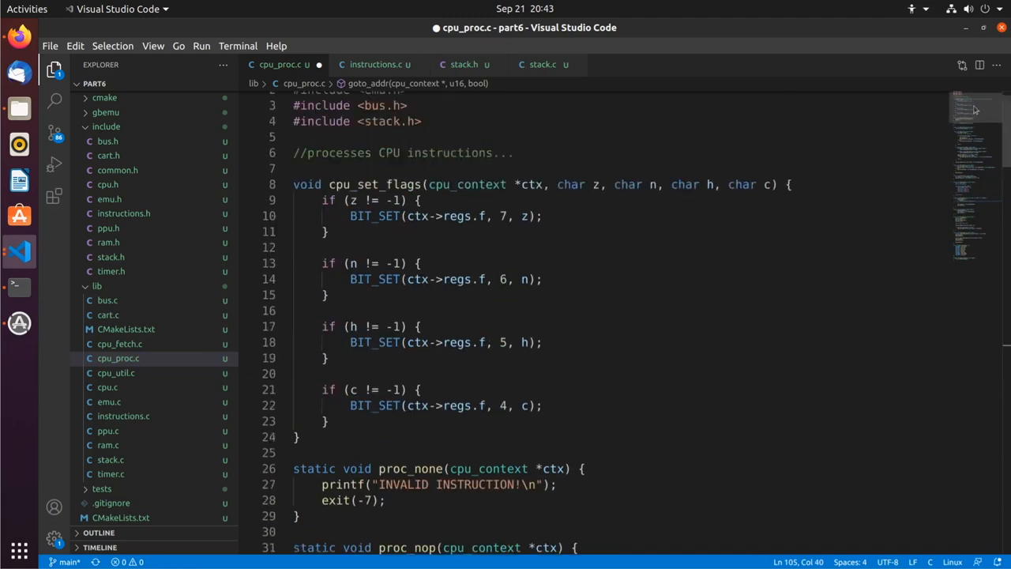
pyautogui.scroll(-3)
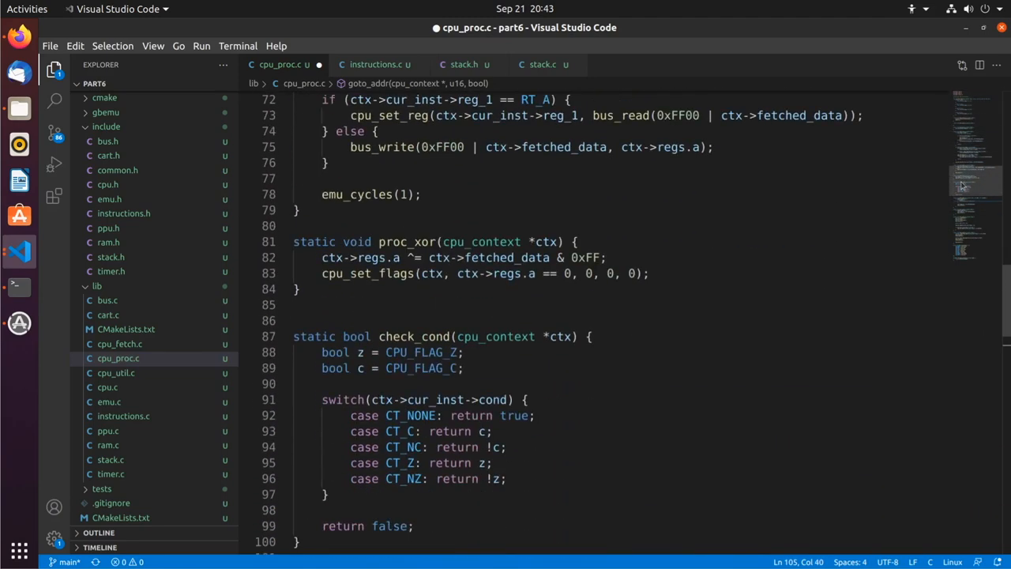
pyautogui.scroll(-3)
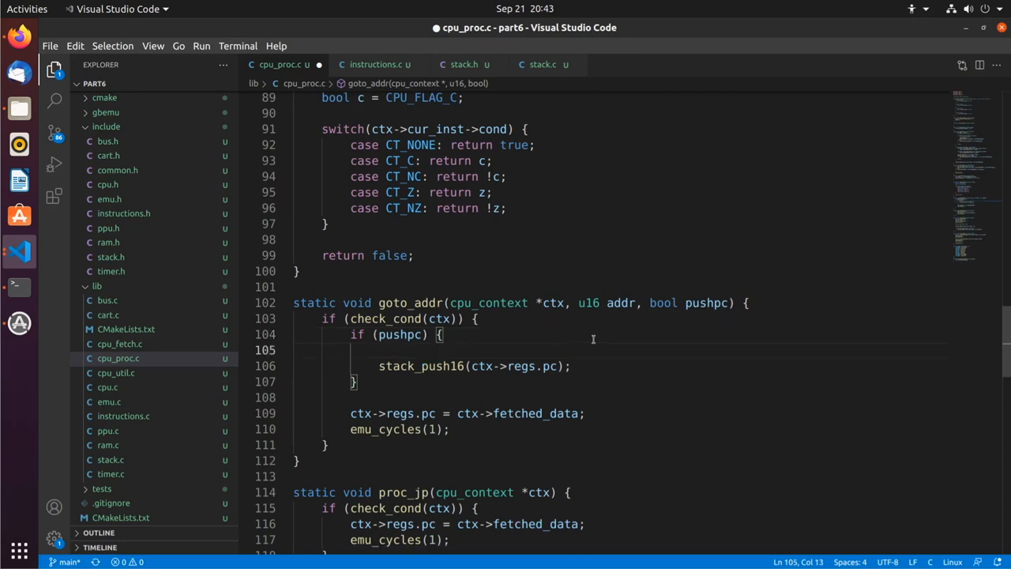
pyautogui.write('emu_cycles(2);')
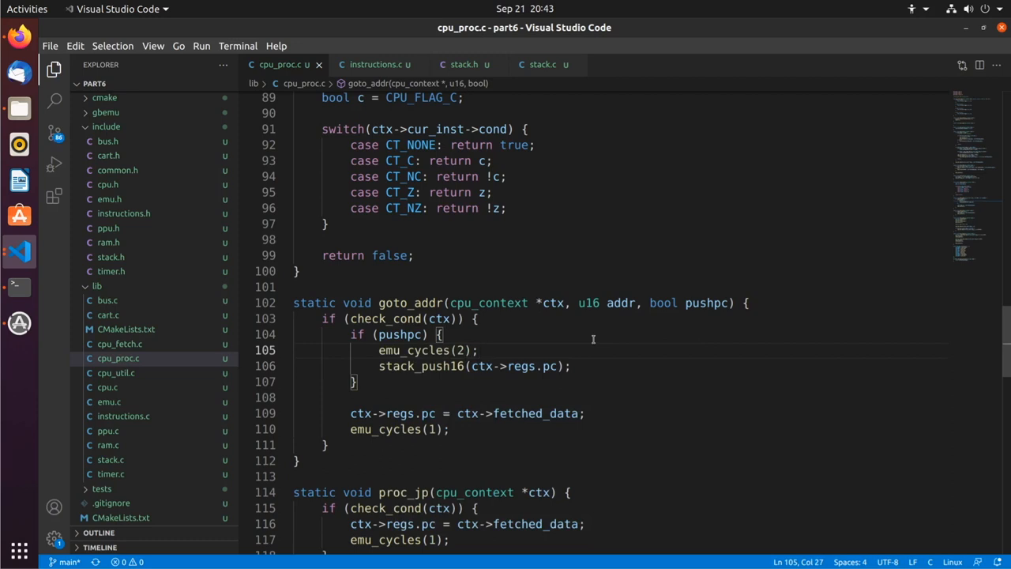
pyautogui.moveTo(581, 344)
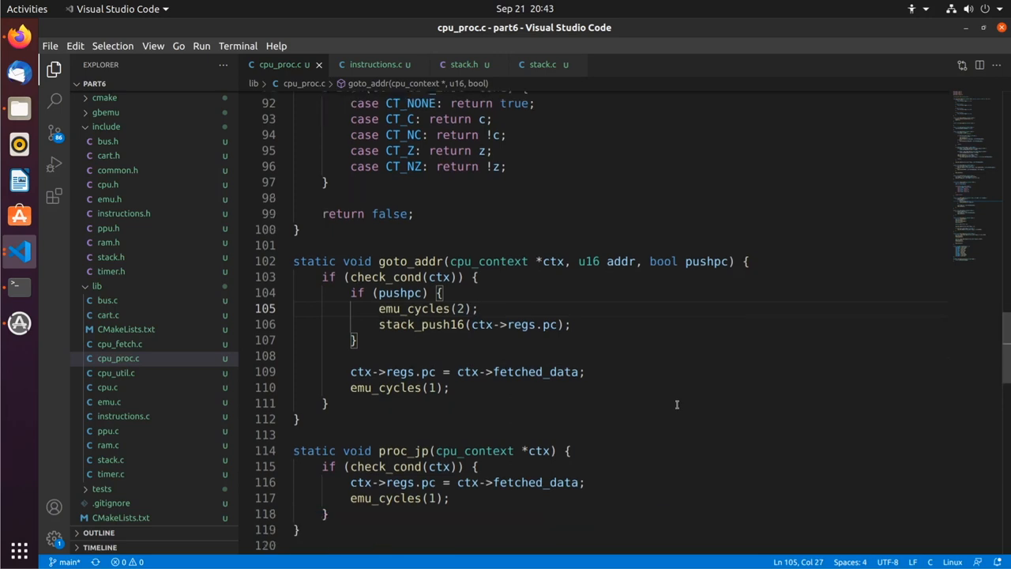
# Replace proc_jp's body with goto_addr(ctx, ctx->fetched_data, false) and remove the old if block
pyautogui.scroll(-3)
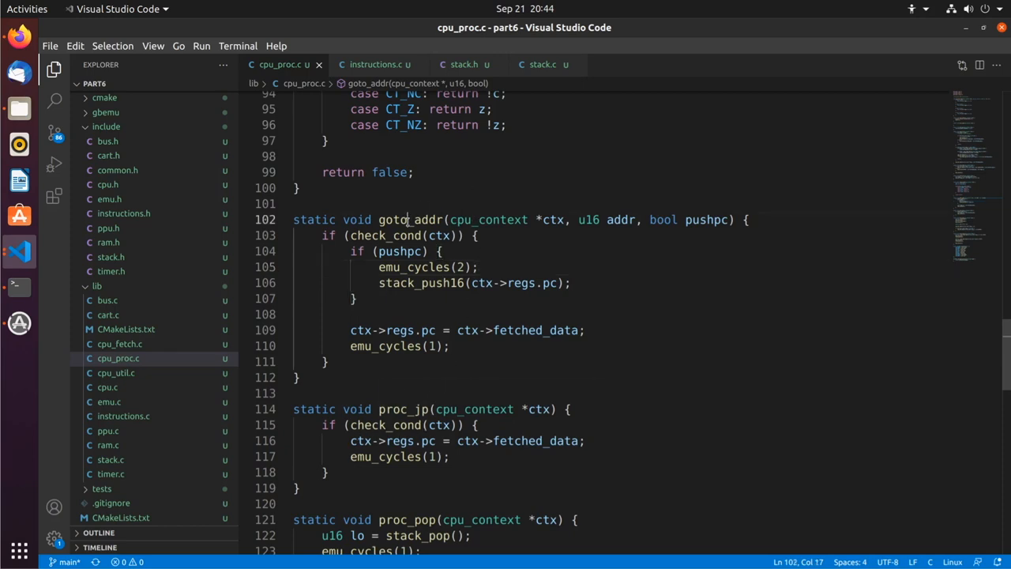
pyautogui.doubleClick(409, 220)
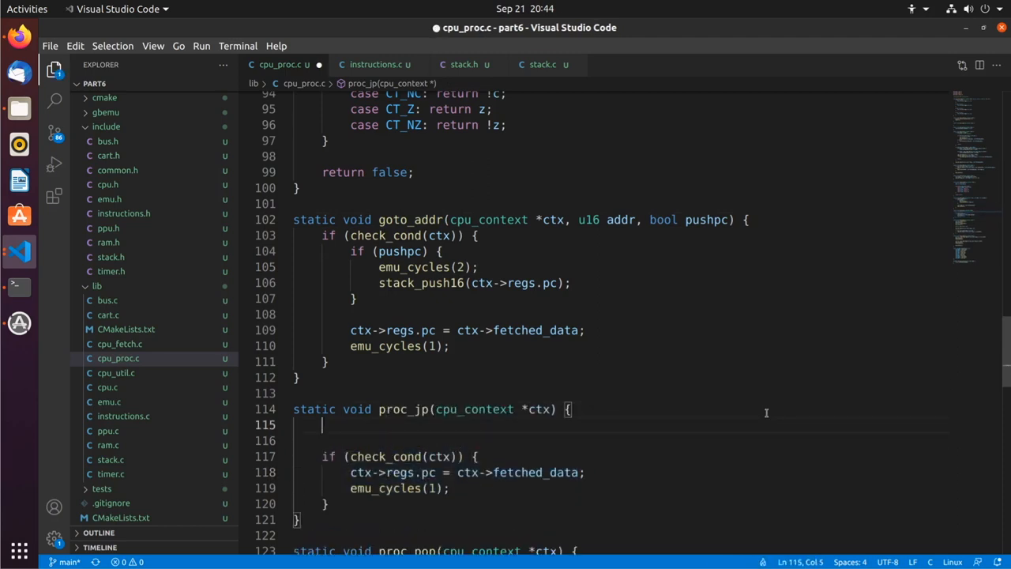
pyautogui.write('goto_addr(ctx,')
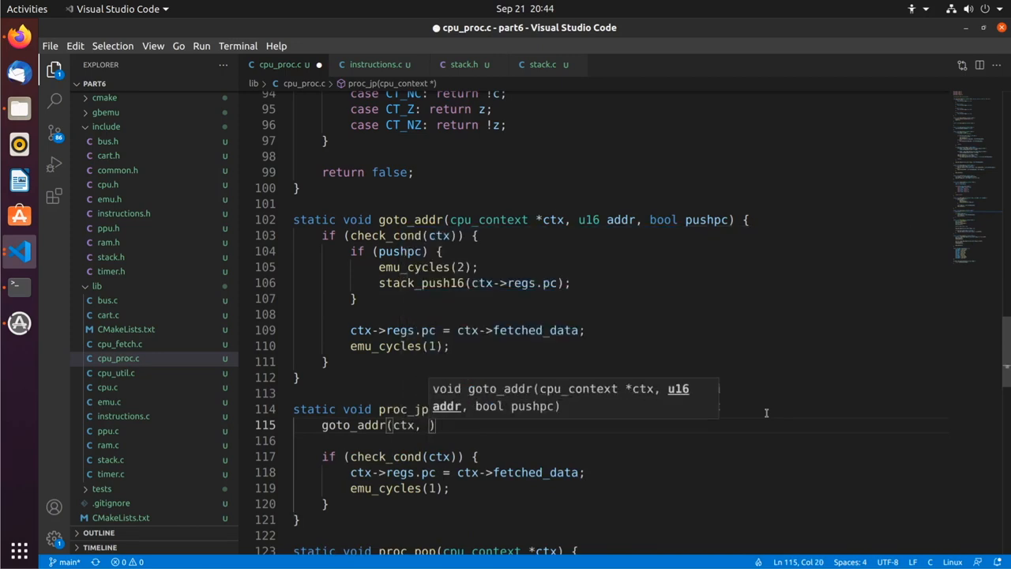
pyautogui.write('ctx->fetched_data, false')
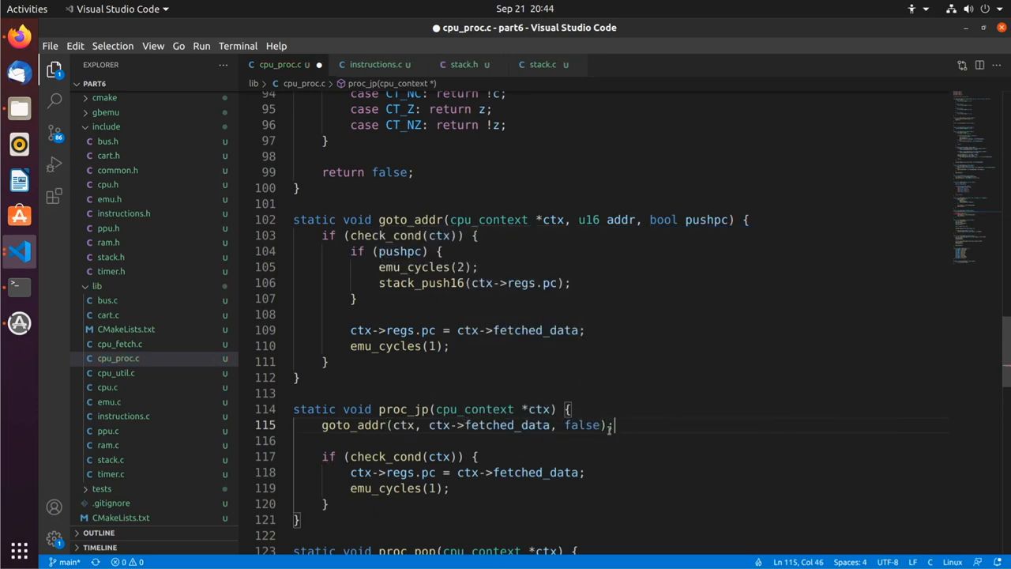
pyautogui.moveTo(615, 424); pyautogui.dragTo(329, 502)
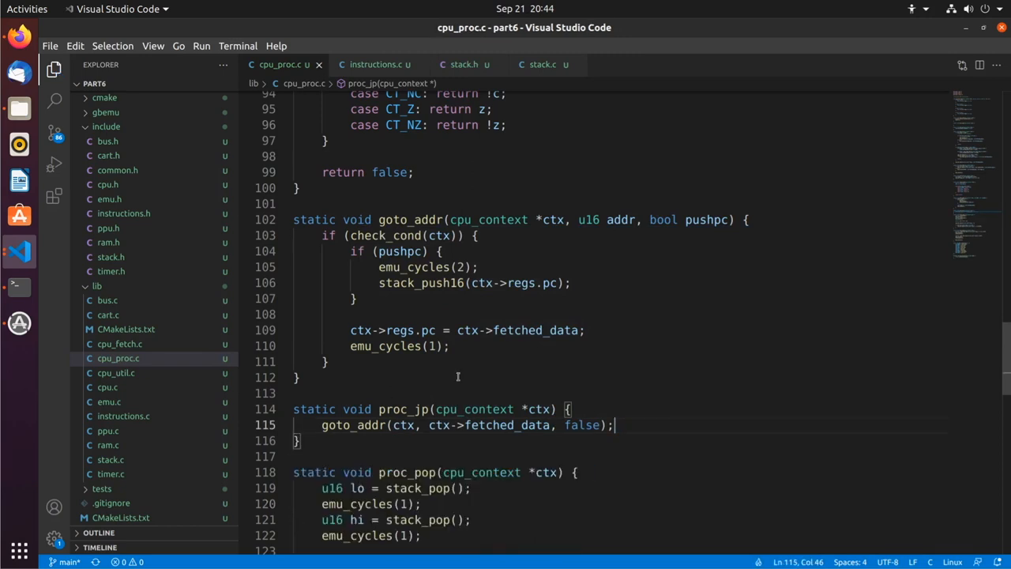
pyautogui.moveTo(506, 382)
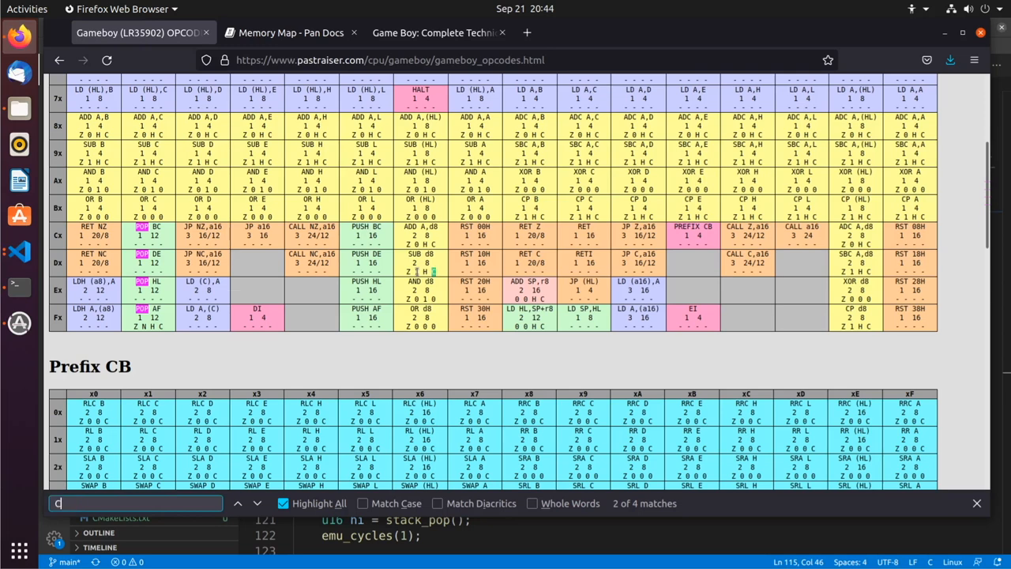
# Copy proc_jp as proc_call calling goto_addr(ctx, ctx->fetched_data, true)
pyautogui.write('ALL')
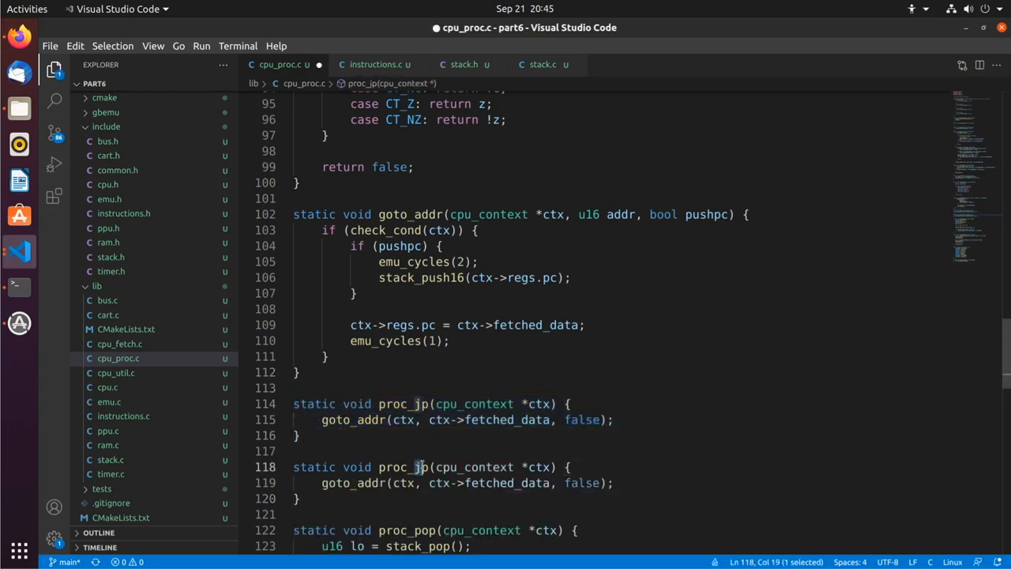
pyautogui.write('ca')
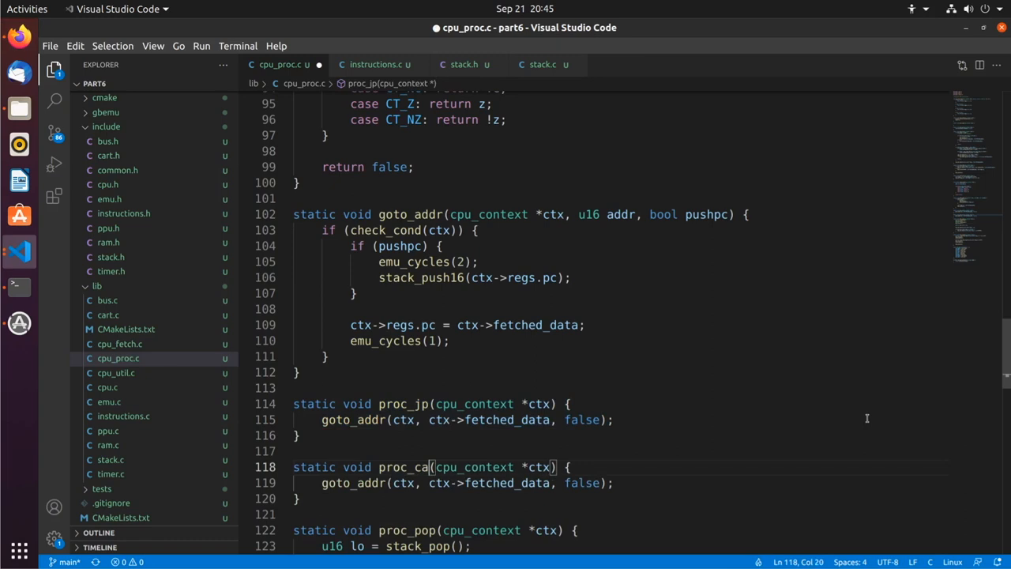
pyautogui.write('ll')
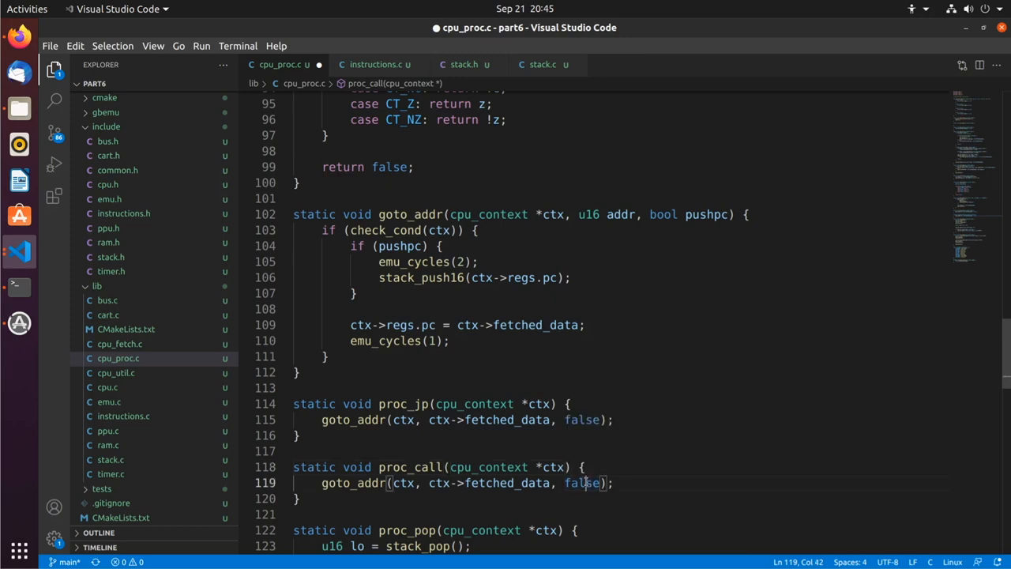
pyautogui.write('true')
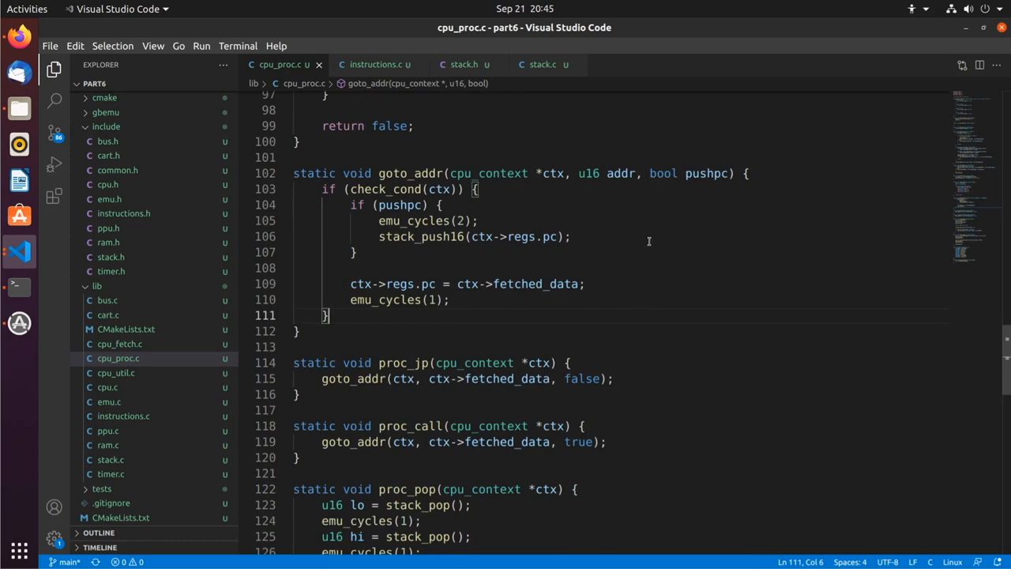
pyautogui.moveTo(628, 270)
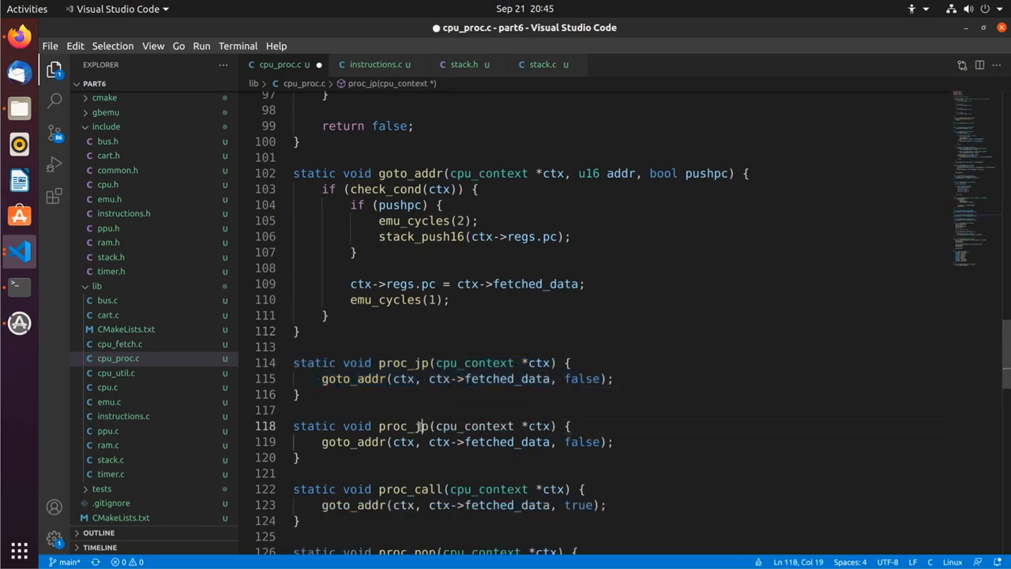
# Create proc_jr computing char rel = (char)(ctx->fetched_data & 0xFF) and u16 addr = ctx->regs.pc + rel
pyautogui.write('r')
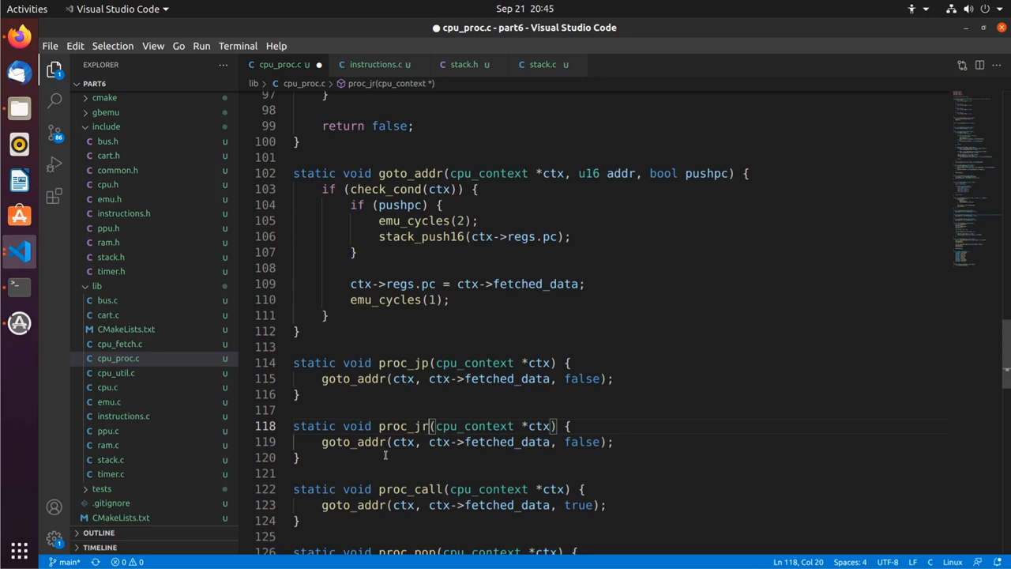
pyautogui.moveTo(544, 439)
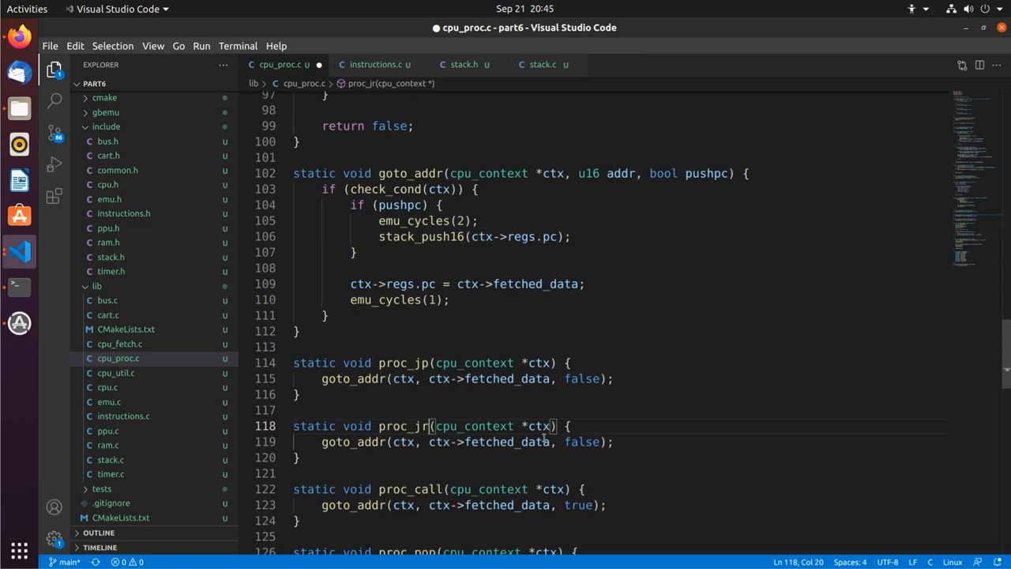
pyautogui.click(661, 426)
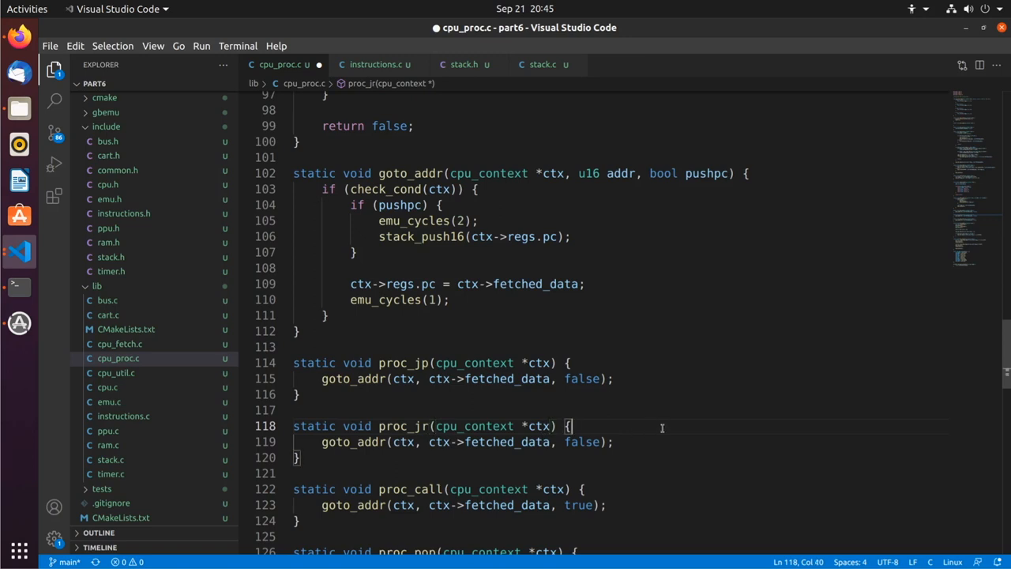
pyautogui.write('char rel =')
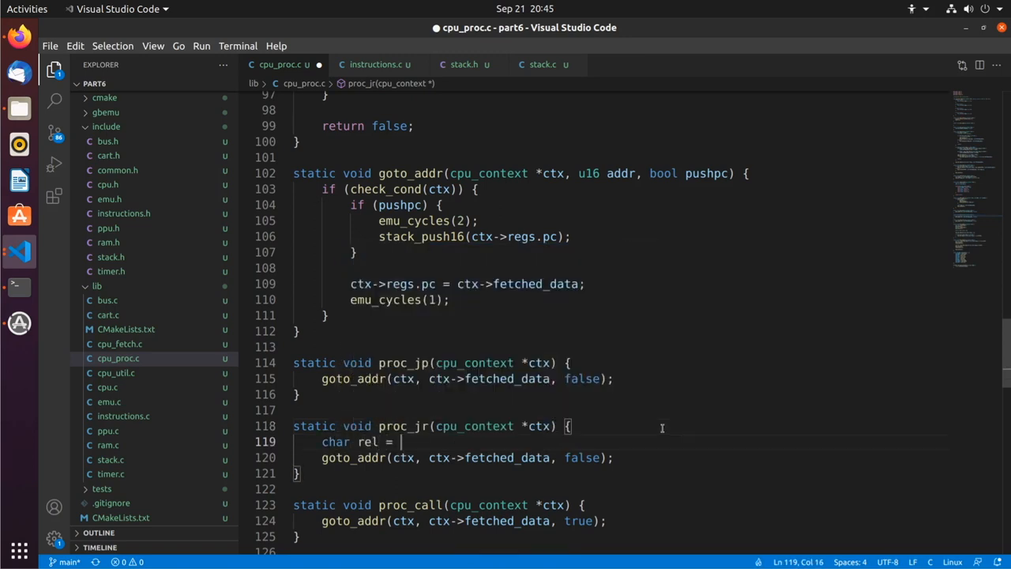
pyautogui.write('(char)')
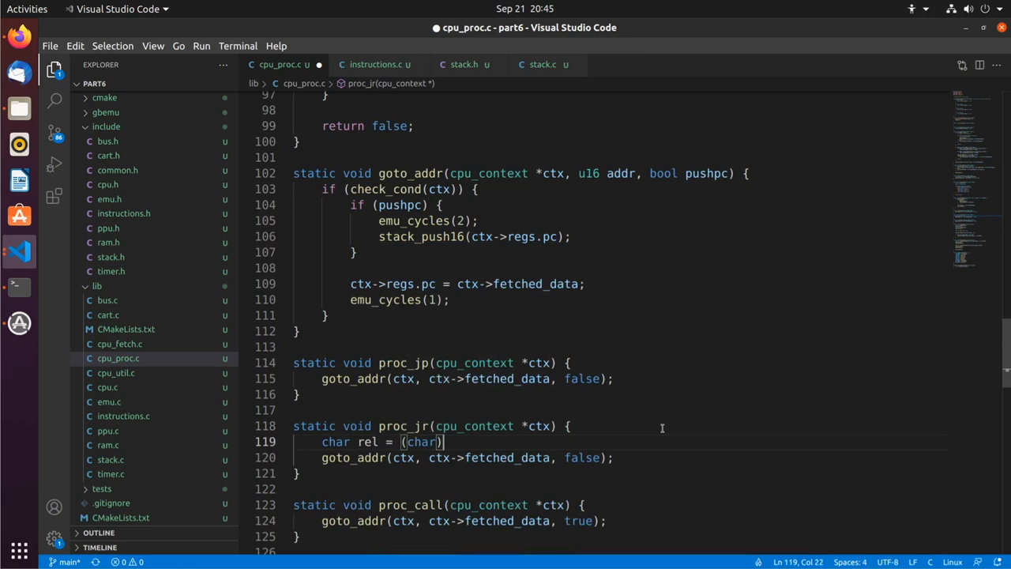
pyautogui.write('(ctx->fetched_data & 0xFF);')
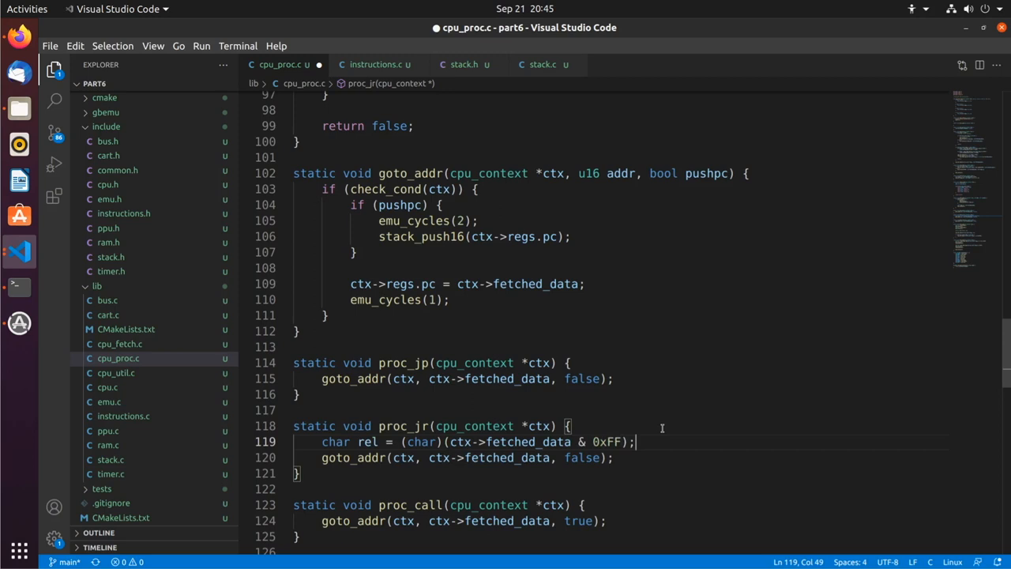
pyautogui.write('u16 addr =')
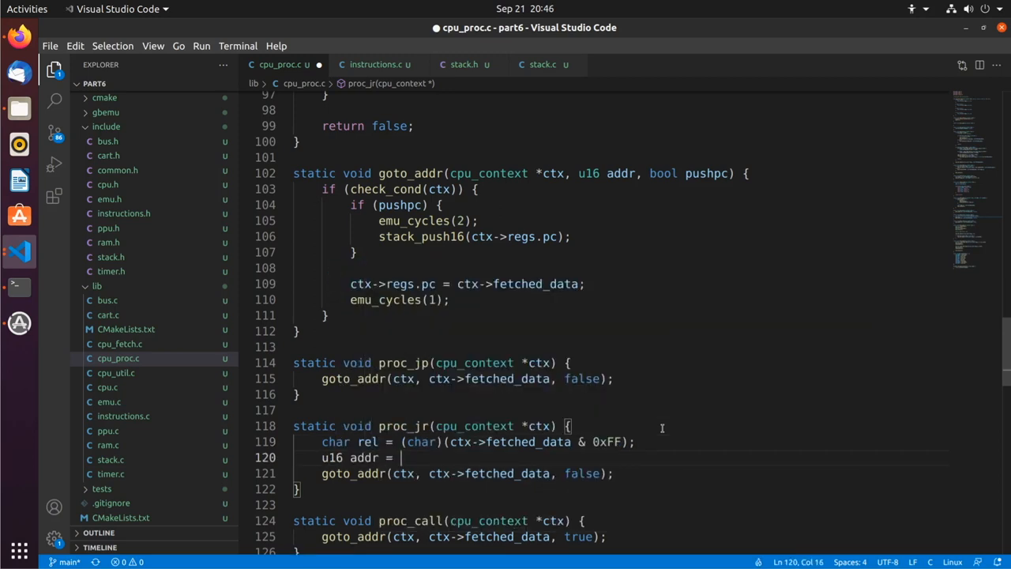
pyautogui.write('ctx-')
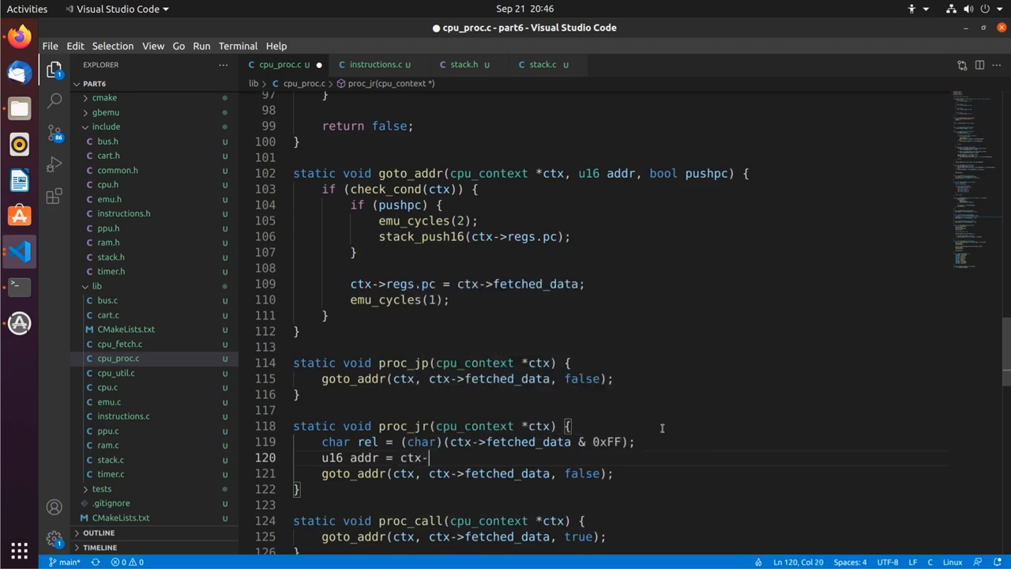
pyautogui.write('regs.pc +')
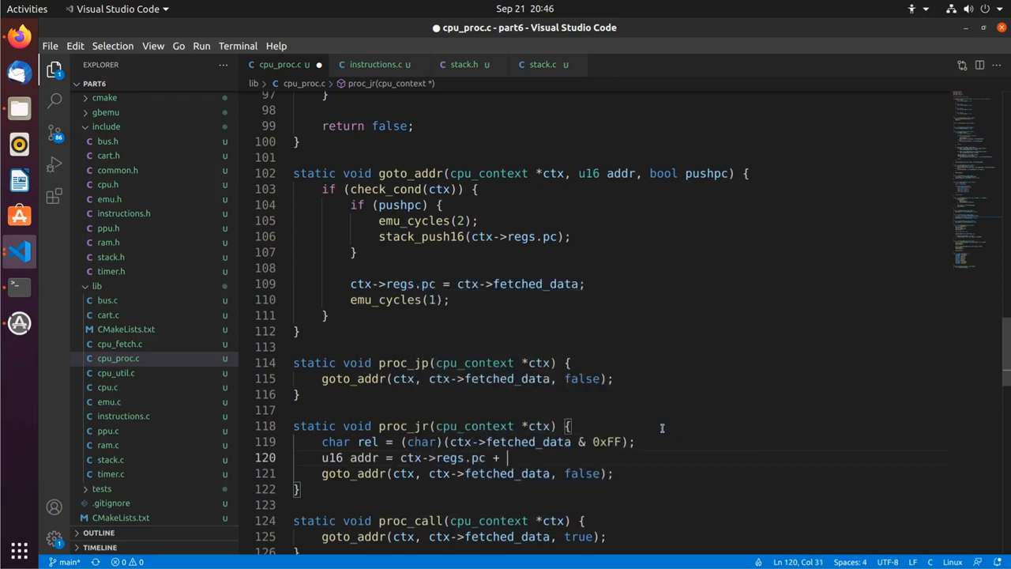
pyautogui.write('rel;')
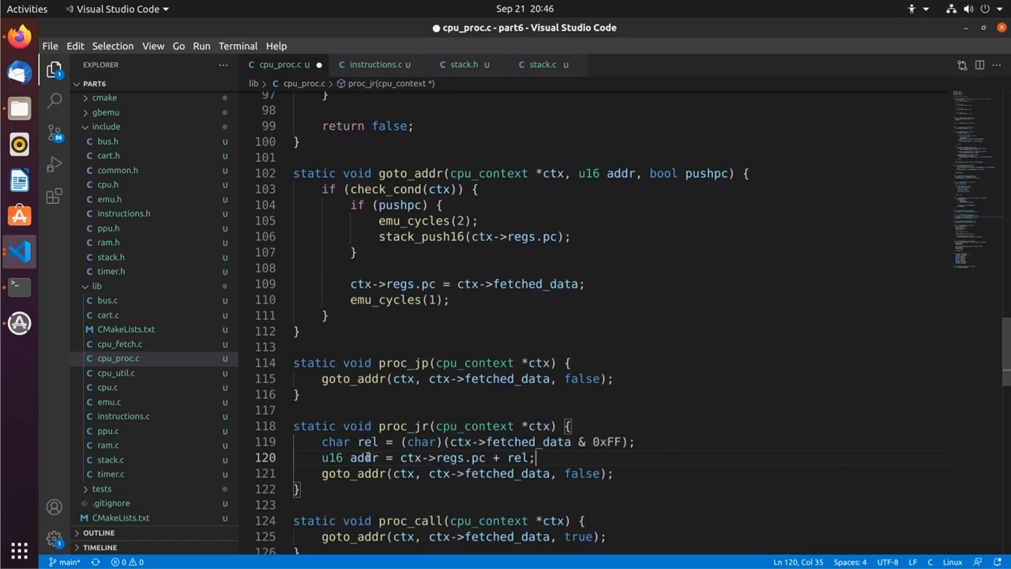
# Make proc_jr call goto_addr(ctx, addr, false) instead of using fetched_data
pyautogui.doubleClick(363, 458)
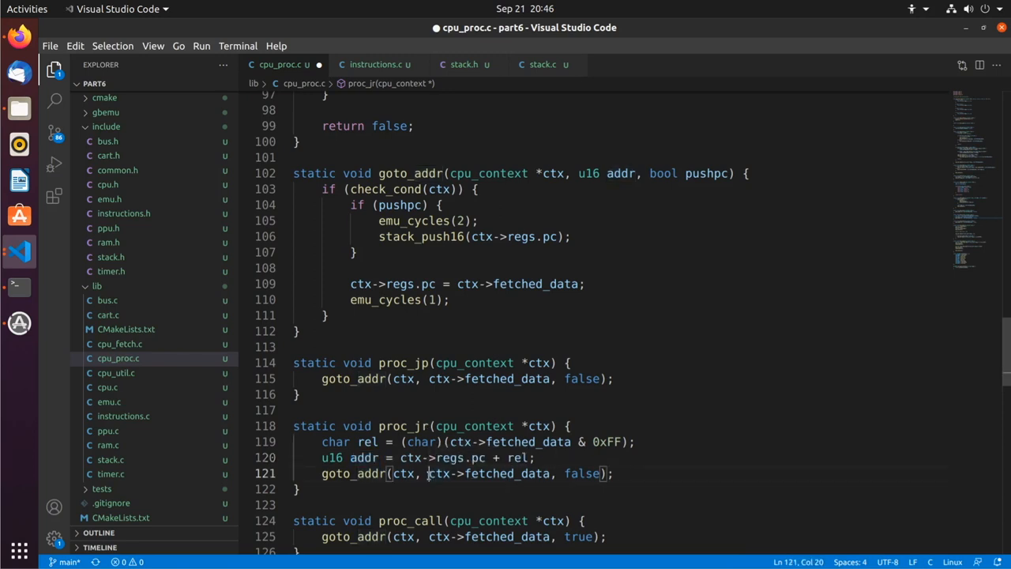
pyautogui.doubleClick(488, 474)
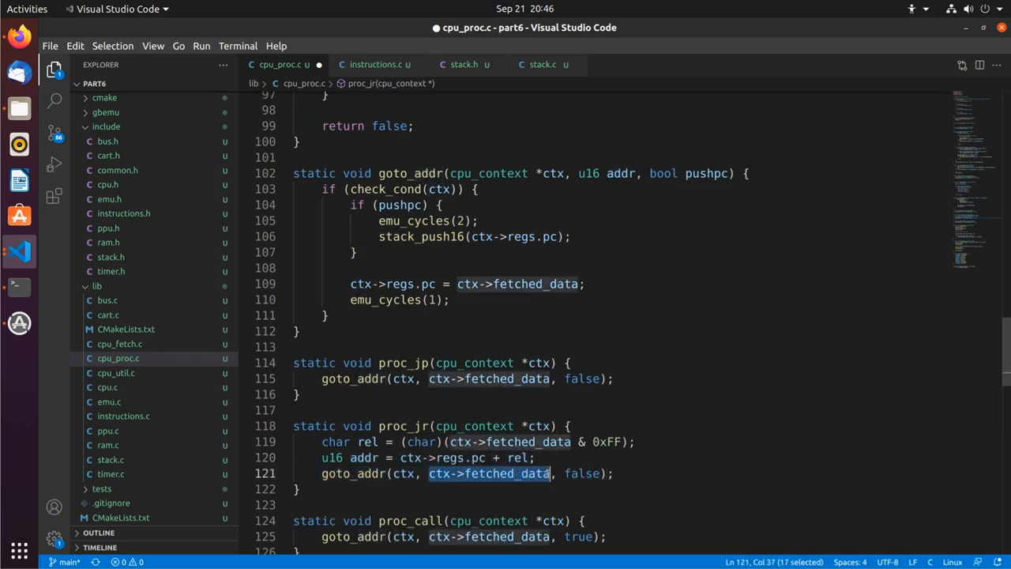
pyautogui.write('addr')
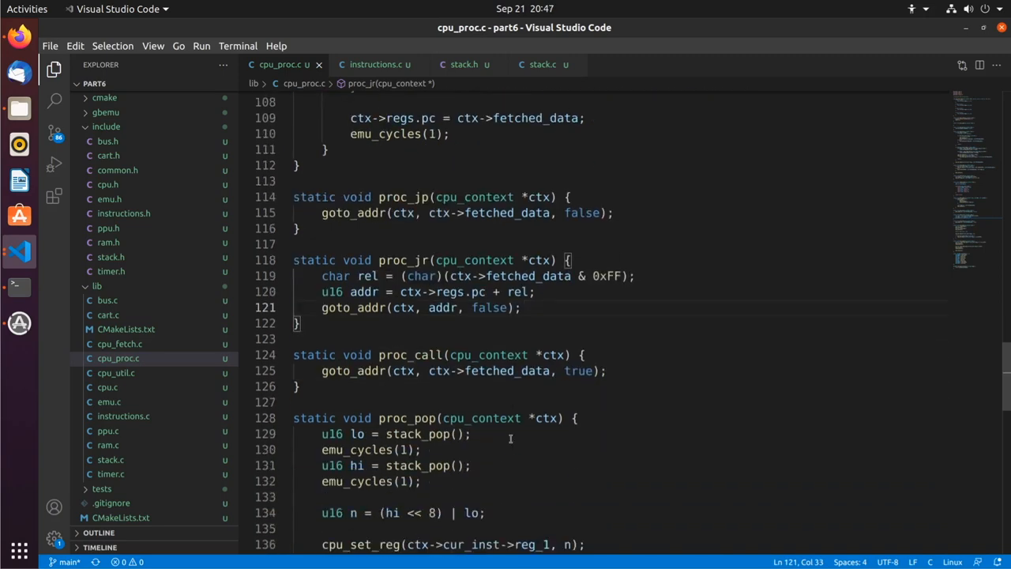
# Begin an IN_J entry in the processors table after [IN_PUSH] = proc_push
pyautogui.scroll(-3)
pyautogui.write('[')
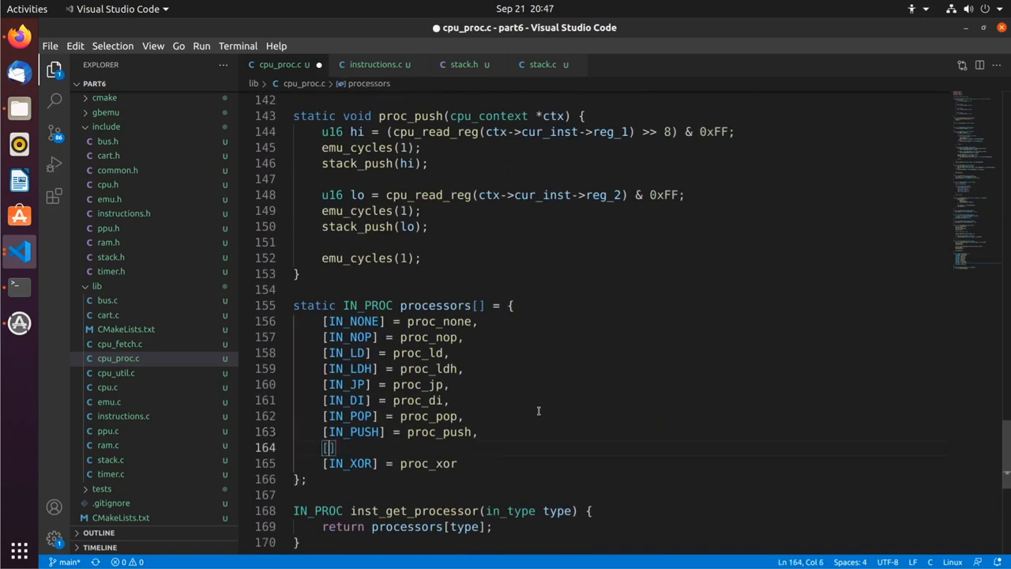
pyautogui.write('IN_J')
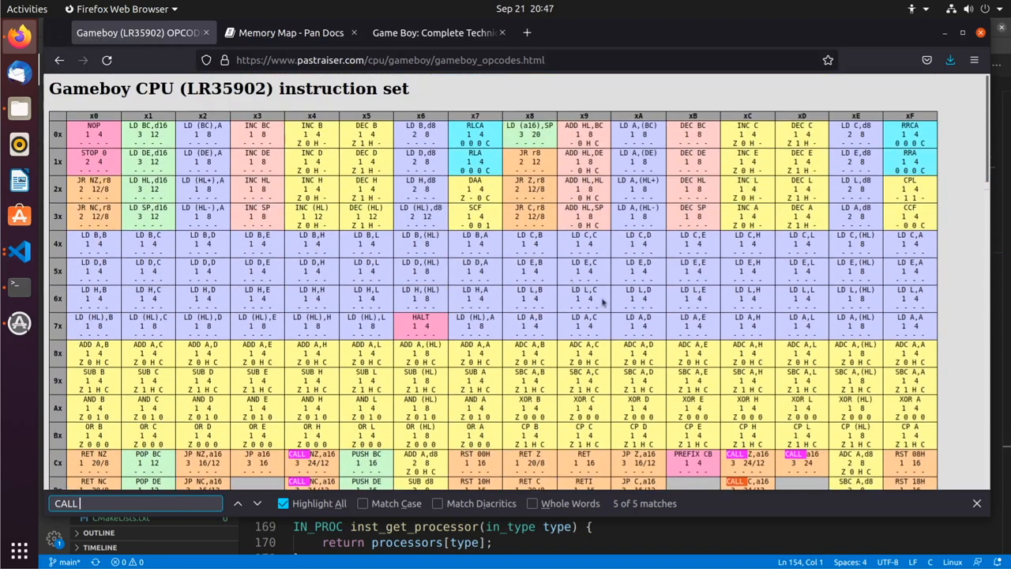
# Add CALL entries 0xC4, 0xCC, 0xD4, 0xDC as IN_CALL, AM_D16 with CT_NZ, CT_Z, CT_NC, CT_C
pyautogui.scroll(-3)
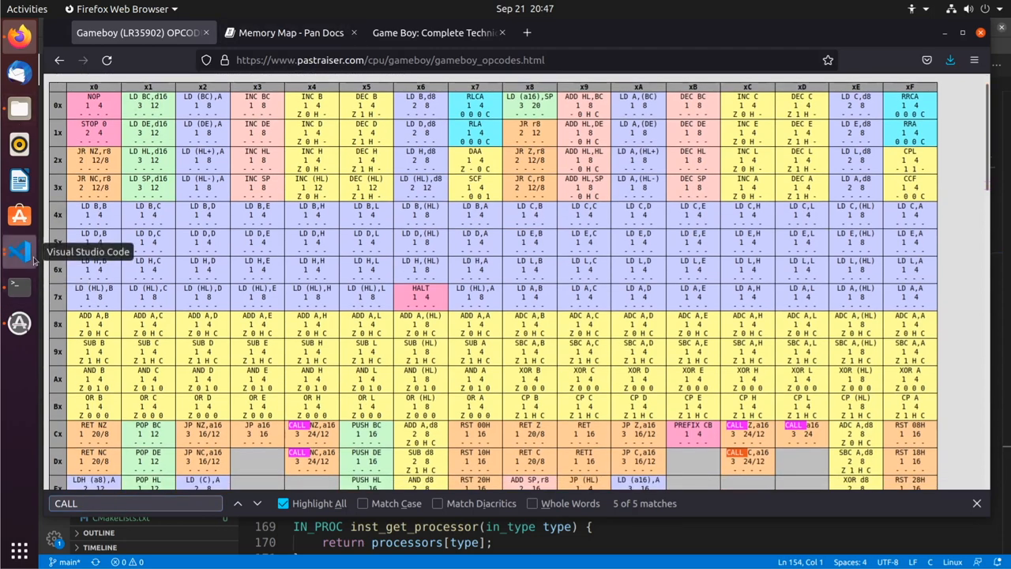
pyautogui.click(18, 251)
pyautogui.write('p[')
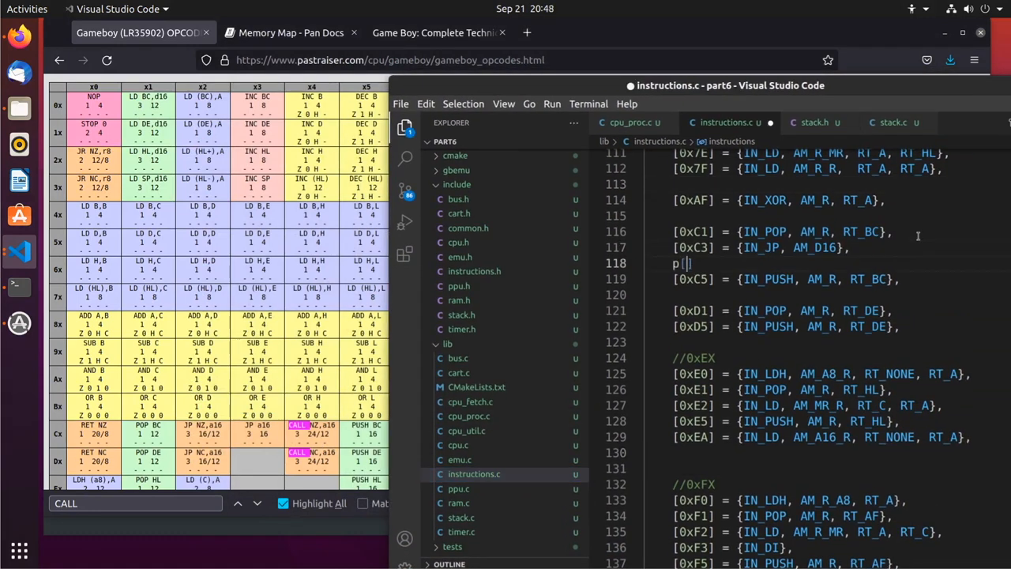
pyautogui.write('[0xC4] = {}')
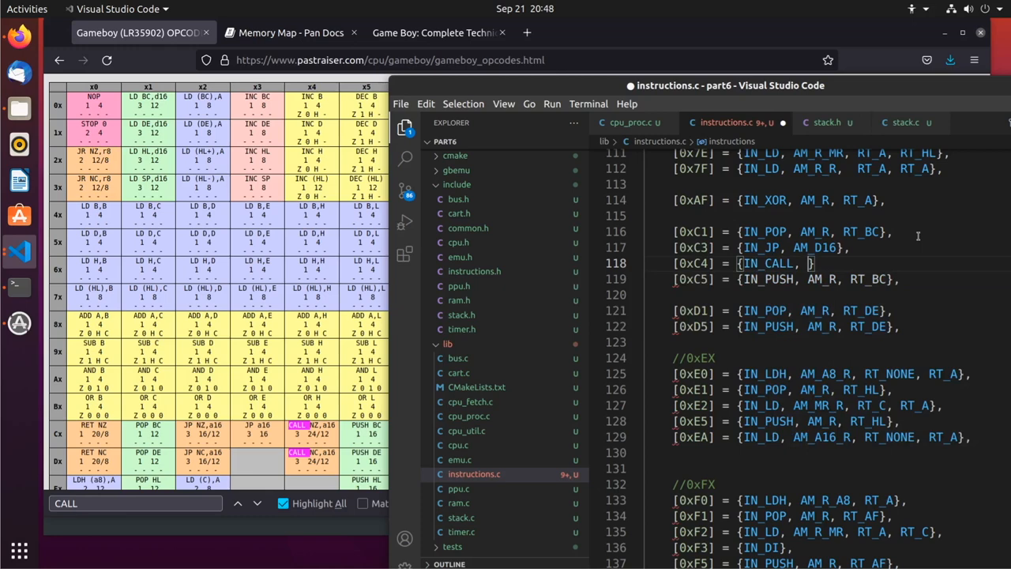
pyautogui.write('AM_D16')
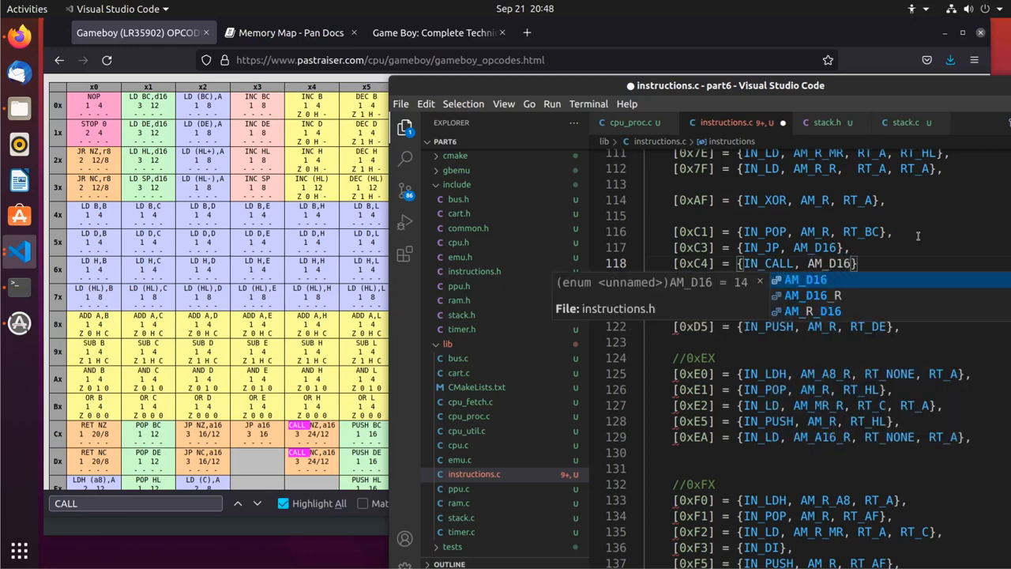
pyautogui.write(', RT_NONE, RT_NONE, CT_NZ')
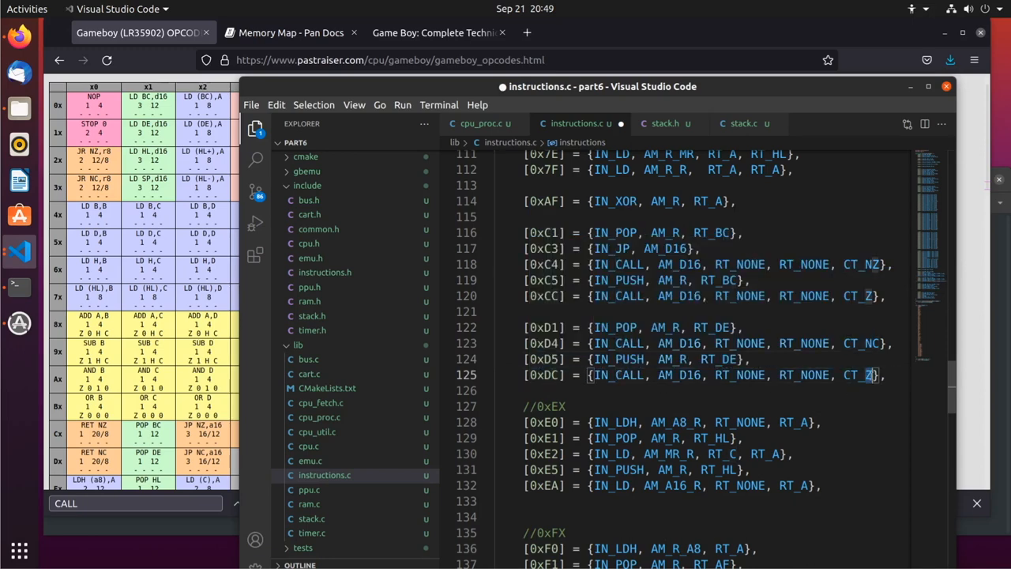
pyautogui.click(142, 32)
pyautogui.write('C')
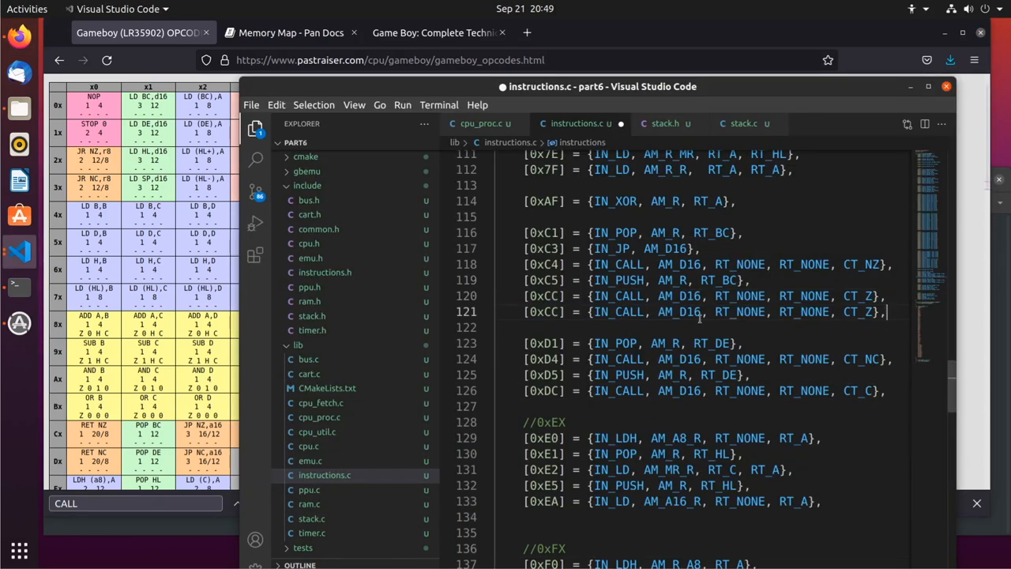
pyautogui.moveTo(703, 311); pyautogui.dragTo(882, 311)
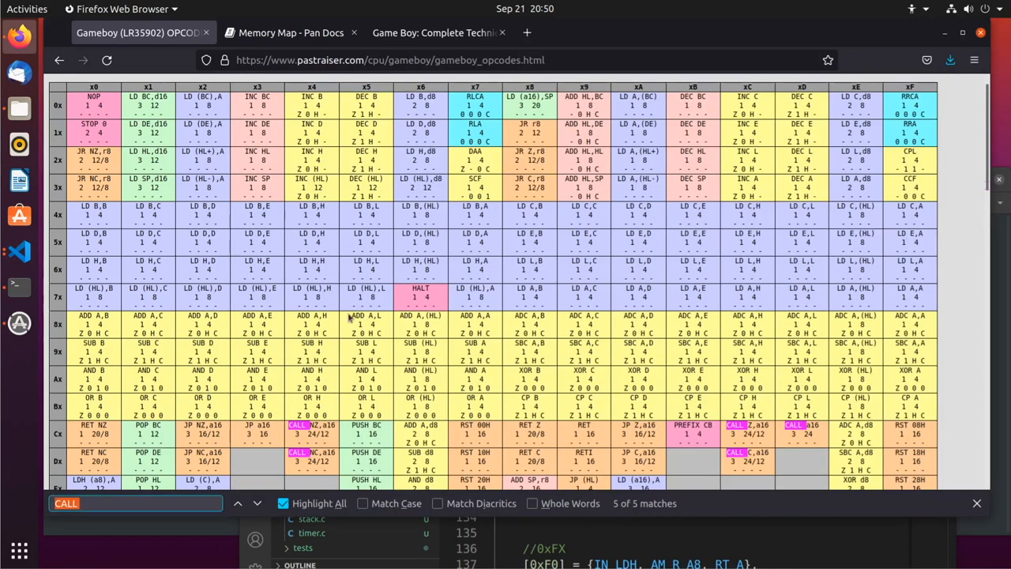
# Look up JR opcodes and add [0x20] IN_JR, AM_D8 with NZ condition, then the 0x28/0x30/0x38 variants
pyautogui.write('JR')
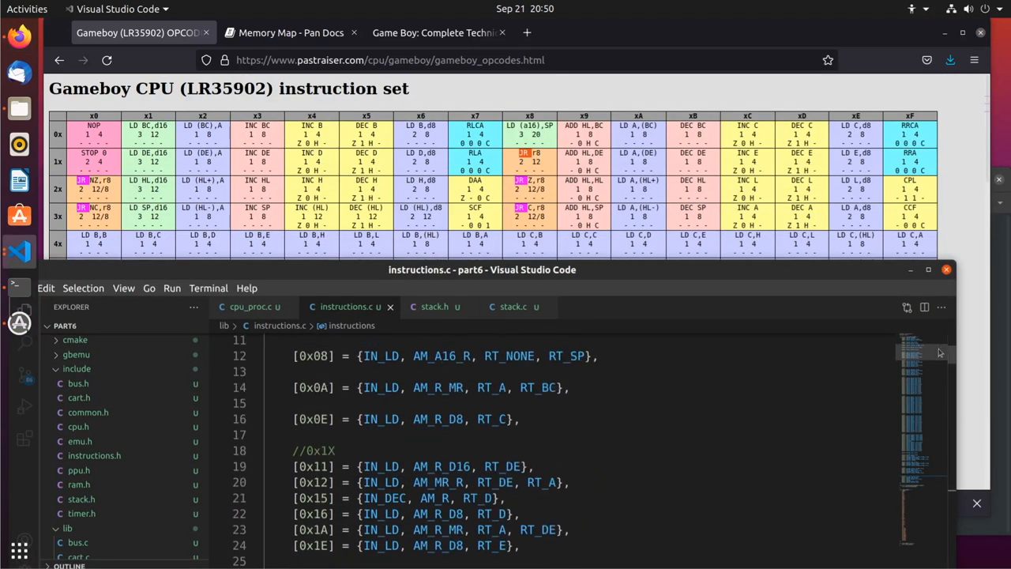
pyautogui.scroll(-3)
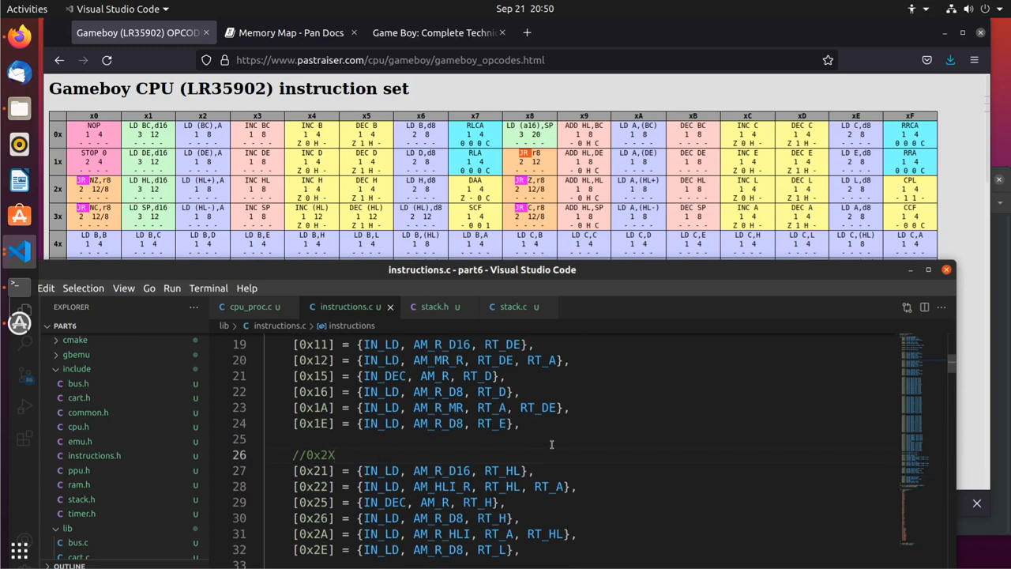
pyautogui.write('[0x20] = {}')
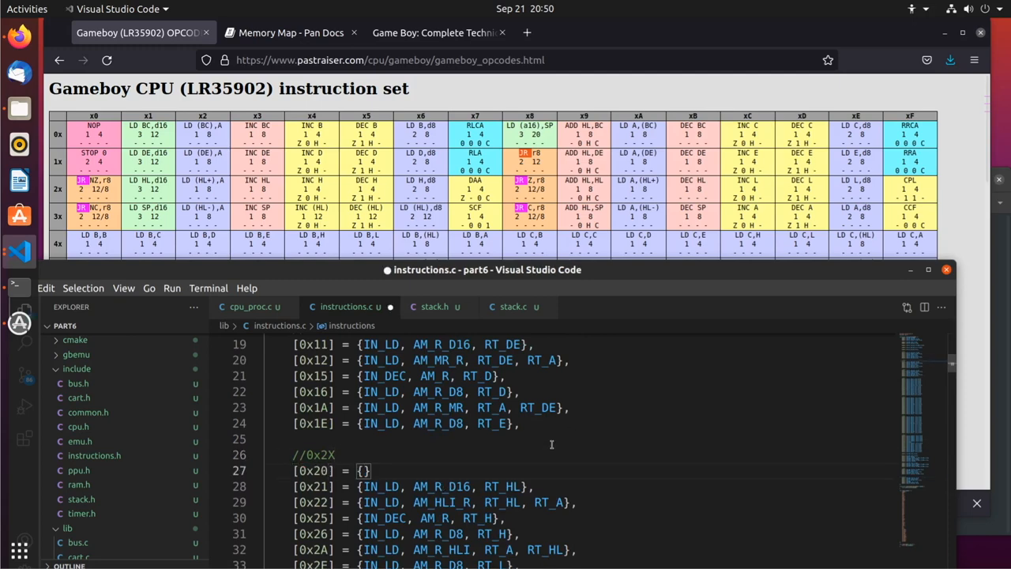
pyautogui.write('IN_JR, AM_D8,')
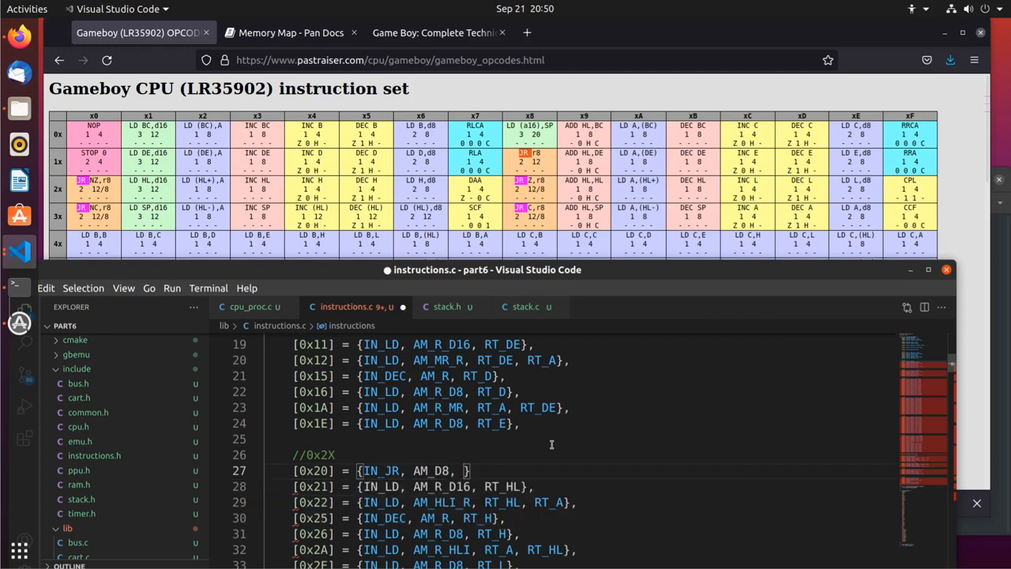
pyautogui.write('RT_NONE, RT_NONE, CT_NZ')
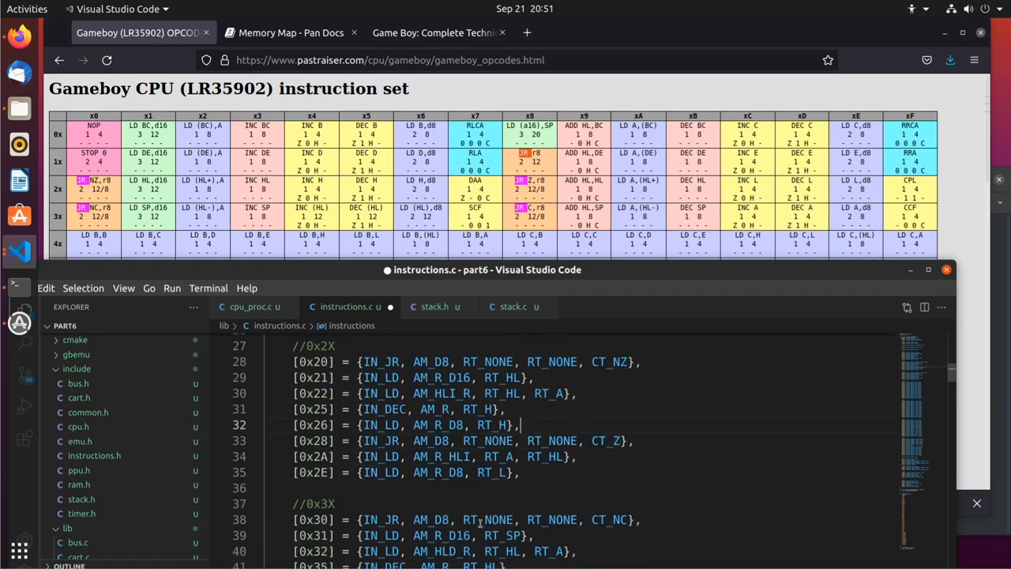
pyautogui.scroll(-3)
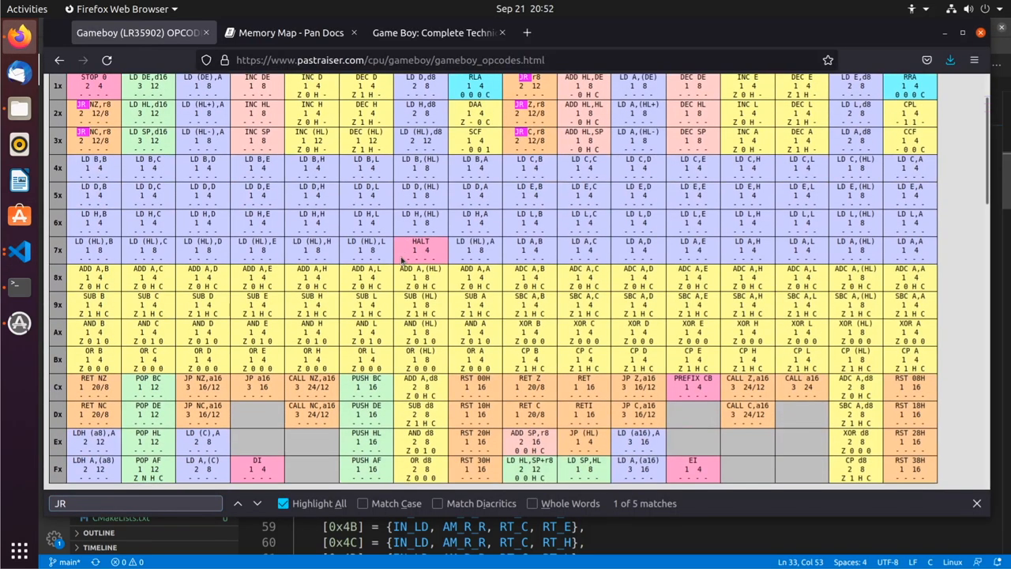
# Look up the conditional JP opcodes on the Game Boy opcode page
pyautogui.write('P')
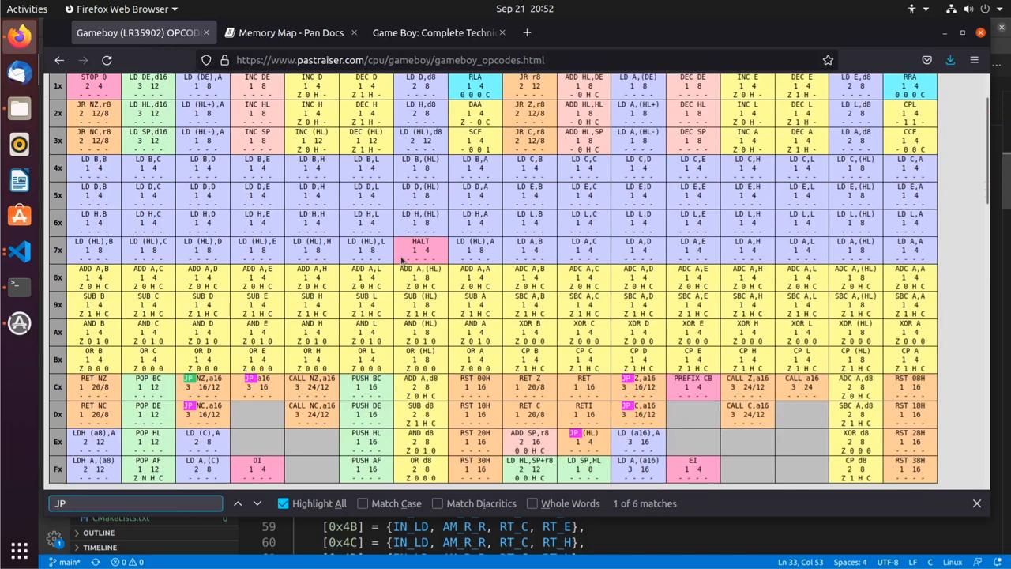
pyautogui.scroll(-3)
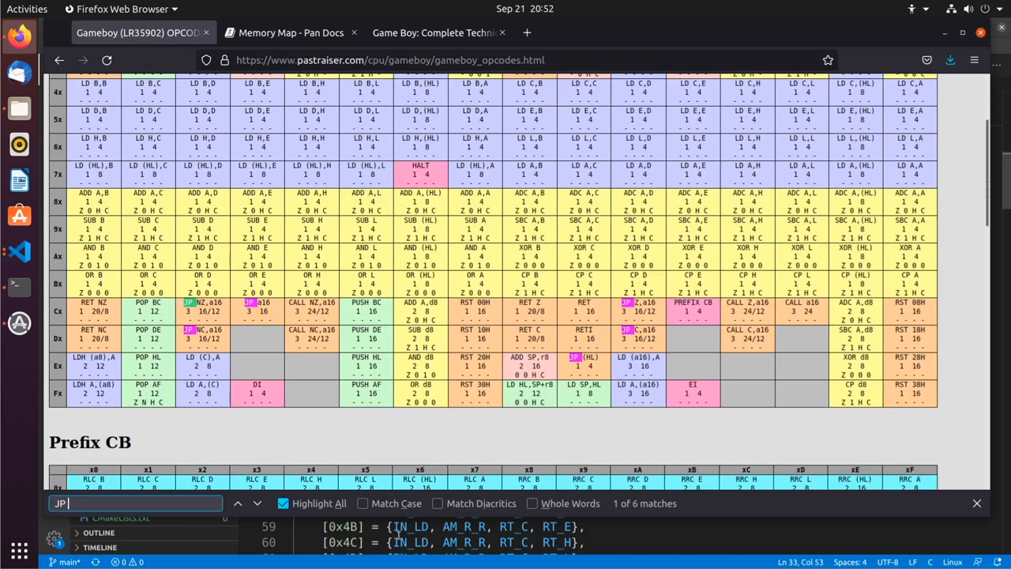
pyautogui.scroll(-3)
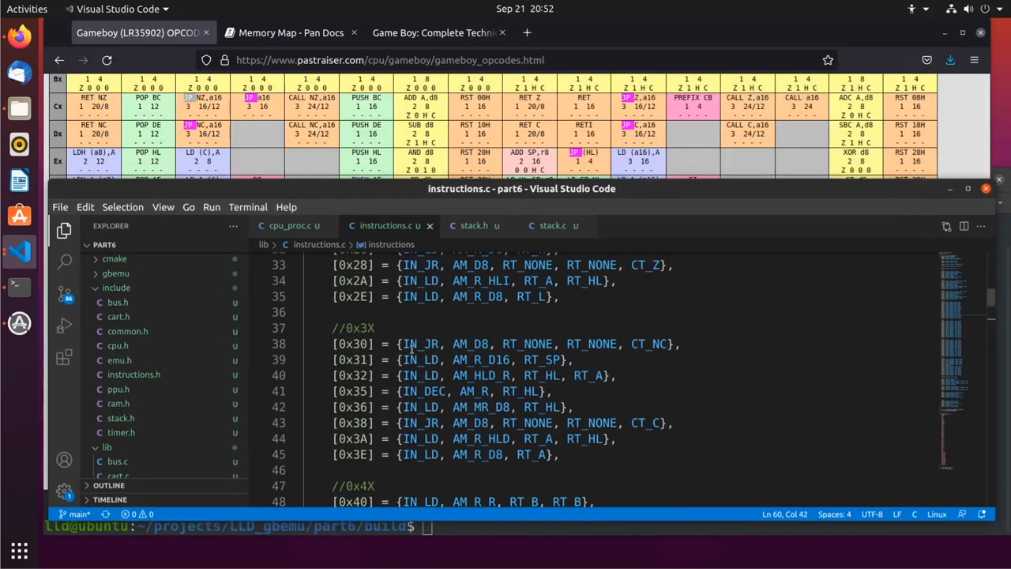
pyautogui.scroll(-3)
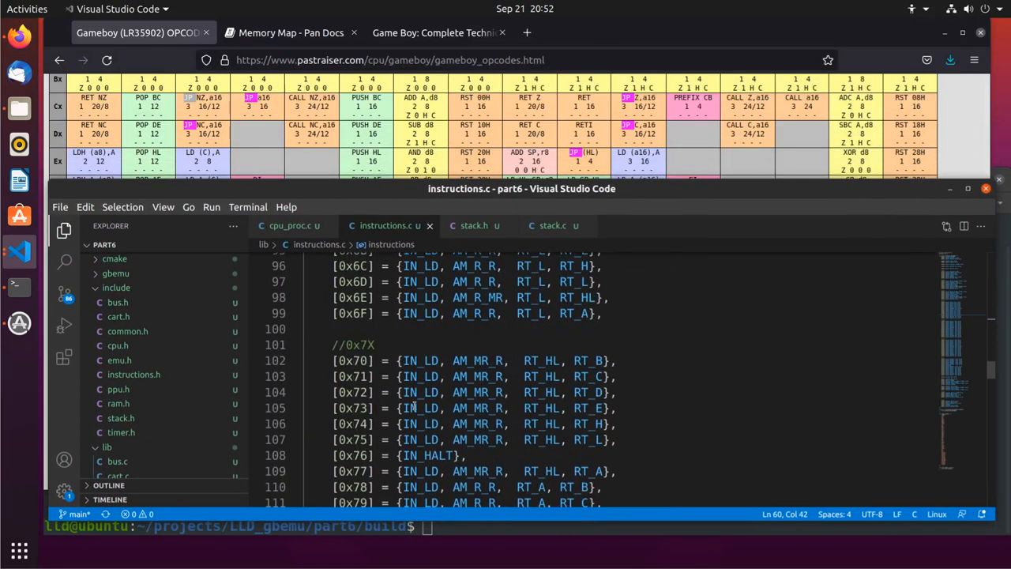
pyautogui.scroll(-3)
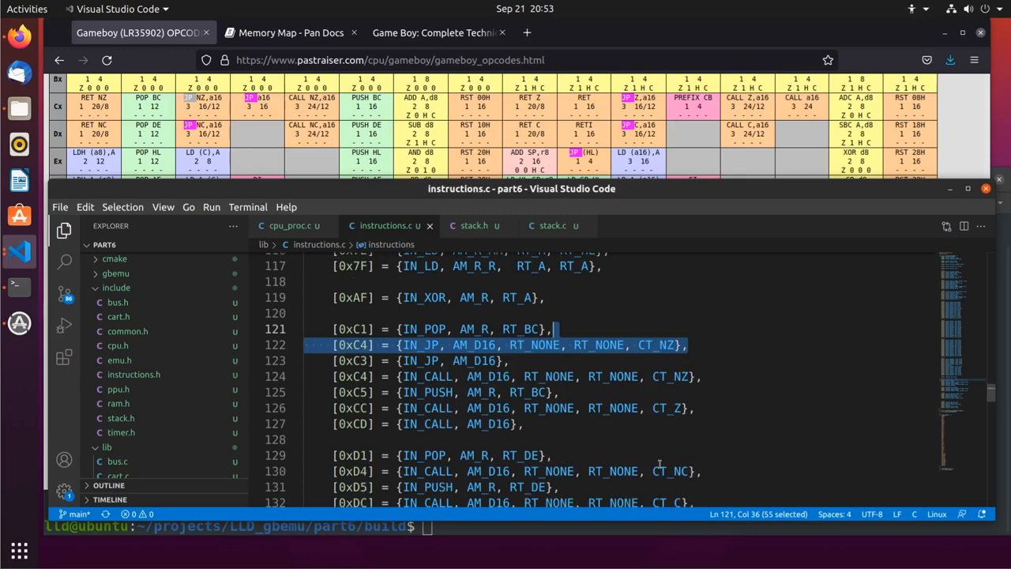
# Turn duplicated CALL lines into IN_JP, AM_D16 entries for 0xC2, 0xCA, 0xD2 and 0xDA
pyautogui.click(363, 344)
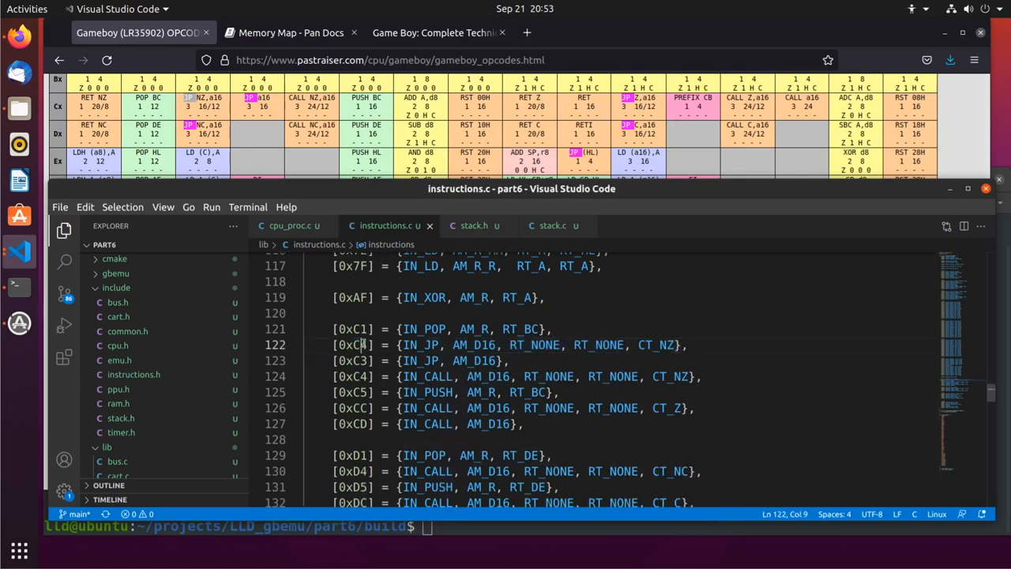
pyautogui.write('2')
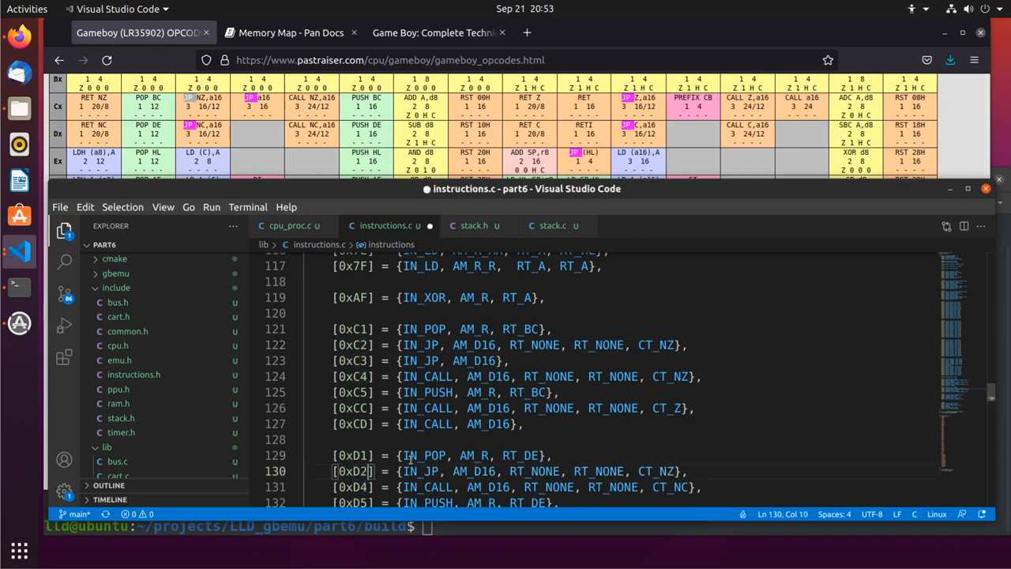
pyautogui.moveTo(657, 471)
pyautogui.write('C')
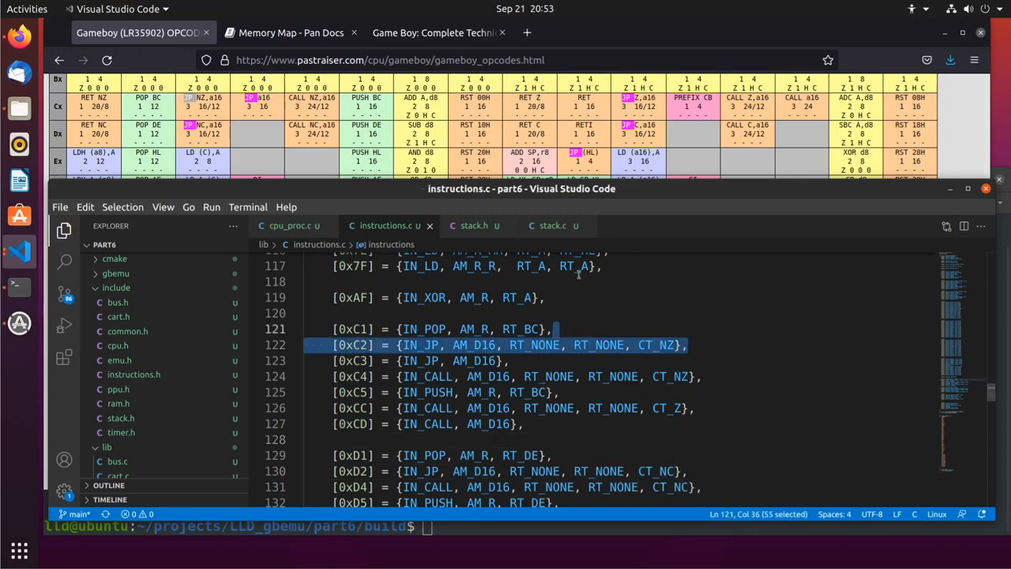
pyautogui.moveTo(335, 105)
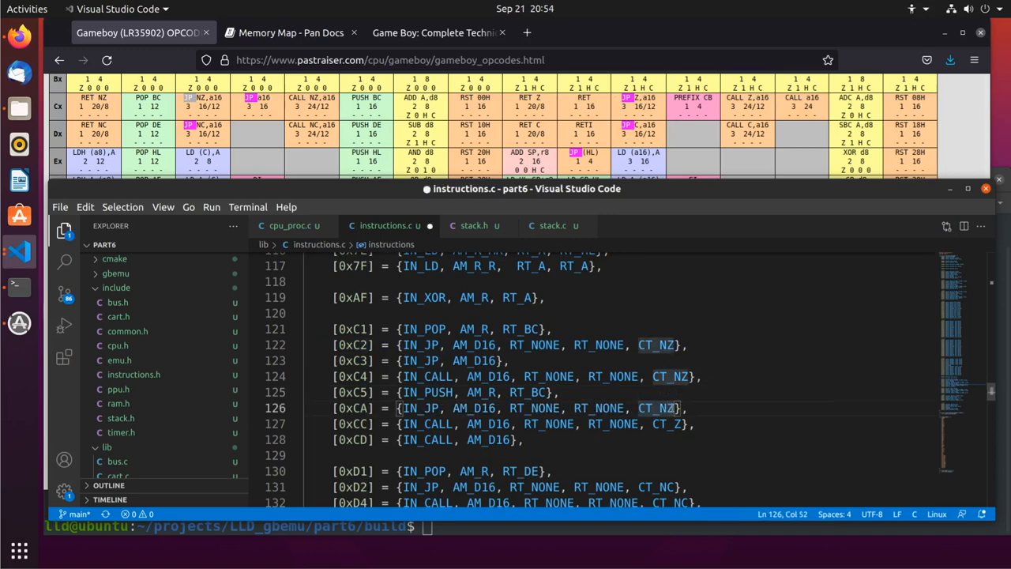
pyautogui.scroll(-3)
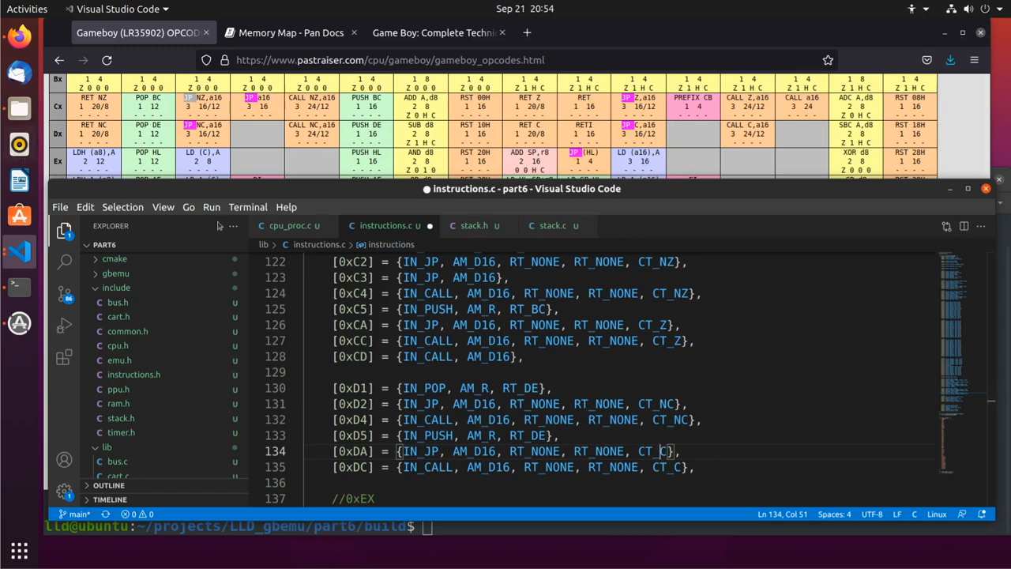
pyautogui.scroll(-3)
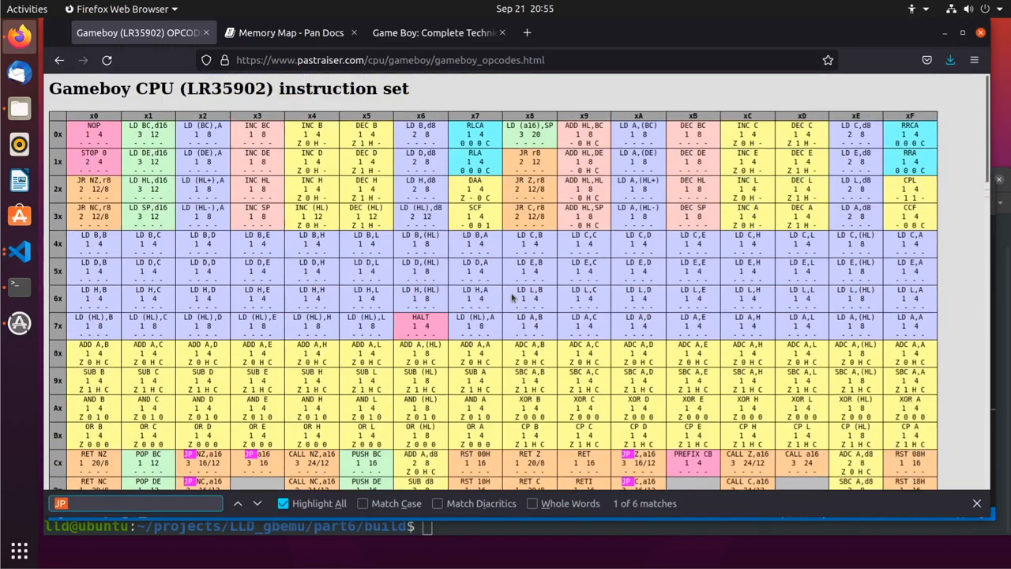
# Look up RET, add [0xE9] = {IN_JP, AM_MR, RT_HL}, and move to cpu_proc.c at proc_ret
pyautogui.write('RET')
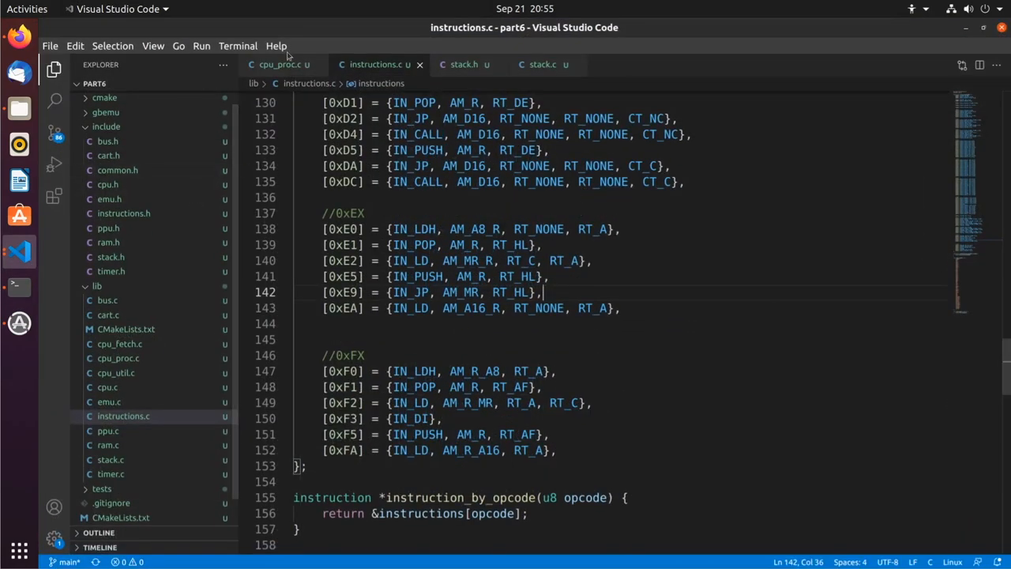
pyautogui.click(278, 64)
pyautogui.write('}')
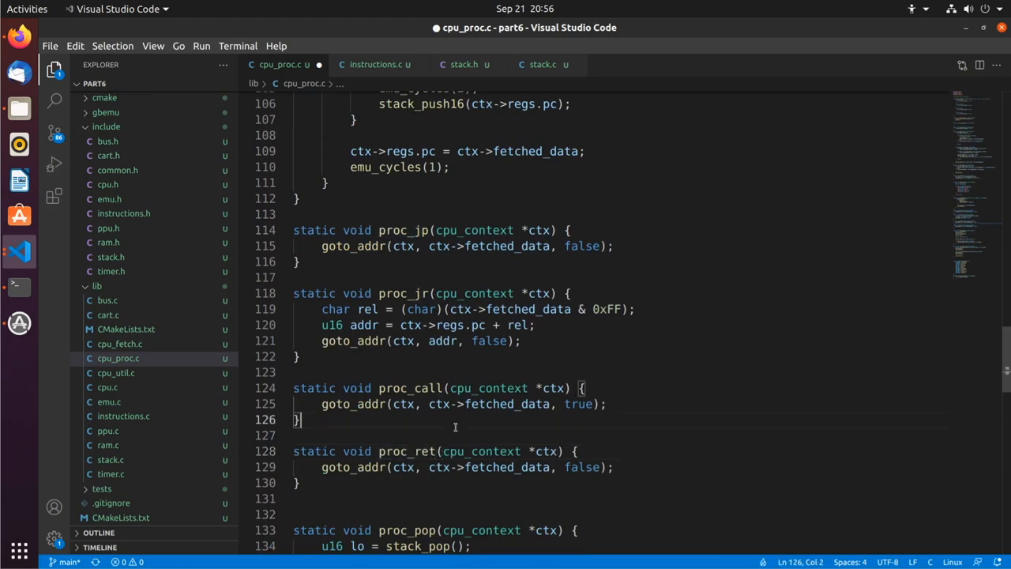
# Rewrite proc_ret to check its condition and pop lo and hi bytes with stack_pop() and emu_cycles
pyautogui.moveTo(338, 452); pyautogui.dragTo(614, 468)
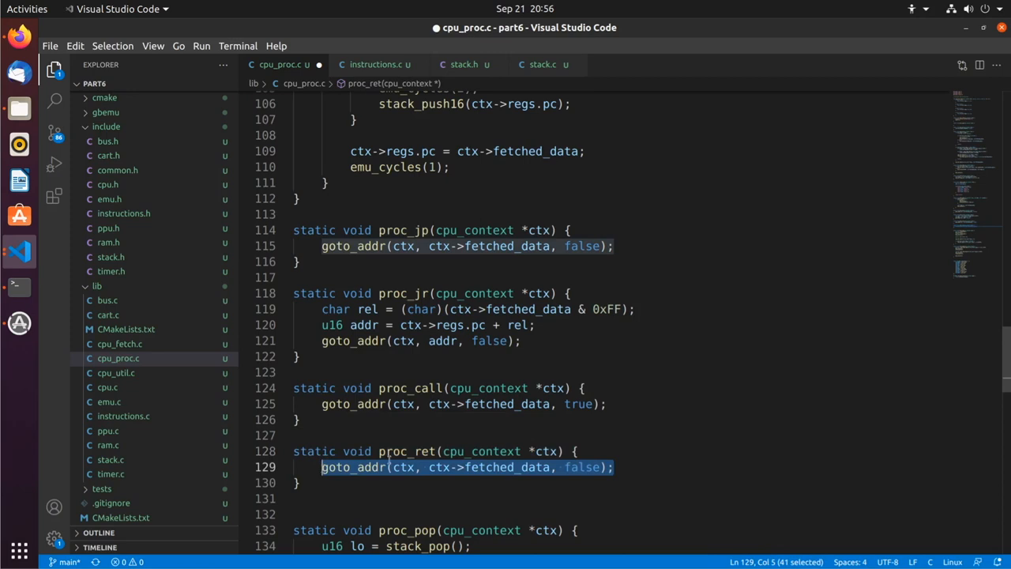
pyautogui.write('if (')
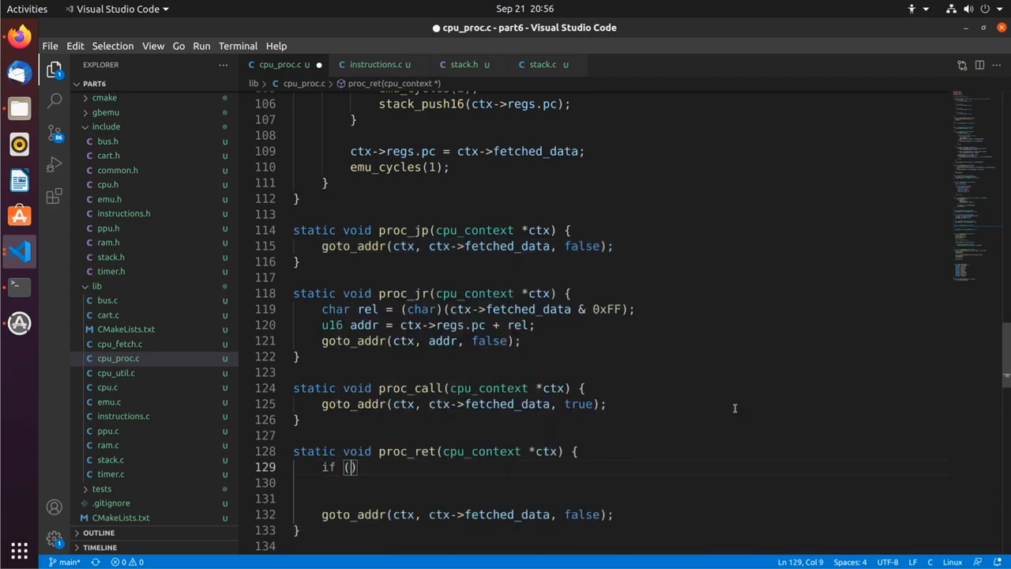
pyautogui.write('ctx->cur_inst->cond != CT_NO')
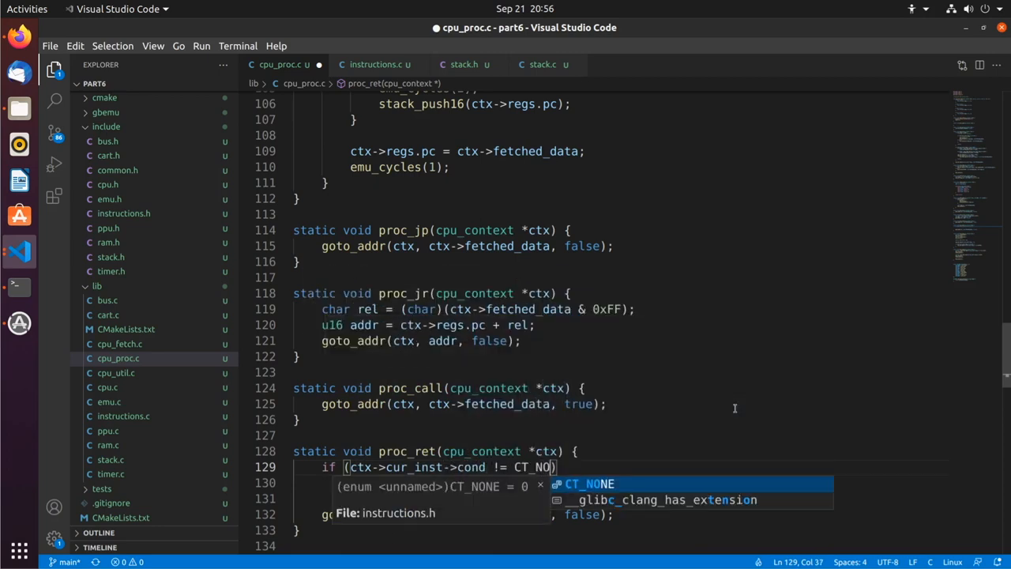
pyautogui.write('emu_cycles(1);')
pyautogui.write('if (check_cond(')
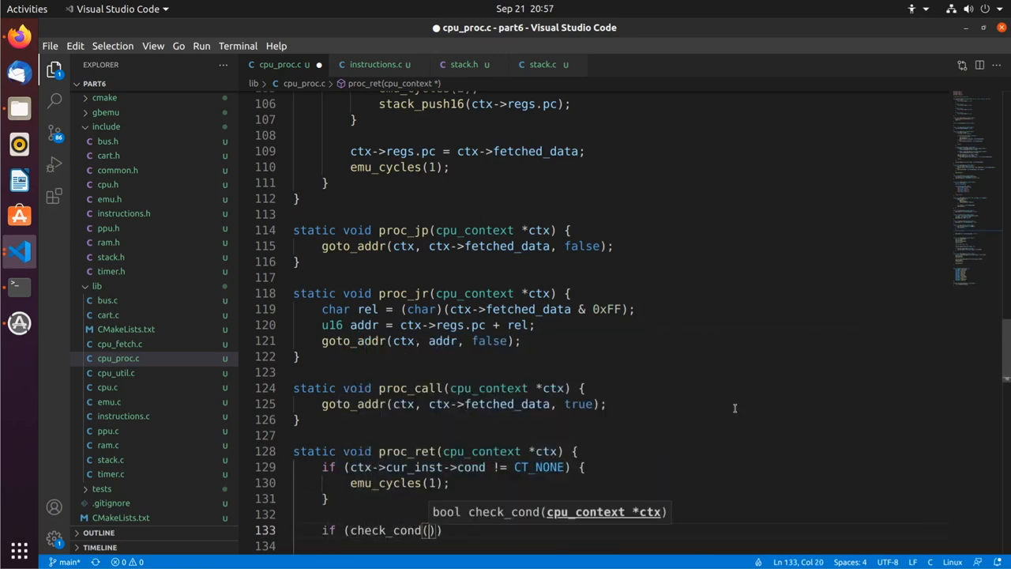
pyautogui.write('ctx')
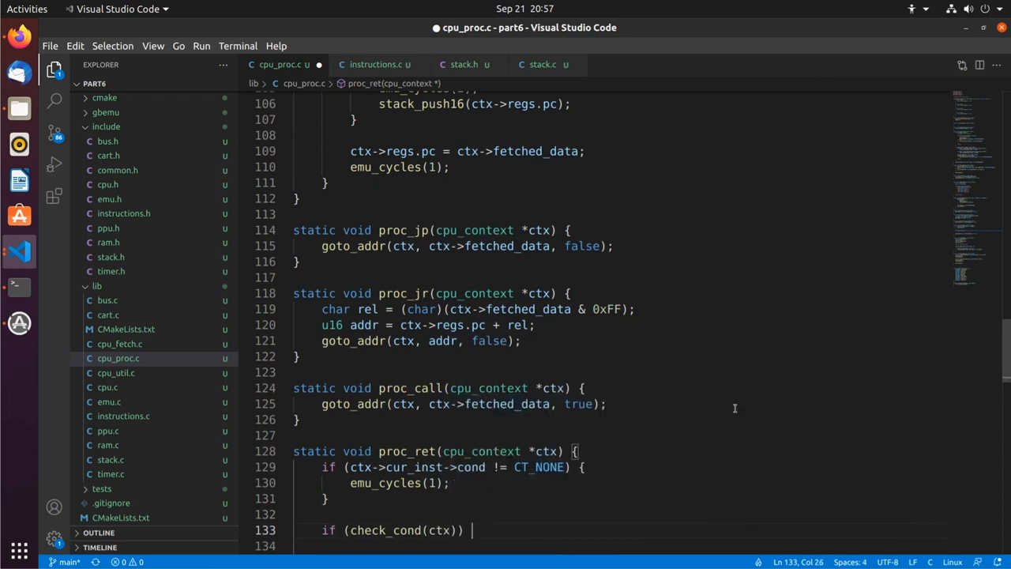
pyautogui.write('{')
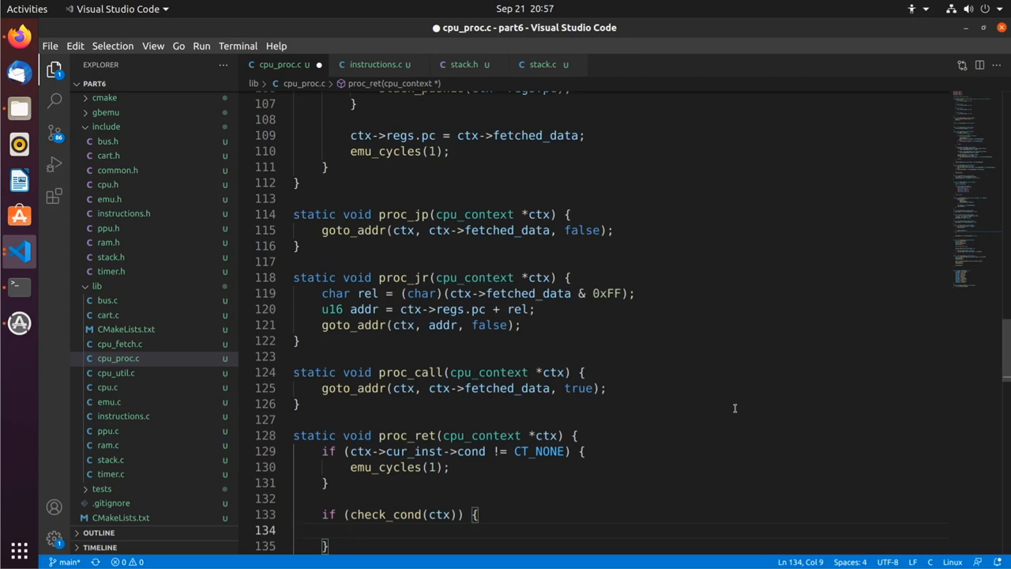
pyautogui.write('u16 lo = s')
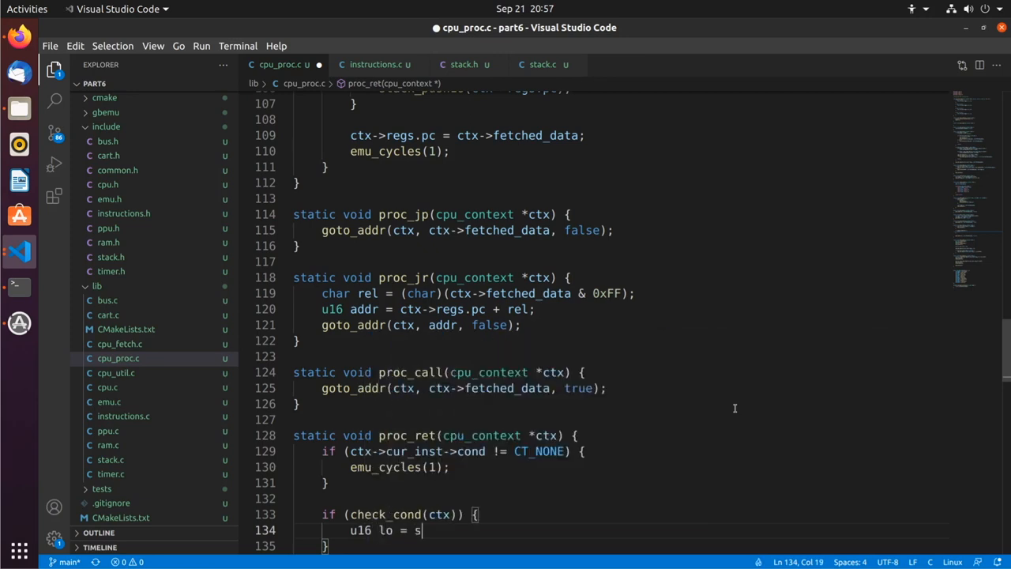
pyautogui.write('tack_pop();')
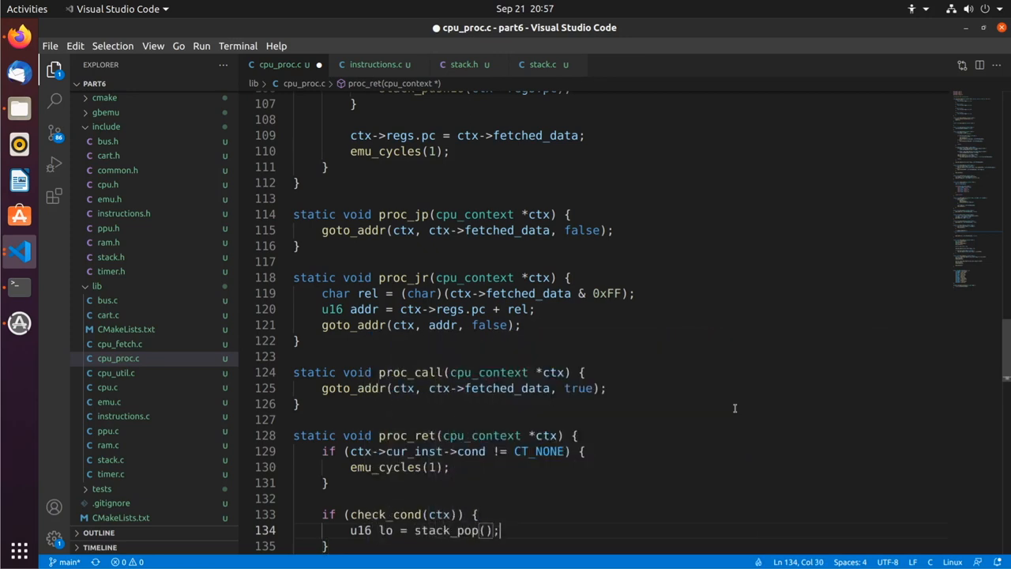
pyautogui.write('emu_cycles(1);')
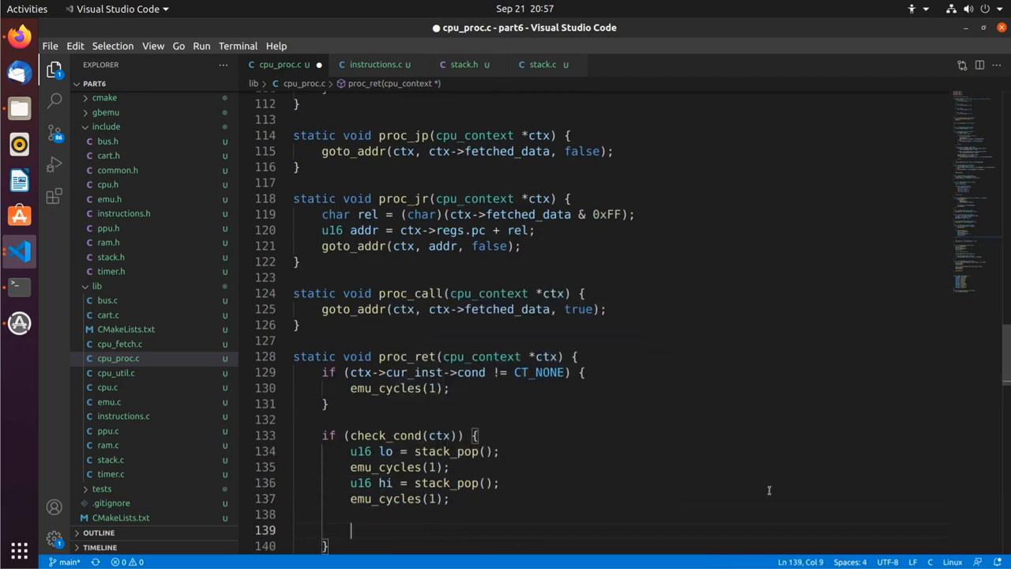
# Combine (hi << 8) | lo into n, assign ctx->regs.pc = n with emu_cycles(1), leaving a stub below
pyautogui.write('u16 n = (')
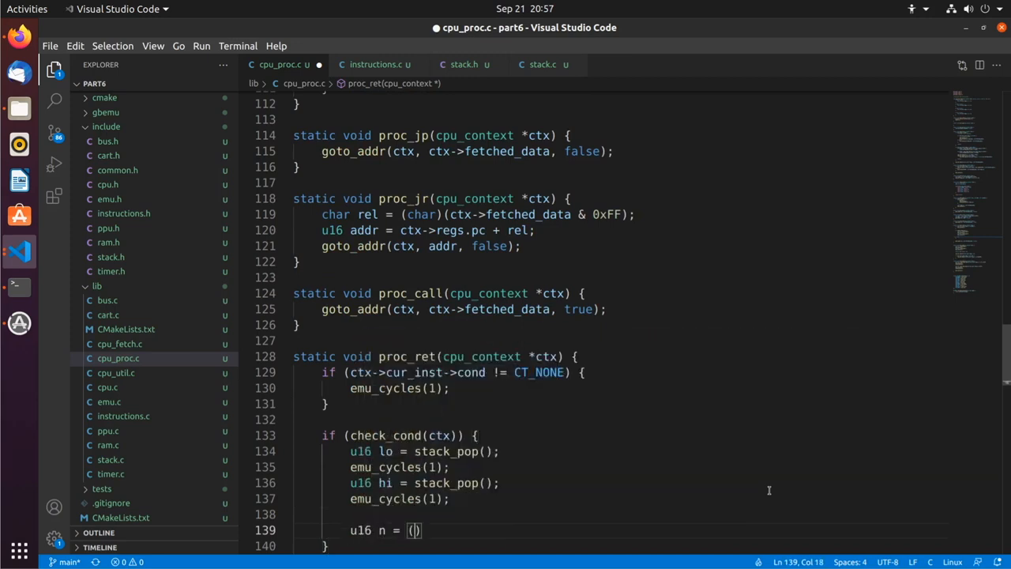
pyautogui.write('(hi << 8) |')
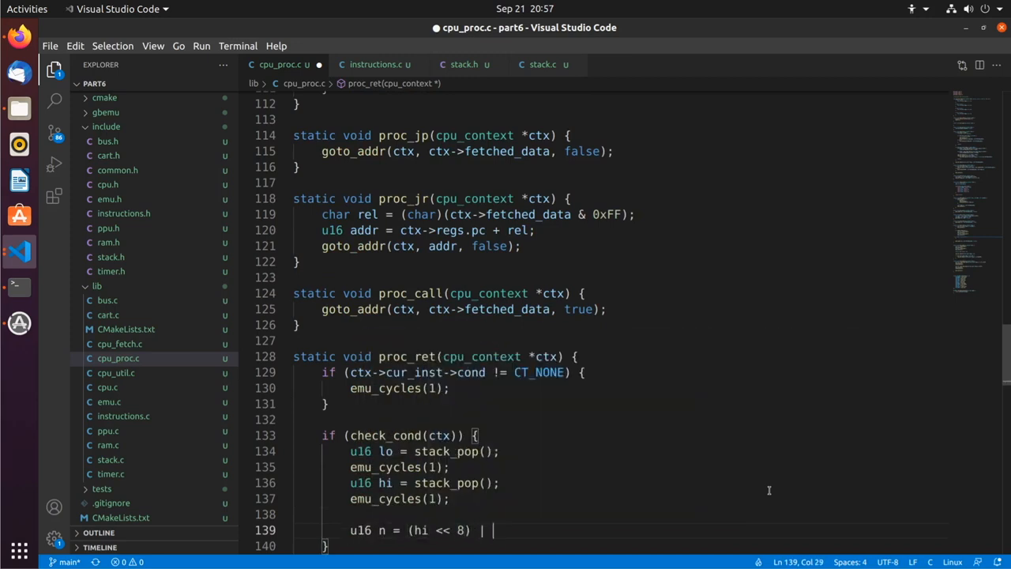
pyautogui.write('lo;')
pyautogui.write('ctx->regs.pc = n')
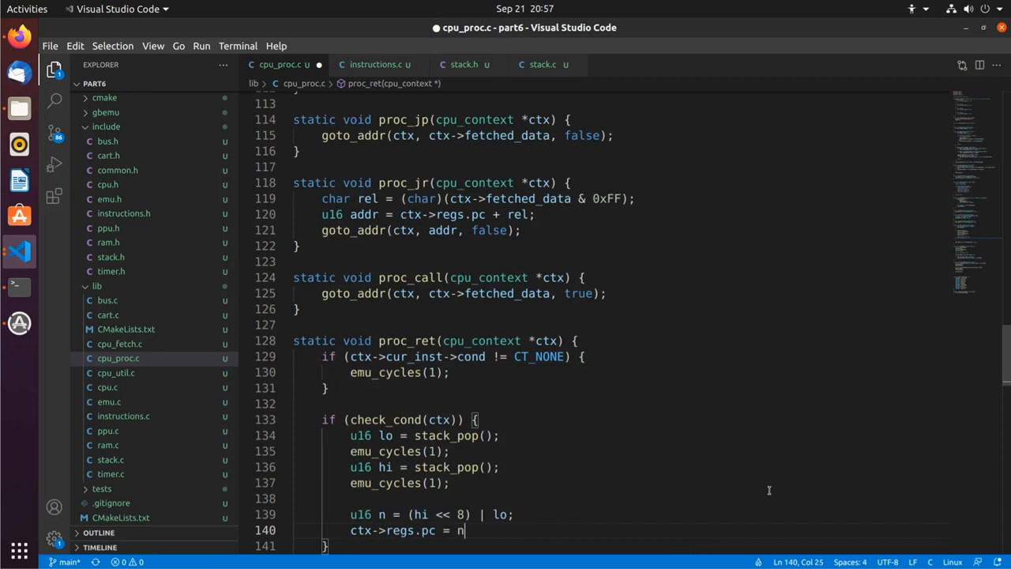
pyautogui.write(';')
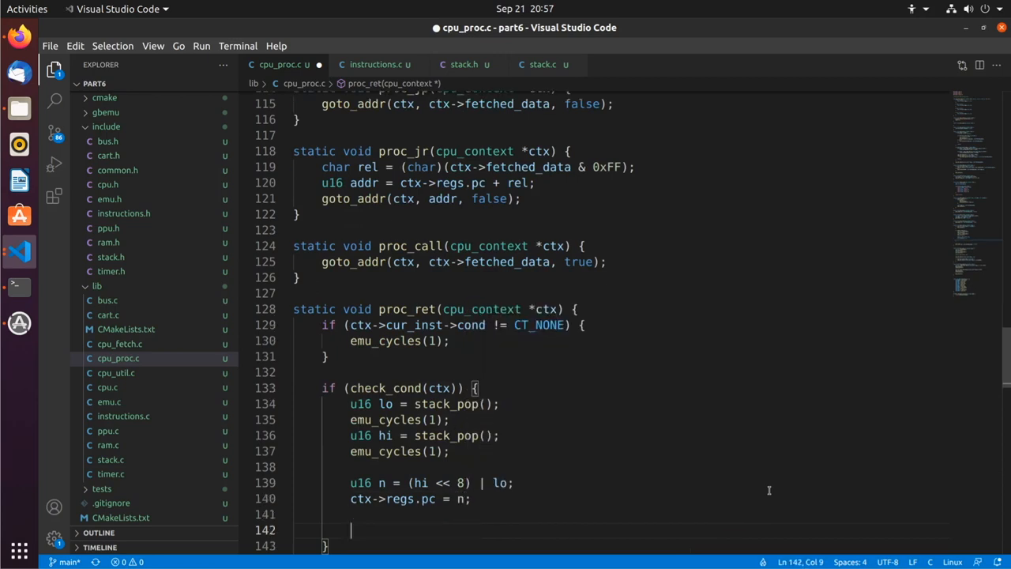
pyautogui.write('emu_cycles(1);')
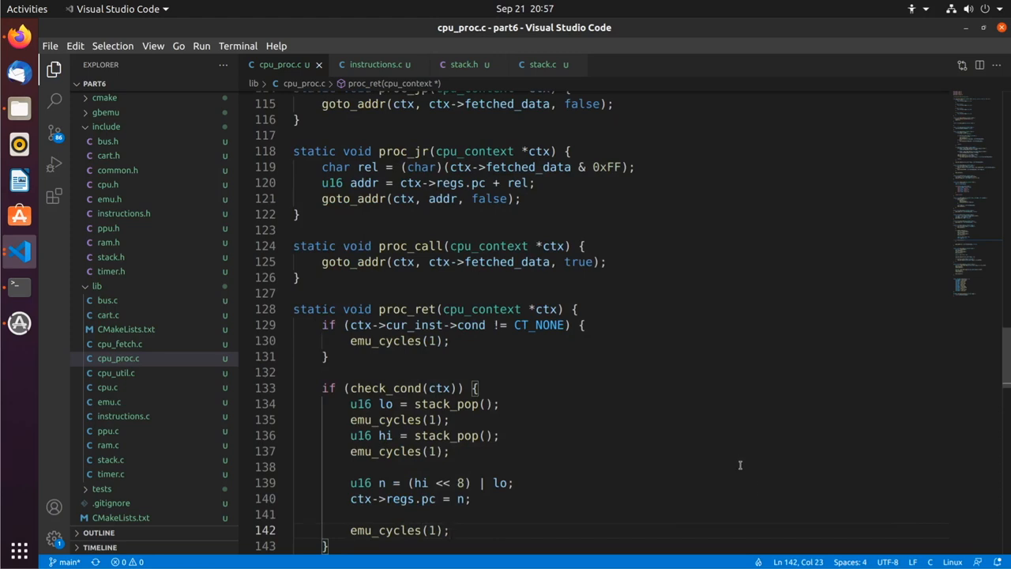
pyautogui.scroll(-3)
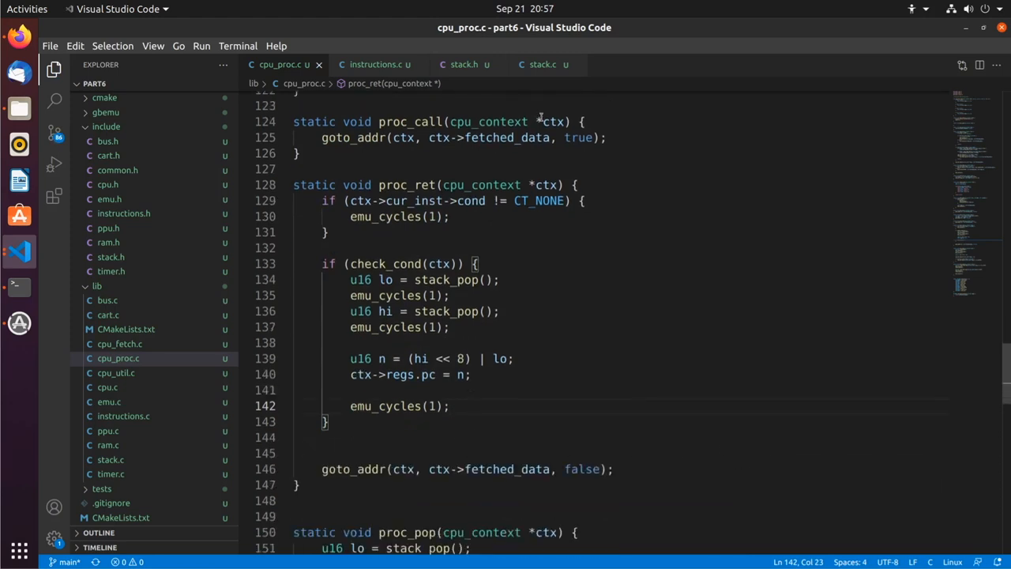
pyautogui.scroll(-3)
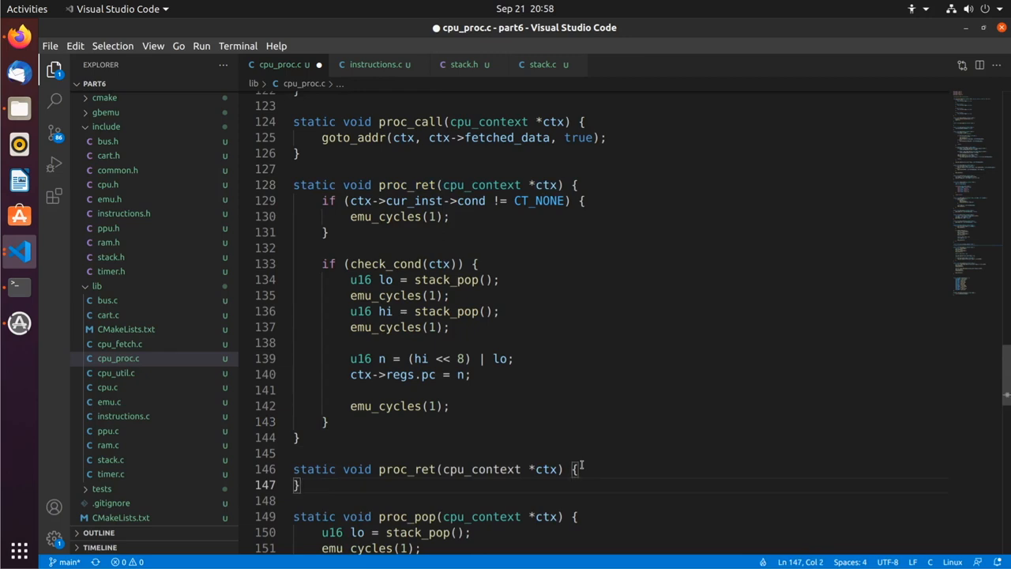
# Rename the stub to proc_reti, setting int_master_enabled = true and calling proc_ret(ctx)
pyautogui.click(407, 468)
pyautogui.write('i')
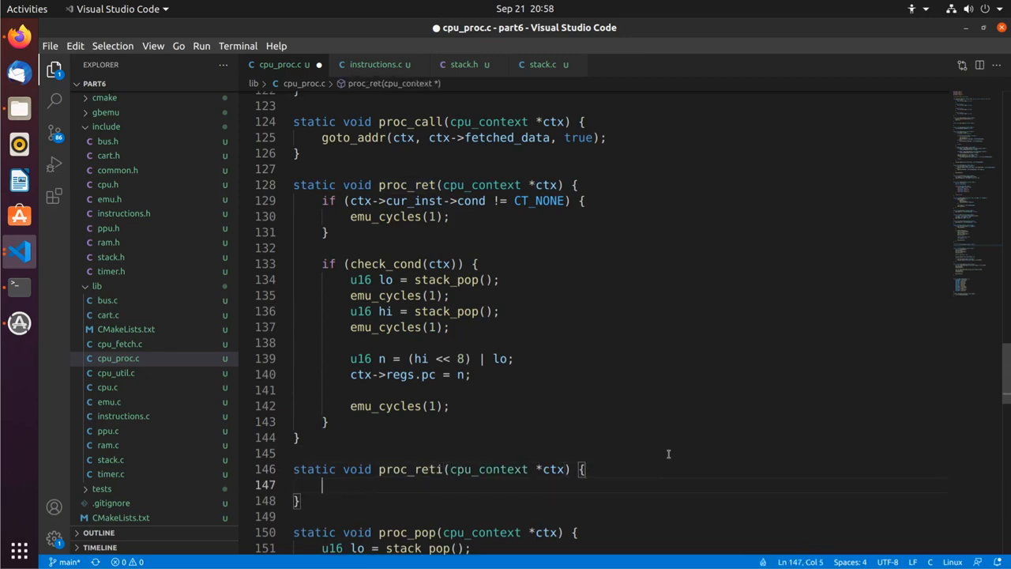
pyautogui.write('proc_ret(')
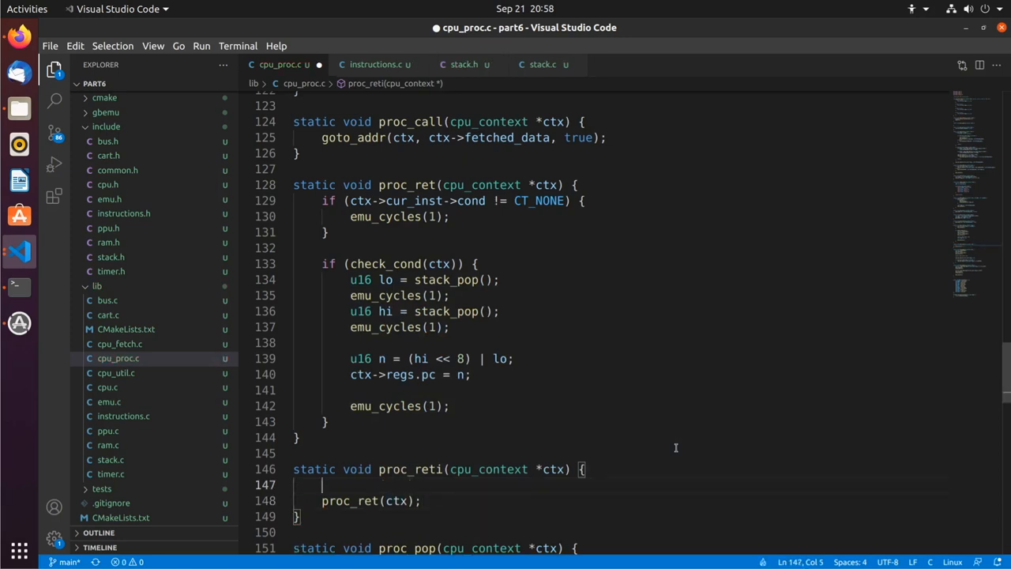
pyautogui.write('ctx->int_master_enabled = true;')
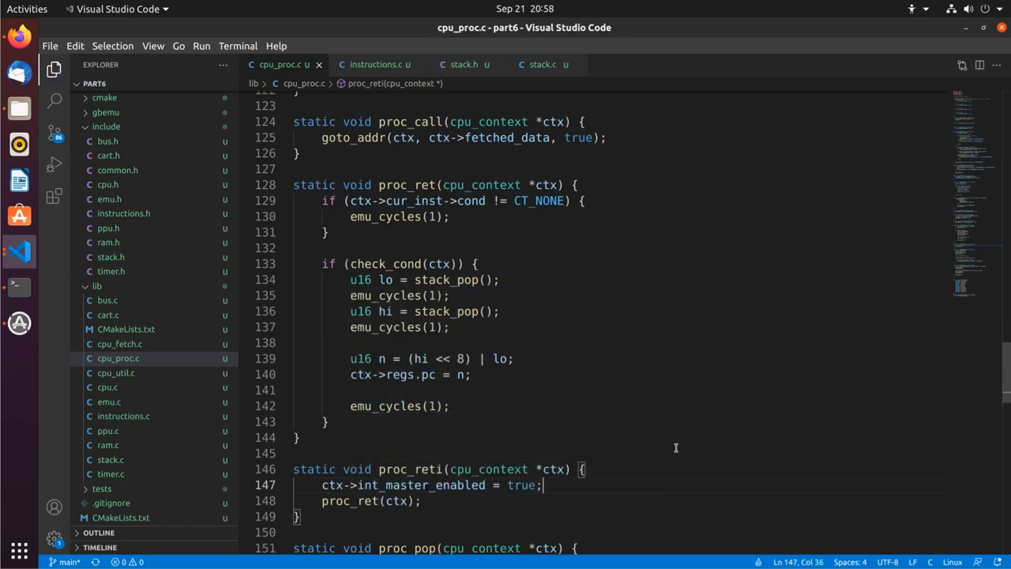
pyautogui.moveTo(673, 451)
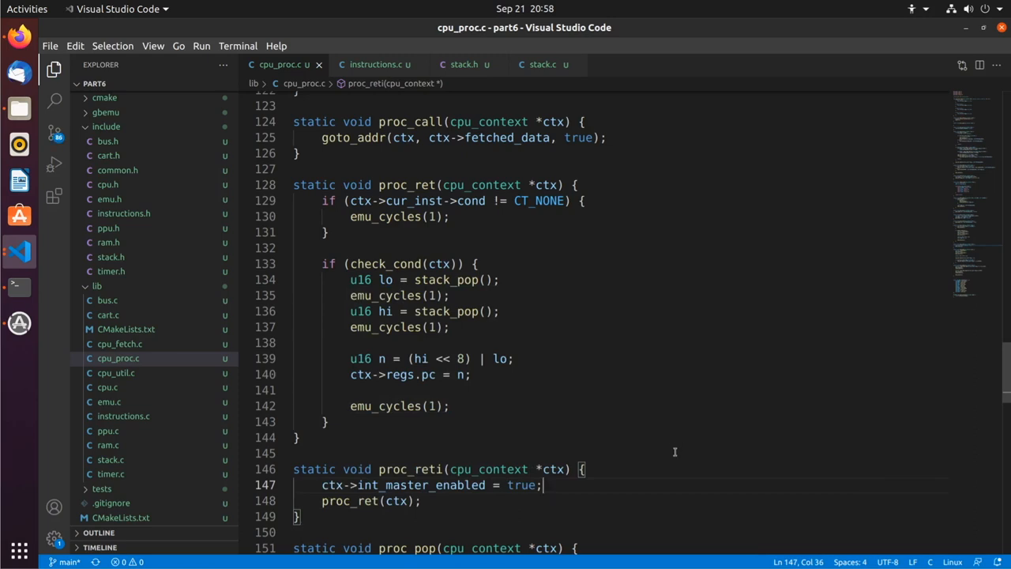
pyautogui.scroll(-3)
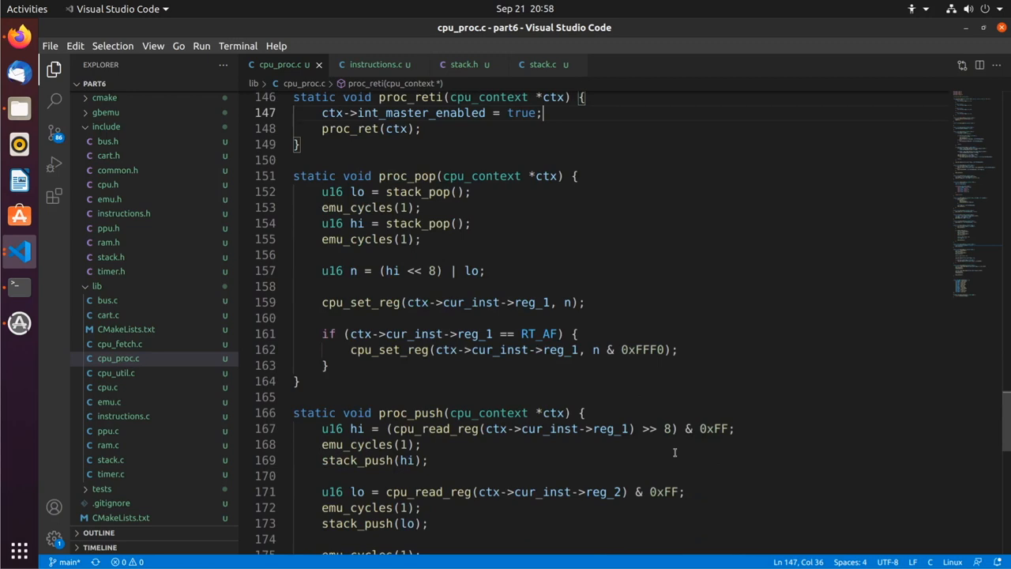
# Add [IN_RET] = proc_ret to the processors[] array
pyautogui.scroll(-3)
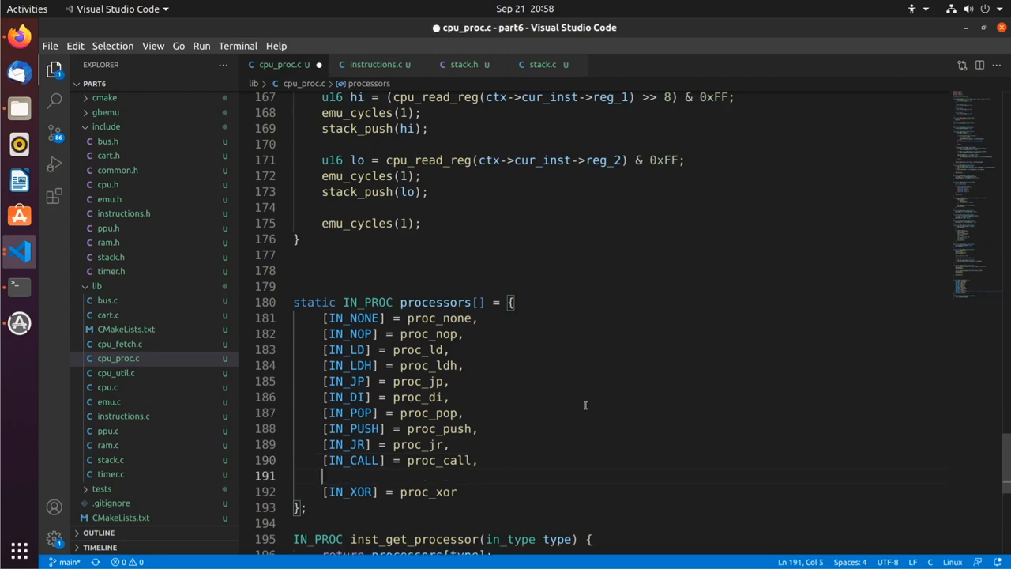
pyautogui.write('IN_RET]')
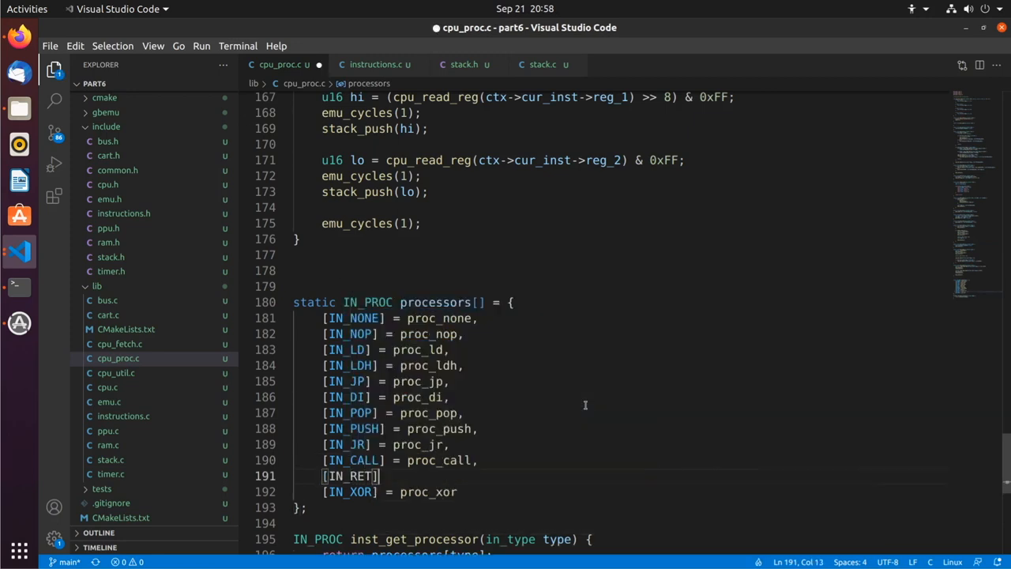
pyautogui.write('= proc_ret')
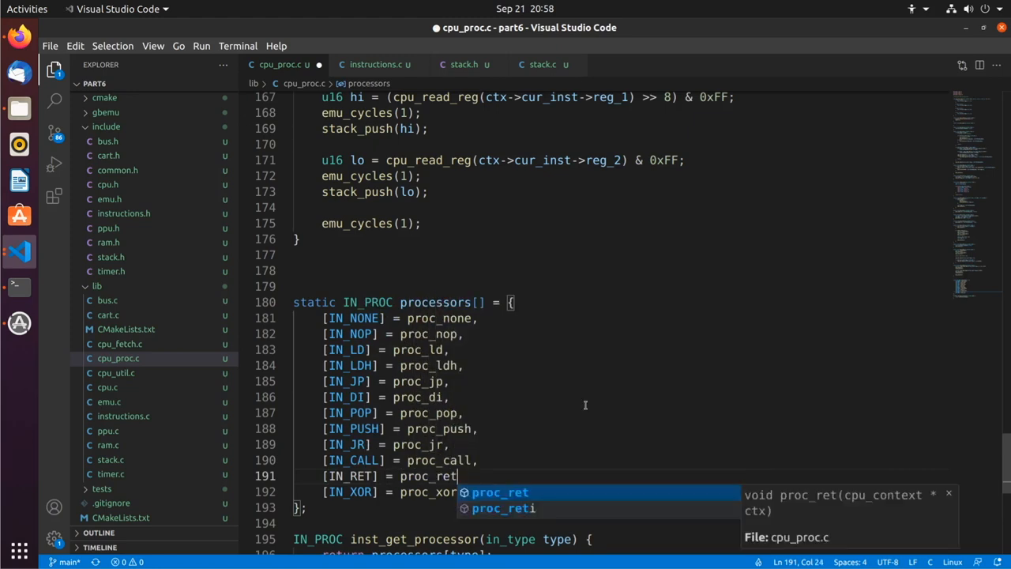
pyautogui.press('Enter')
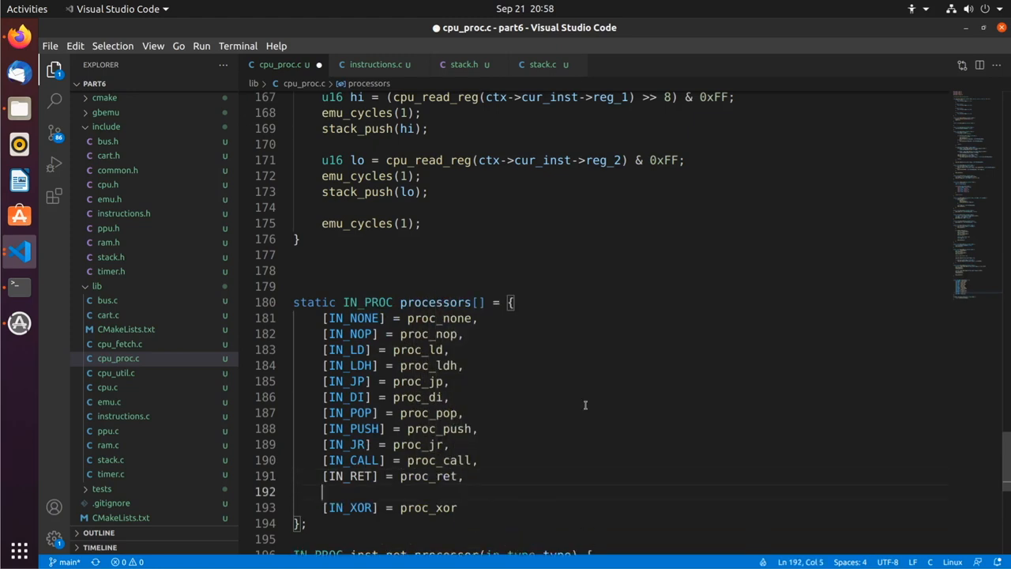
pyautogui.write('[IN_RET]')
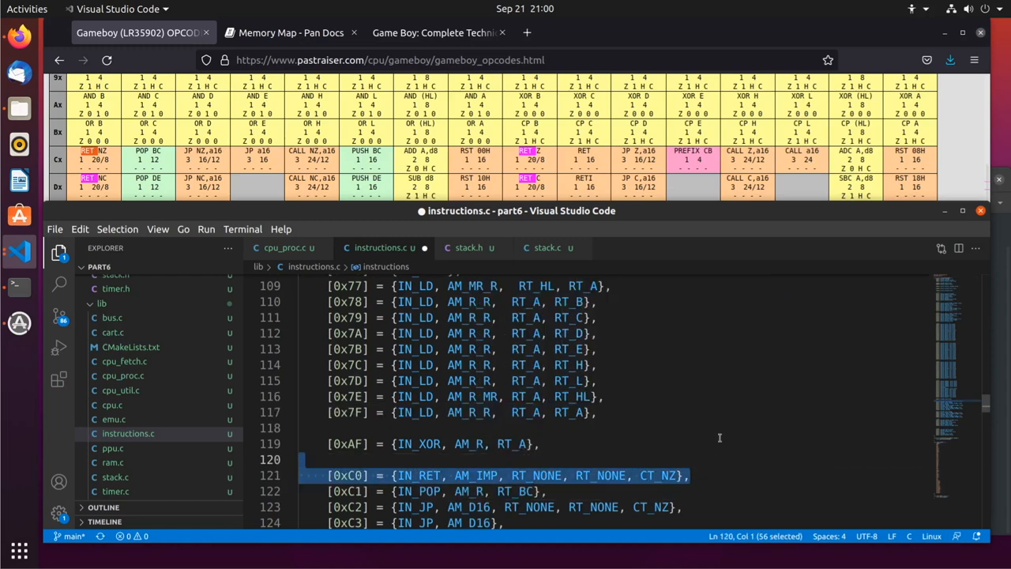
# Copy the 0xC0 RET line as [0xC8] = {IN_RET, AM_IMP, RT_NONE, RT_NONE, CT_Z}
pyautogui.scroll(-3)
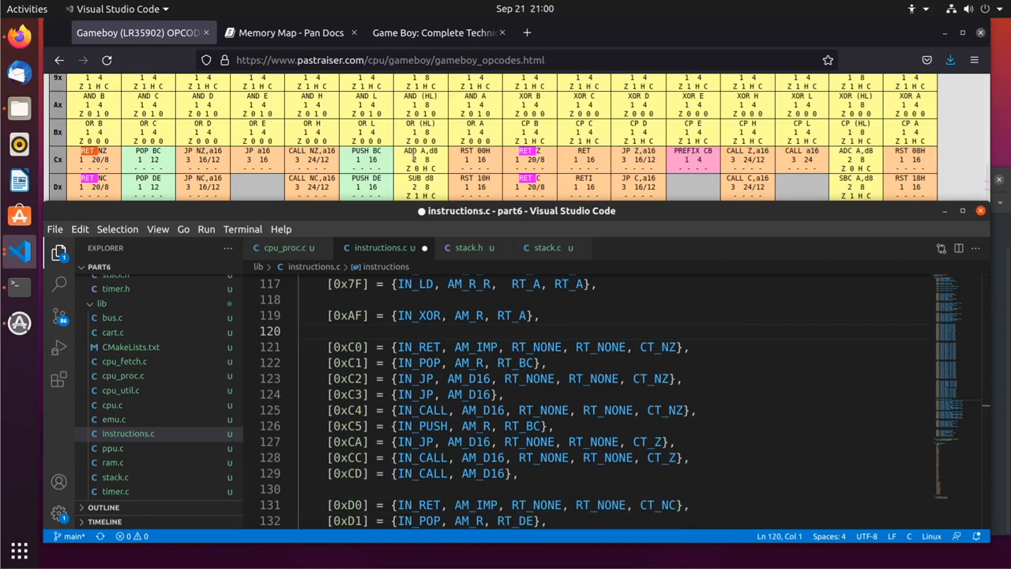
pyautogui.moveTo(330, 348); pyautogui.dragTo(689, 348)
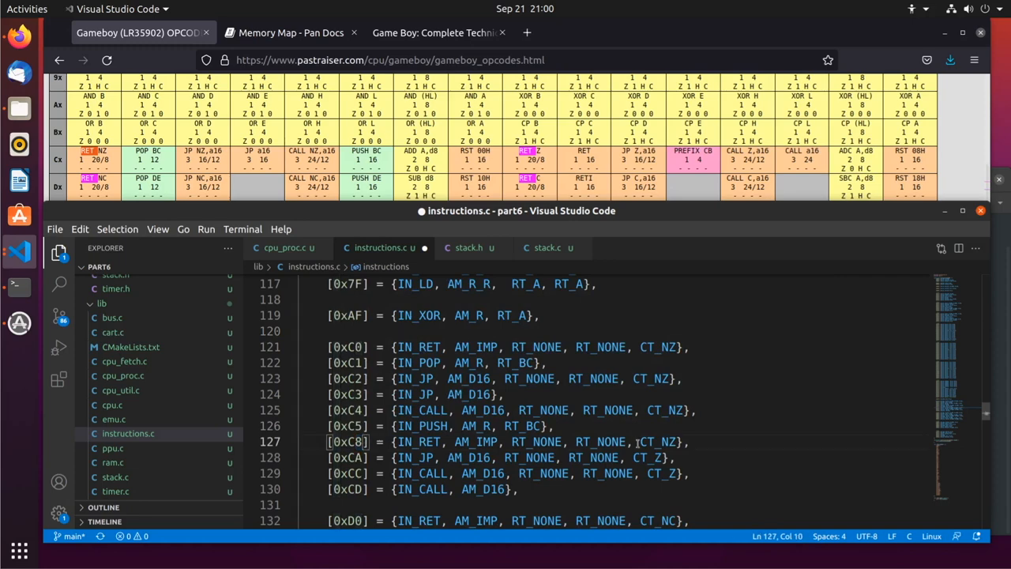
pyautogui.scroll(-3)
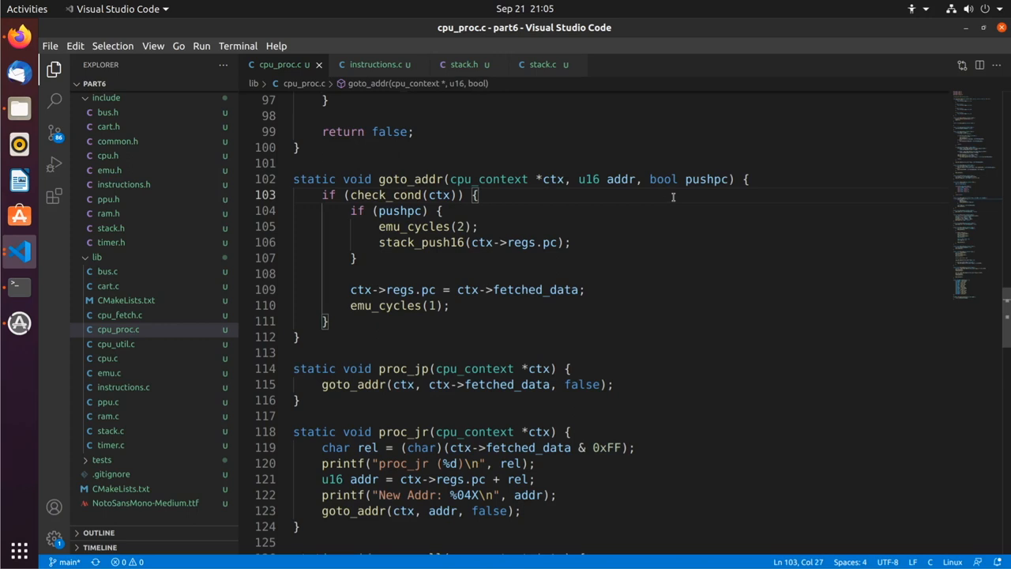
# Replace ctx->fetched_data with addr in goto_addr's program-counter assignment
pyautogui.doubleClick(619, 180)
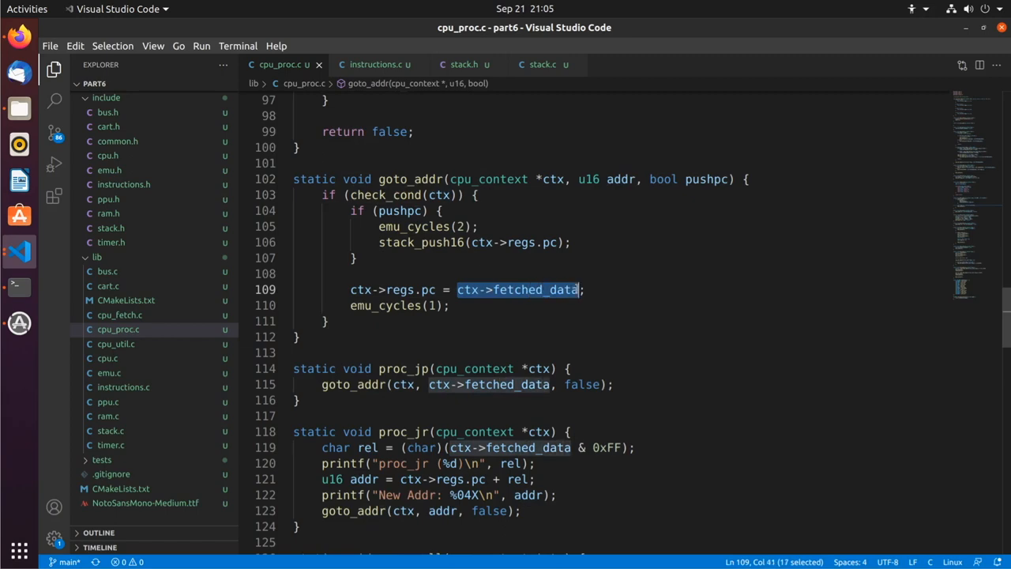
pyautogui.write('addr(ctx, ctx->fetched_data, true);')
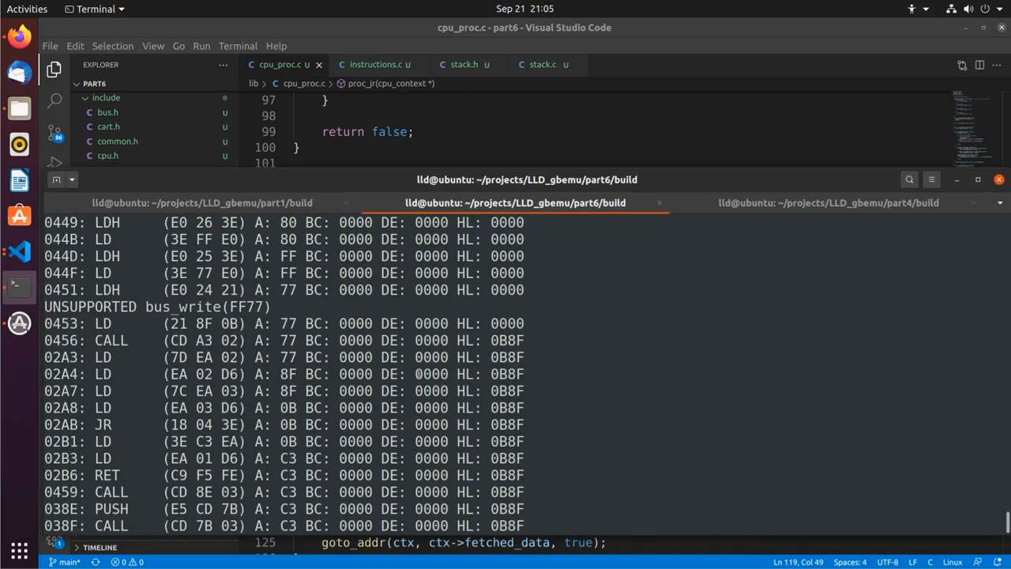
# Inspect the trace, marking the PUSH before the failure and the unhandled opcode 23
pyautogui.scroll(-3)
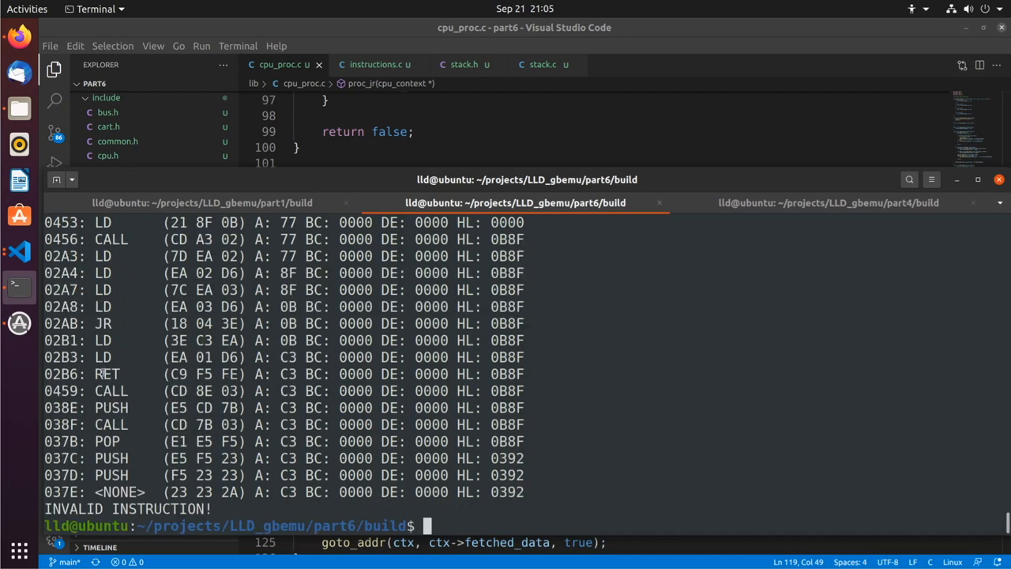
pyautogui.doubleClick(110, 390)
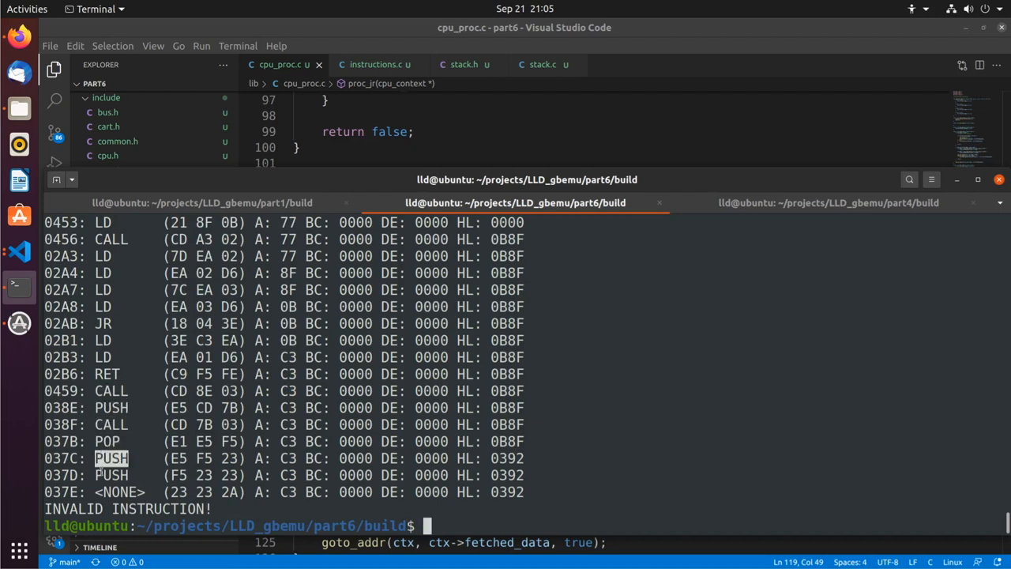
pyautogui.doubleClick(111, 474)
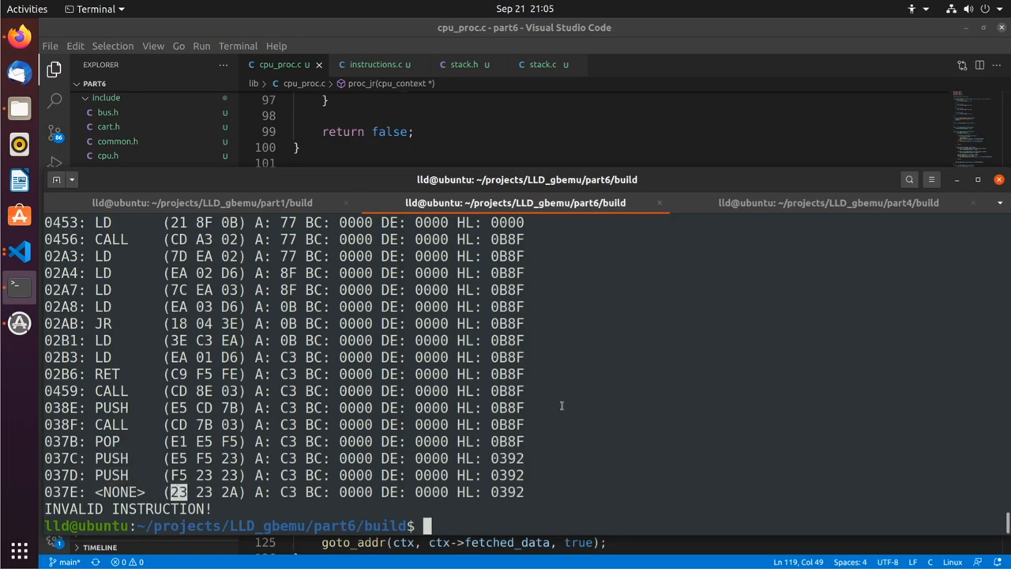
pyautogui.scroll(-3)
pyautogui.write('gbemu/gbemu ~')
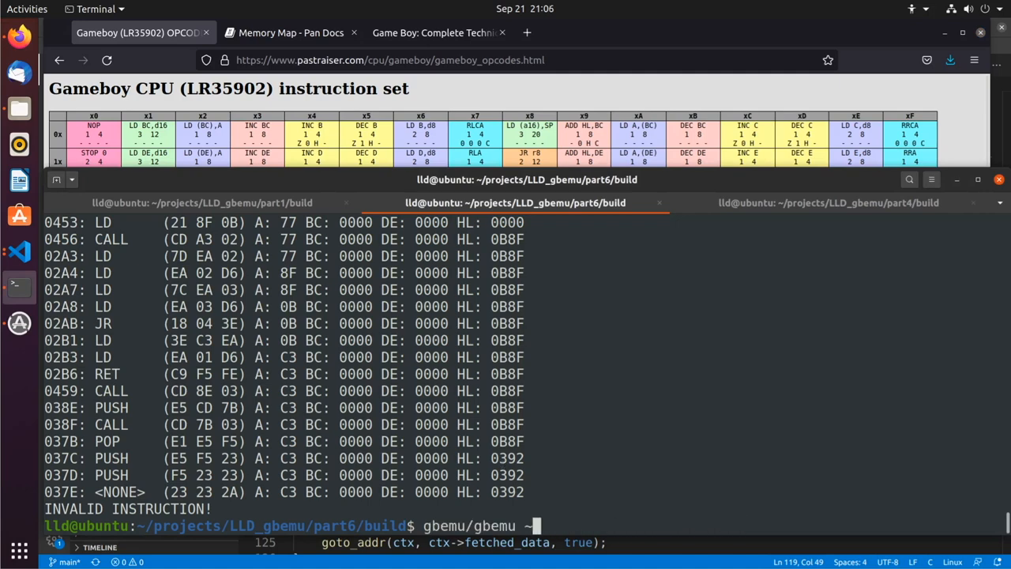
# Run gbemu/gbemu ../../roms/cpu_instrs.gb and see it halt on an invalid instruction at 480A
pyautogui.write('/roms/te')
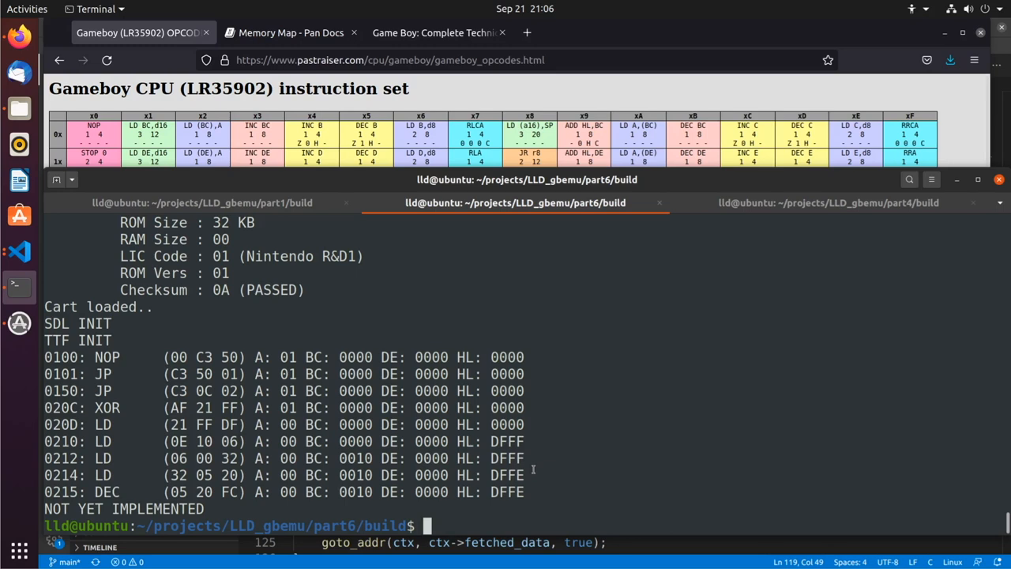
pyautogui.write('gbemu/gbemu ../../roms/cpu_instrs.gb')
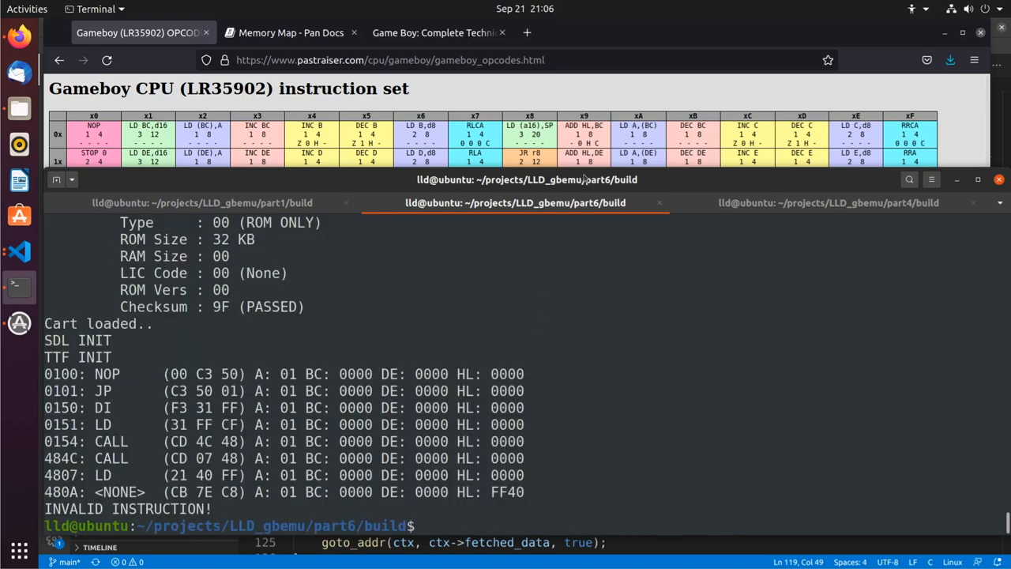
pyautogui.moveTo(587, 177)
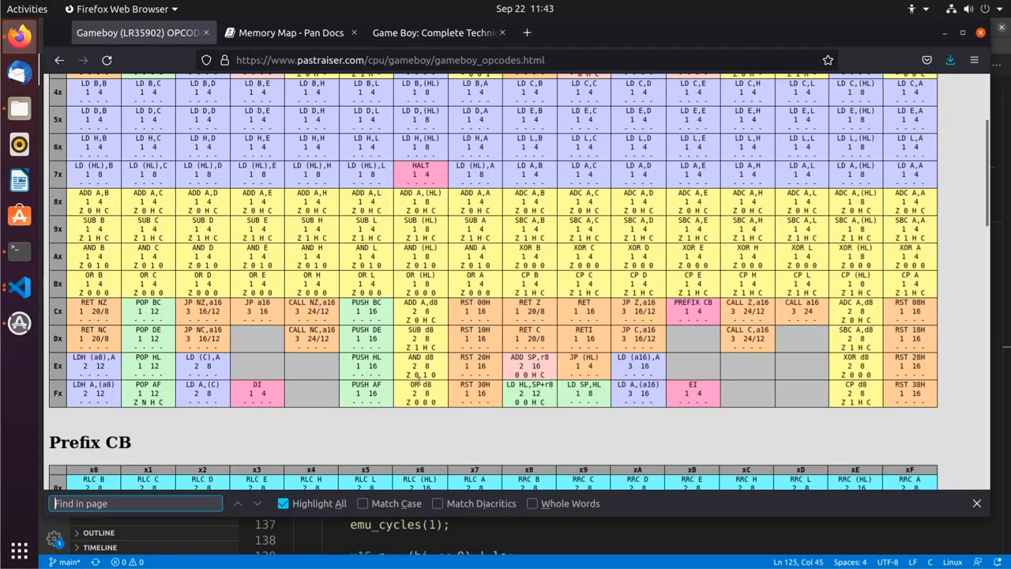
# Search RST with Highlight All on the opcode table, view the 8 matches, and return to the source
pyautogui.write('RST')
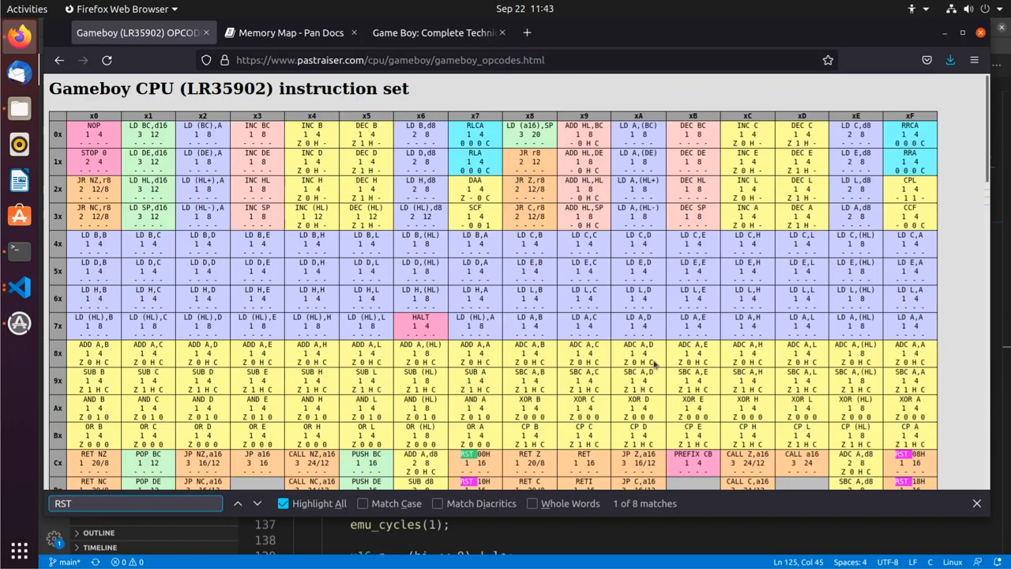
pyautogui.scroll(-3)
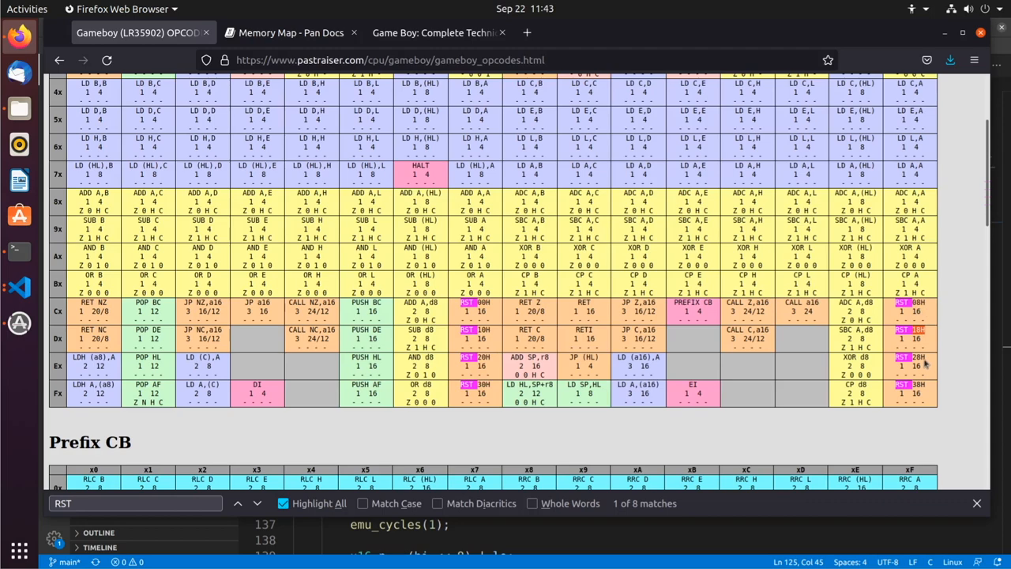
pyautogui.moveTo(916, 386)
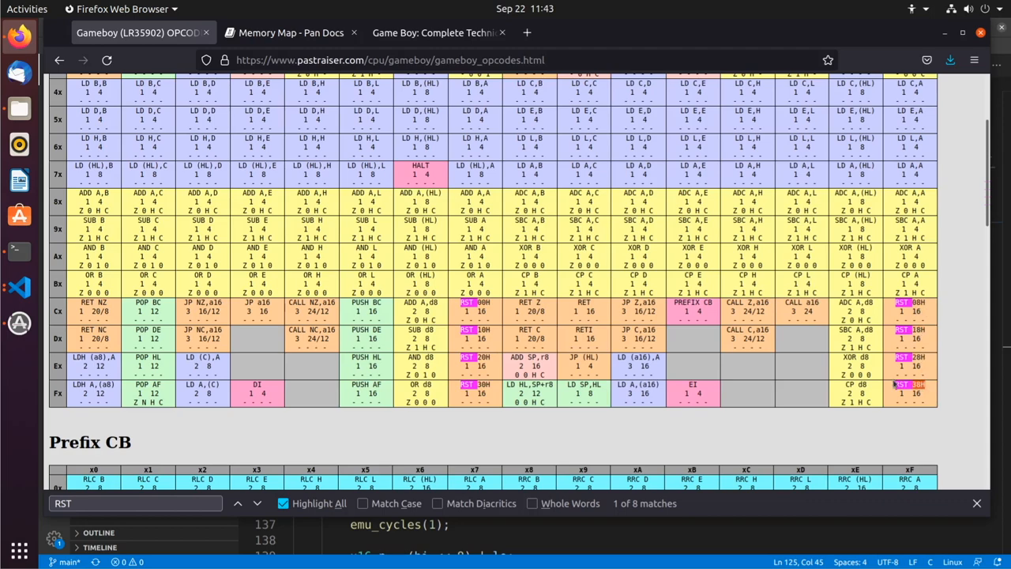
pyautogui.scroll(-3)
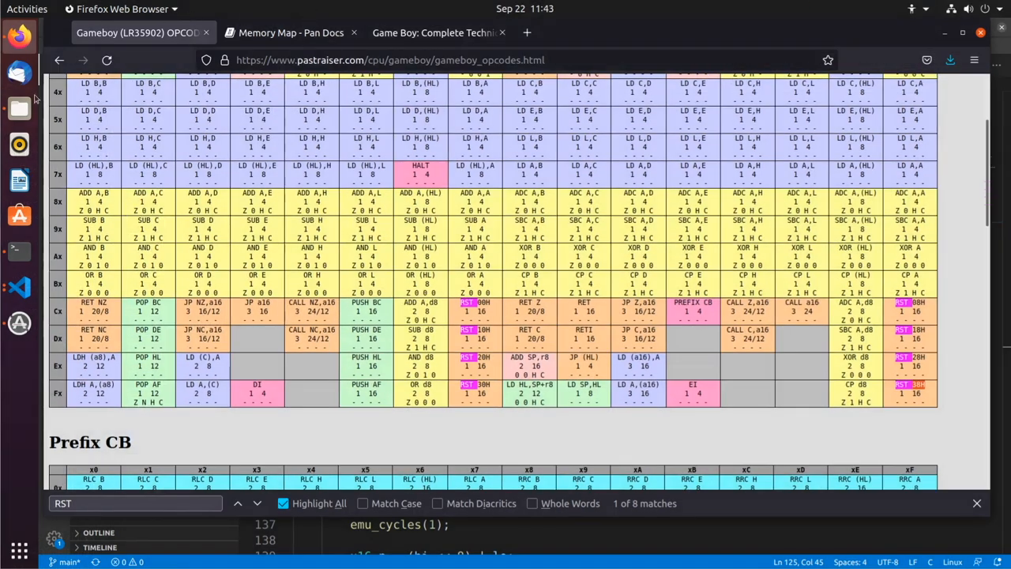
pyautogui.moveTo(19, 287)
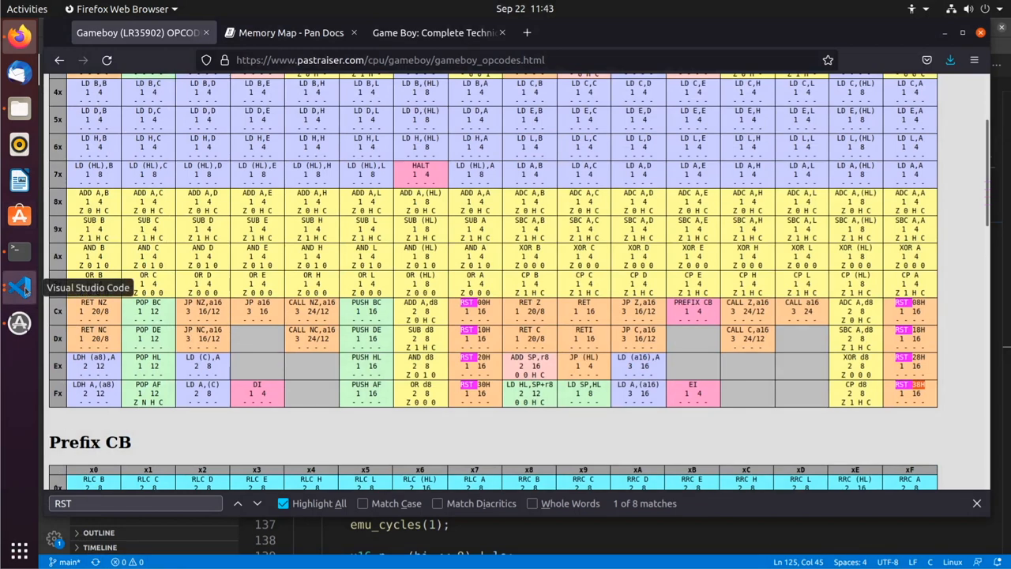
pyautogui.click(19, 288)
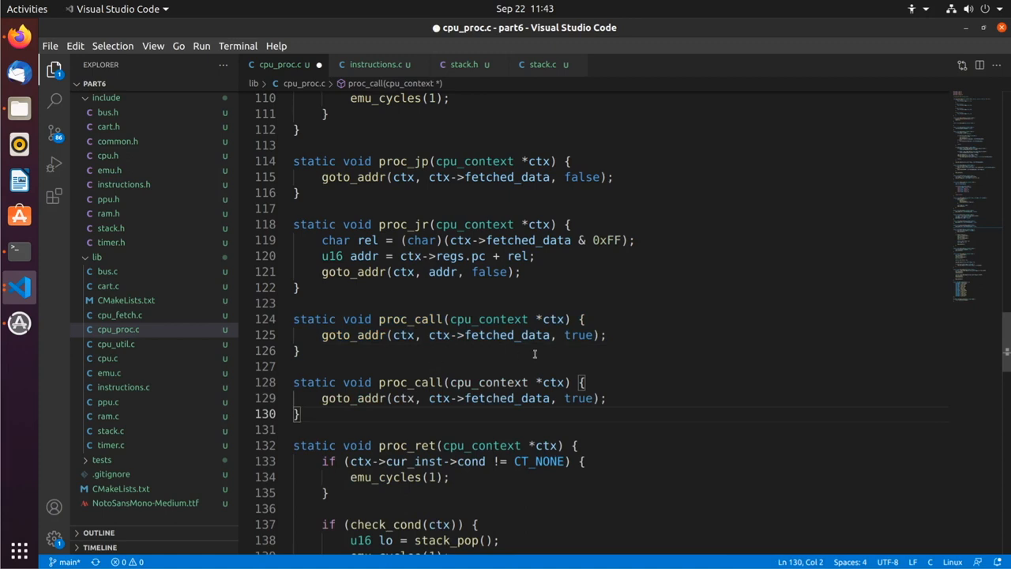
pyautogui.moveTo(409, 381)
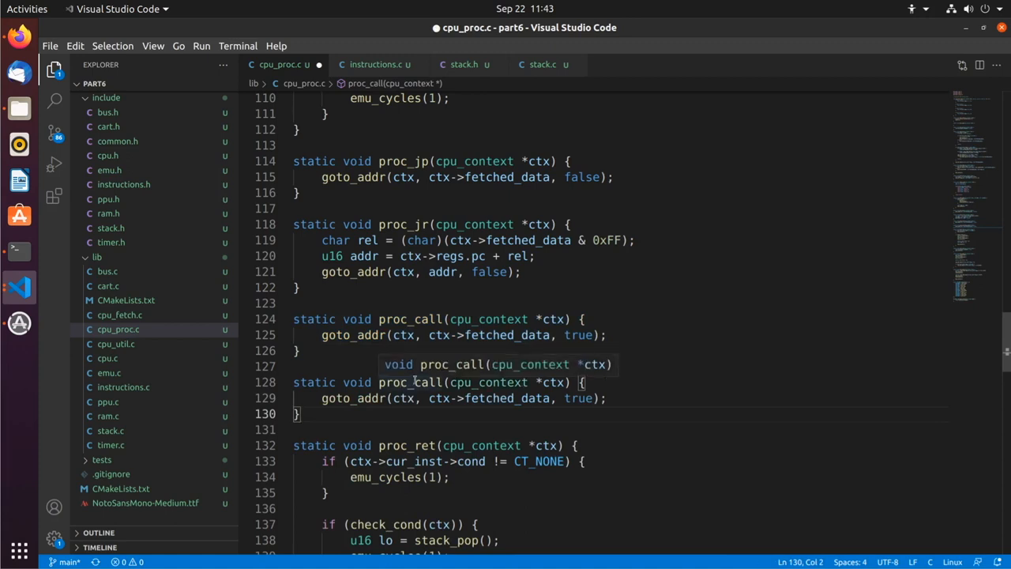
# Rename the duplicated proc_call to proc_rst and jump to ctx->cur_inst->param with push enabled
pyautogui.doubleClick(426, 381)
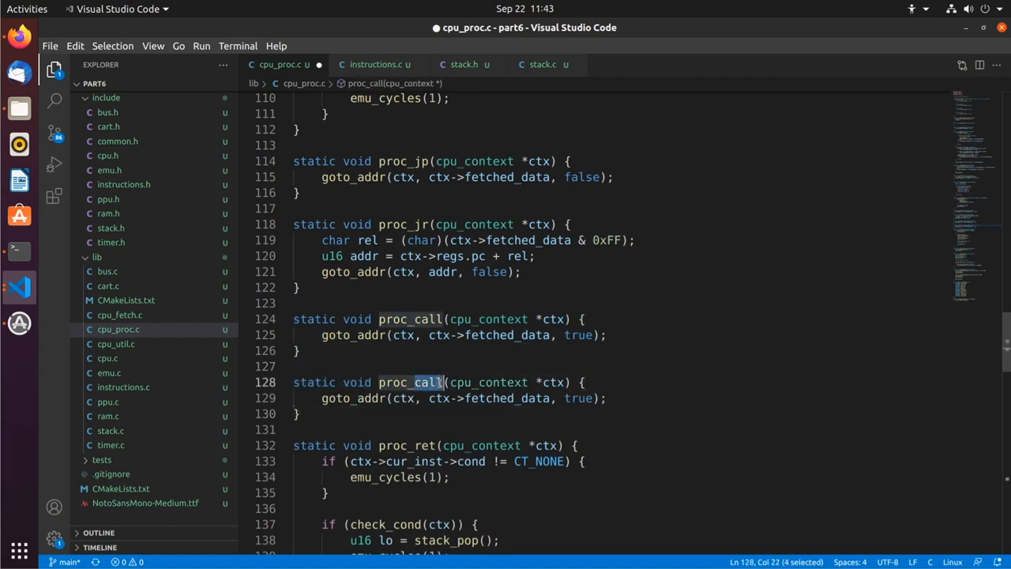
pyautogui.write('rst')
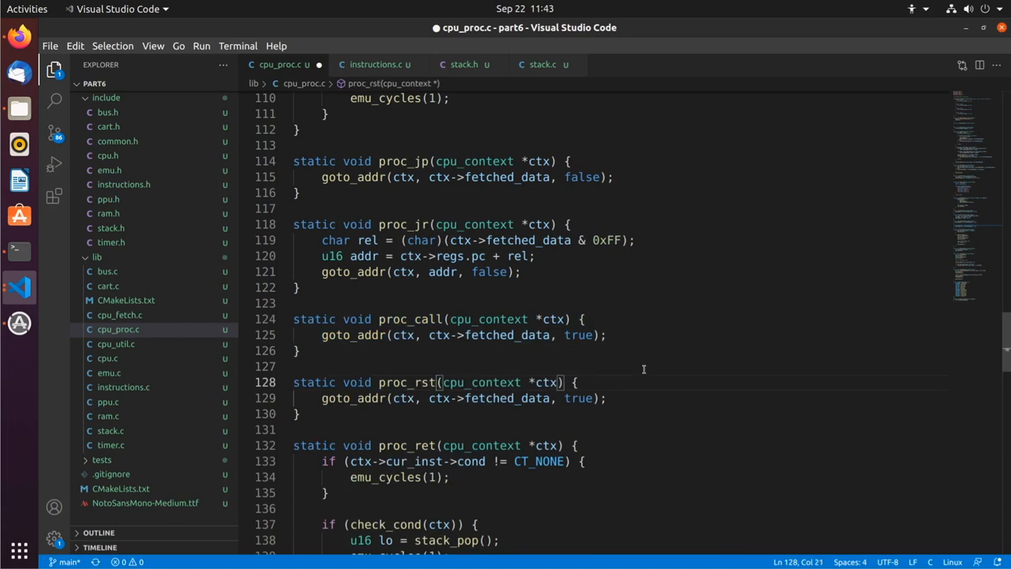
pyautogui.moveTo(507, 398)
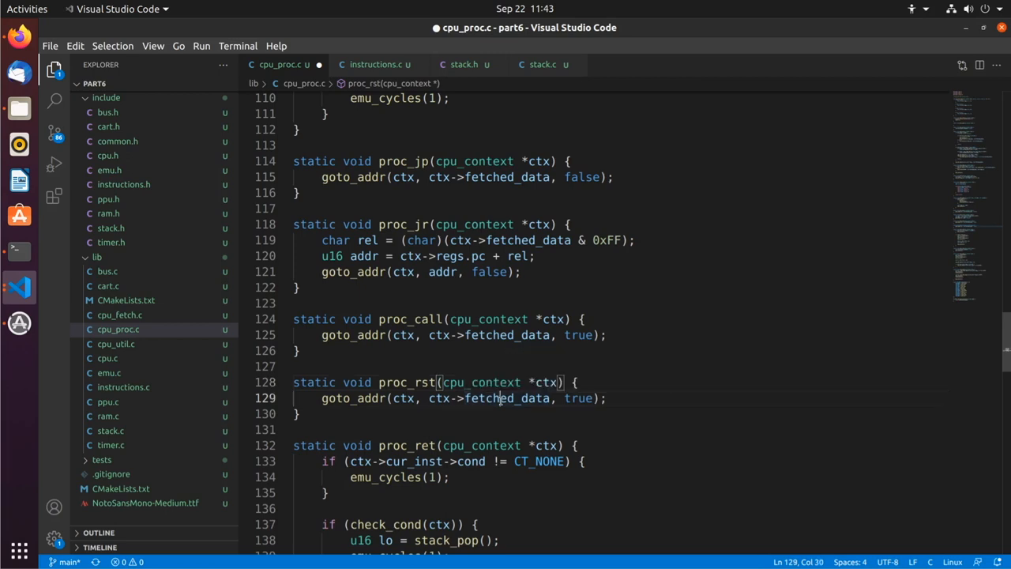
pyautogui.write('c')
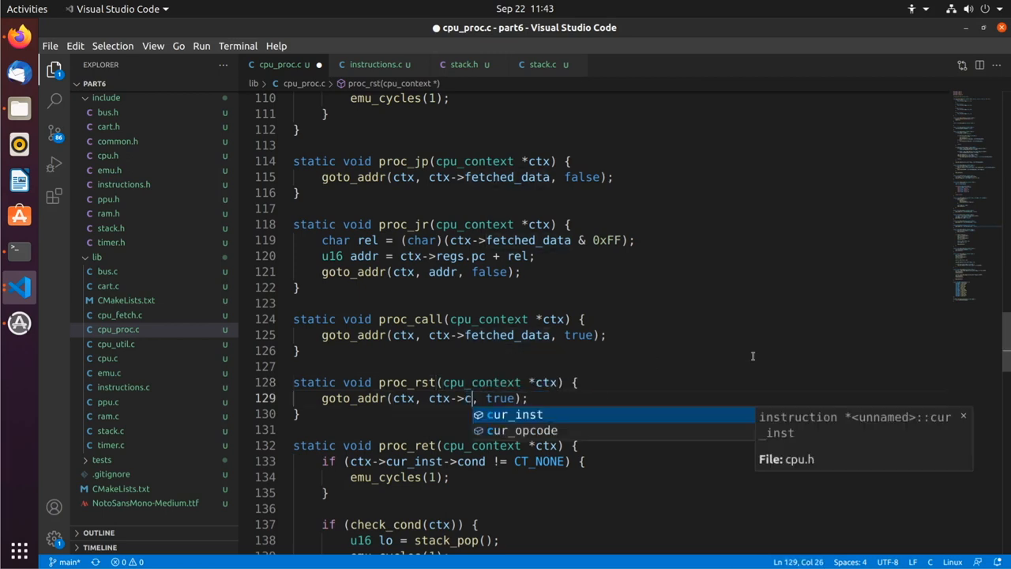
pyautogui.write('ur_inst->param')
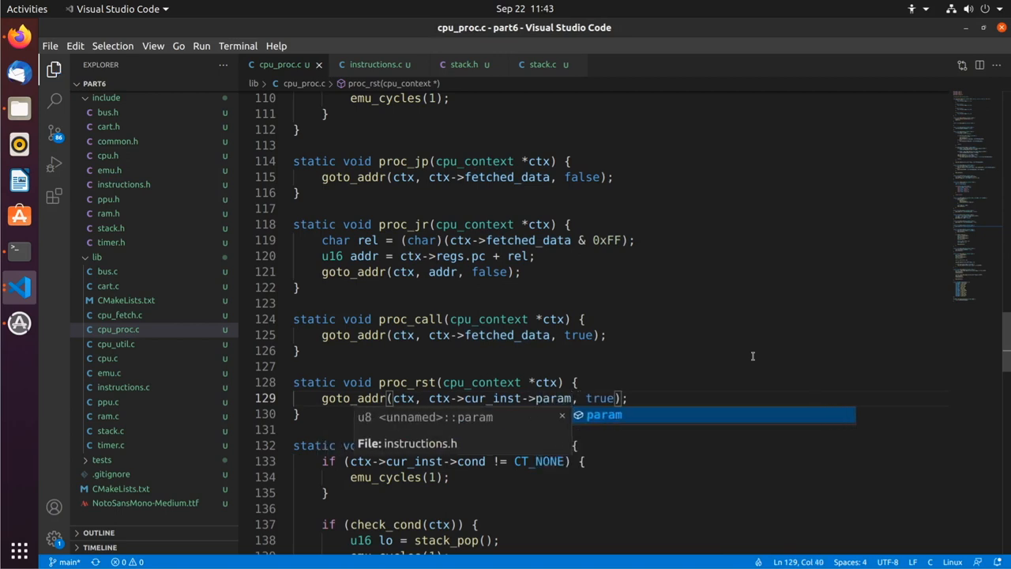
pyautogui.moveTo(749, 319)
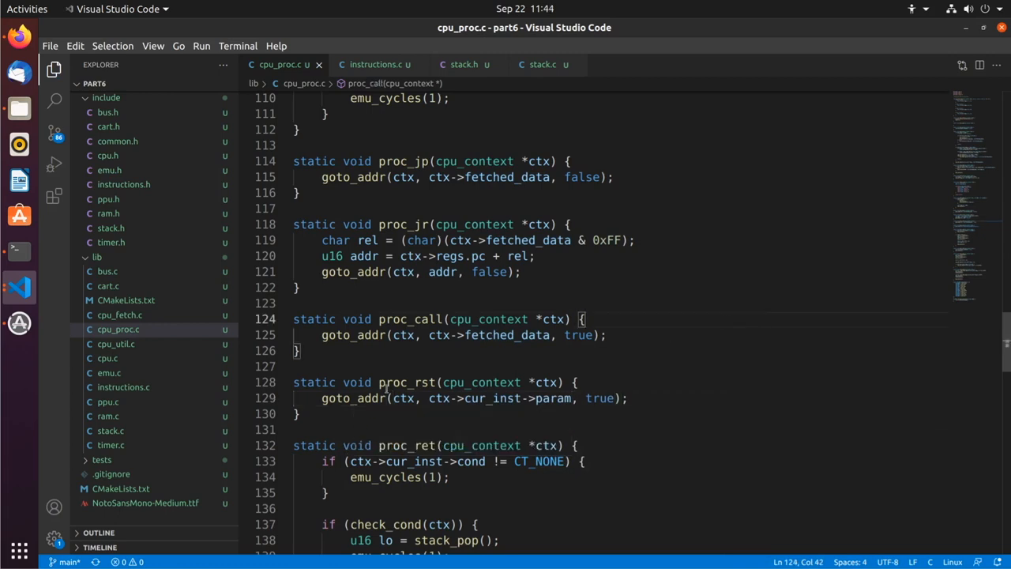
# Register the new handlers in the processors table alongside [IN_RET] = proc_ret
pyautogui.click(669, 398)
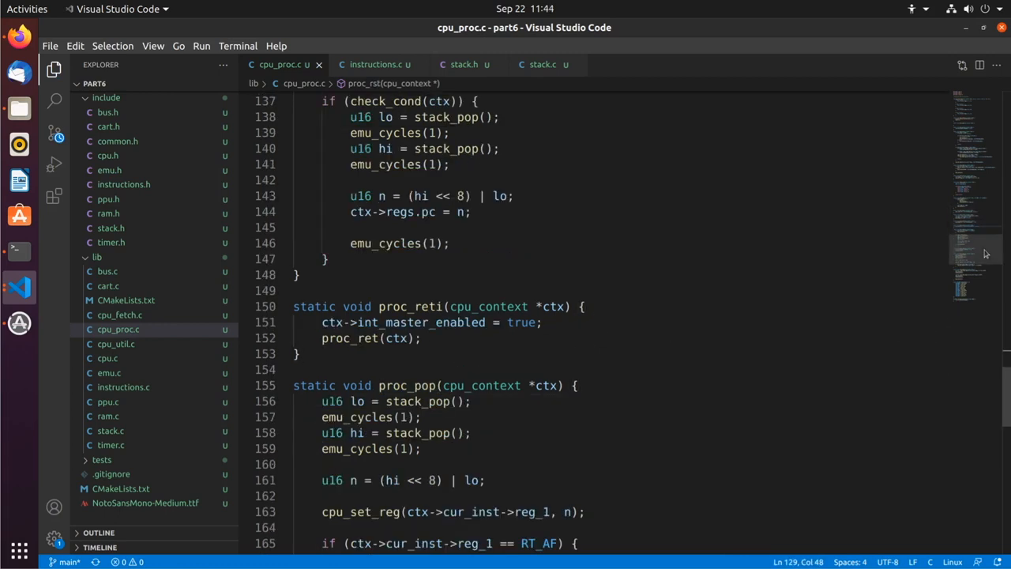
pyautogui.scroll(-3)
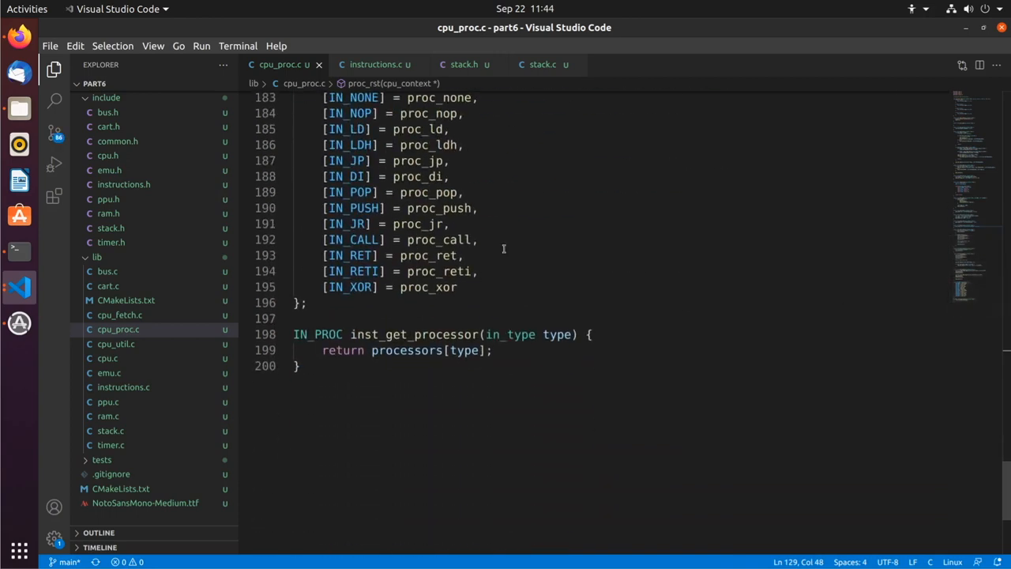
pyautogui.write('[IN_RET] = proc_ret,')
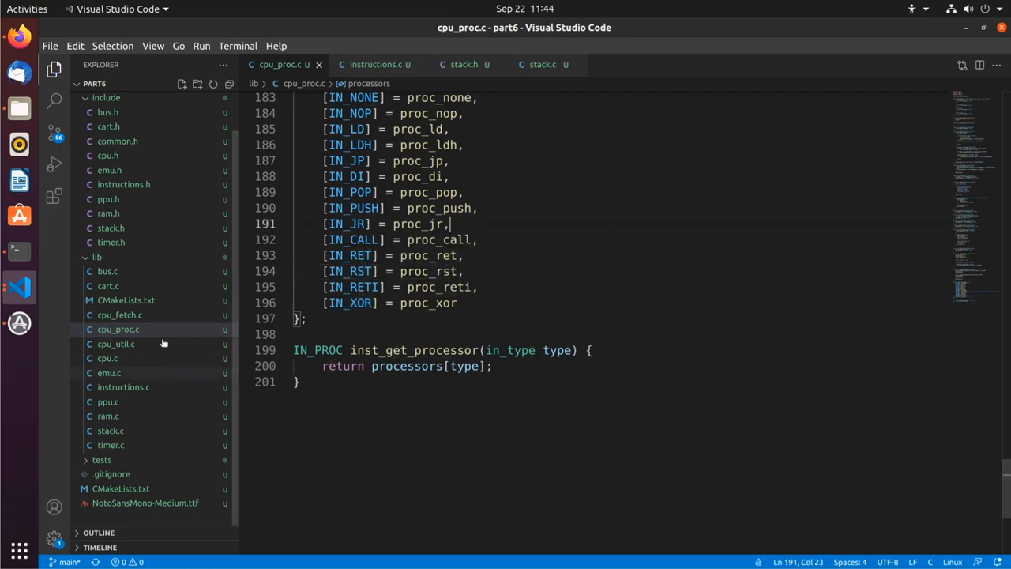
pyautogui.click(123, 387)
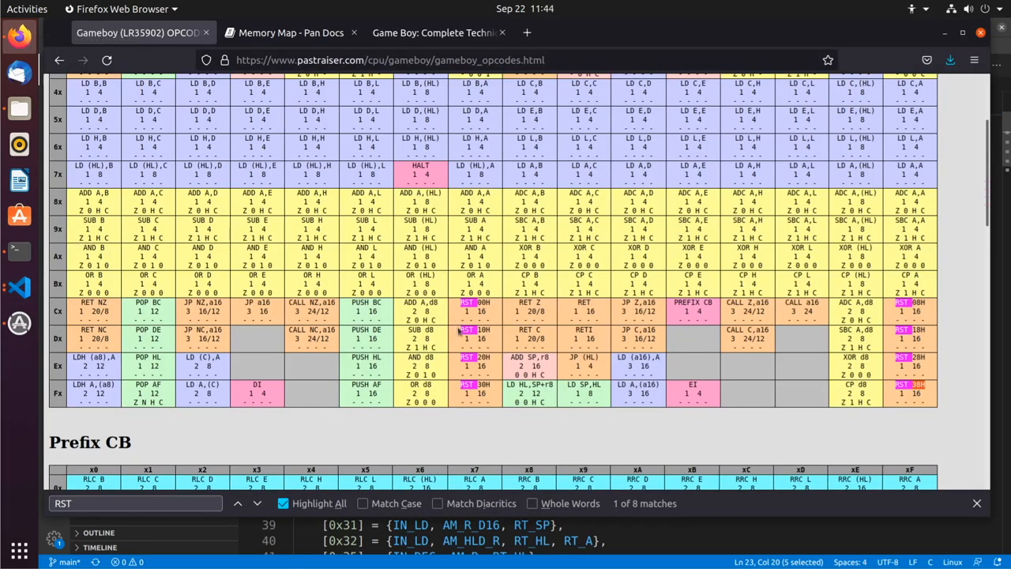
pyautogui.moveTo(441, 332)
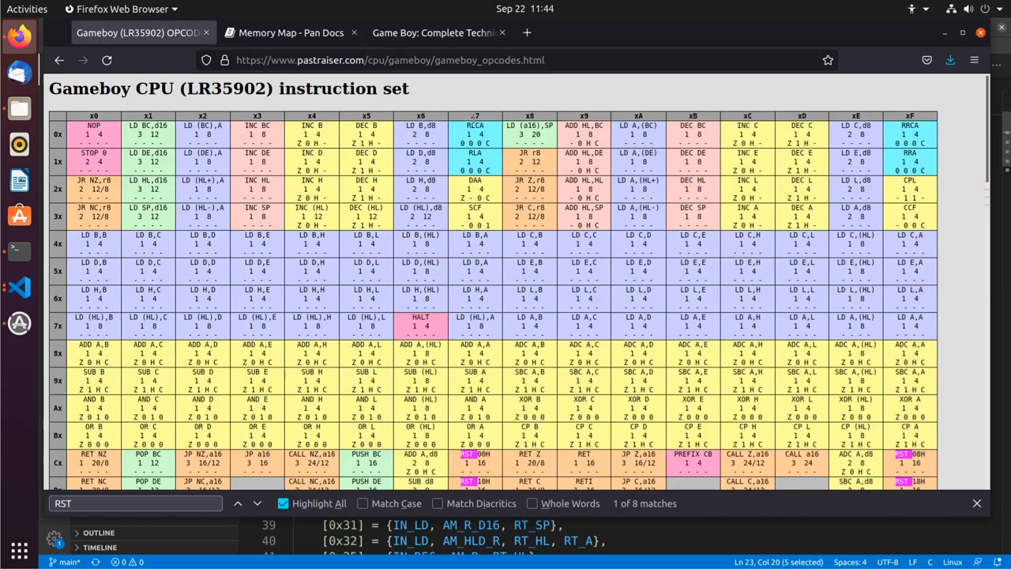
pyautogui.scroll(-3)
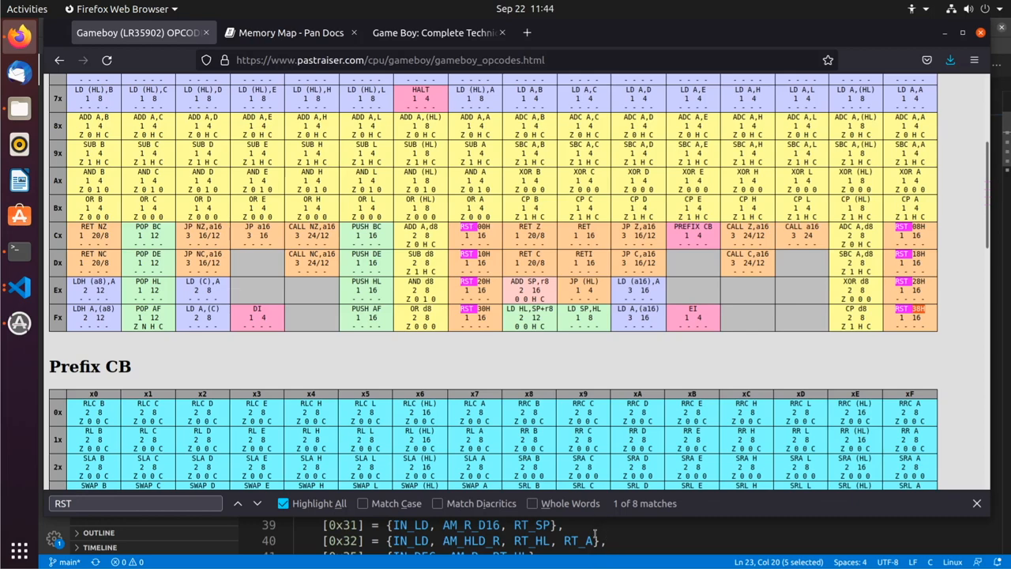
pyautogui.scroll(-3)
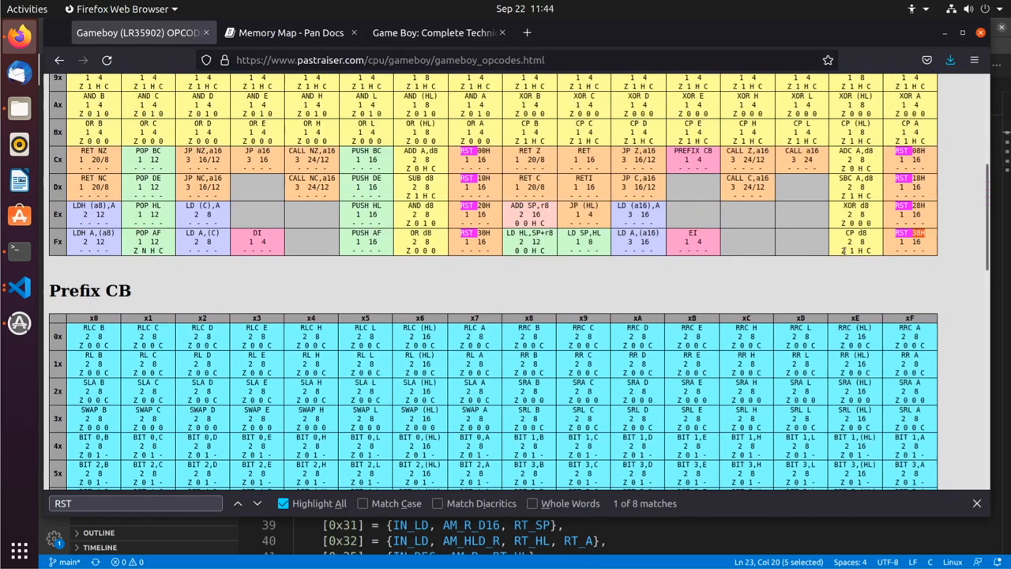
pyautogui.scroll(-3)
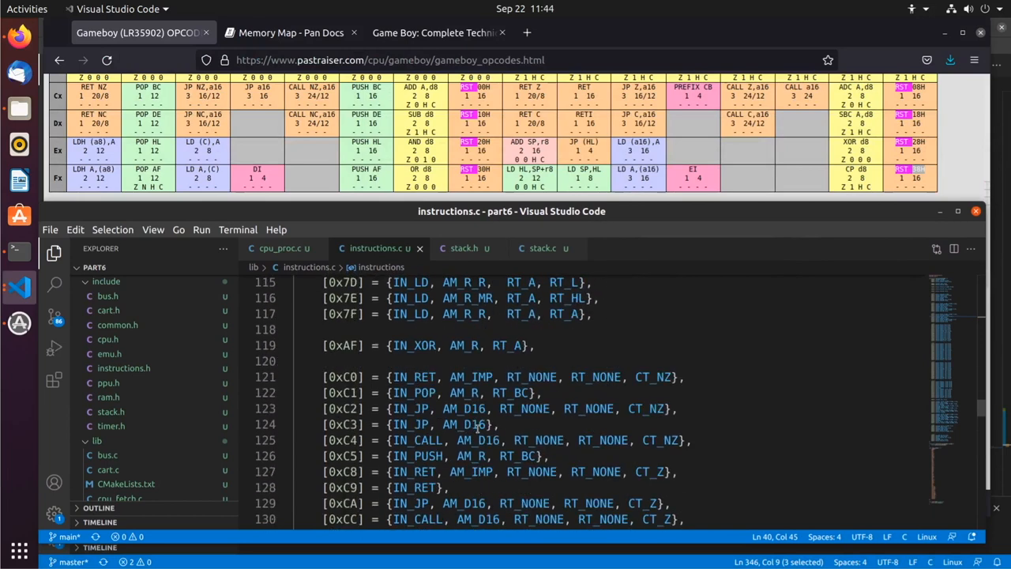
# Fill the RST opcode entries with IN_RST, AM_IMP and restart addresses starting at 0x00 in the param field
pyautogui.scroll(-3)
pyautogui.write('[0xC7] = {IN_RST, AM_IMP, RT_NONE, RT_NONE, CT_NONE, },')
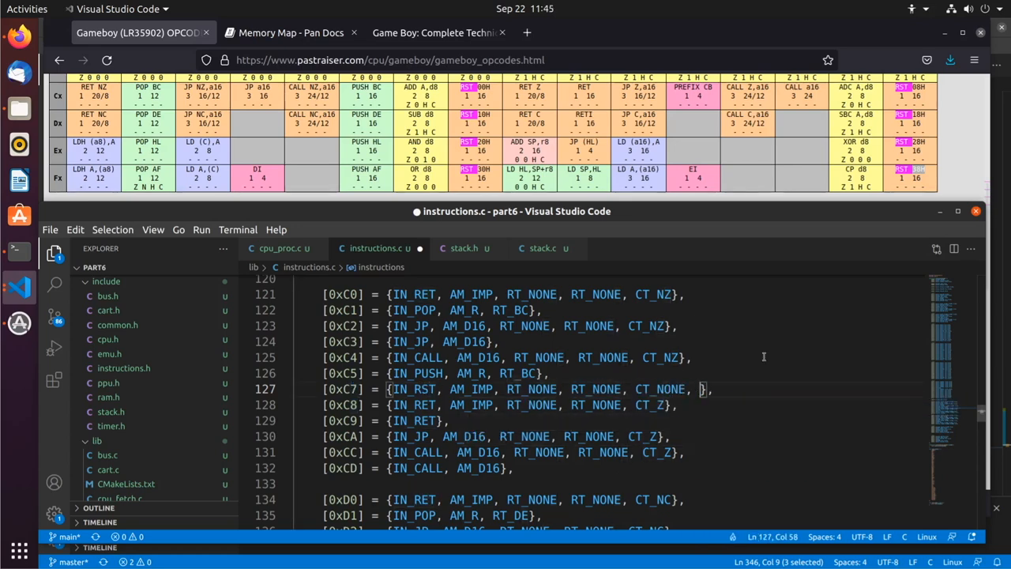
pyautogui.write('0x00')
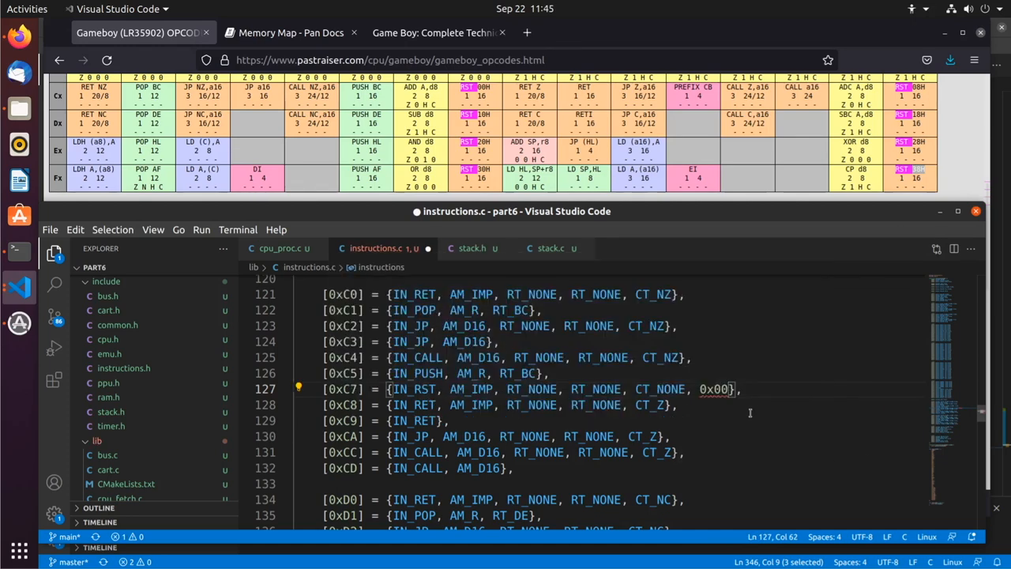
pyautogui.moveTo(713, 389)
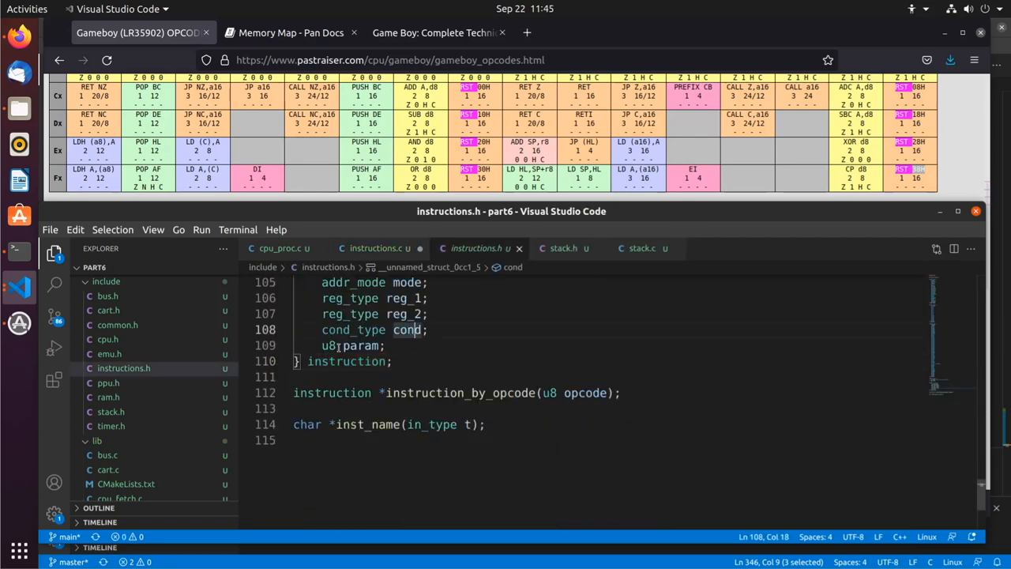
pyautogui.moveTo(379, 248)
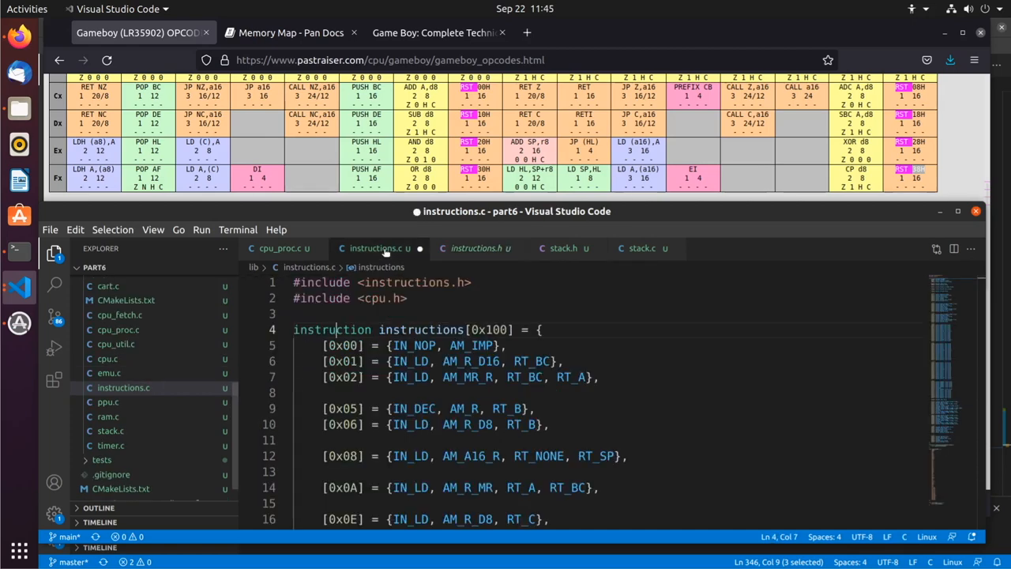
pyautogui.scroll(-3)
pyautogui.write('[0xF3] = {IN_DI},')
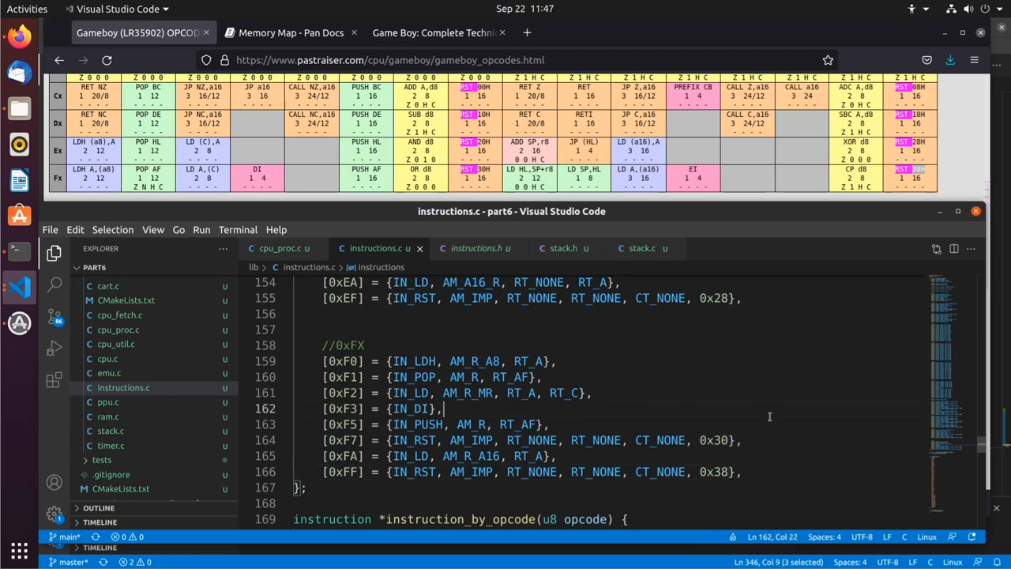
pyautogui.moveTo(25, 265)
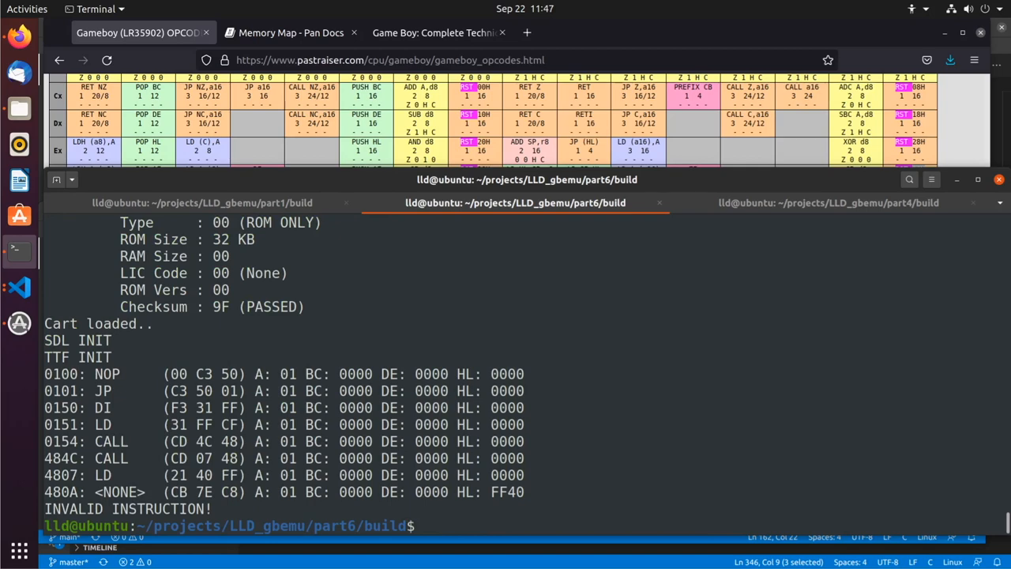
# Run gbemu/gbemu on ../../roms/cpu_instrs.gb after the tetris.gb command line
pyautogui.write('gbemu/gbemu ~/roms/tetris.gb')
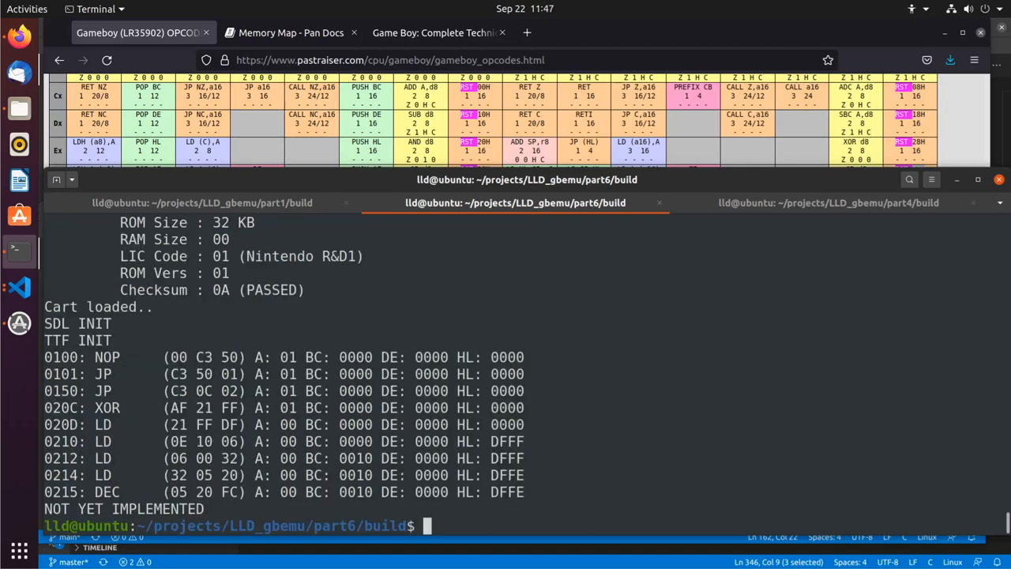
pyautogui.write('gbemu/gbemu ../../roms/cpu_instrs.gb')
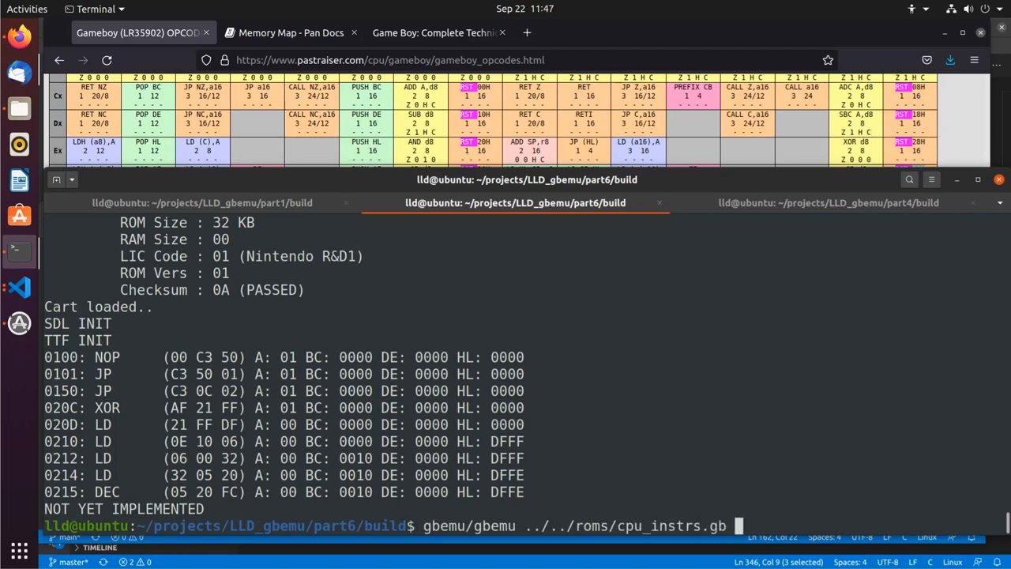
pyautogui.press('Return')
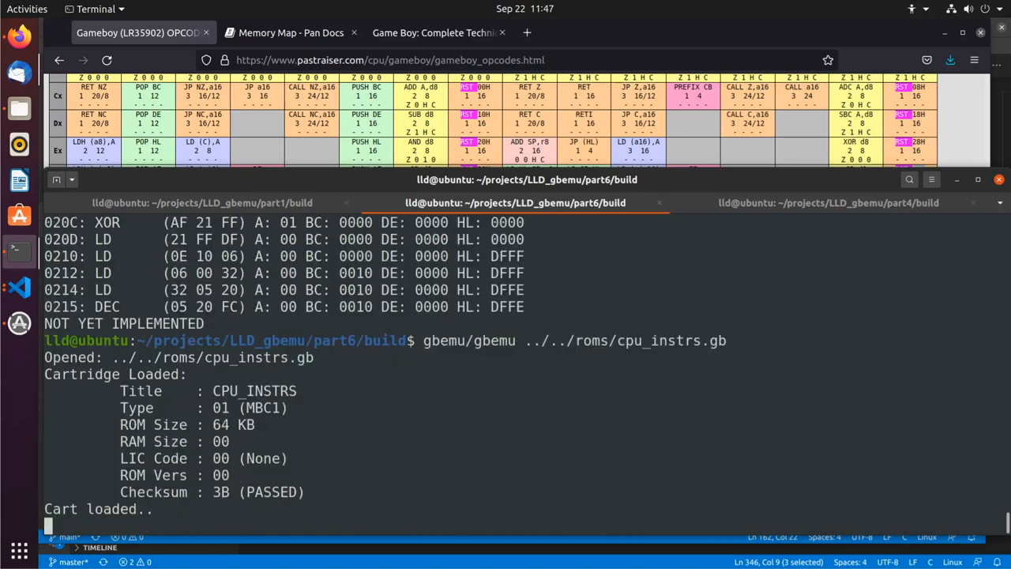